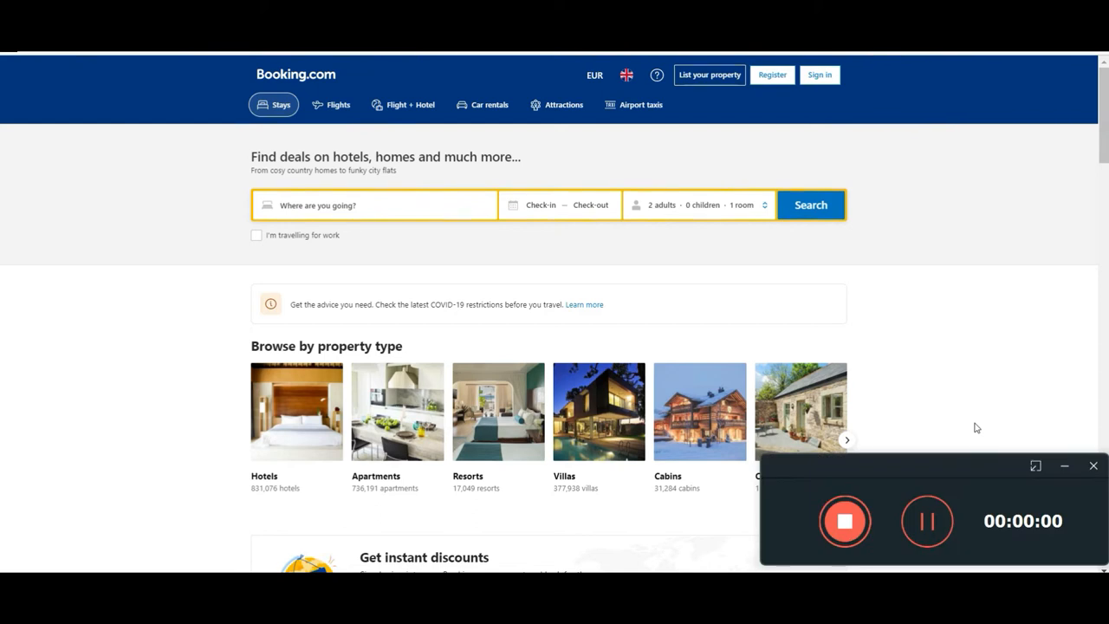
mouse_move(607, 353)
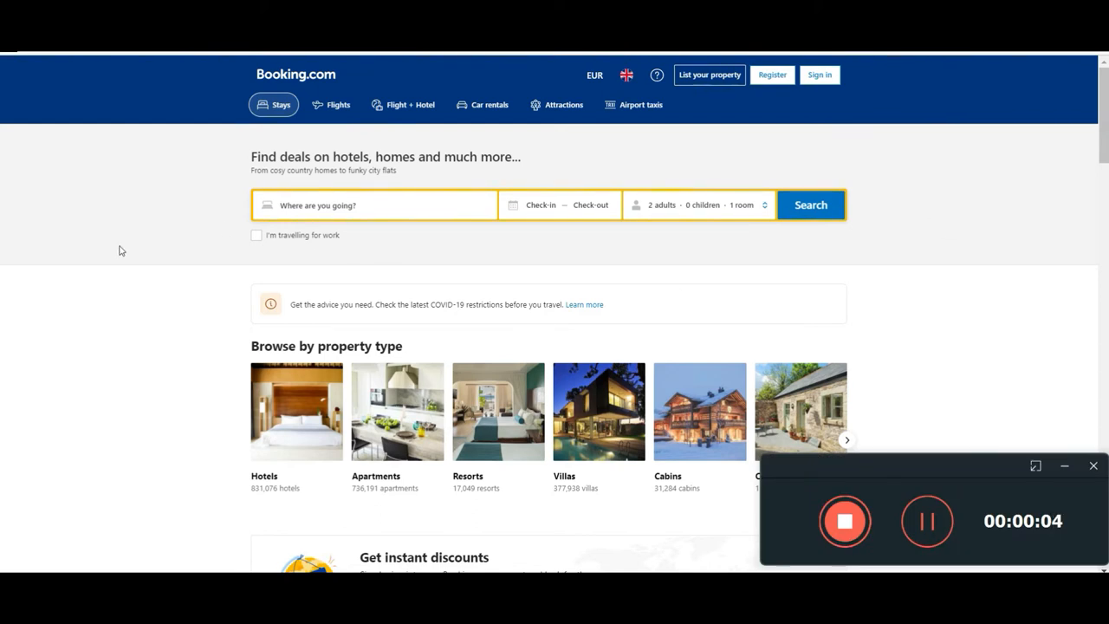
mouse_move(119, 252)
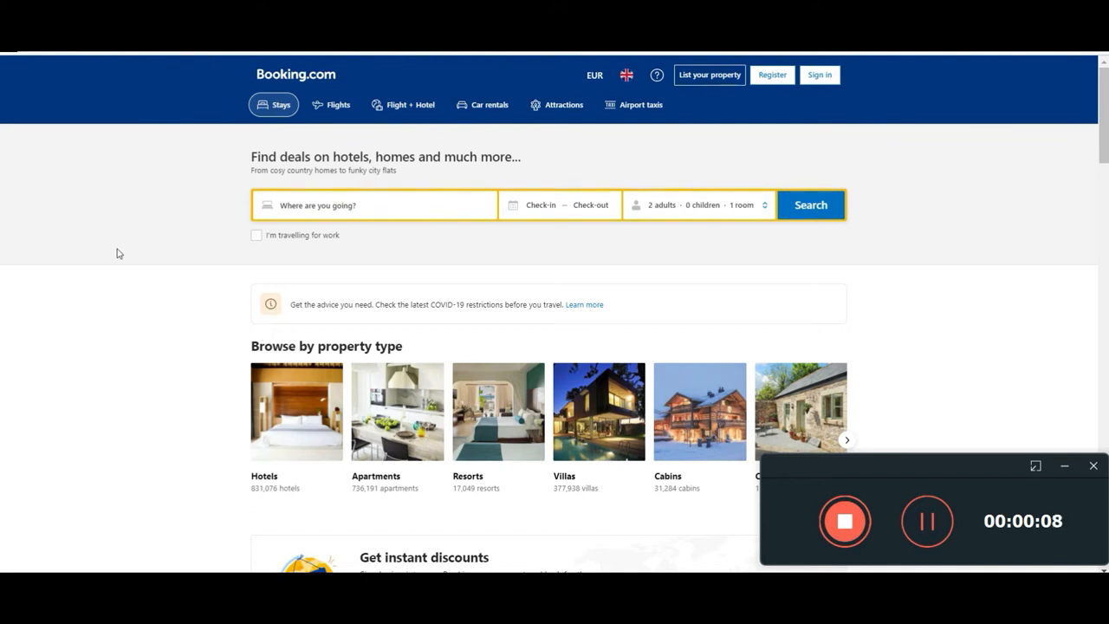
mouse_move(115, 360)
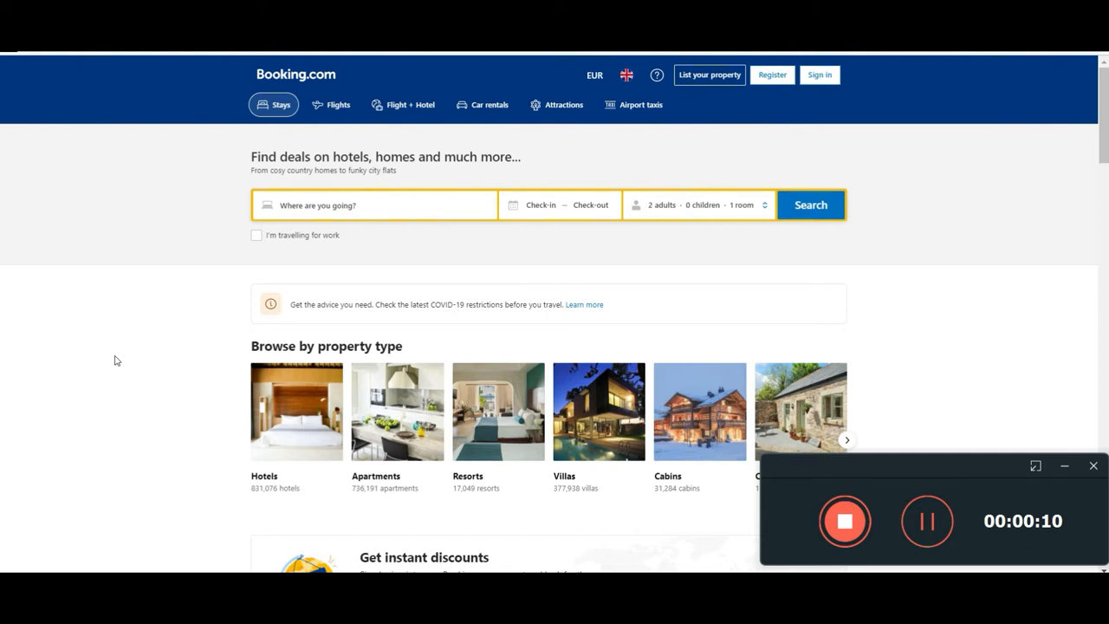
mouse_move(128, 209)
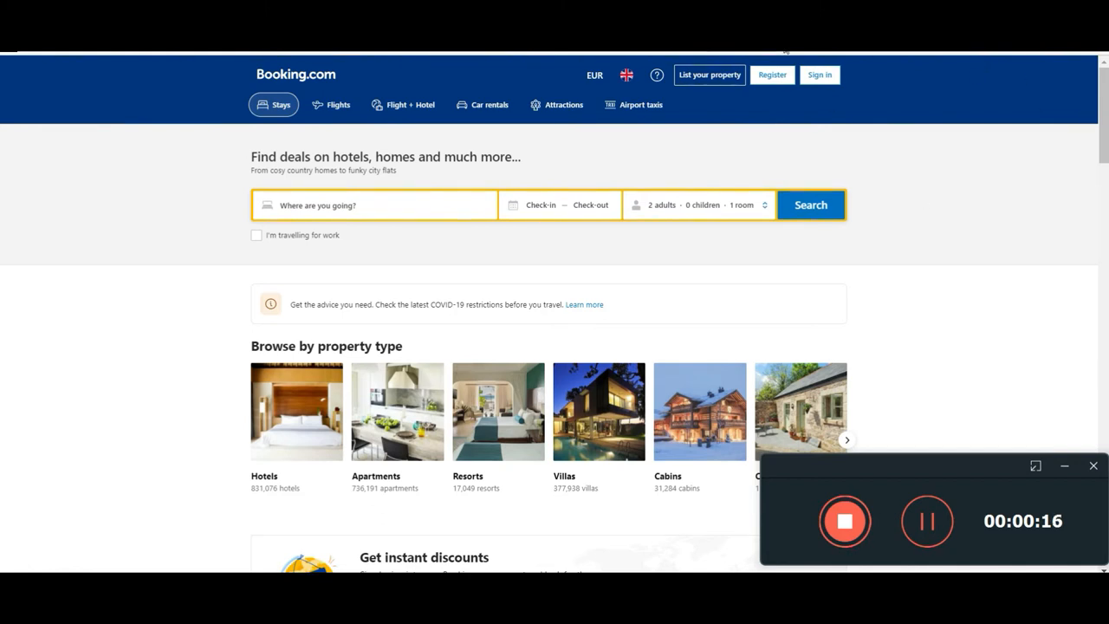
mouse_move(792, 59)
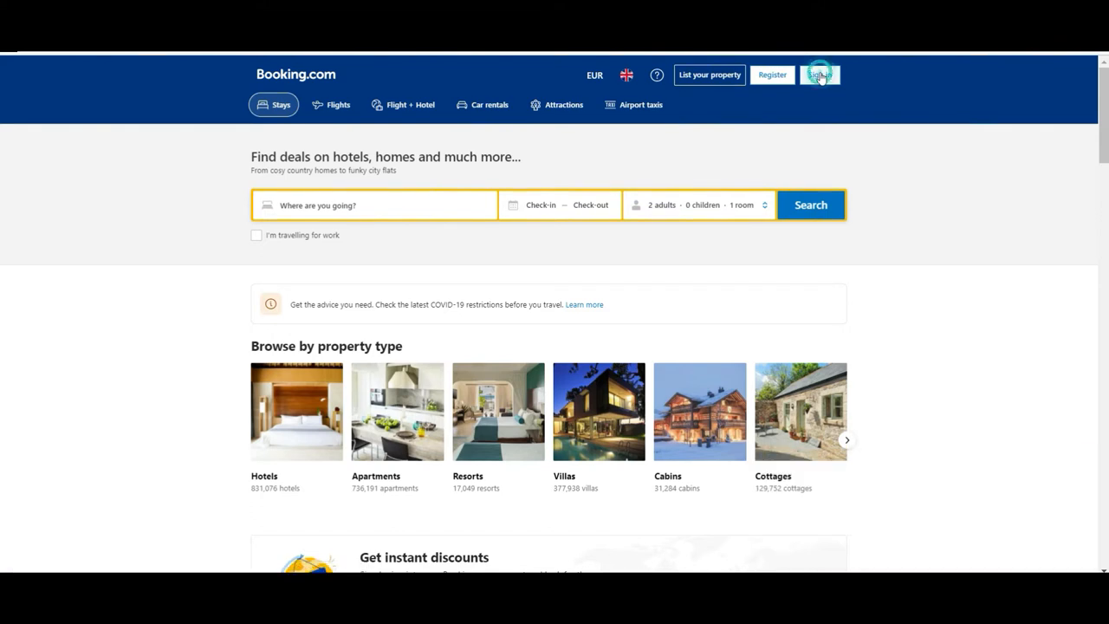
Step: Sign in to Booking.com with the saved email address and password
left_click(819, 74)
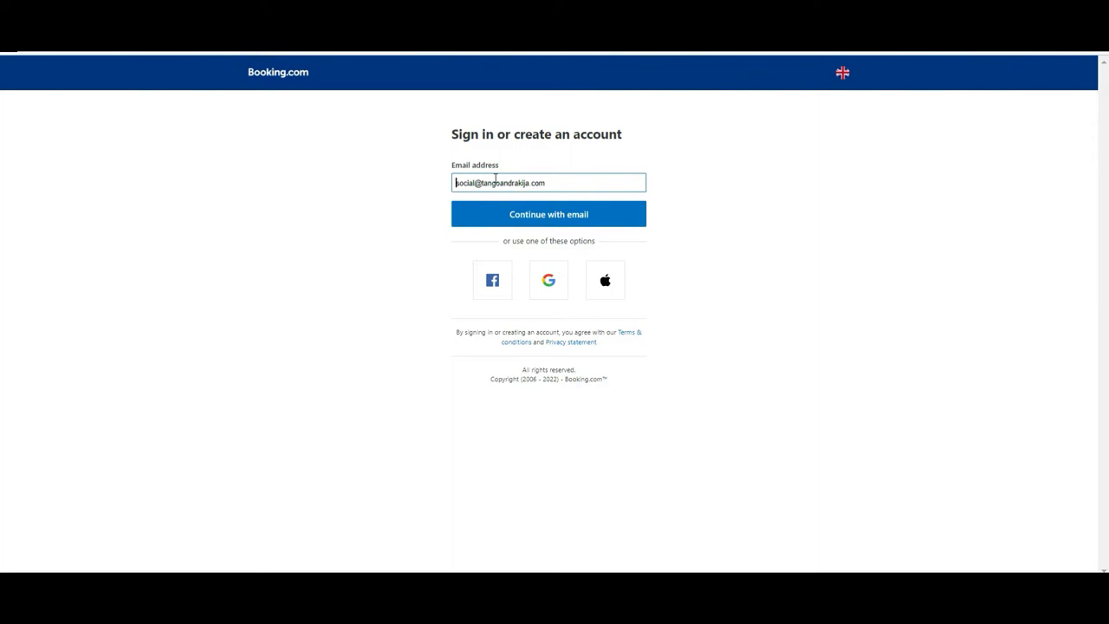
mouse_move(385, 128)
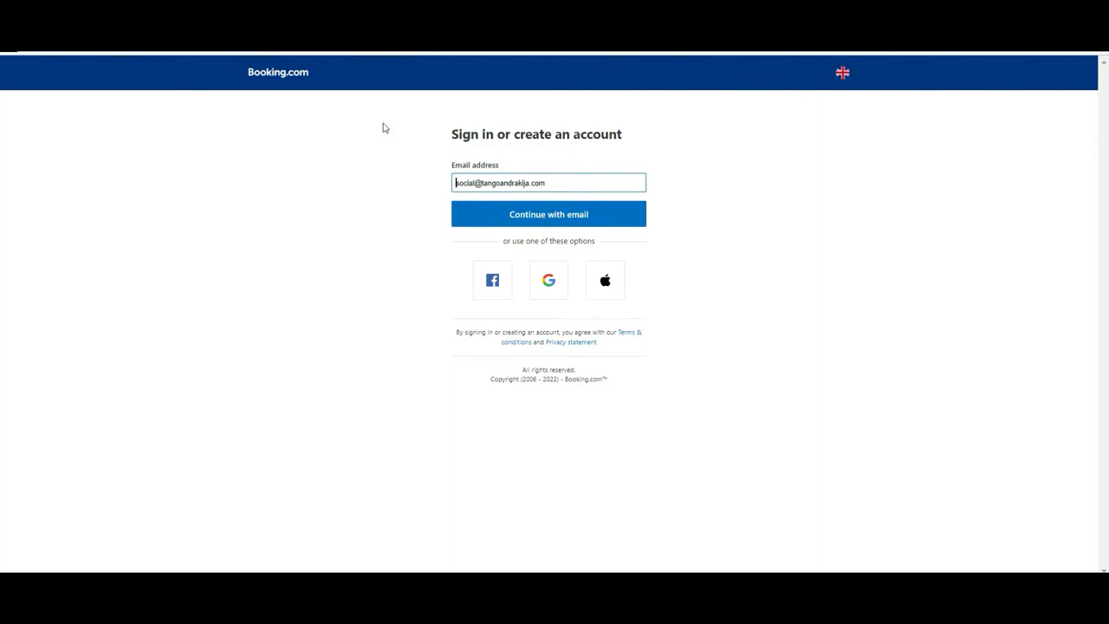
mouse_move(733, 408)
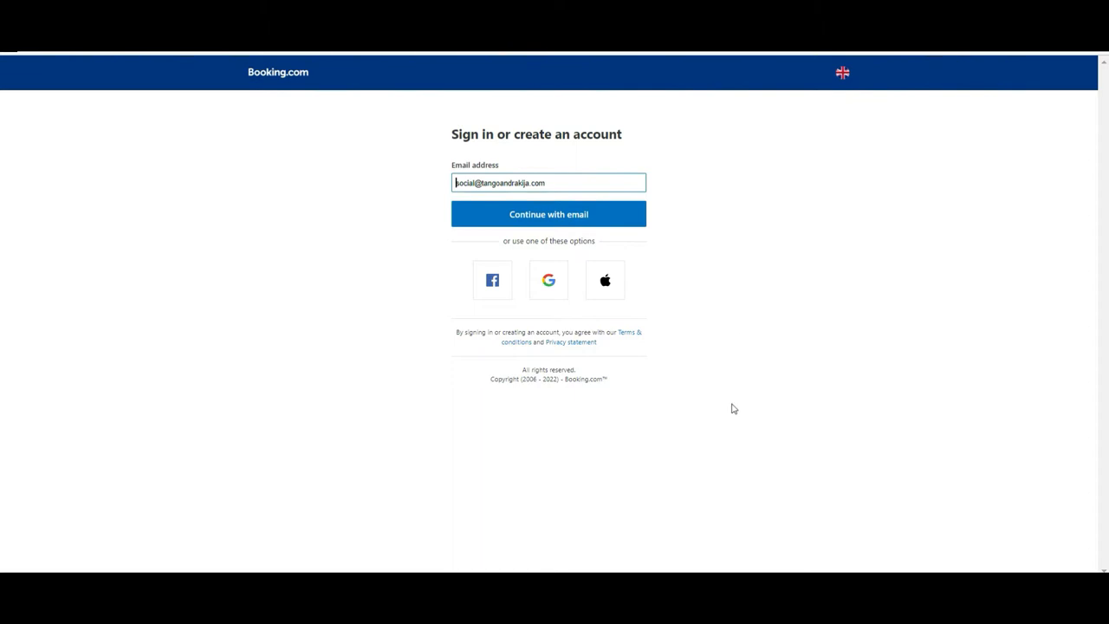
mouse_move(341, 210)
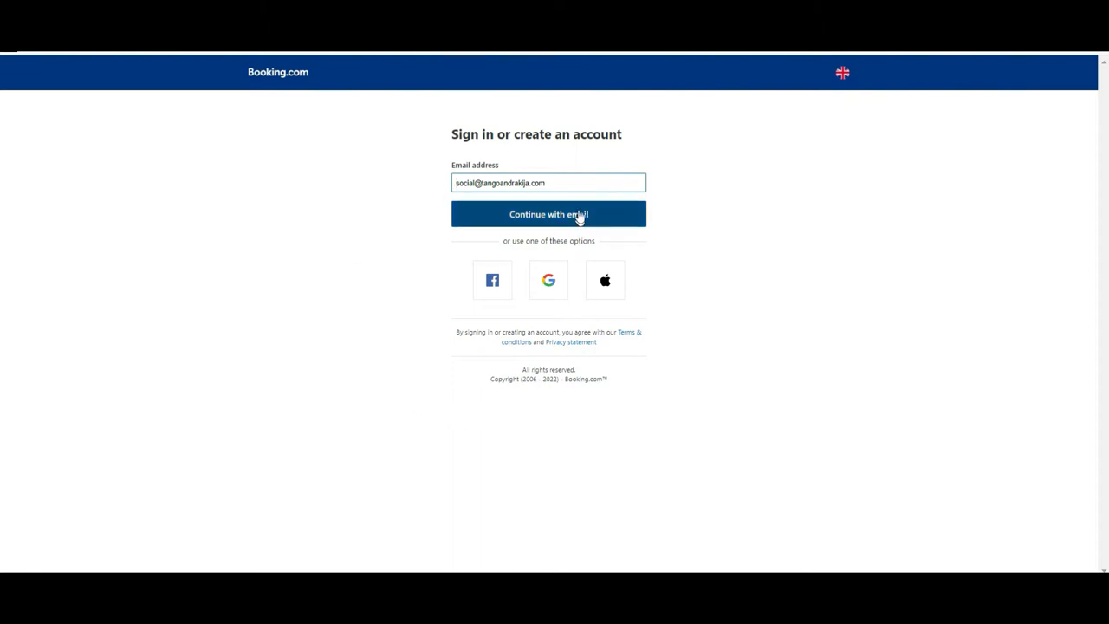
left_click(548, 214)
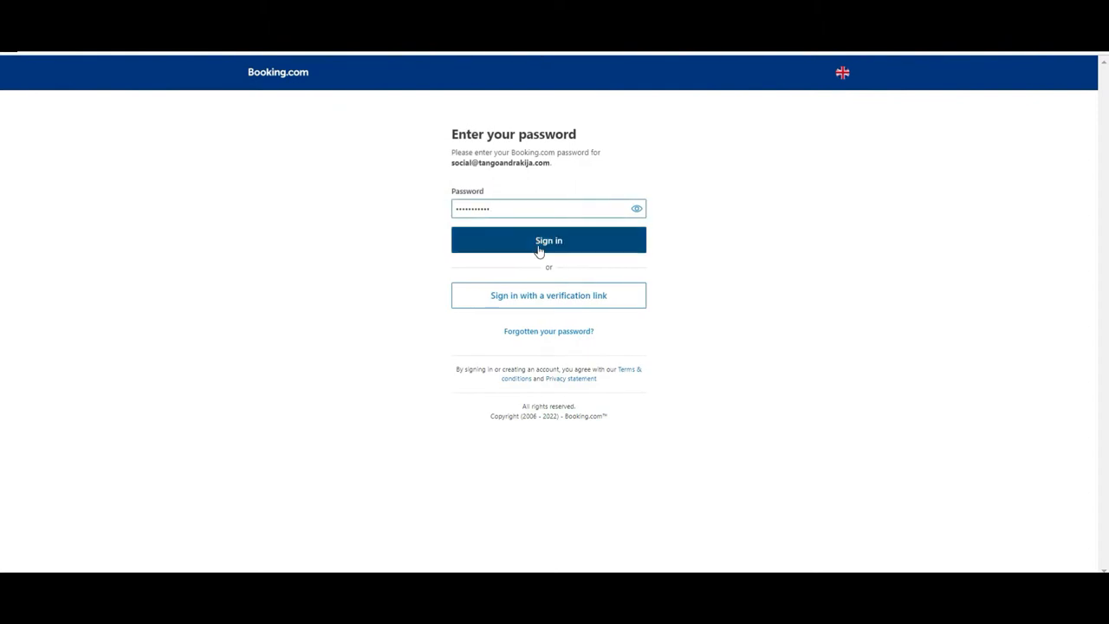
left_click(548, 240)
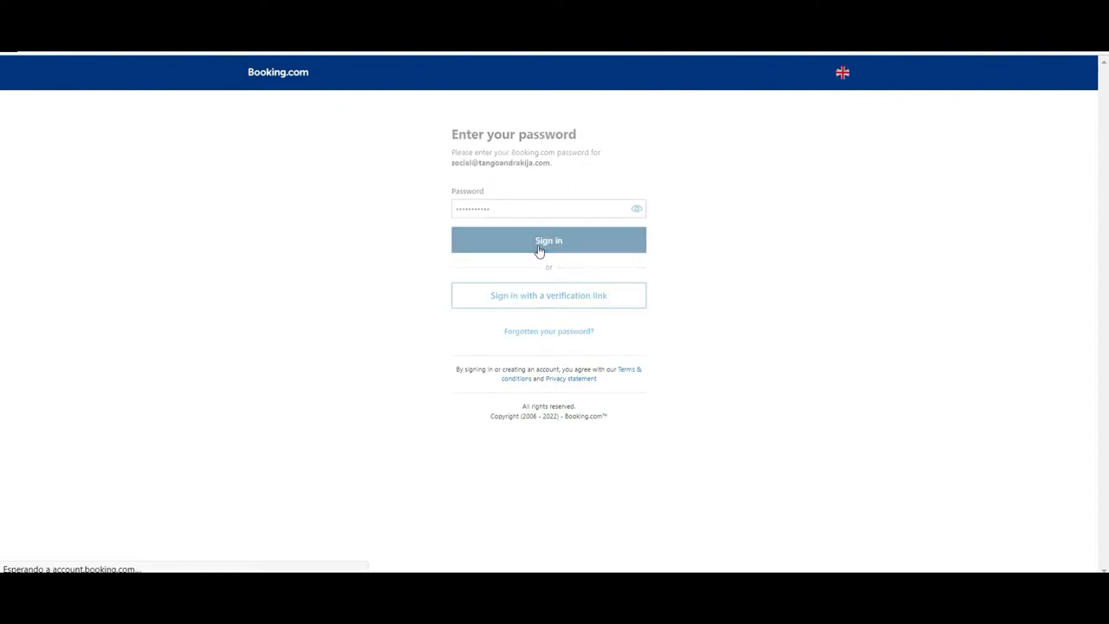
Step: Finish signing in and land on the personalised home page with recent searches
left_click(548, 240)
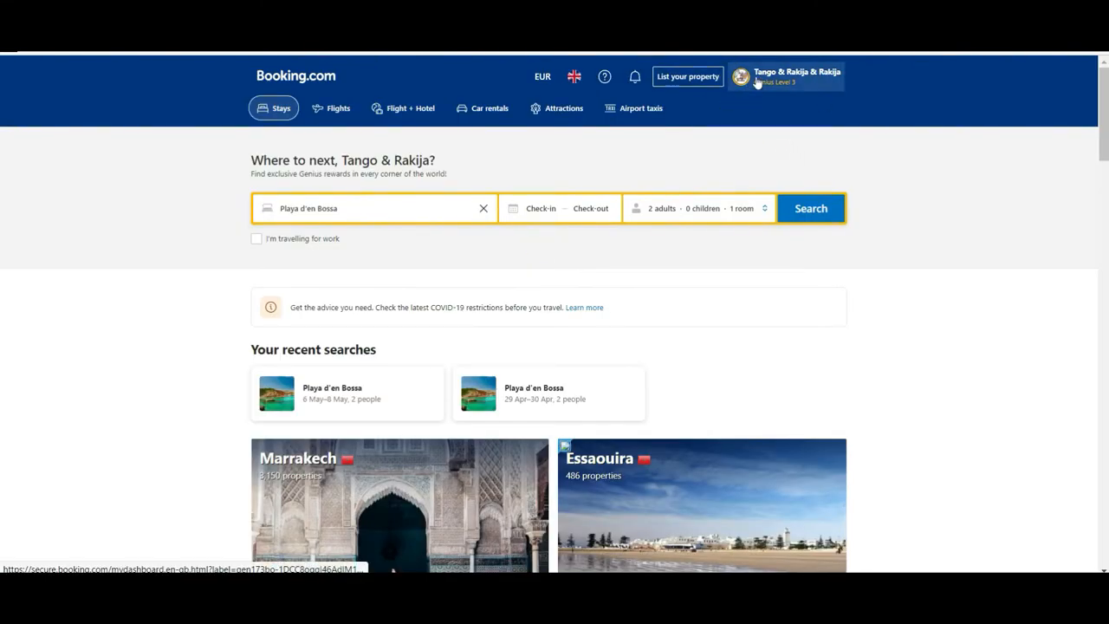
mouse_move(898, 91)
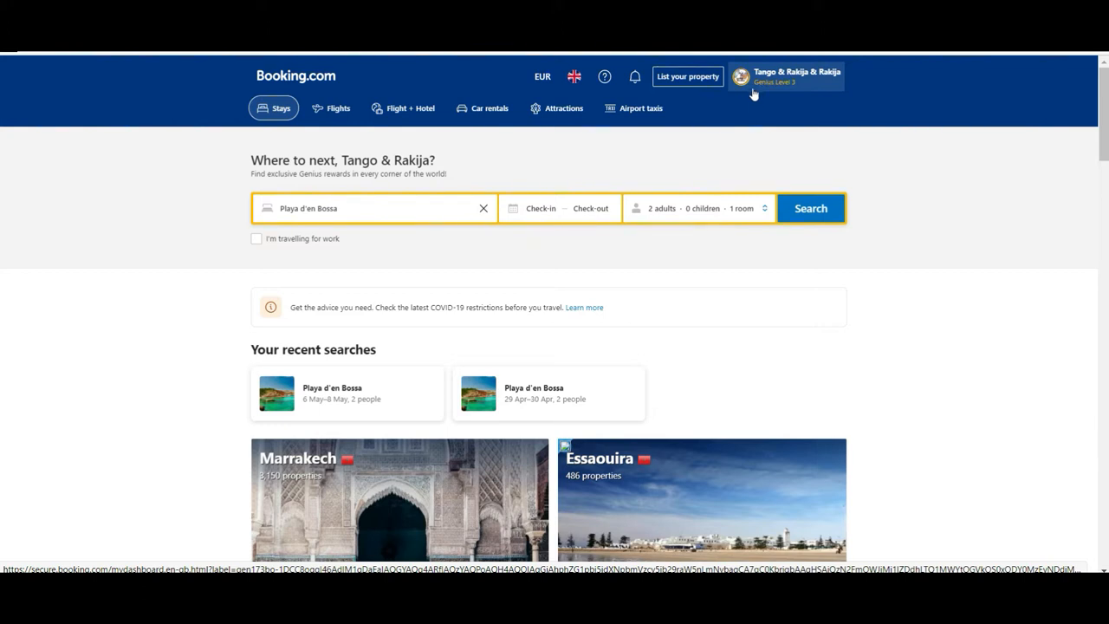
mouse_move(815, 90)
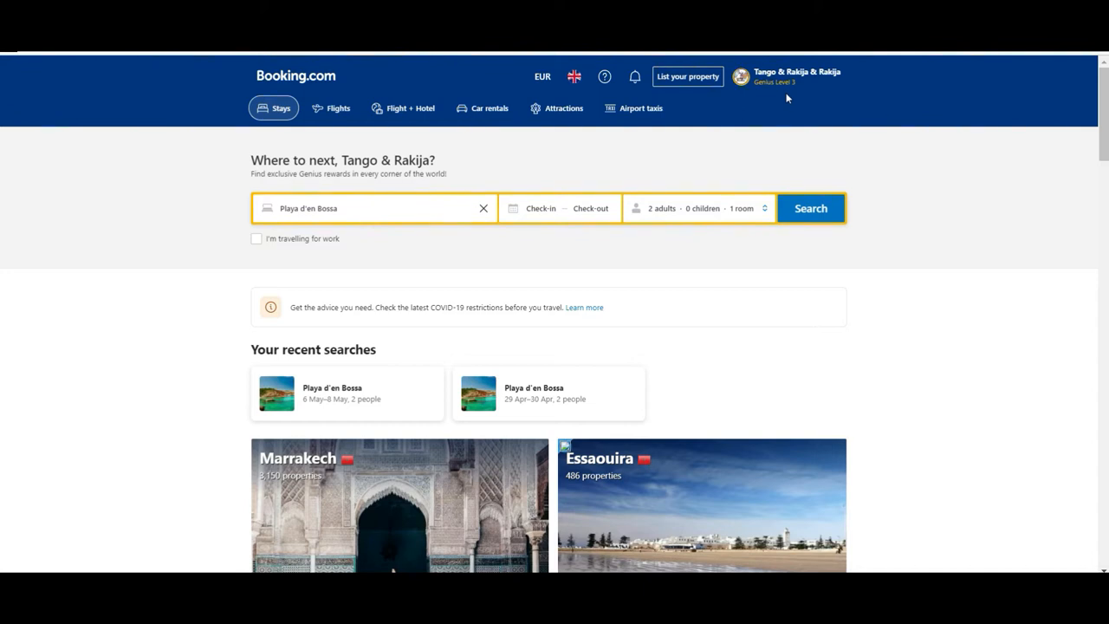
Step: Open Rewards & Wallet from the account menu, showing the Wallet tab with no credit
left_click(786, 77)
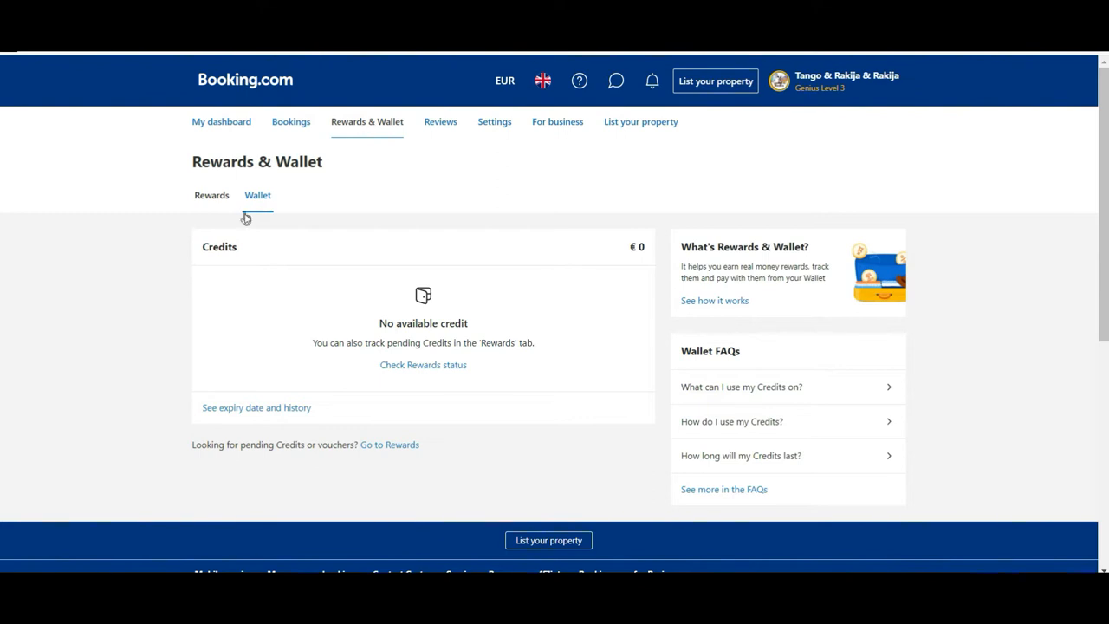
mouse_move(537, 446)
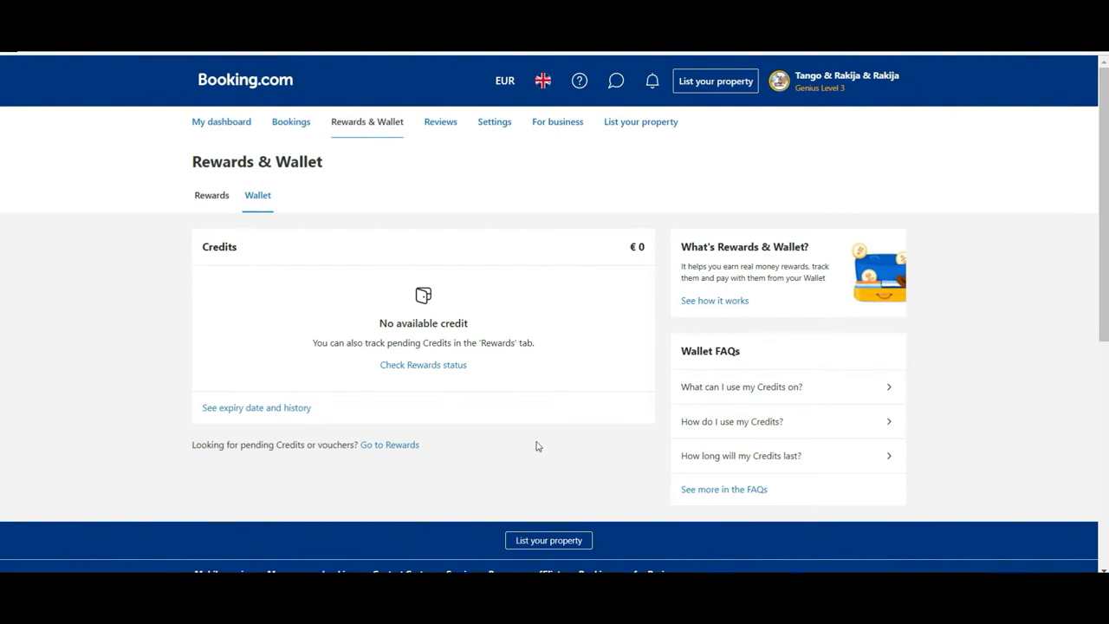
mouse_move(579, 460)
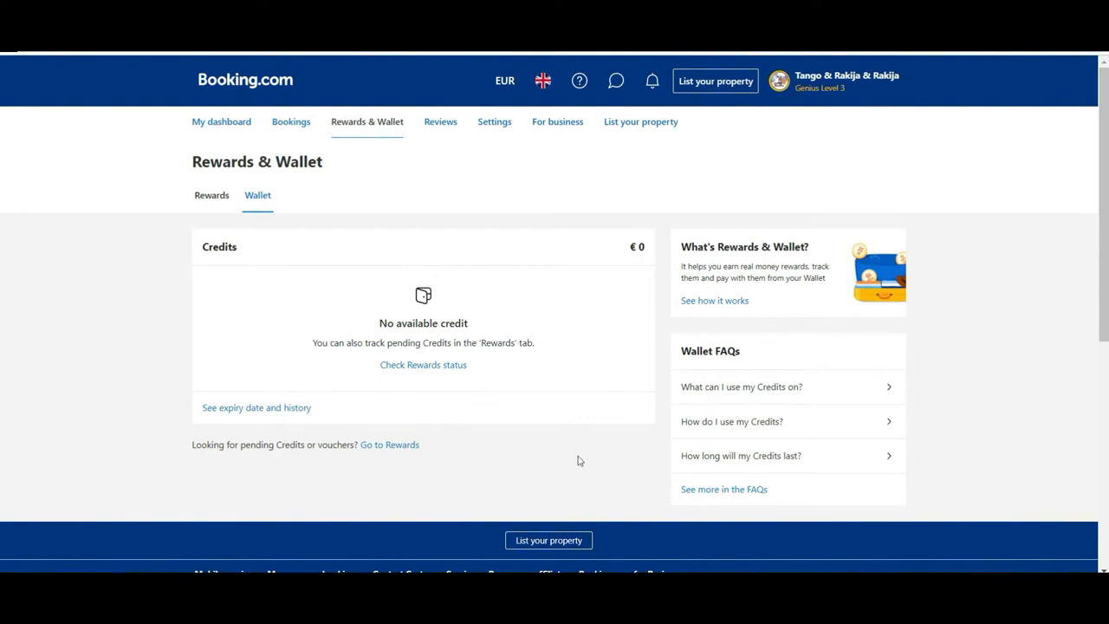
mouse_move(571, 363)
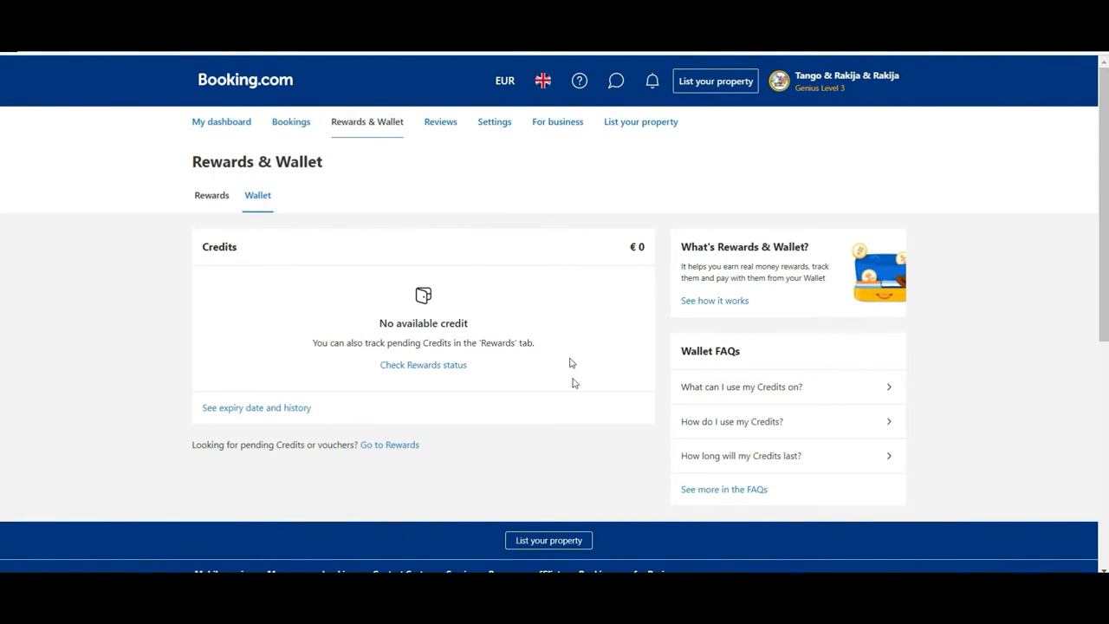
mouse_move(604, 426)
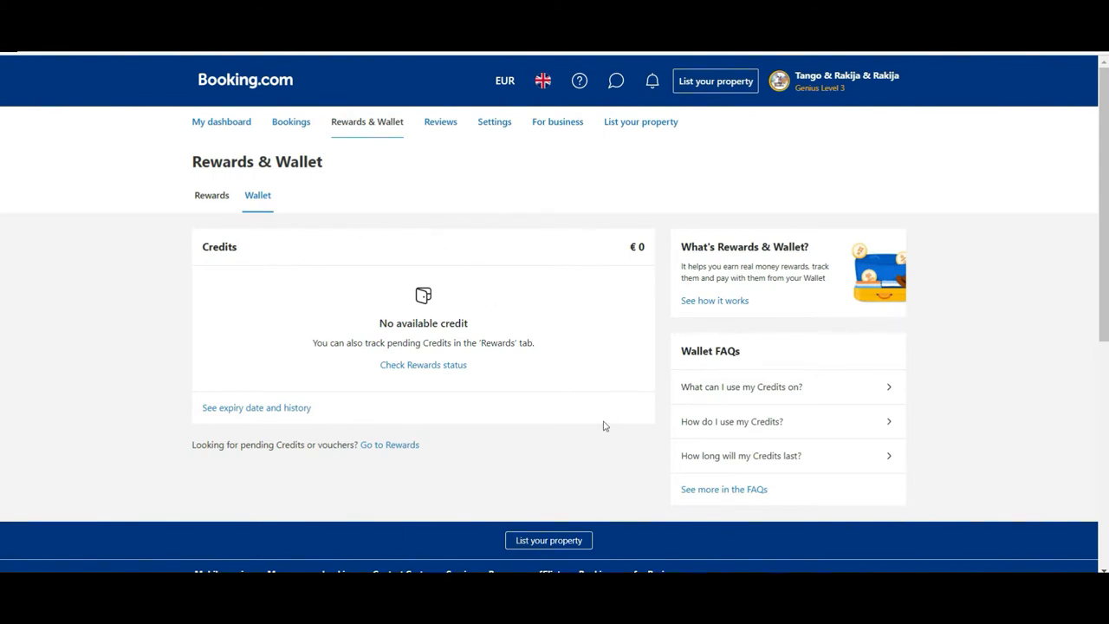
mouse_move(736, 460)
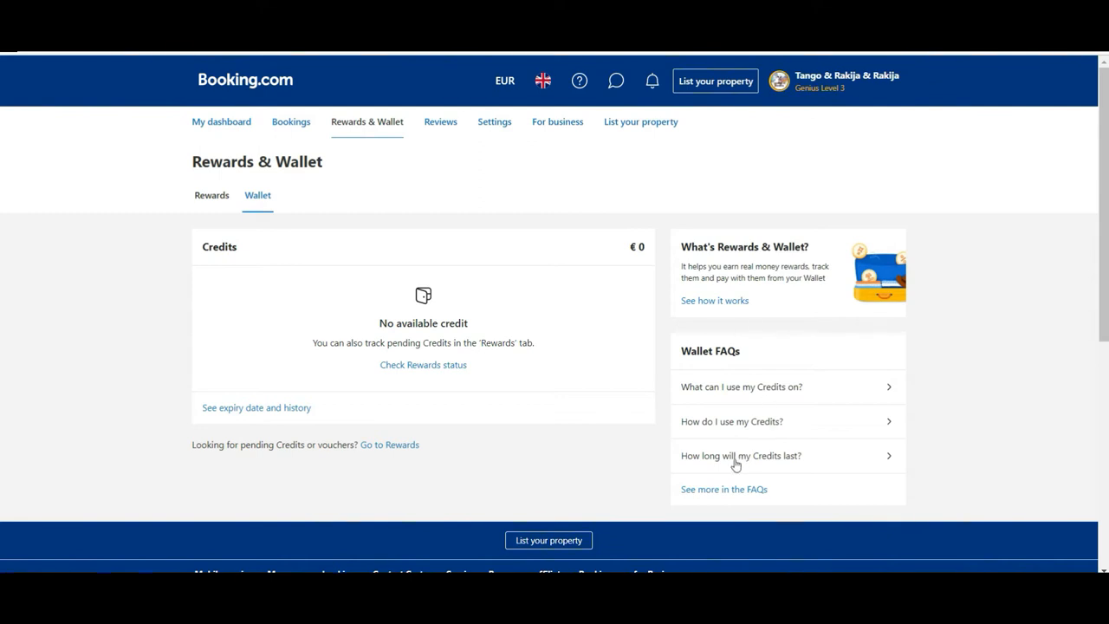
mouse_move(50, 326)
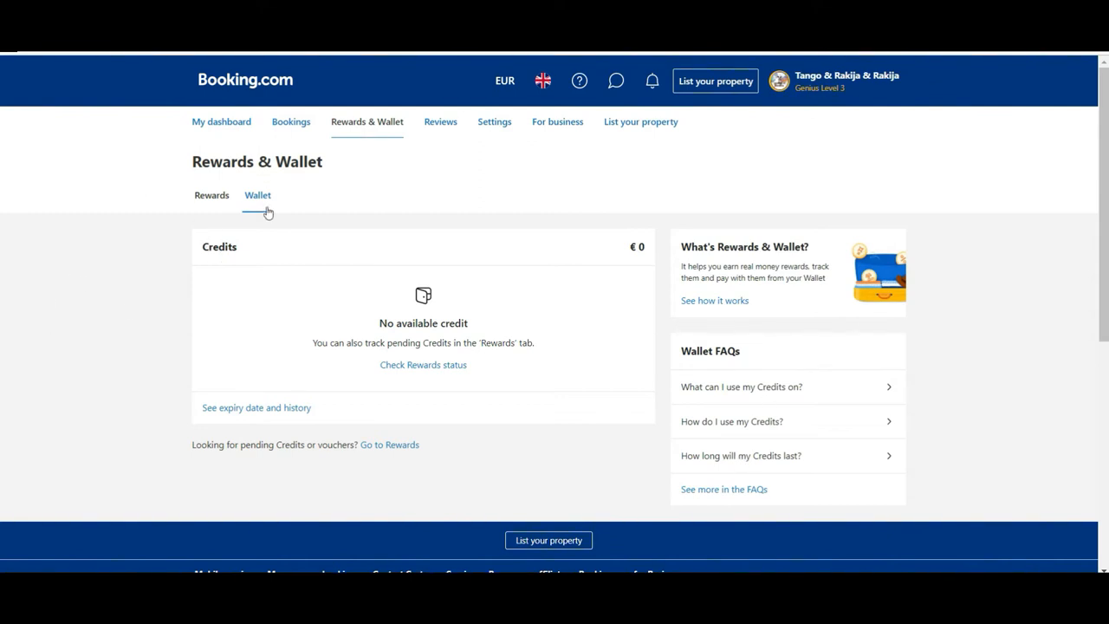
Step: Switch to the Rewards tab listing 31 reward activities and €191.66 earned
left_click(211, 195)
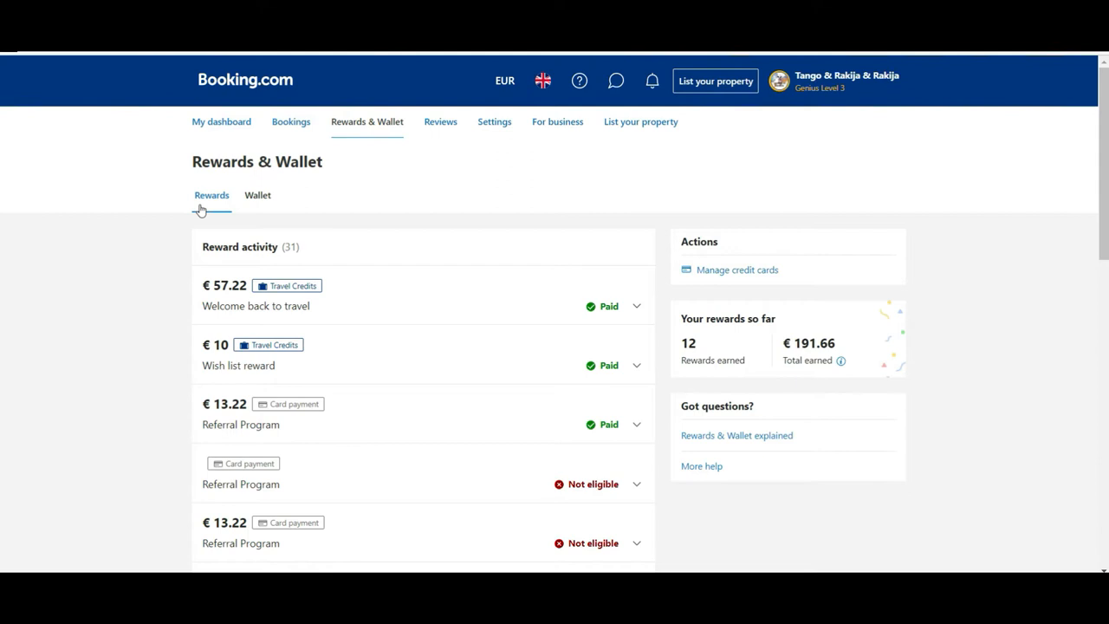
mouse_move(144, 197)
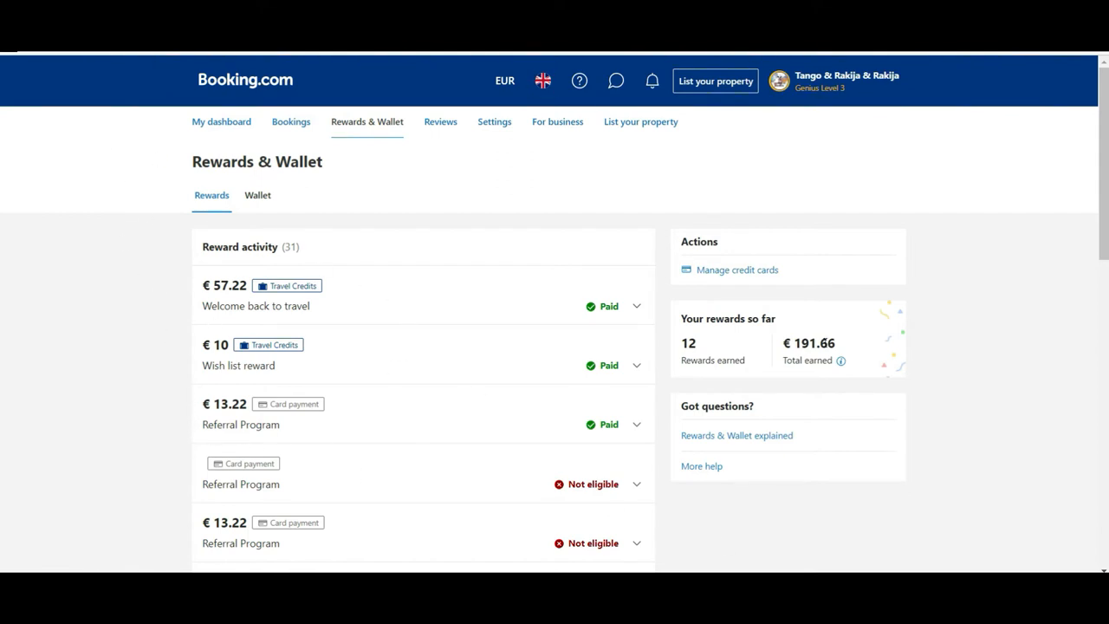
mouse_move(819, 387)
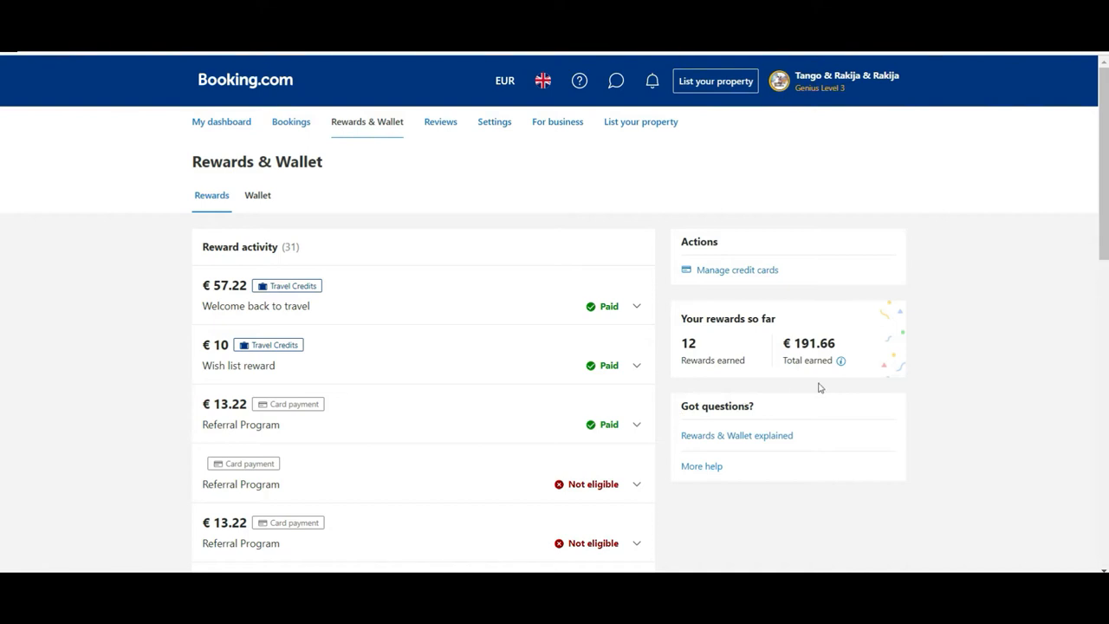
mouse_move(702, 297)
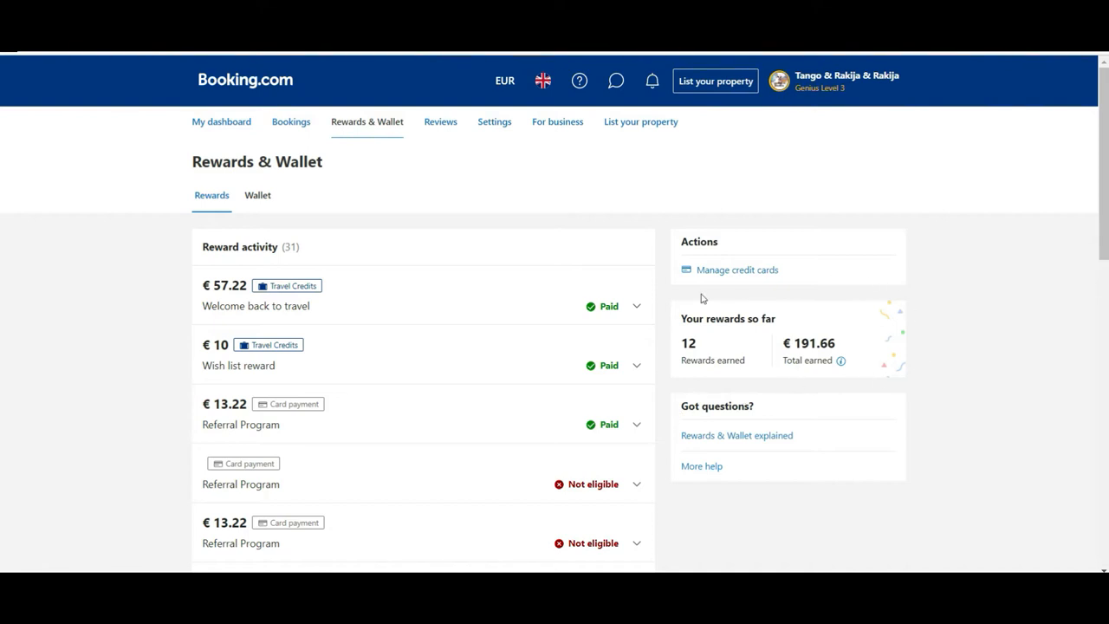
mouse_move(775, 350)
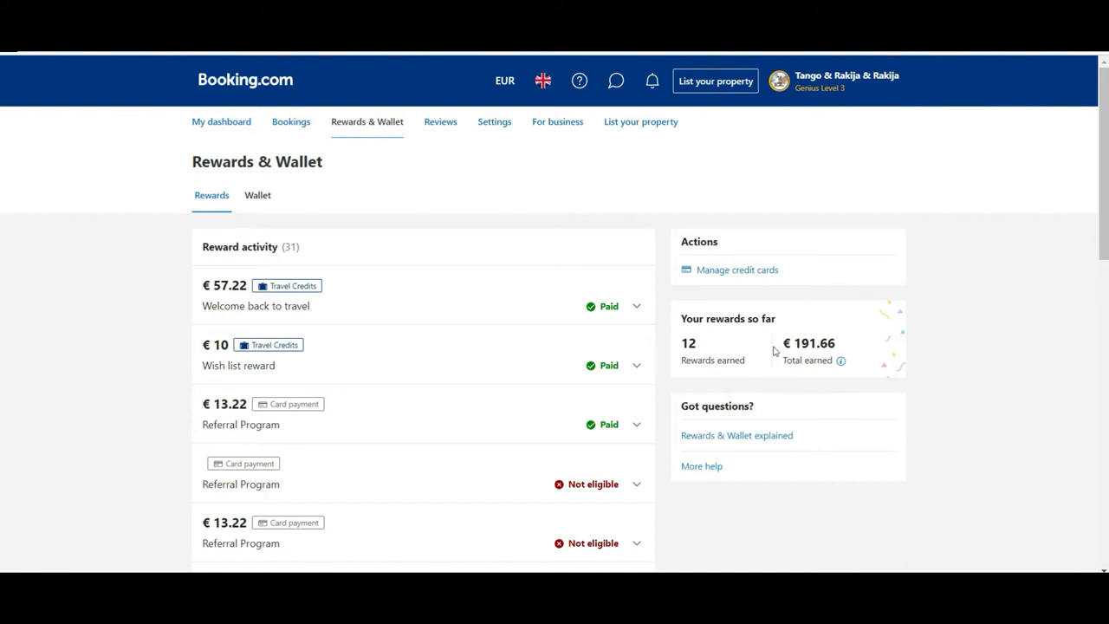
mouse_move(877, 362)
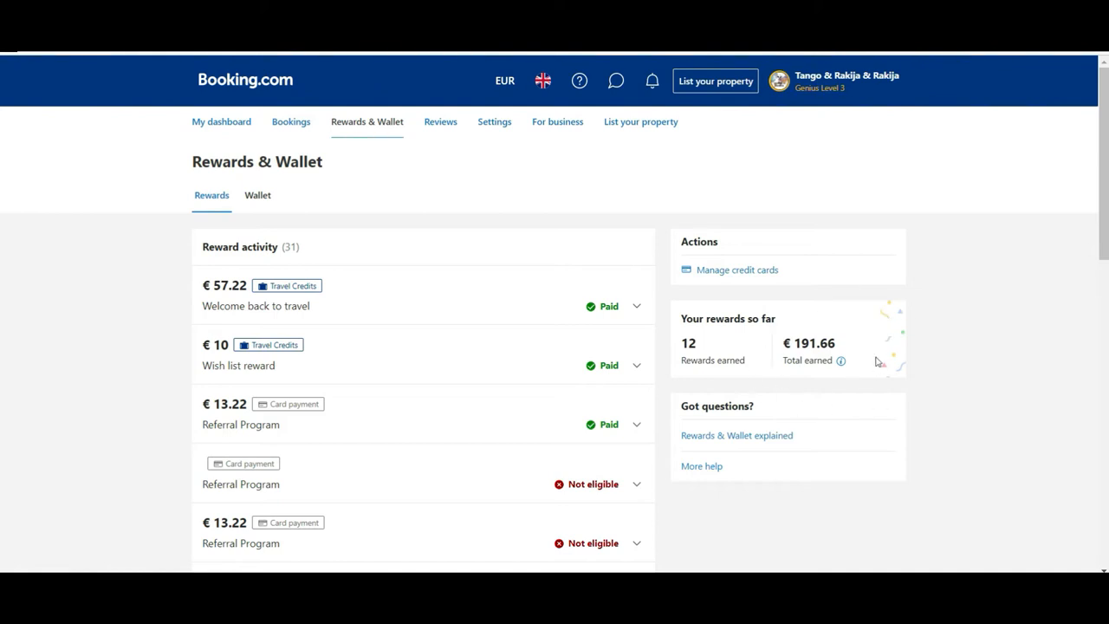
mouse_move(741, 375)
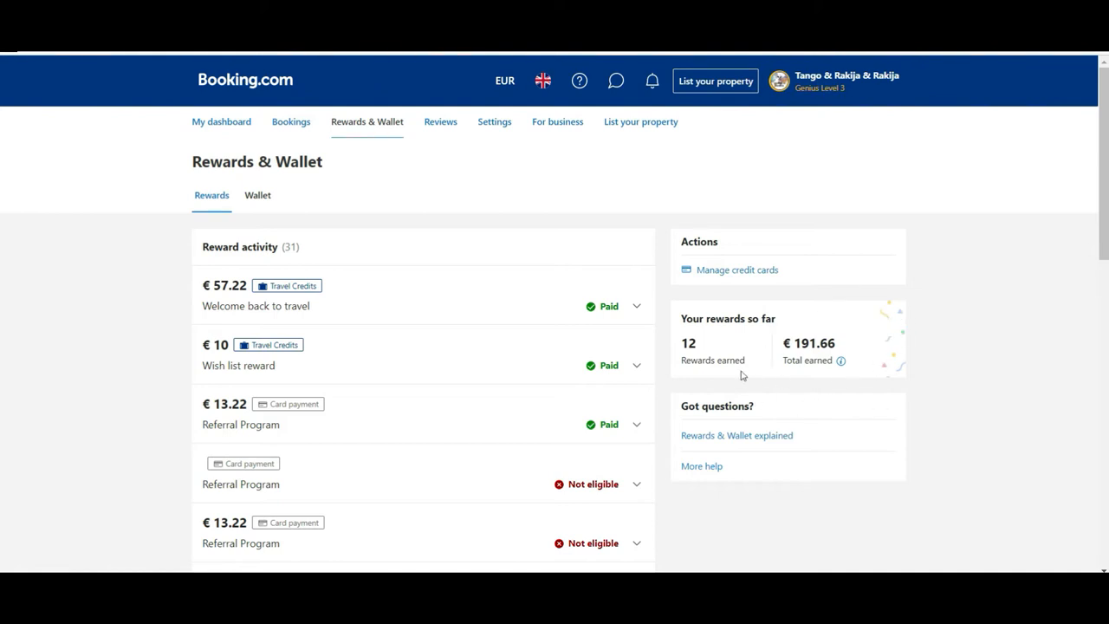
mouse_move(781, 379)
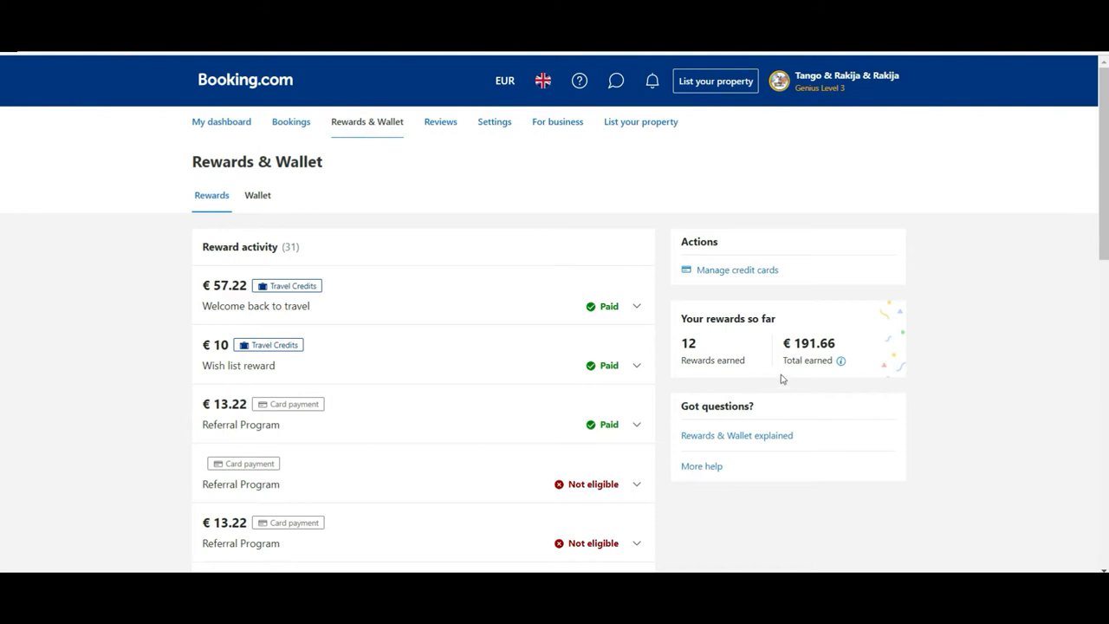
mouse_move(769, 387)
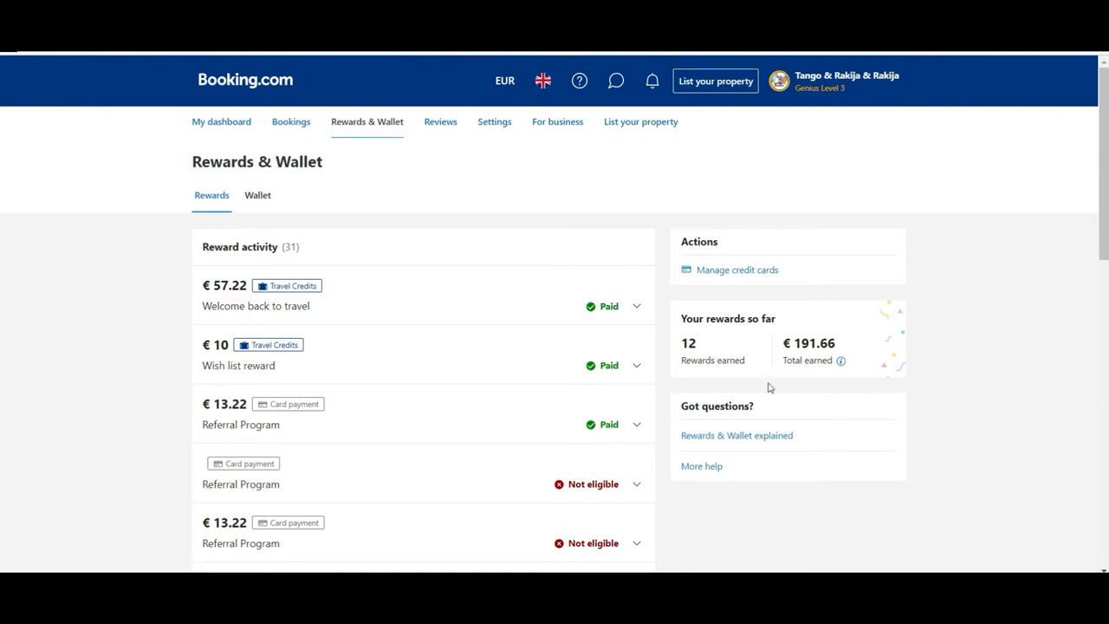
mouse_move(759, 108)
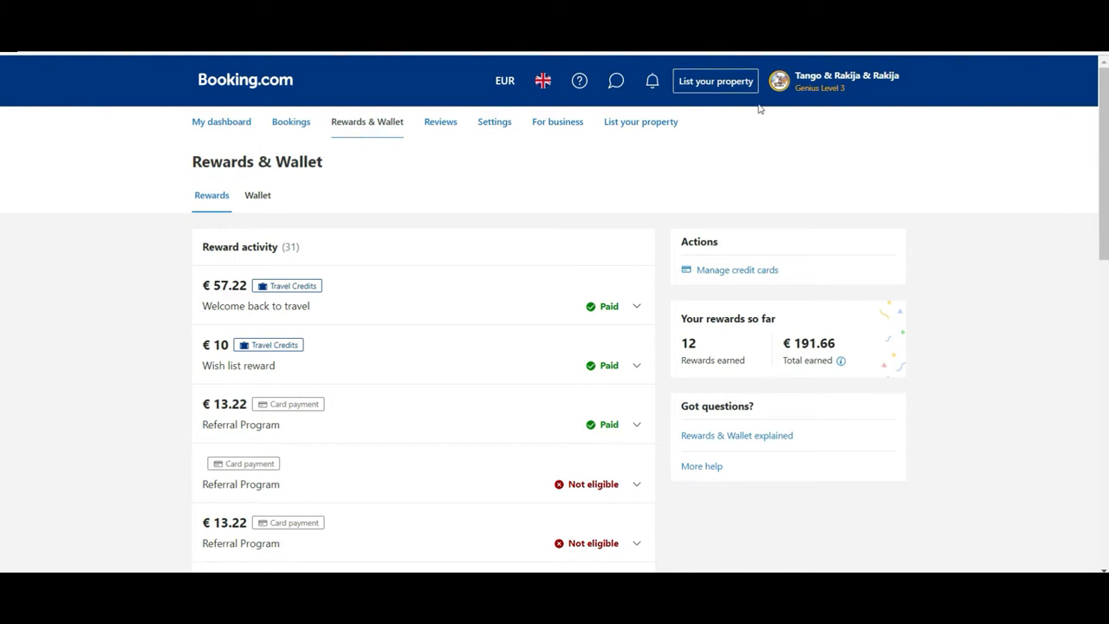
mouse_move(762, 135)
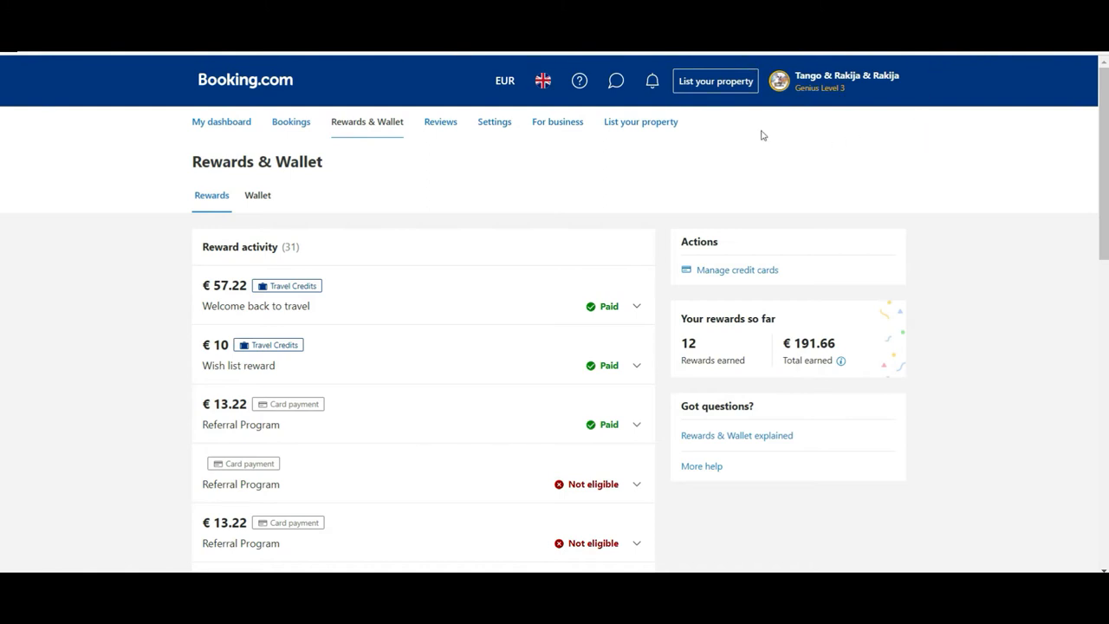
mouse_move(851, 163)
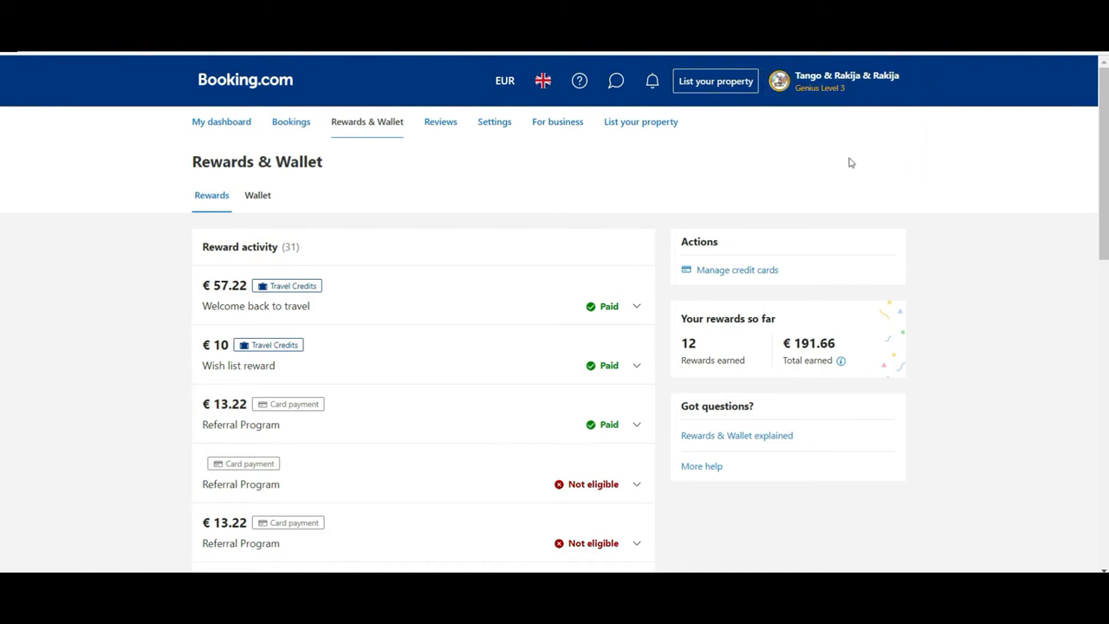
mouse_move(800, 120)
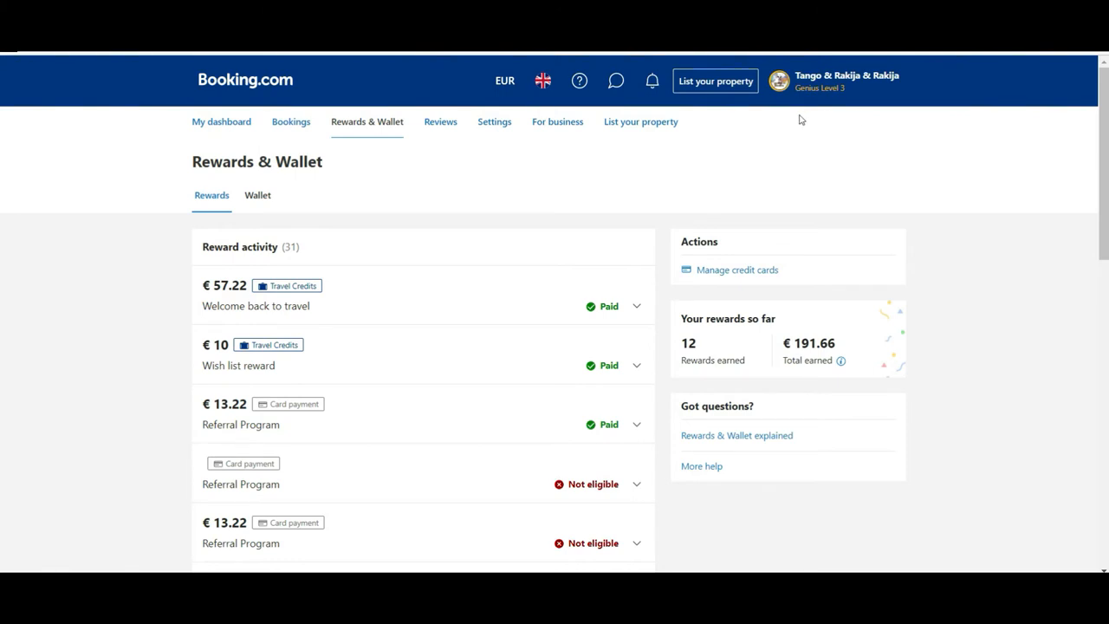
mouse_move(98, 190)
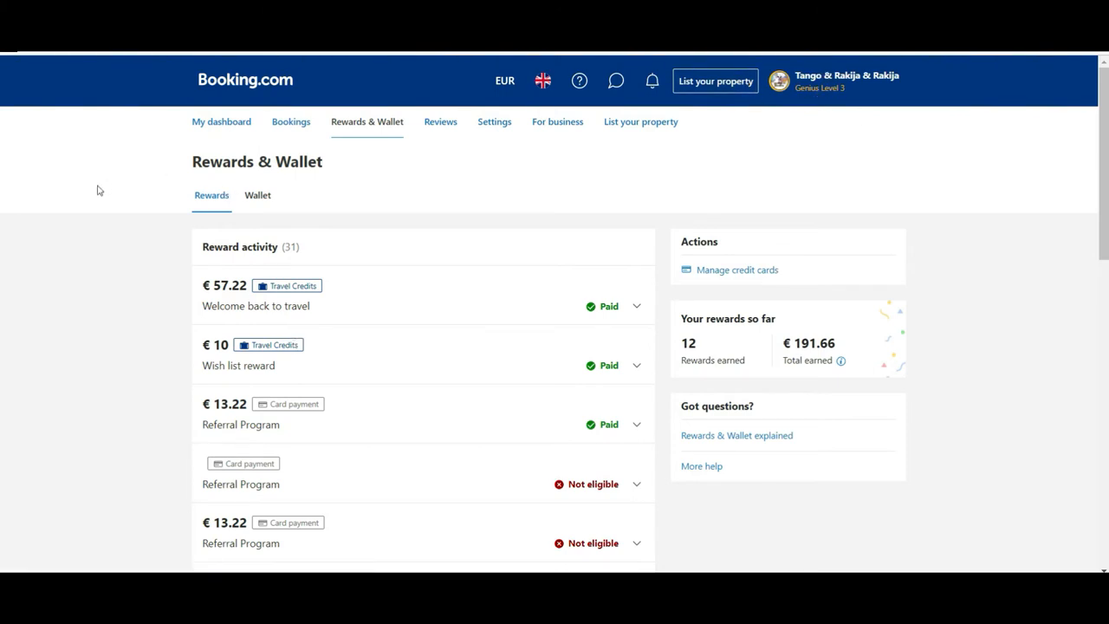
mouse_move(784, 67)
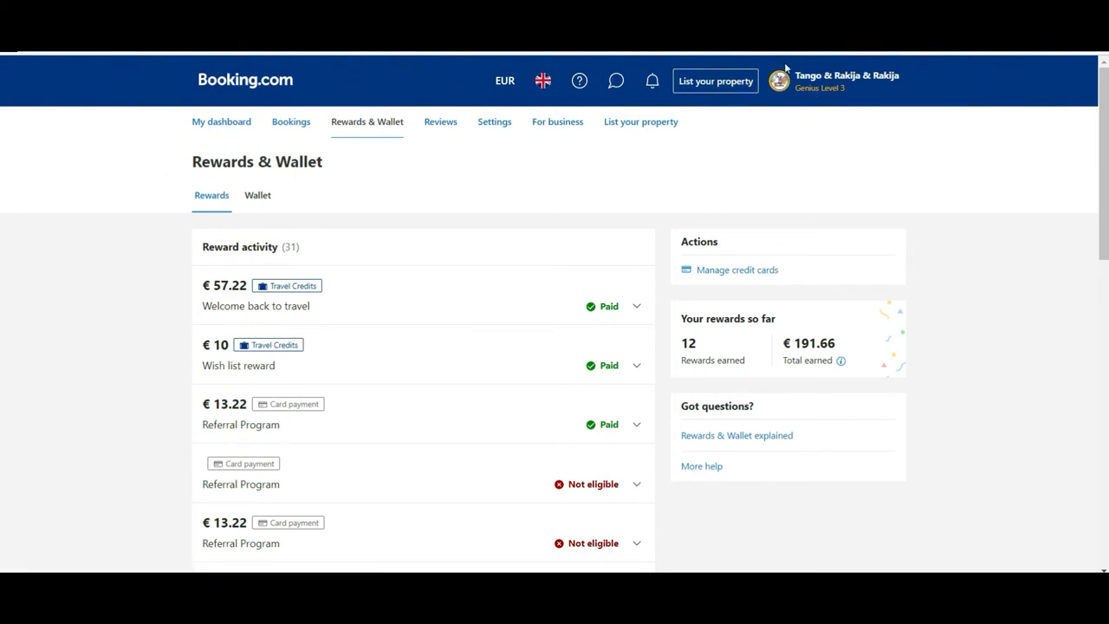
mouse_move(543, 80)
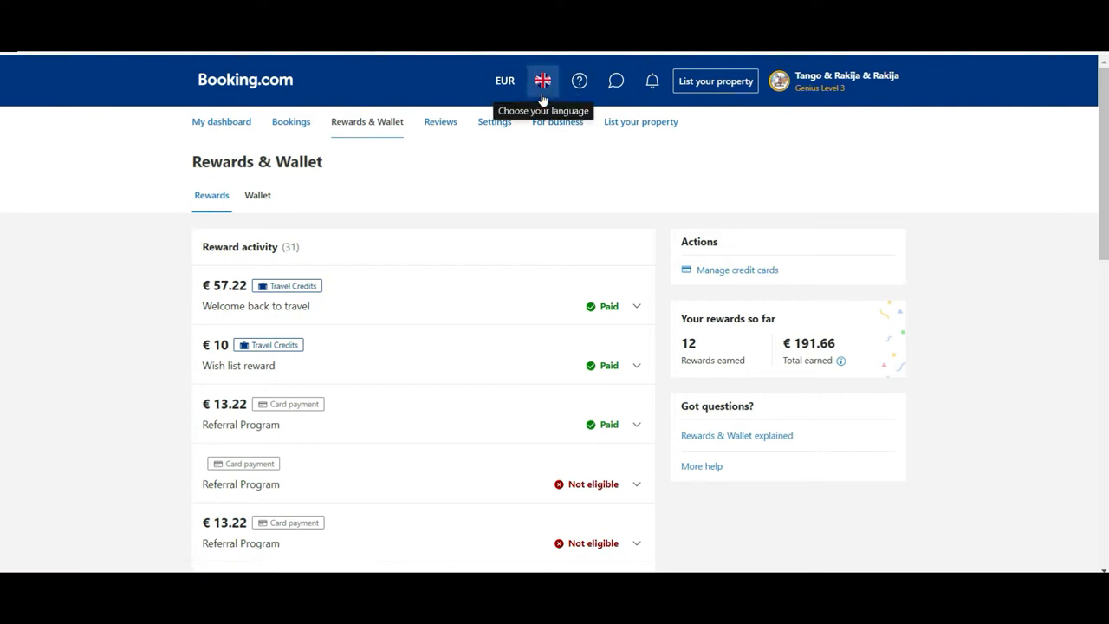
Step: Keep English (UK) as the site language from the language picker
left_click(543, 80)
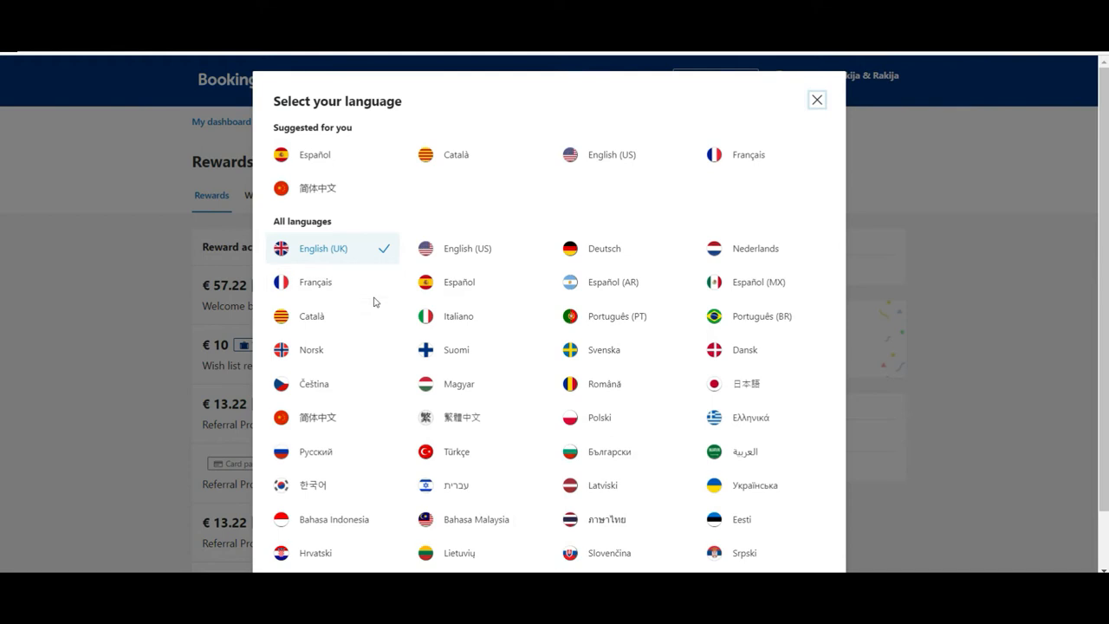
mouse_move(315, 261)
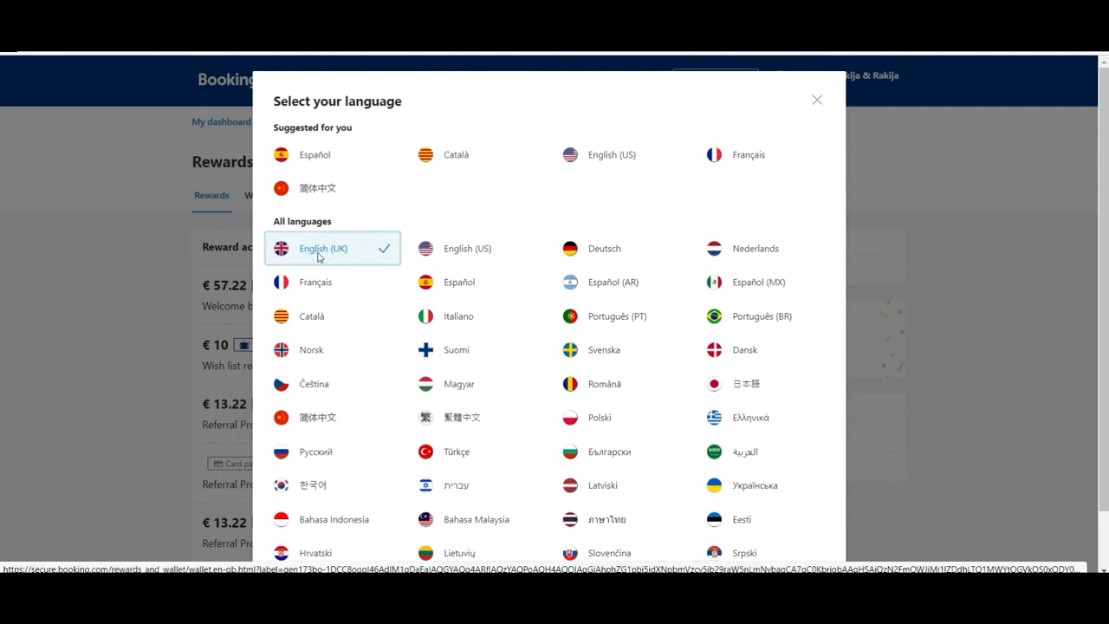
left_click(815, 100)
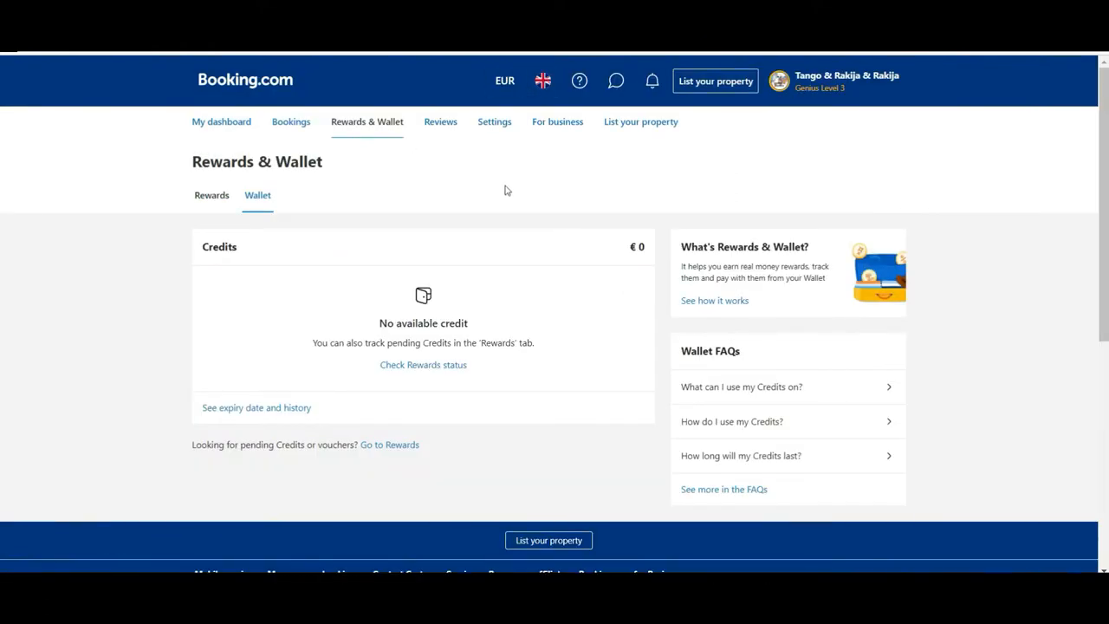
mouse_move(531, 65)
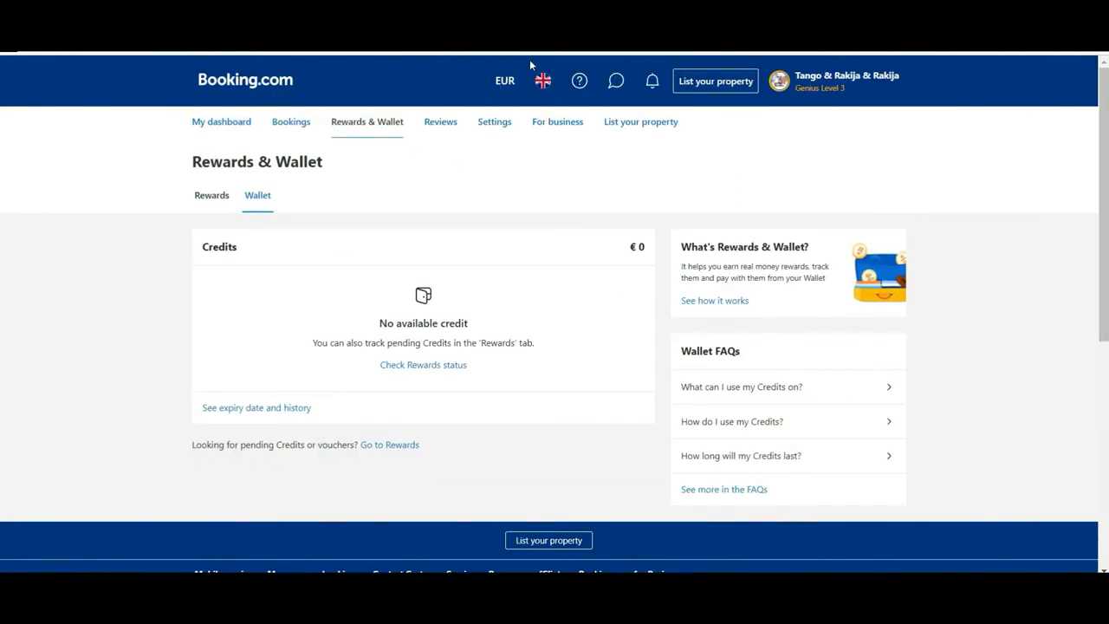
left_click(504, 81)
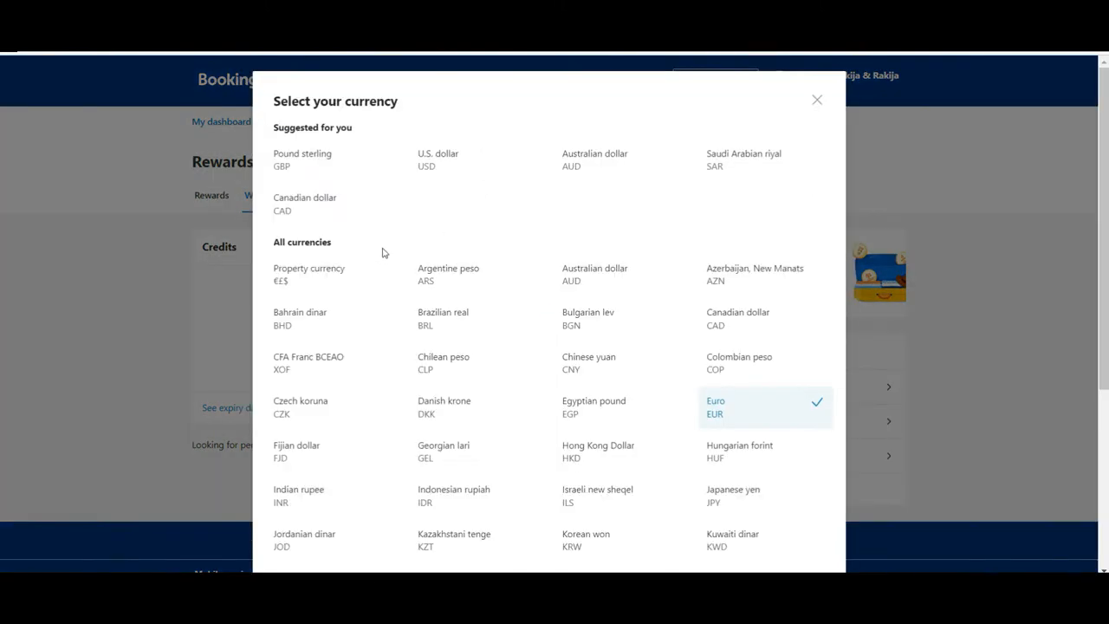
mouse_move(368, 204)
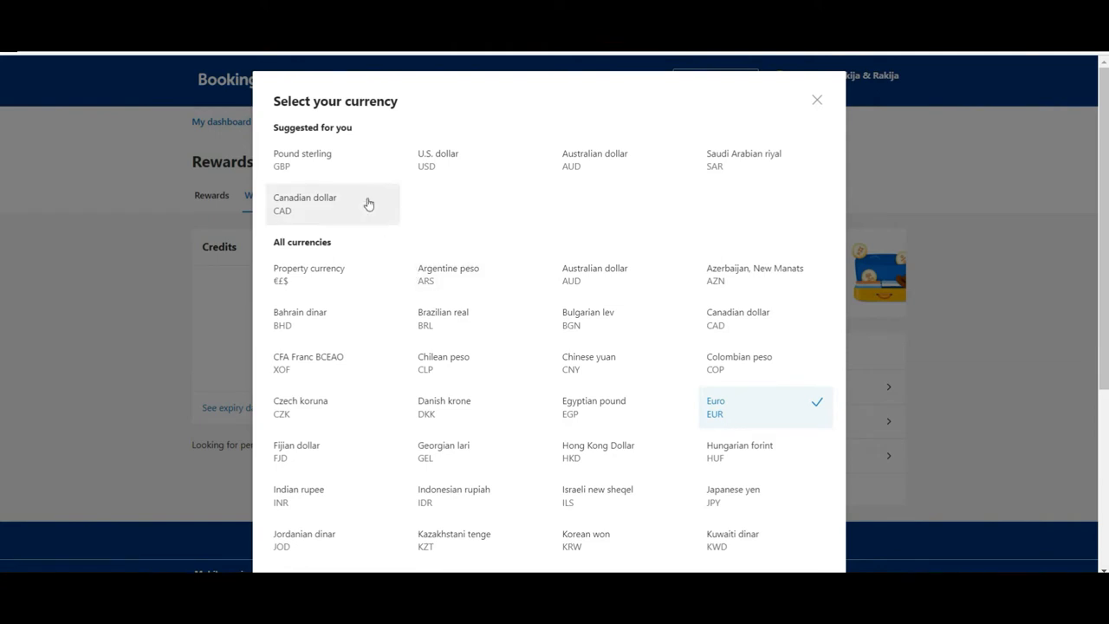
mouse_move(355, 180)
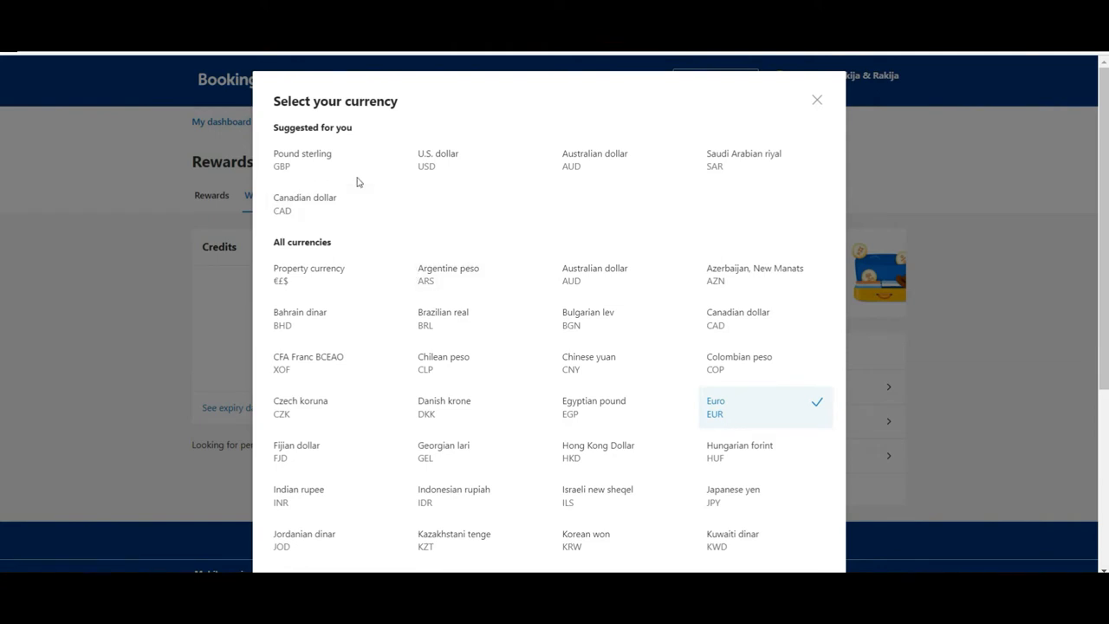
mouse_move(651, 395)
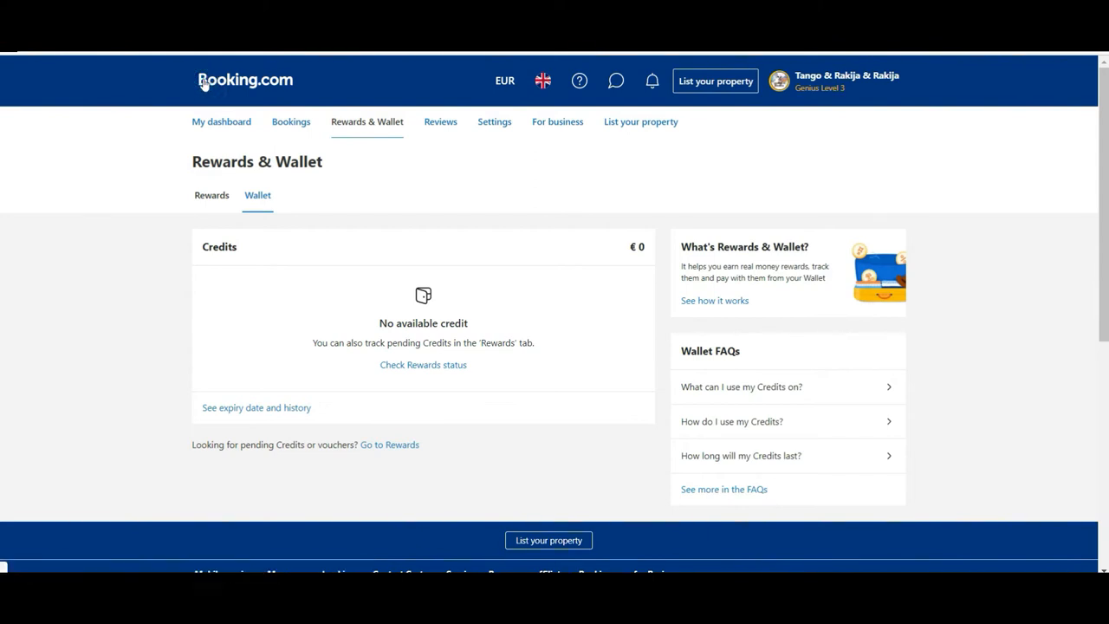
Step: Return to the Booking.com home page via the logo
left_click(246, 79)
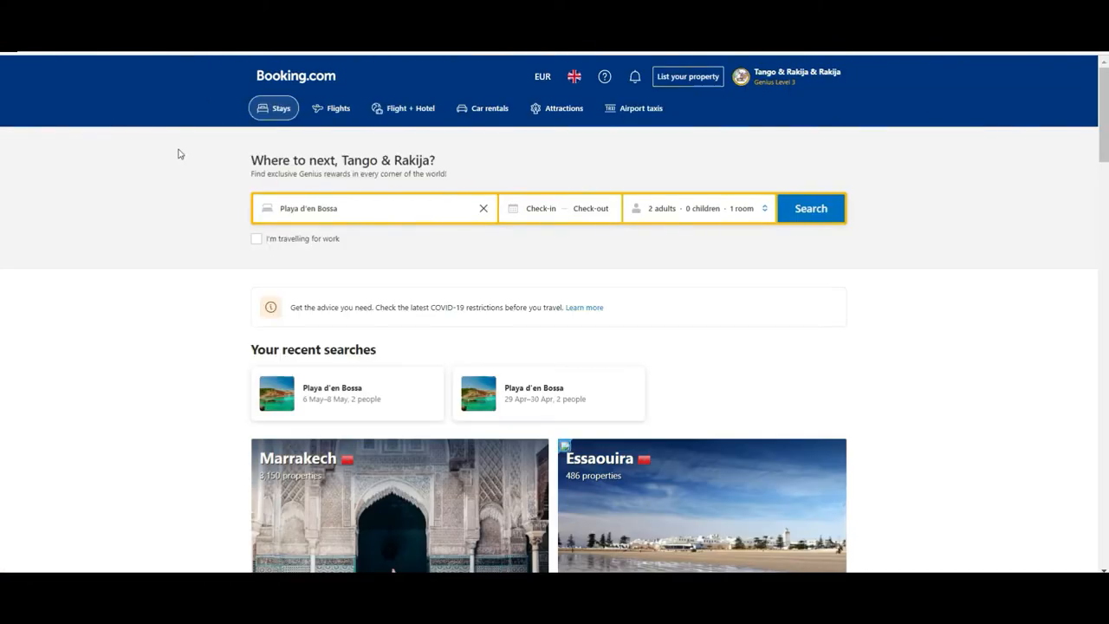
mouse_move(176, 286)
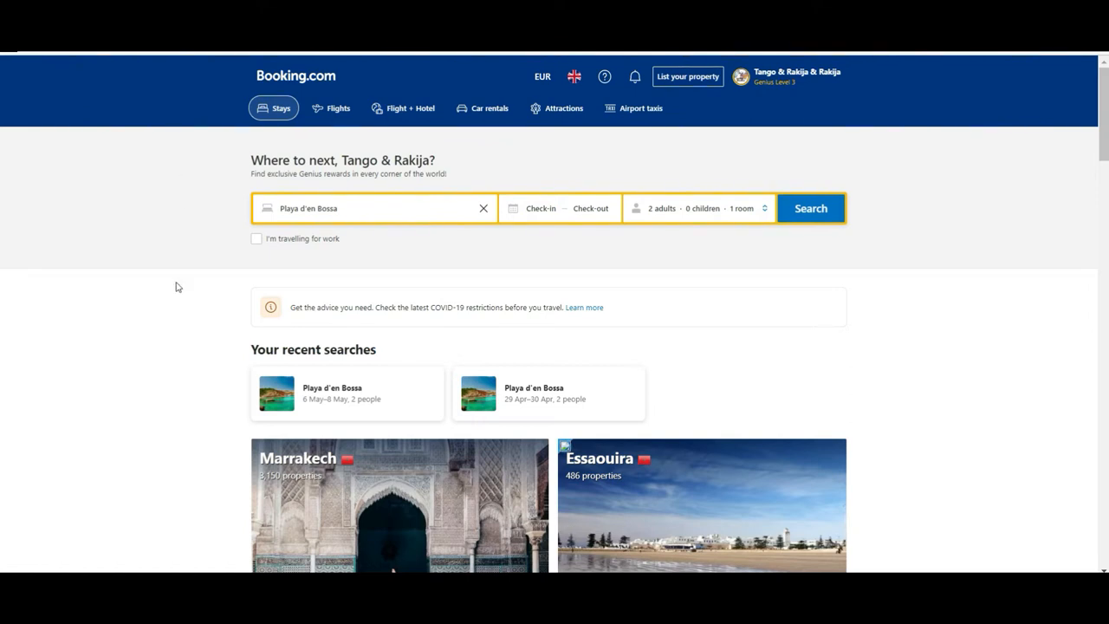
mouse_move(1, 120)
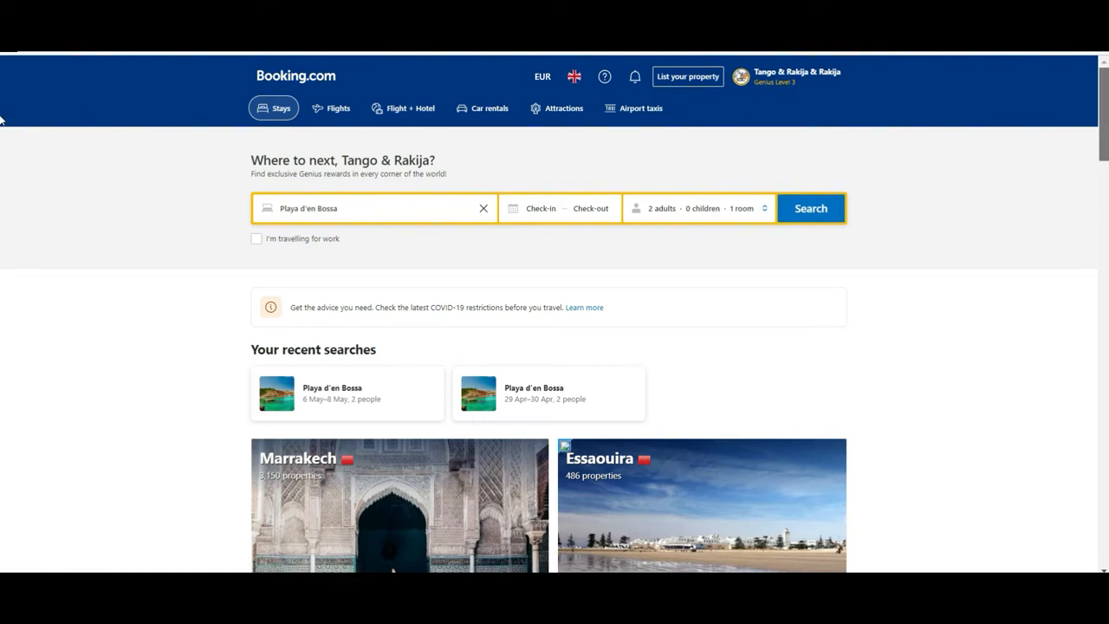
mouse_move(637, 286)
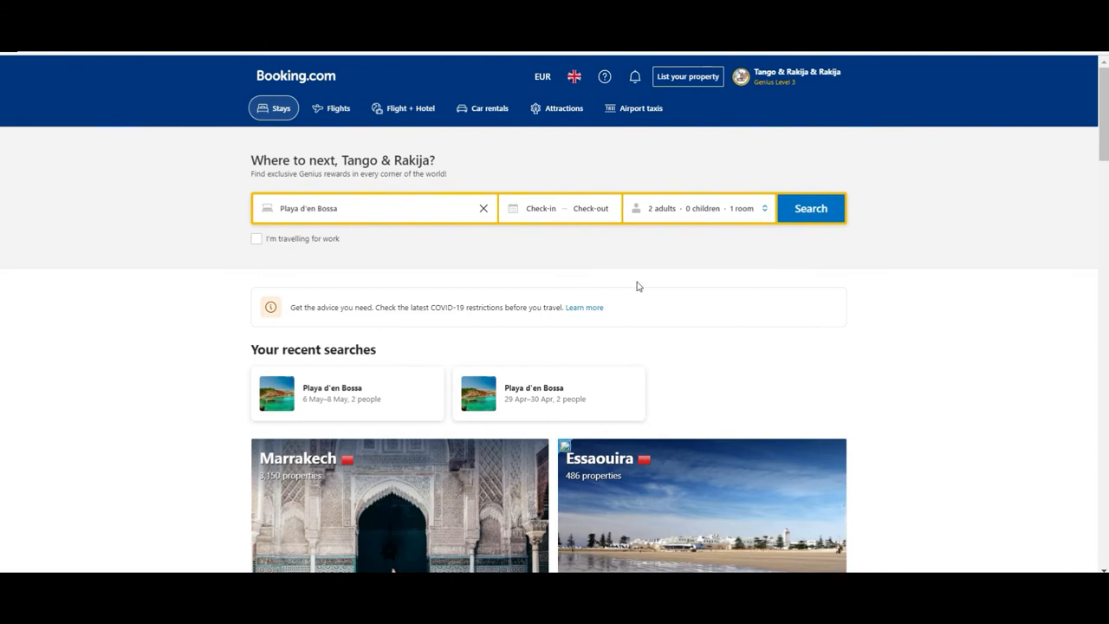
mouse_move(458, 297)
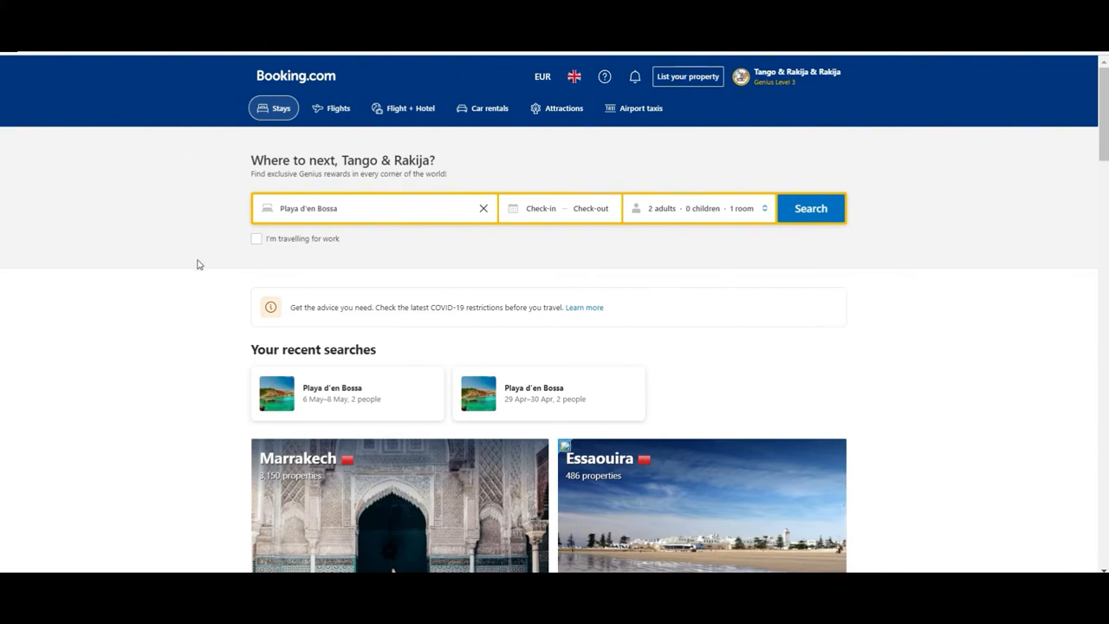
mouse_move(376, 155)
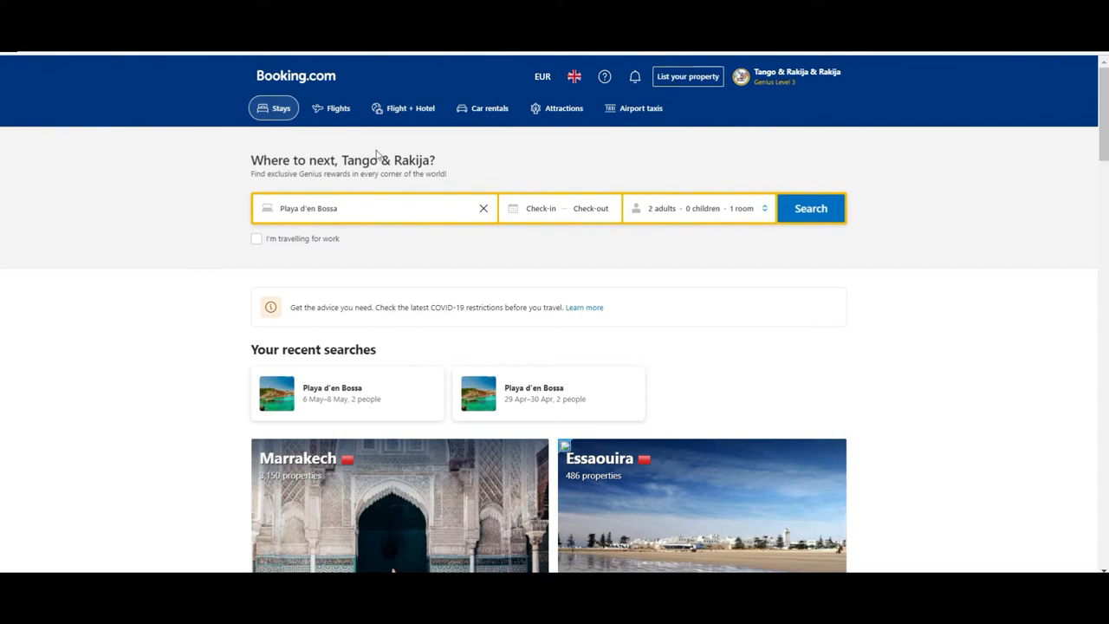
mouse_move(296, 76)
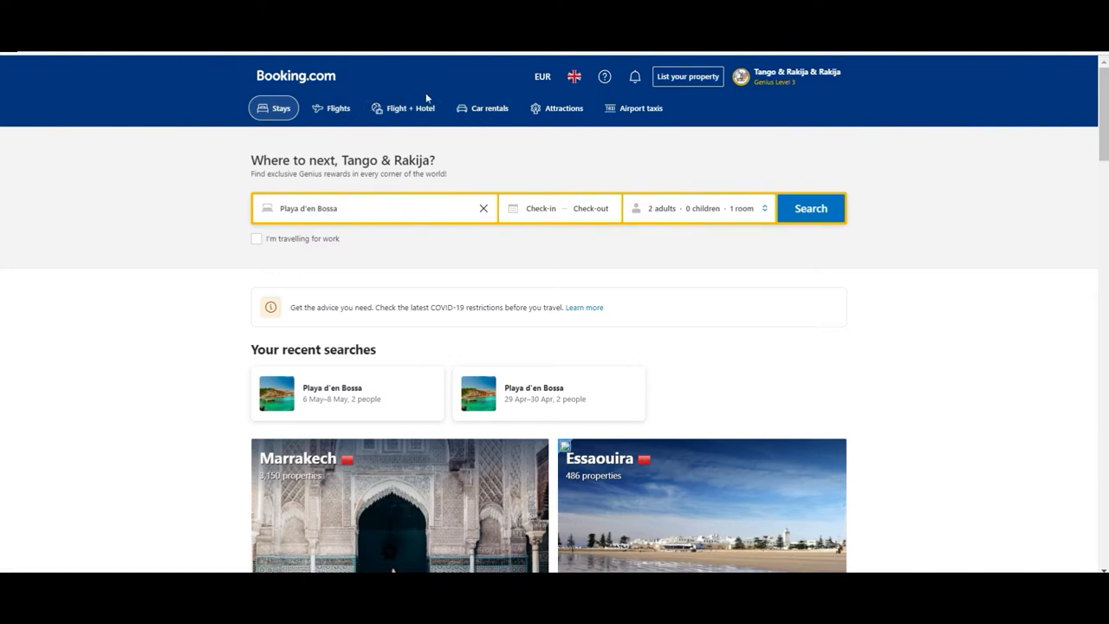
mouse_move(563, 107)
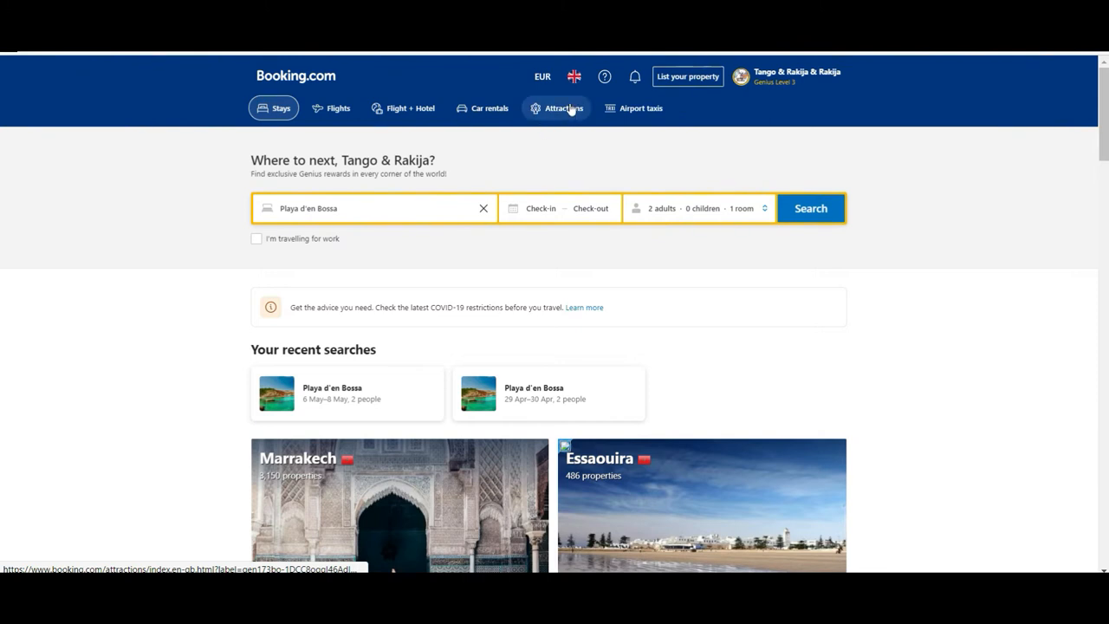
mouse_move(490, 107)
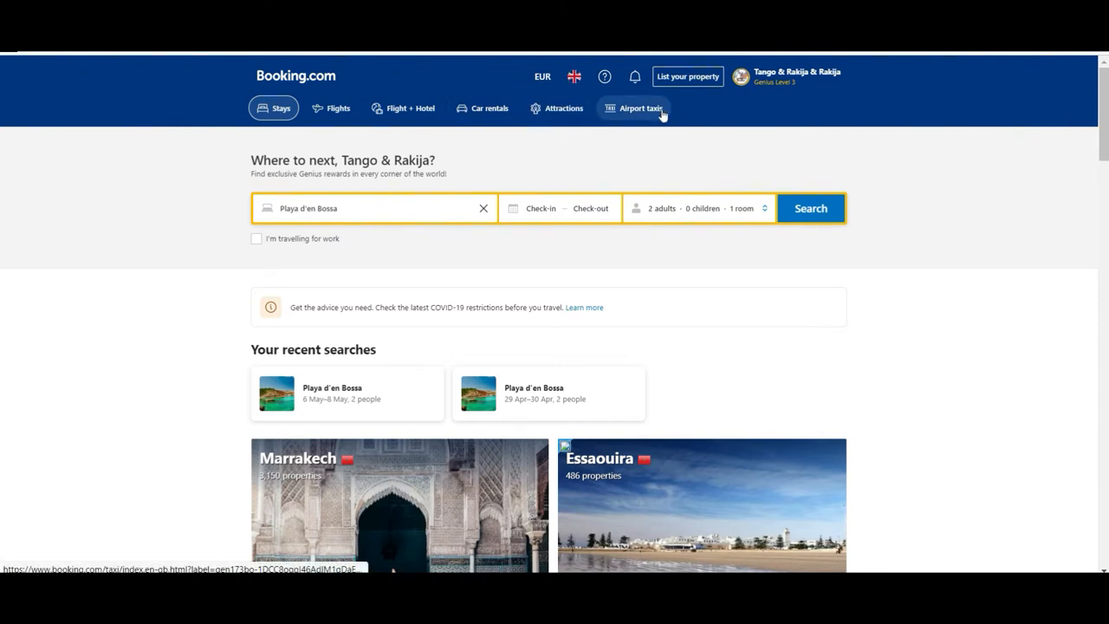
mouse_move(863, 160)
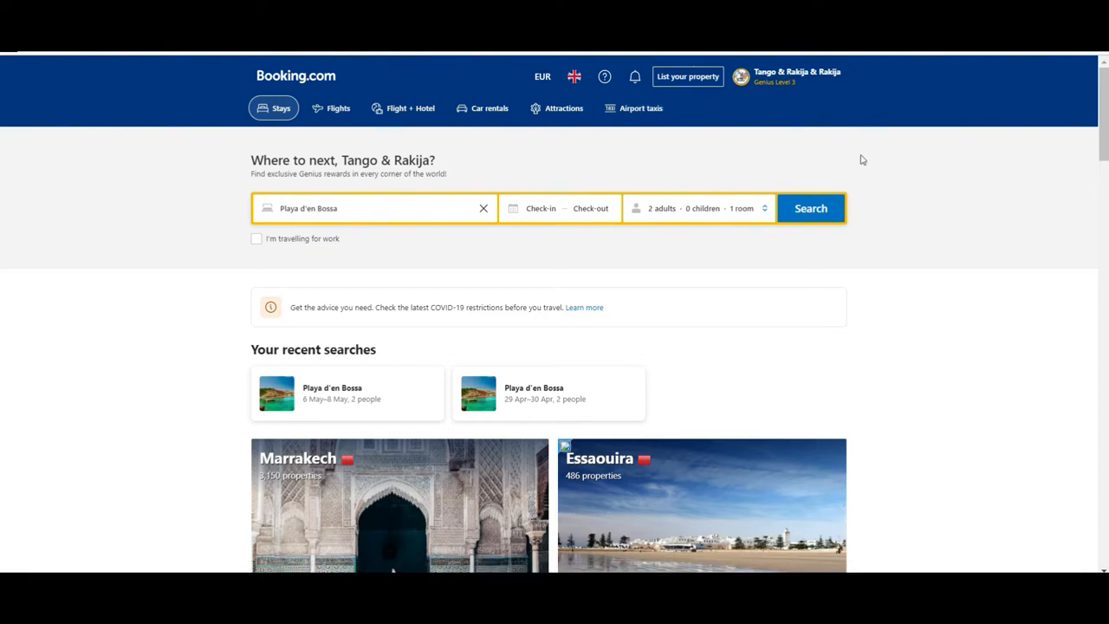
mouse_move(933, 165)
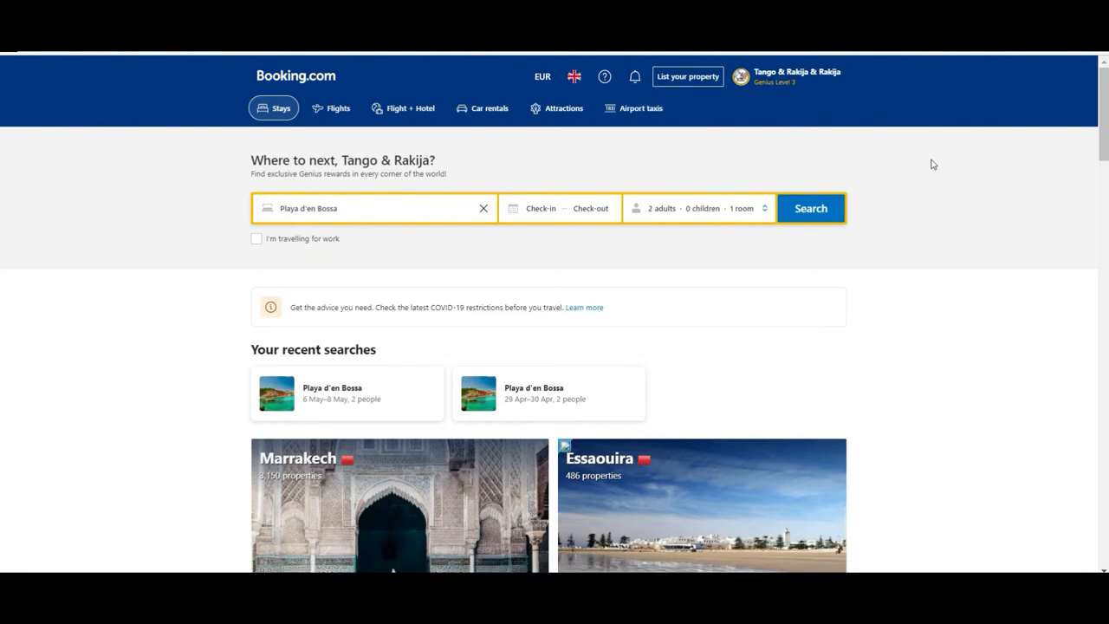
mouse_move(173, 107)
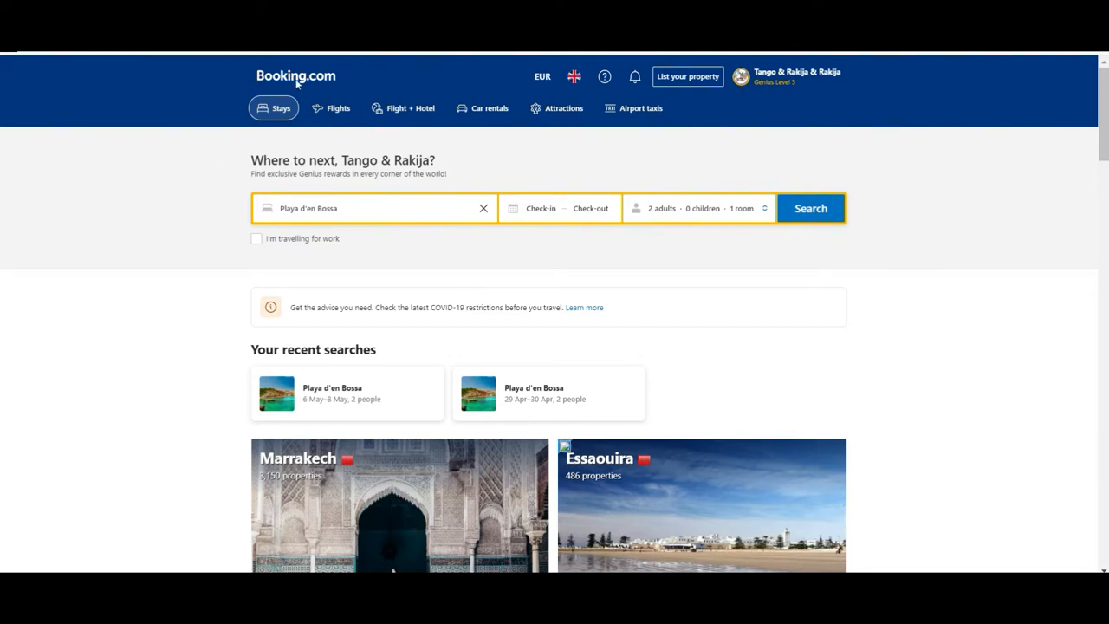
mouse_move(177, 298)
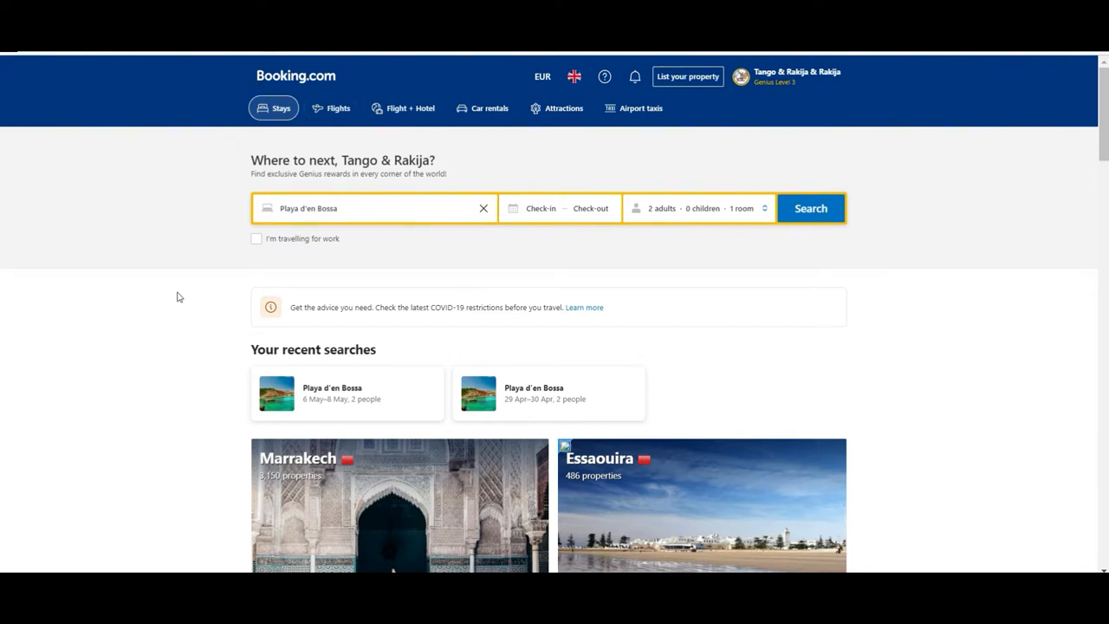
mouse_move(918, 236)
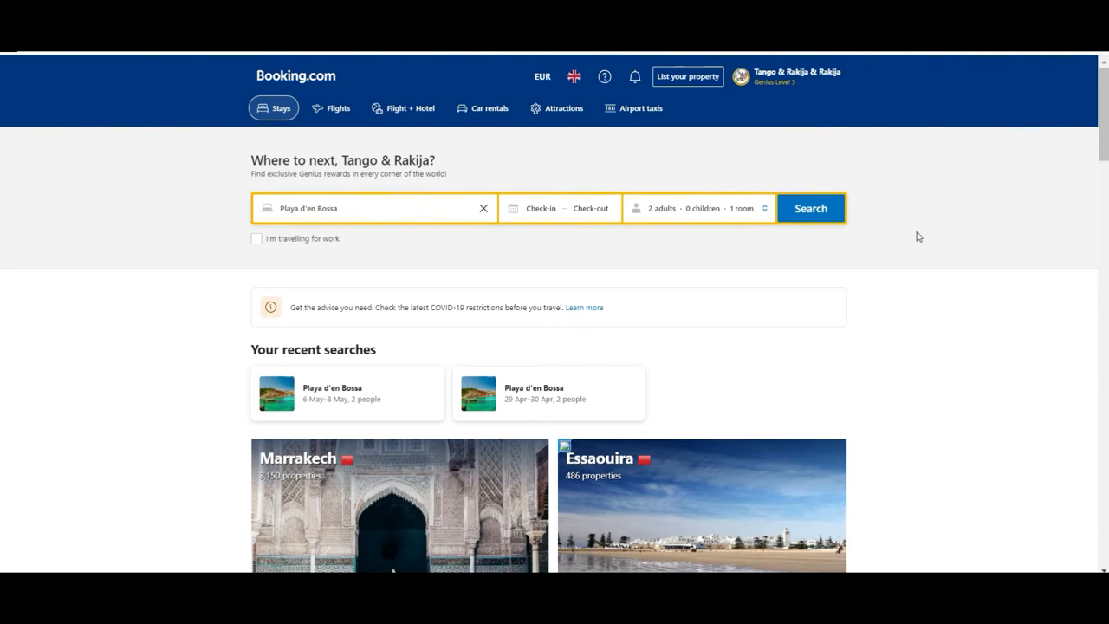
mouse_move(2, 113)
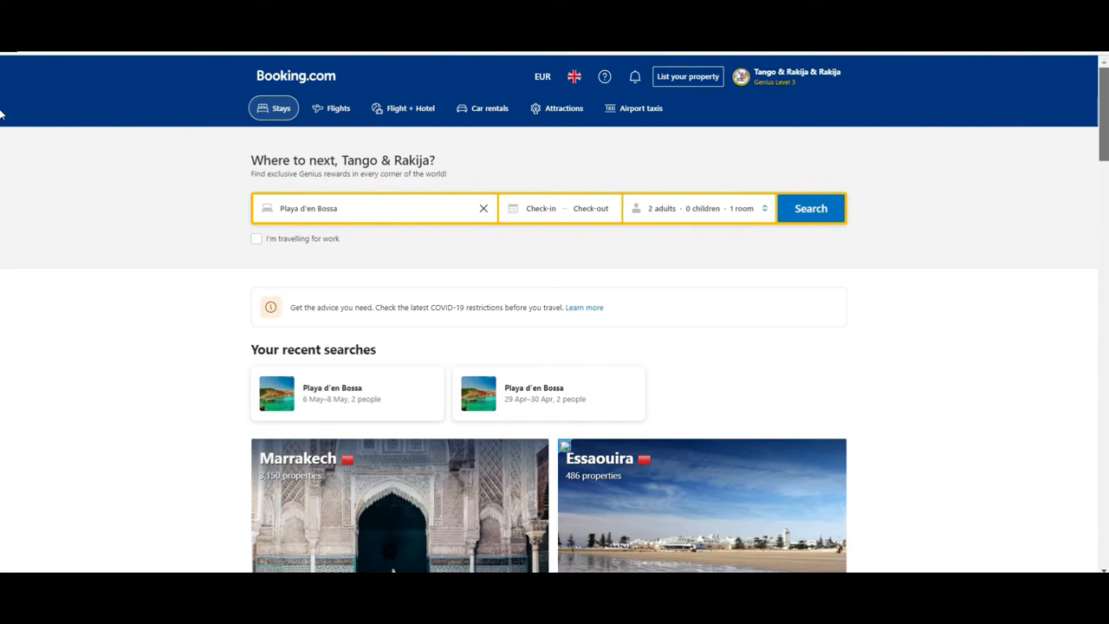
scroll("down", 3)
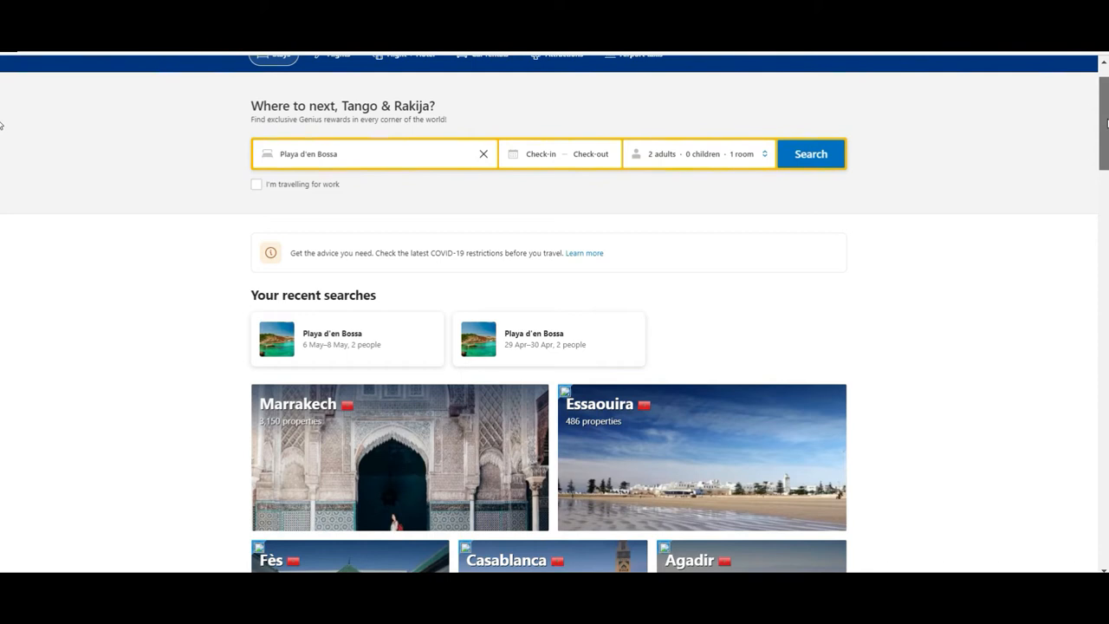
scroll("down", 3)
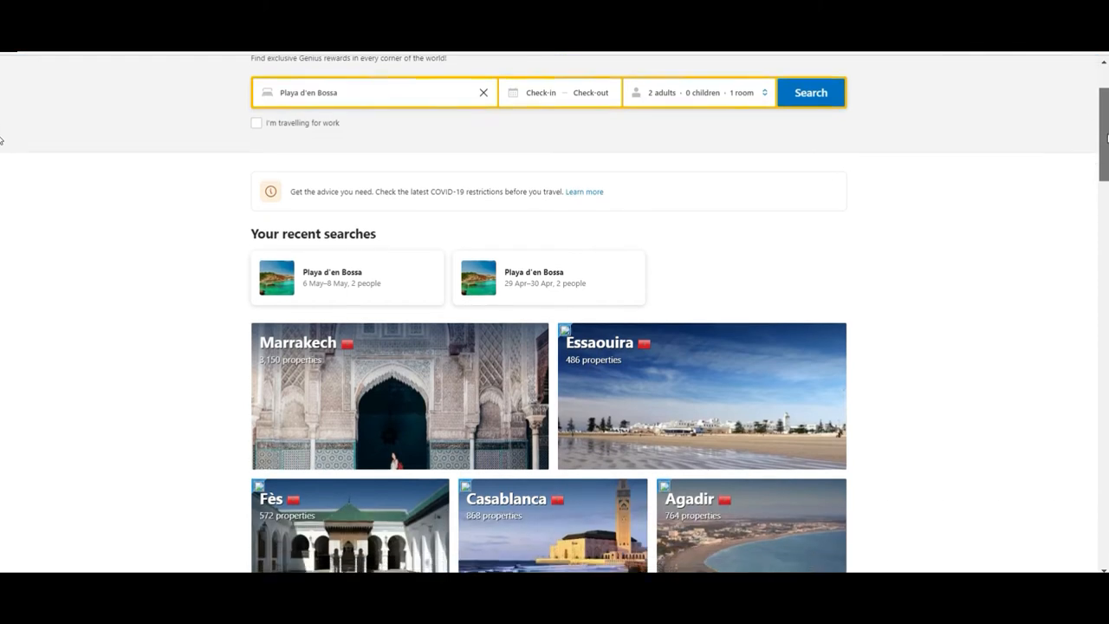
scroll("down", 3)
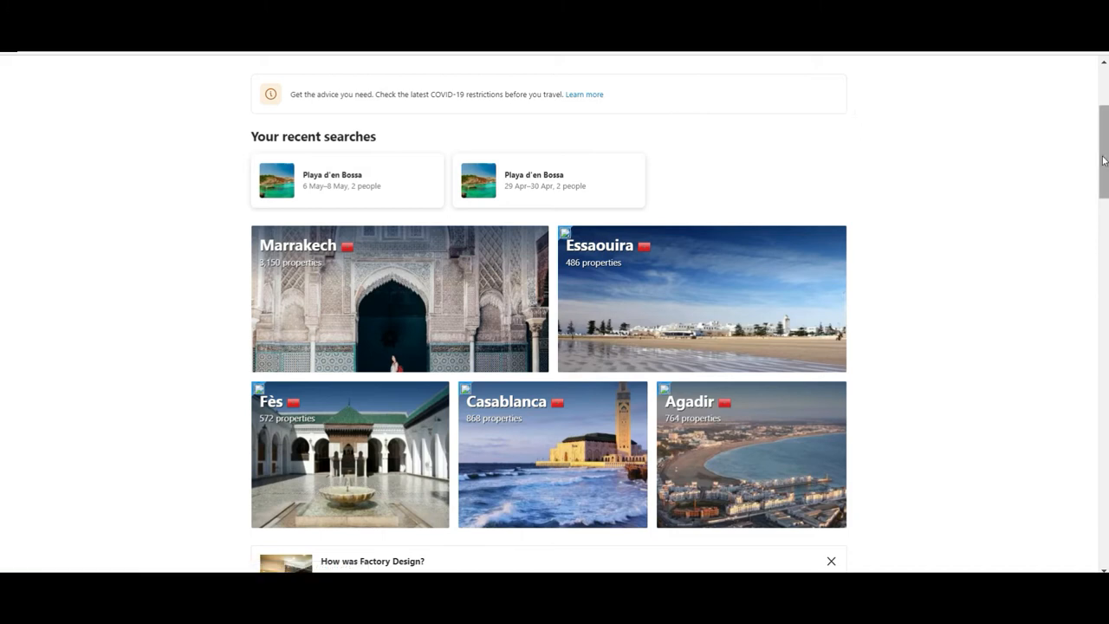
scroll("down", 3)
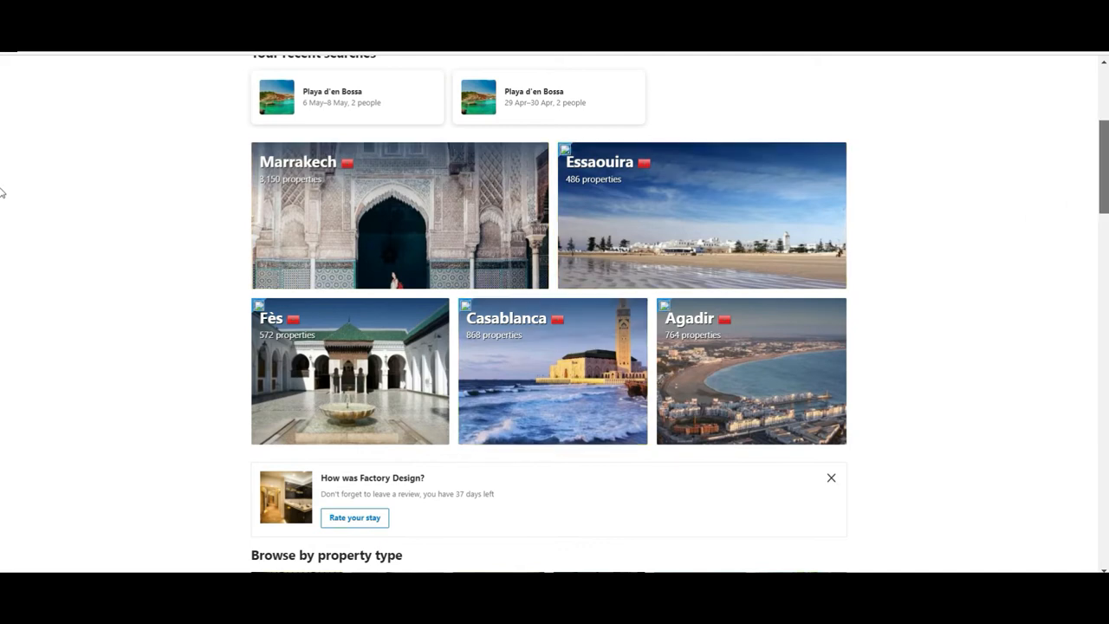
scroll("down", 3)
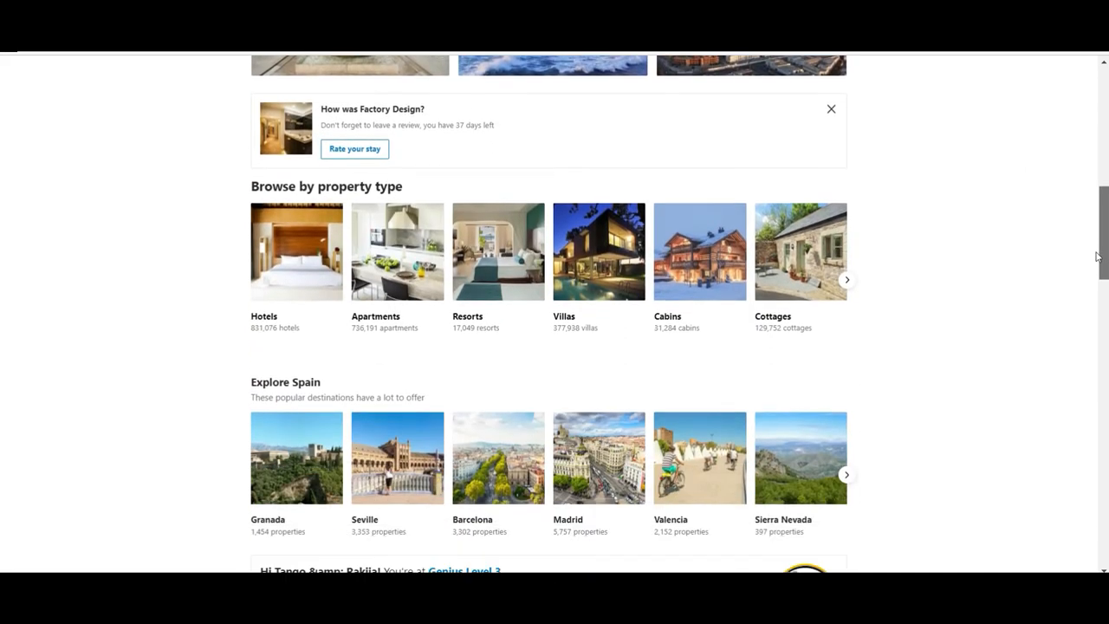
scroll("down", 3)
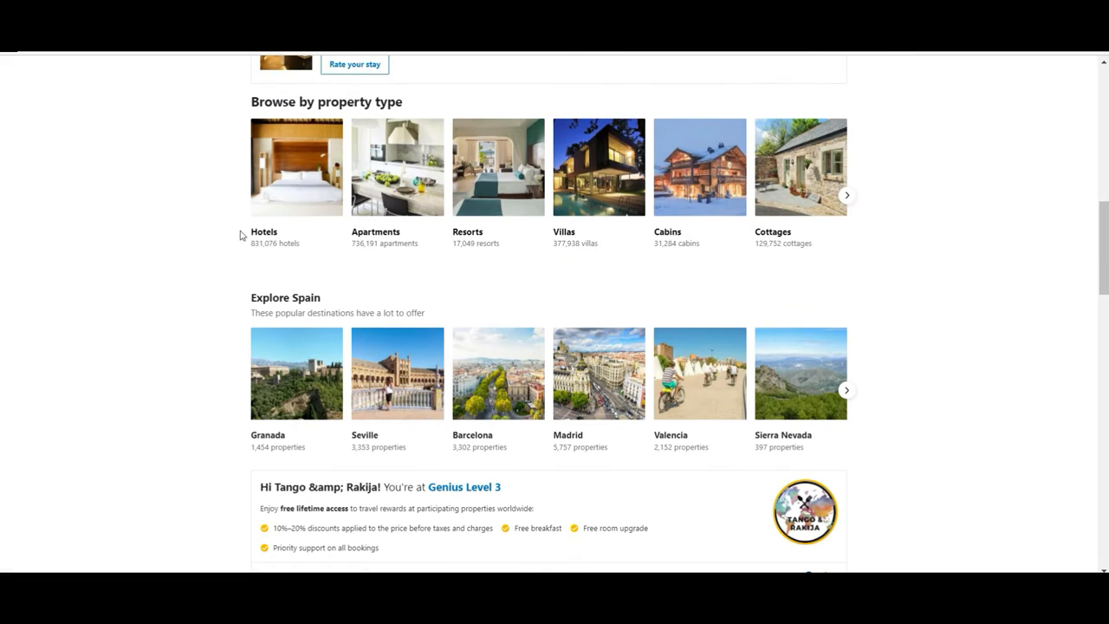
mouse_move(149, 368)
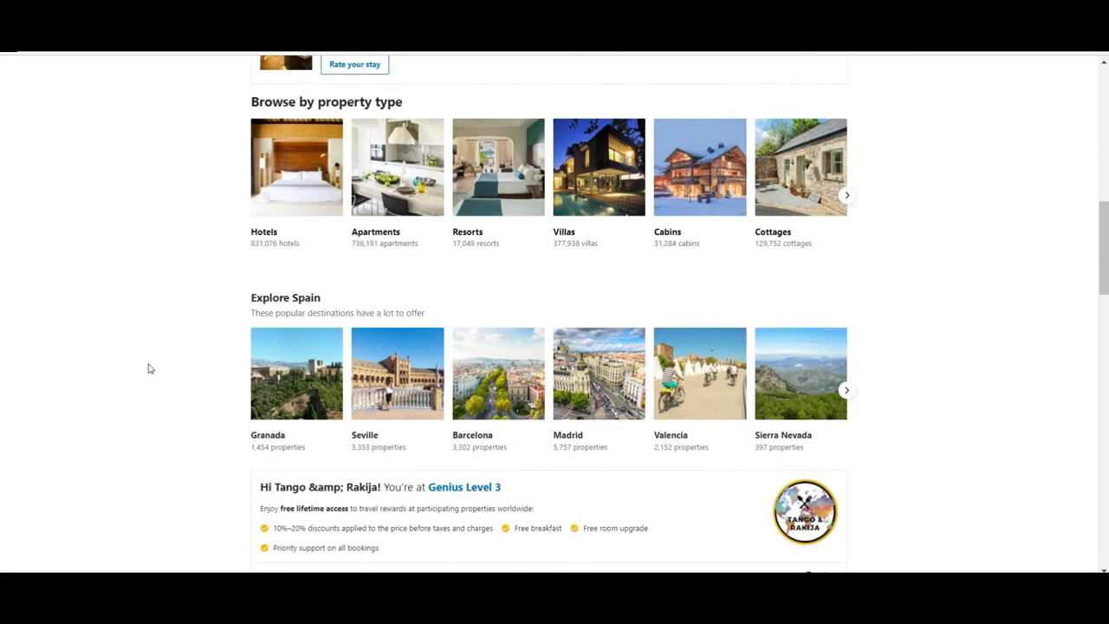
mouse_move(794, 475)
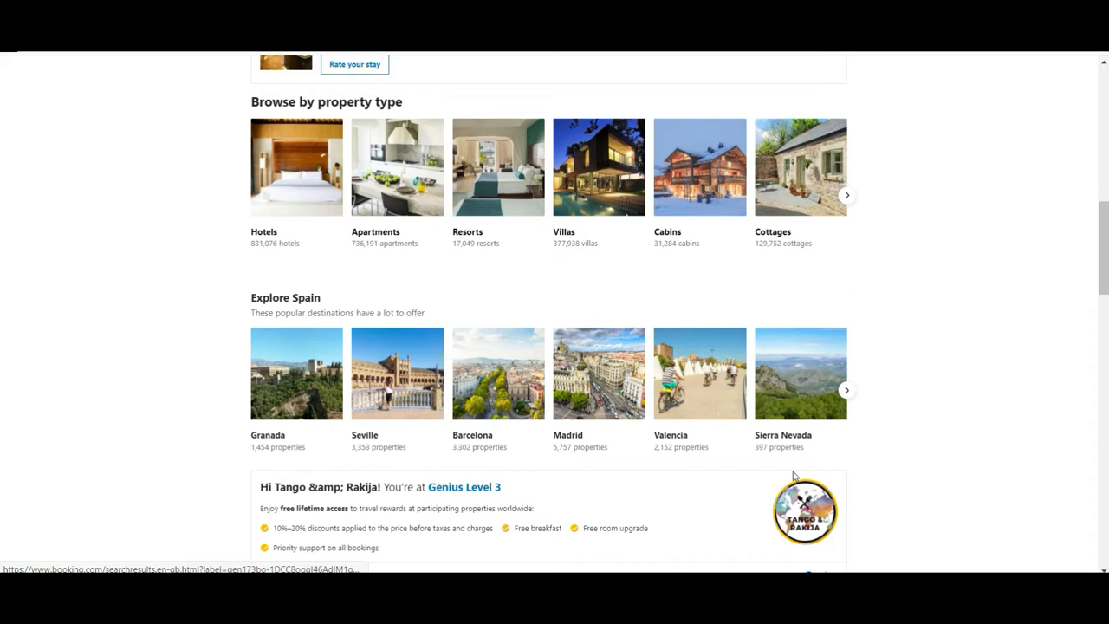
mouse_move(255, 399)
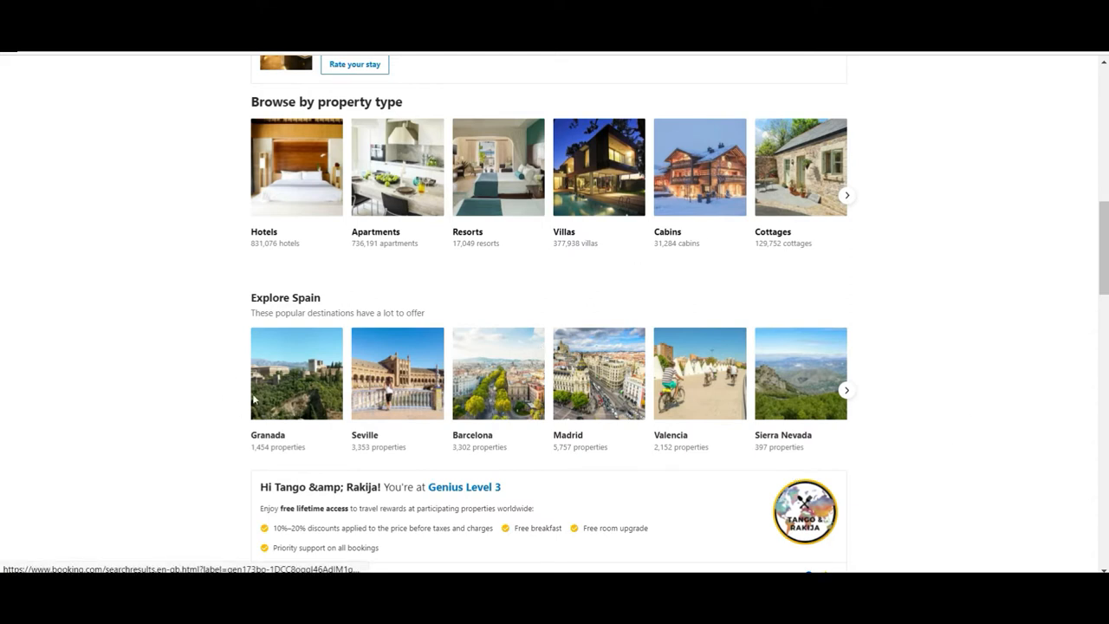
mouse_move(590, 407)
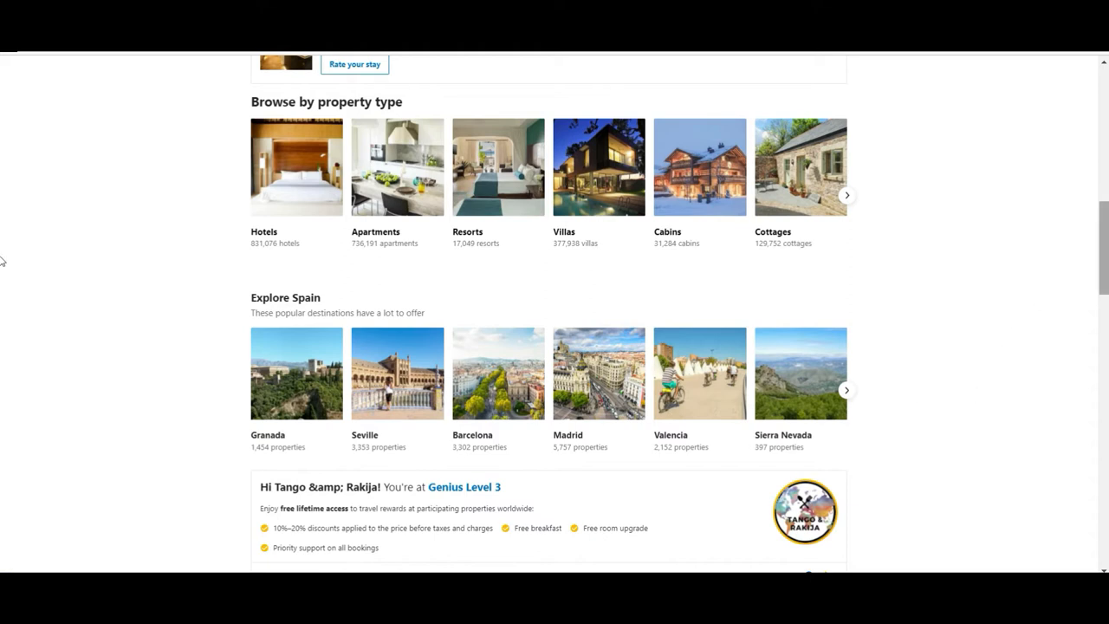
Step: Scroll to Connect with other travellers and advance the carousel to More communities
scroll("down", 3)
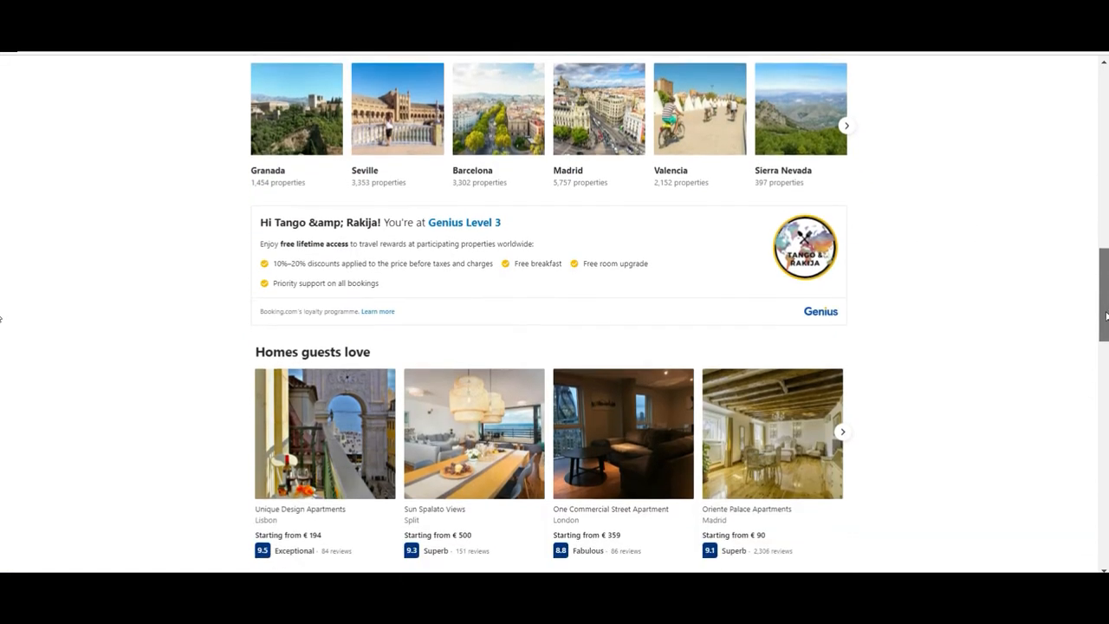
scroll("down", 3)
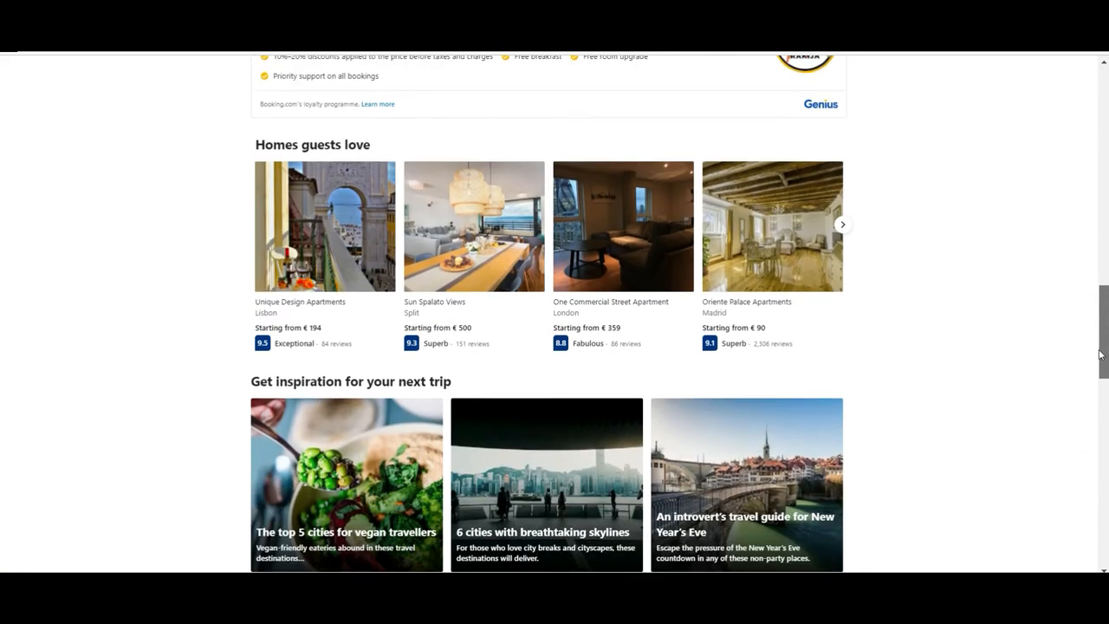
scroll("down", 3)
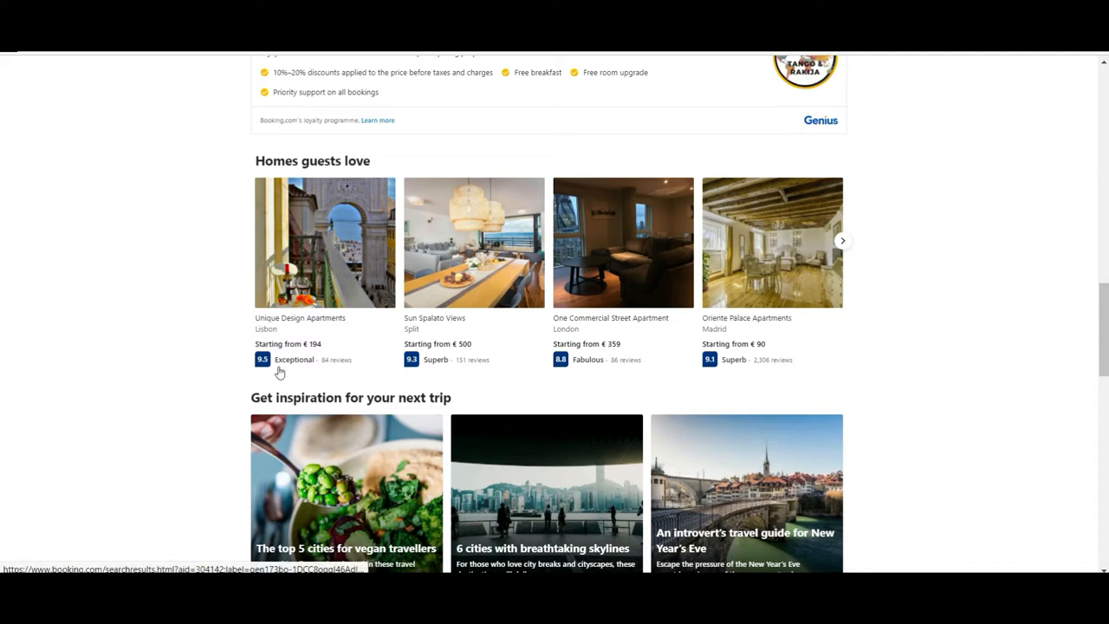
mouse_move(627, 316)
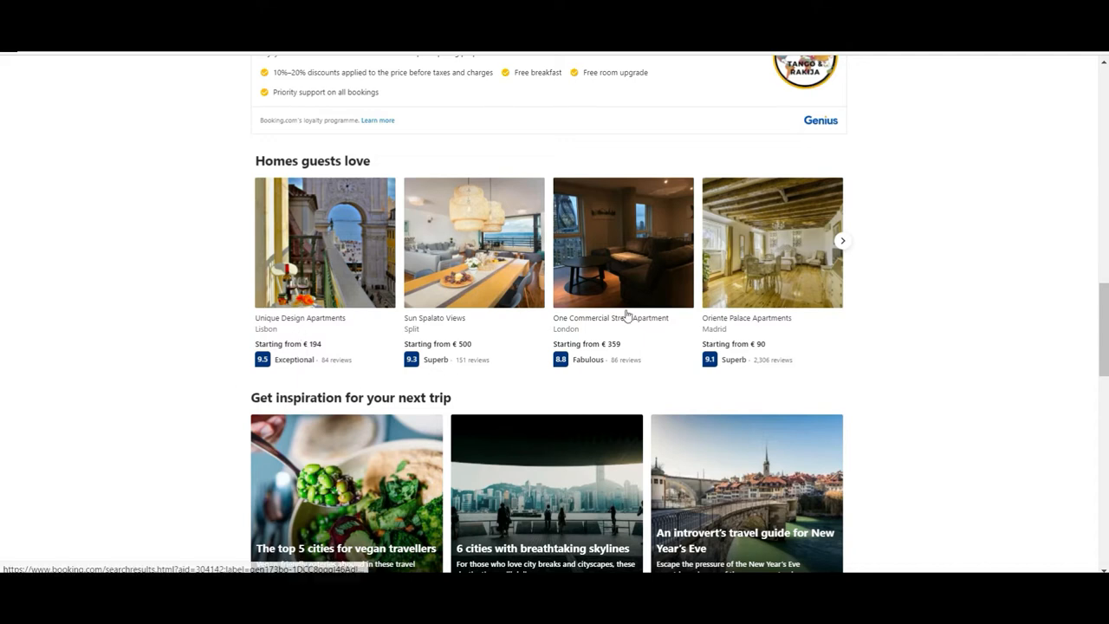
scroll("down", 3)
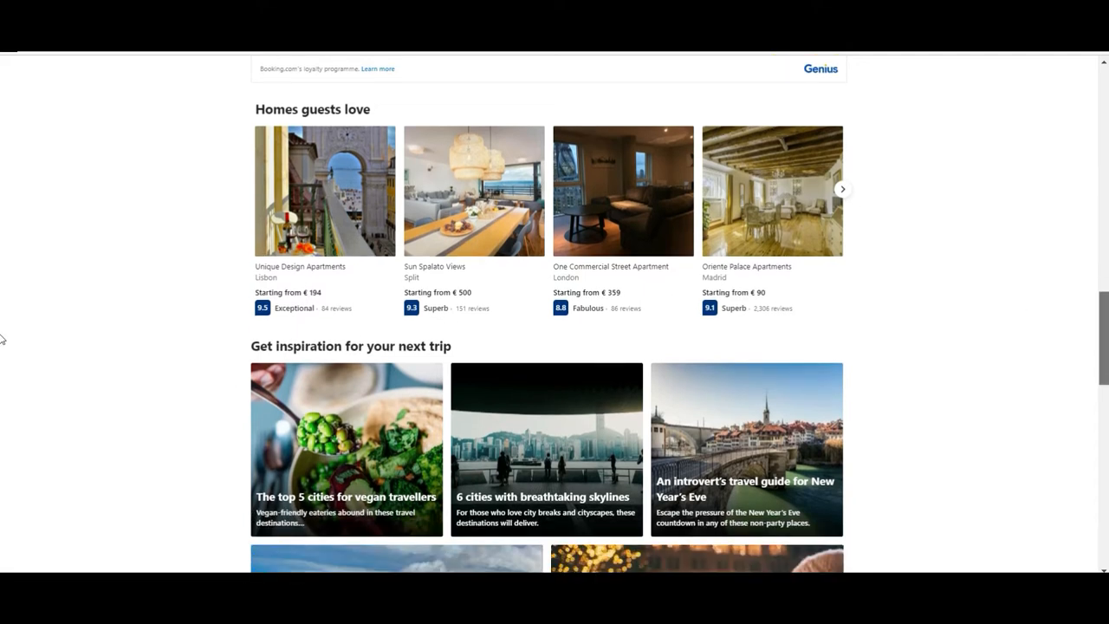
scroll("down", 3)
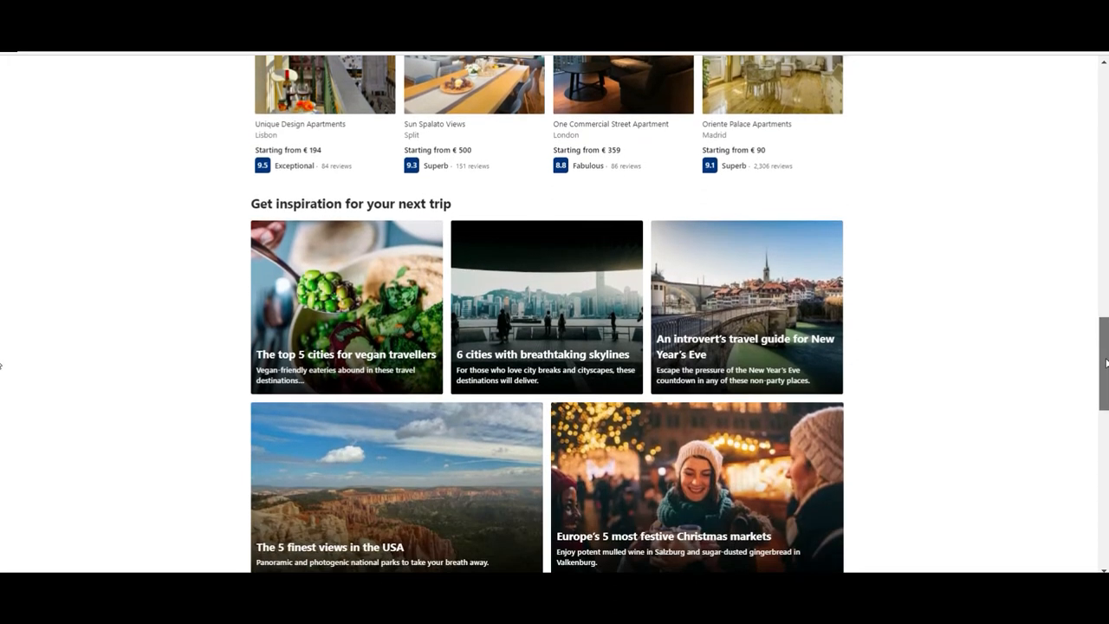
scroll("down", 3)
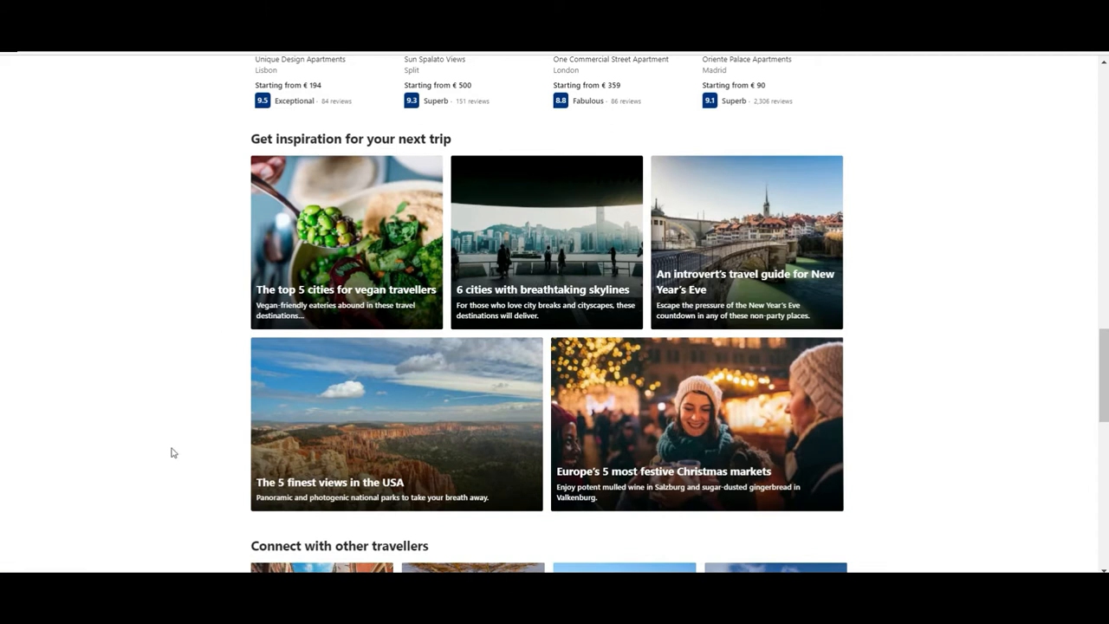
scroll("down", 3)
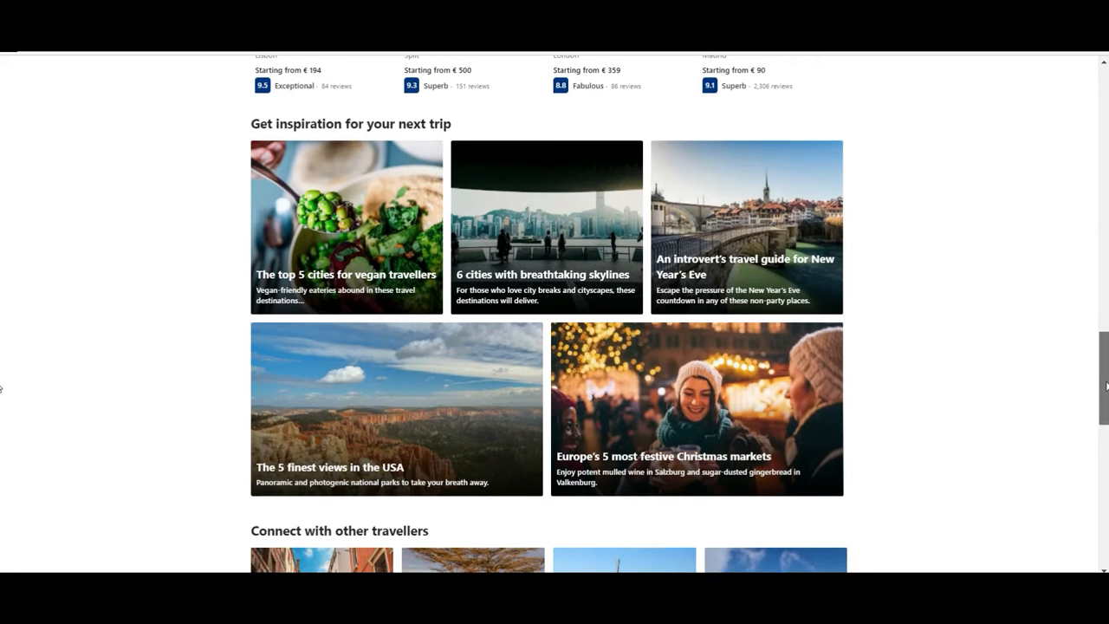
scroll("down", 3)
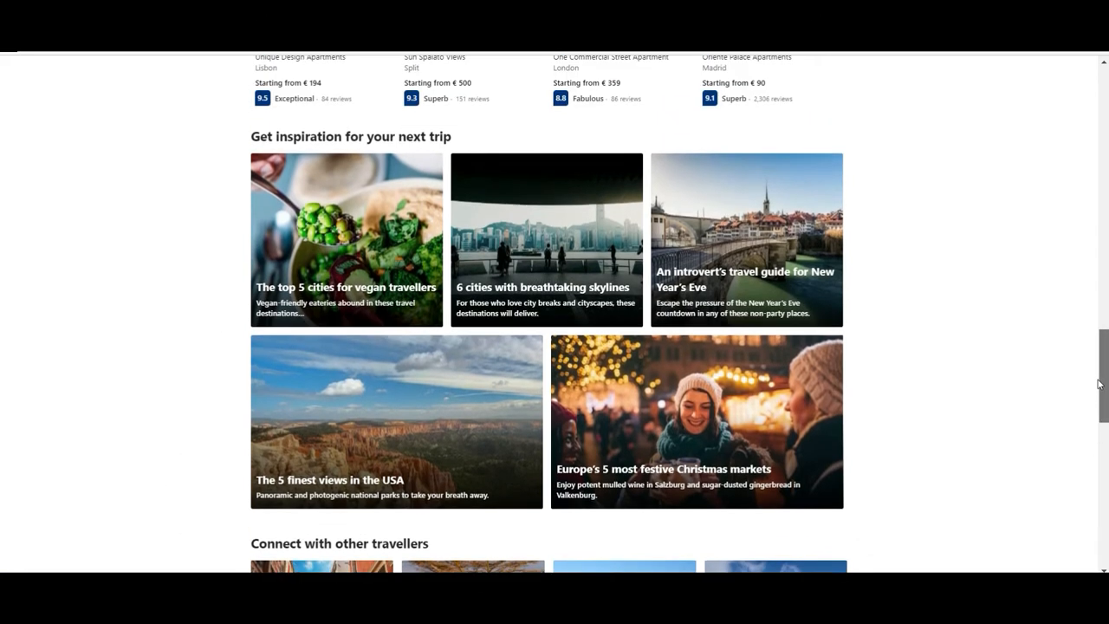
scroll("down", 3)
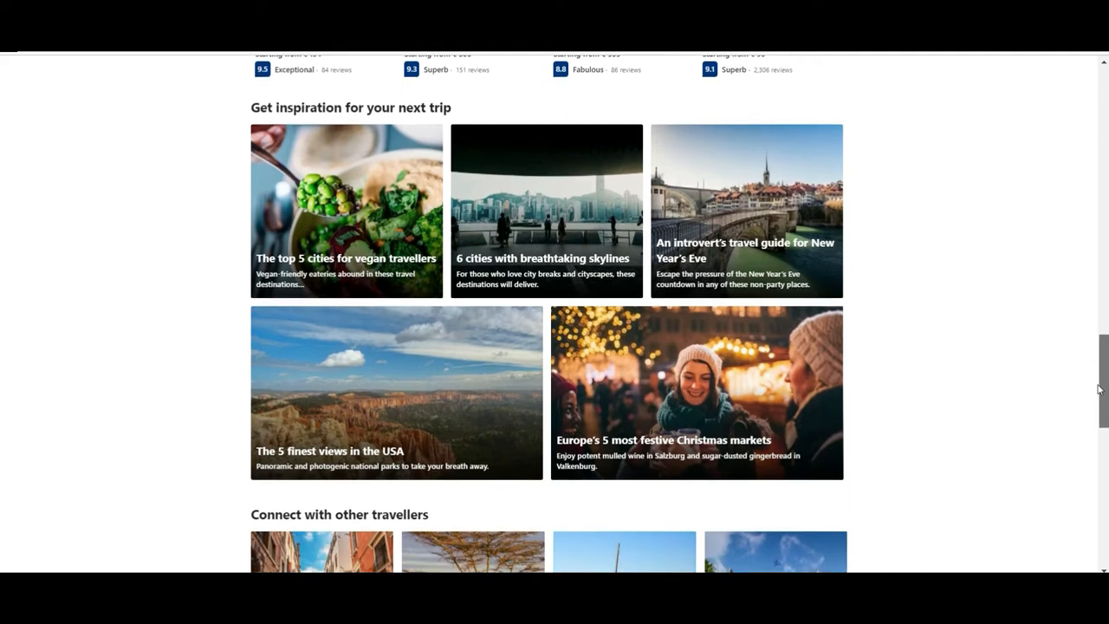
scroll("down", 3)
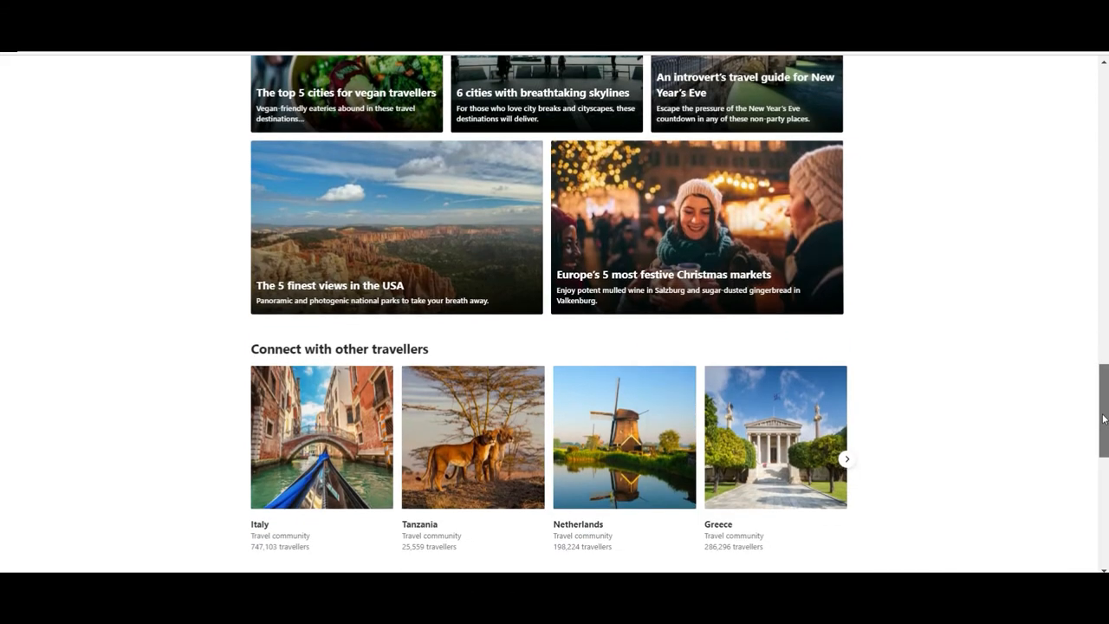
scroll("down", 3)
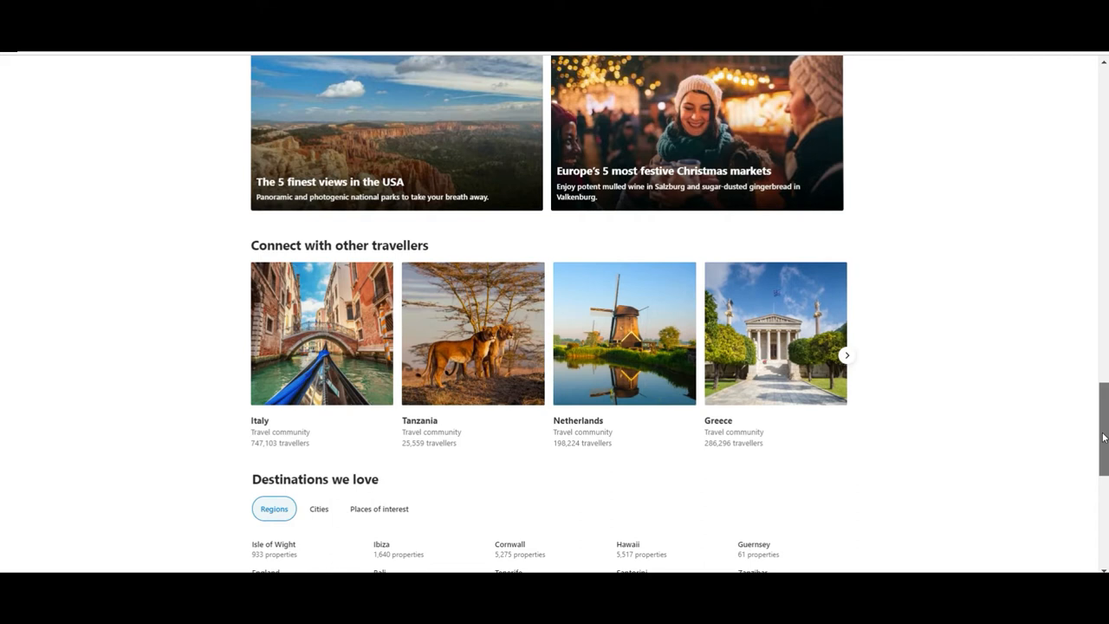
scroll("down", 3)
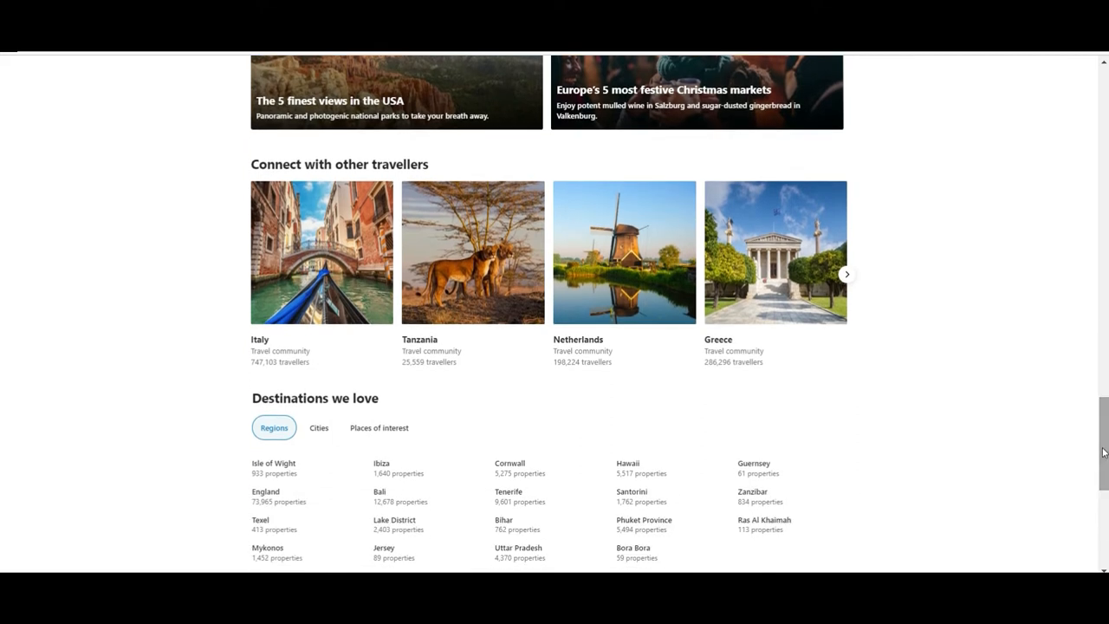
mouse_move(149, 359)
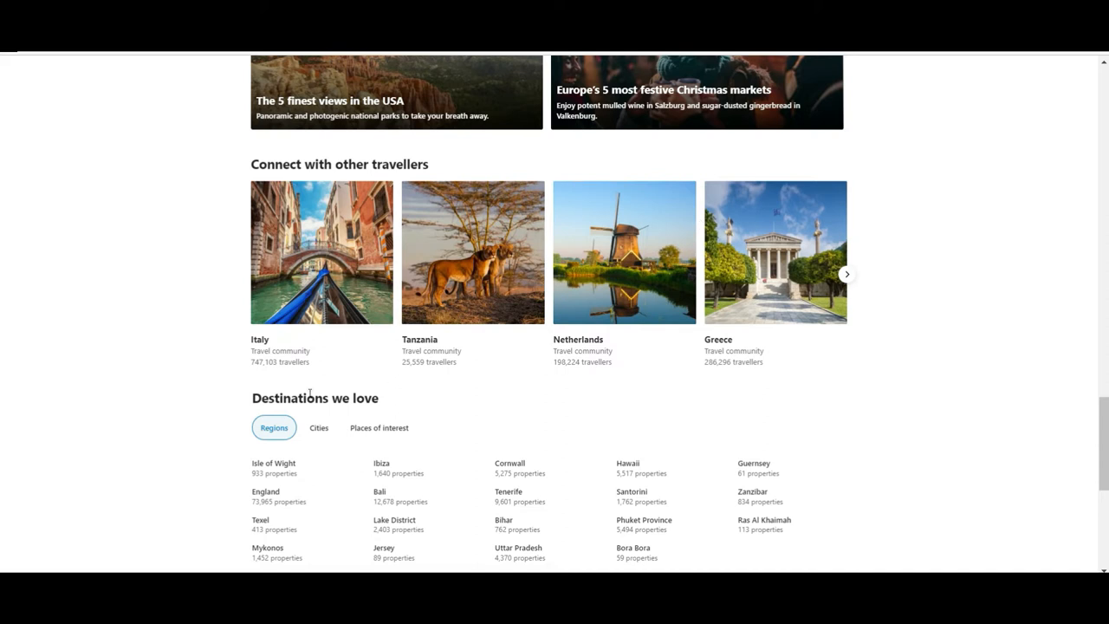
mouse_move(206, 151)
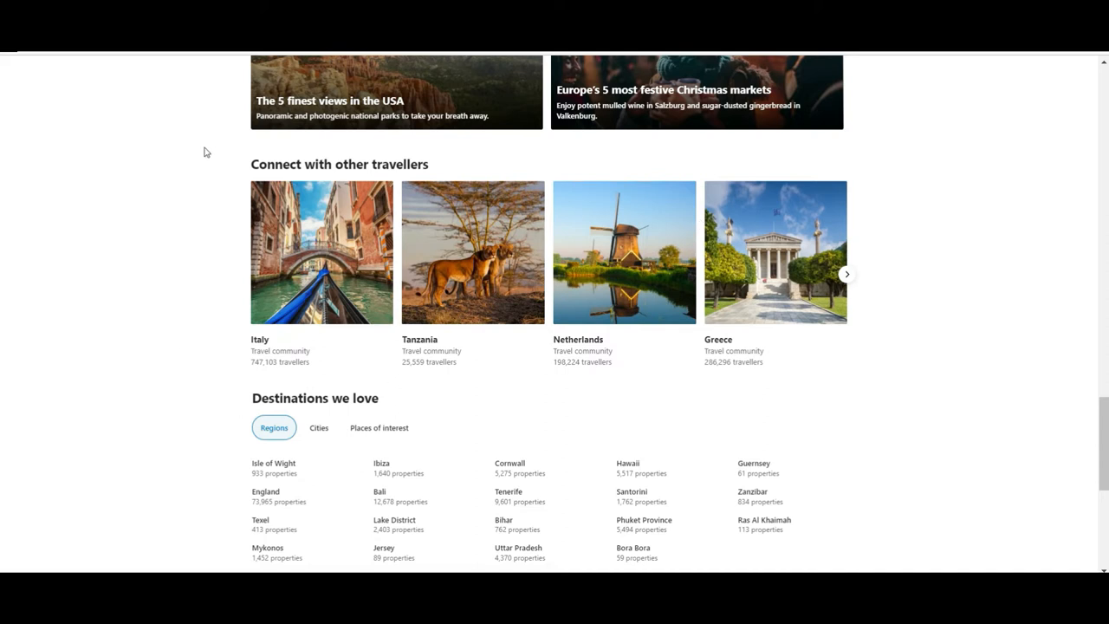
mouse_move(929, 139)
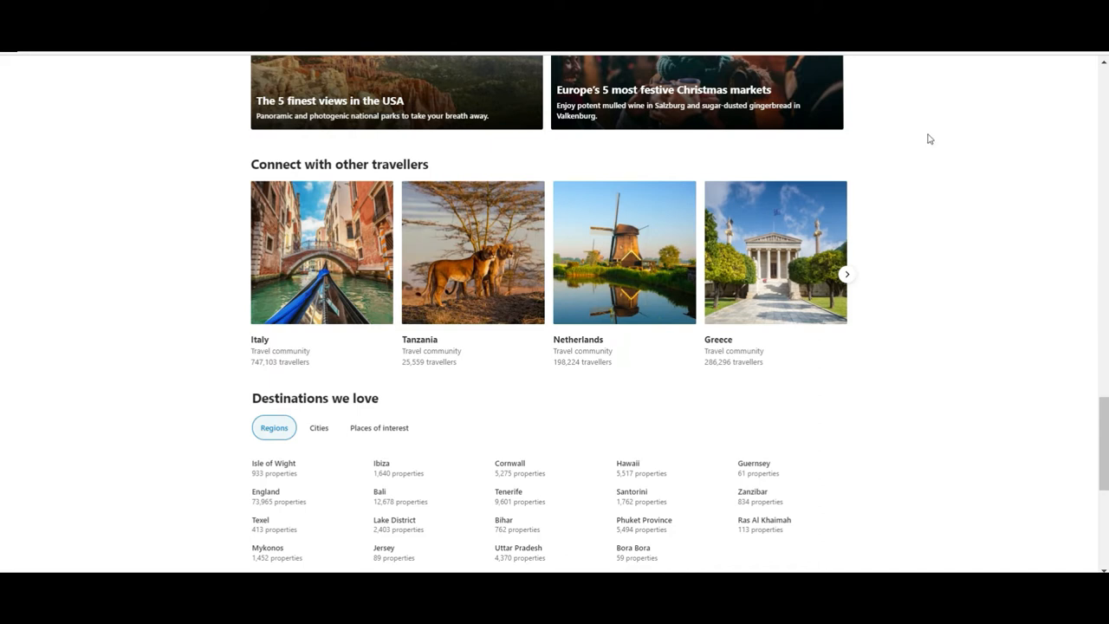
mouse_move(165, 409)
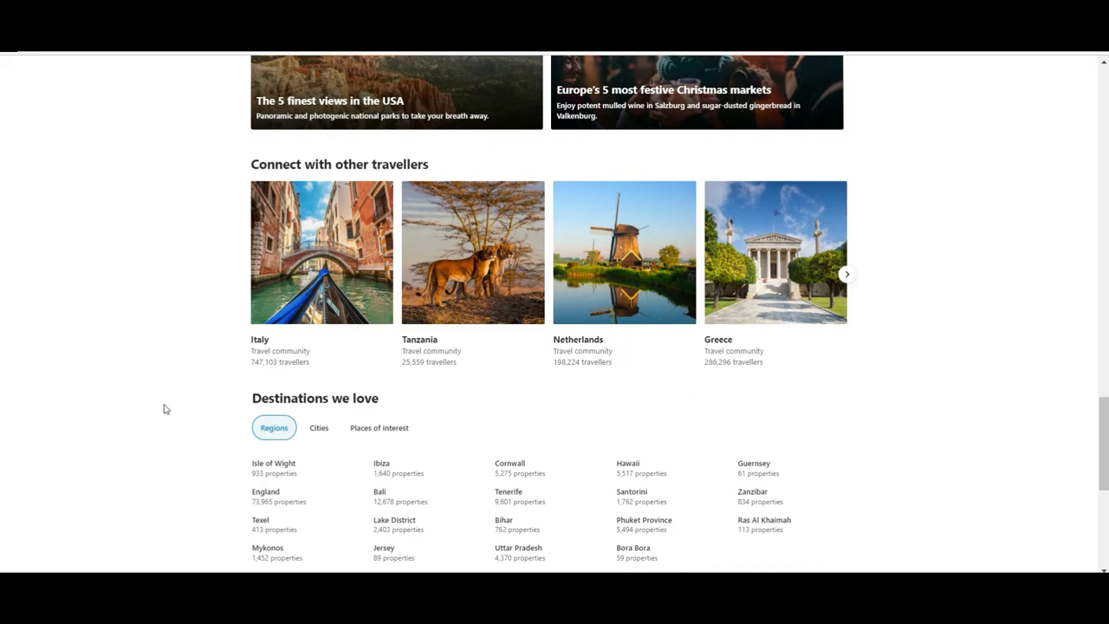
mouse_move(152, 337)
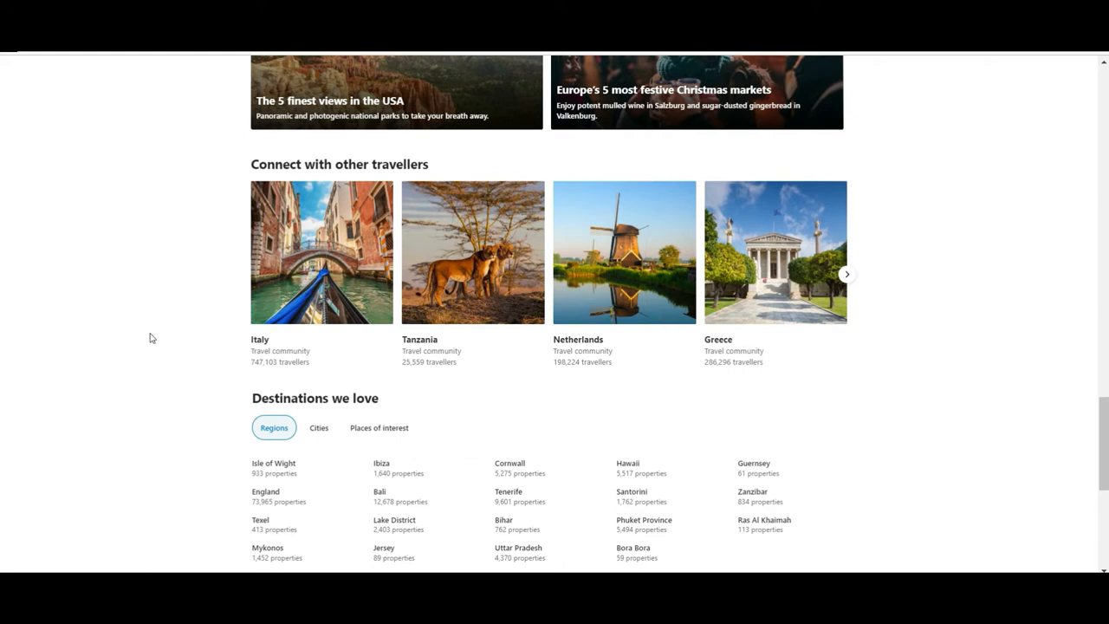
mouse_move(871, 87)
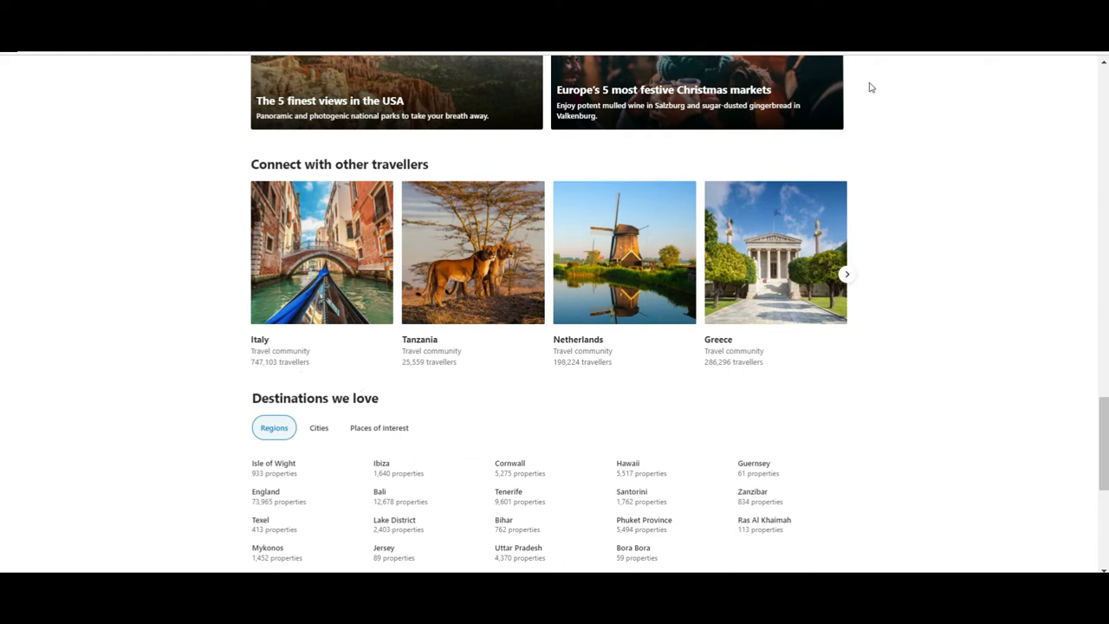
mouse_move(146, 385)
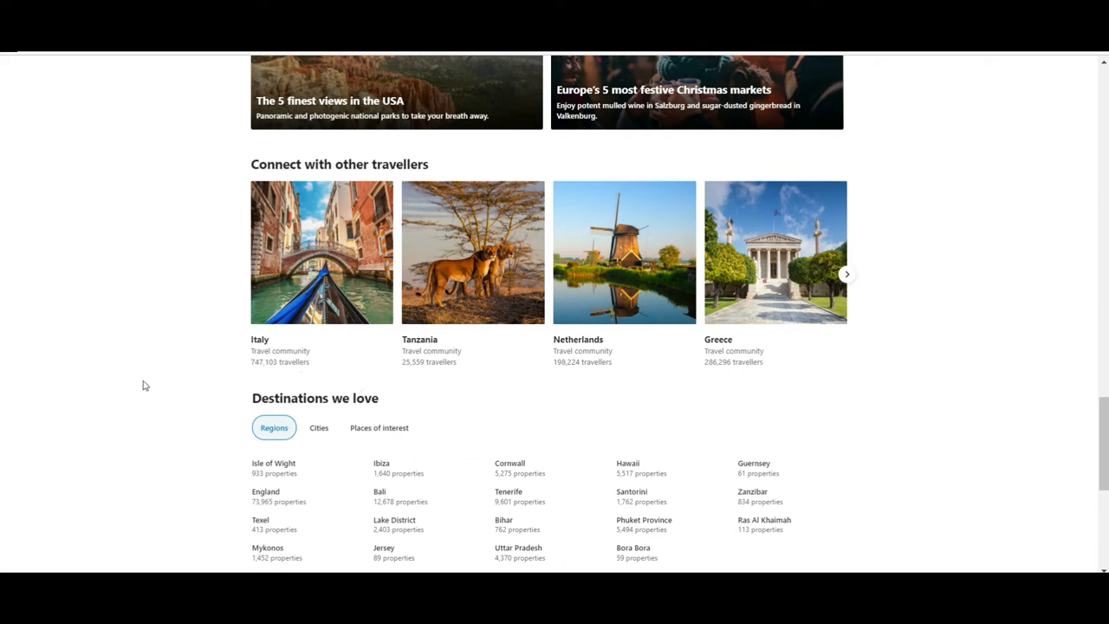
mouse_move(840, 291)
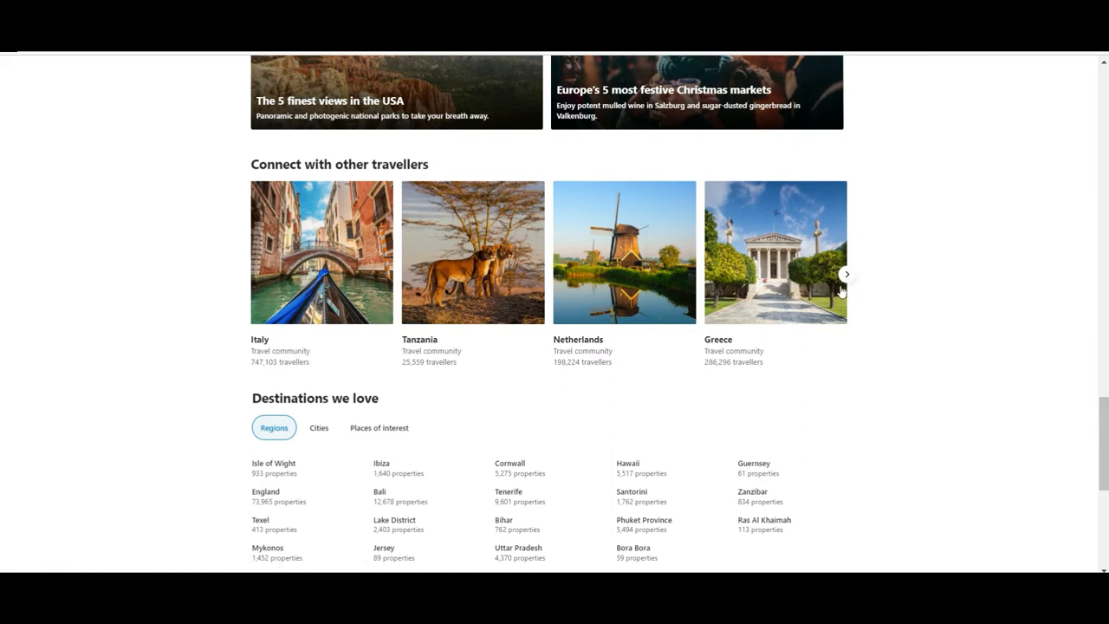
mouse_move(843, 286)
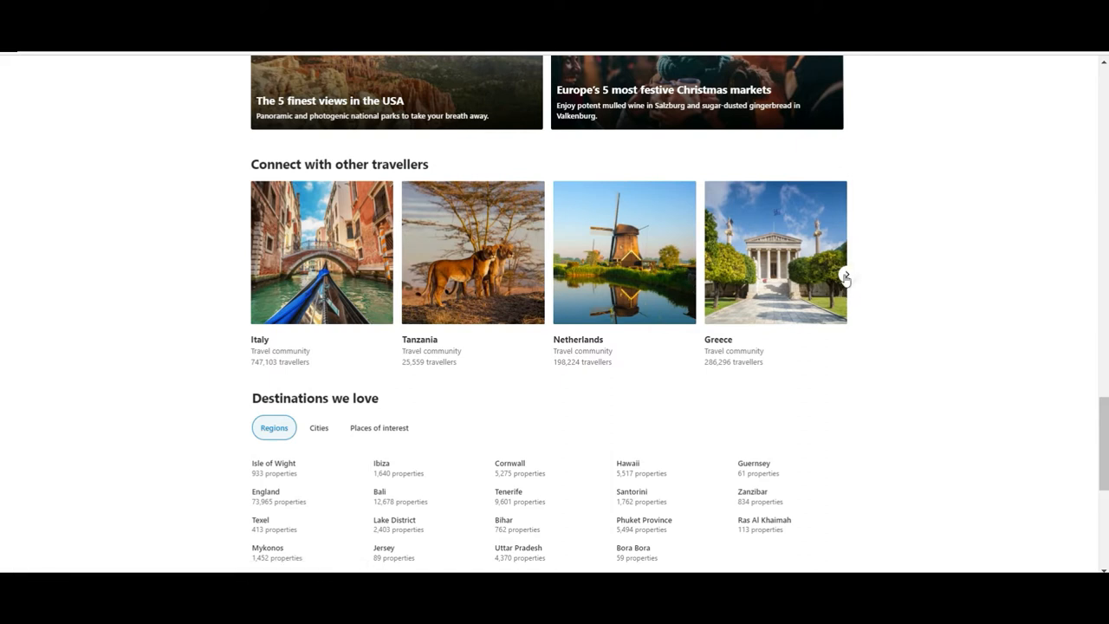
left_click(846, 275)
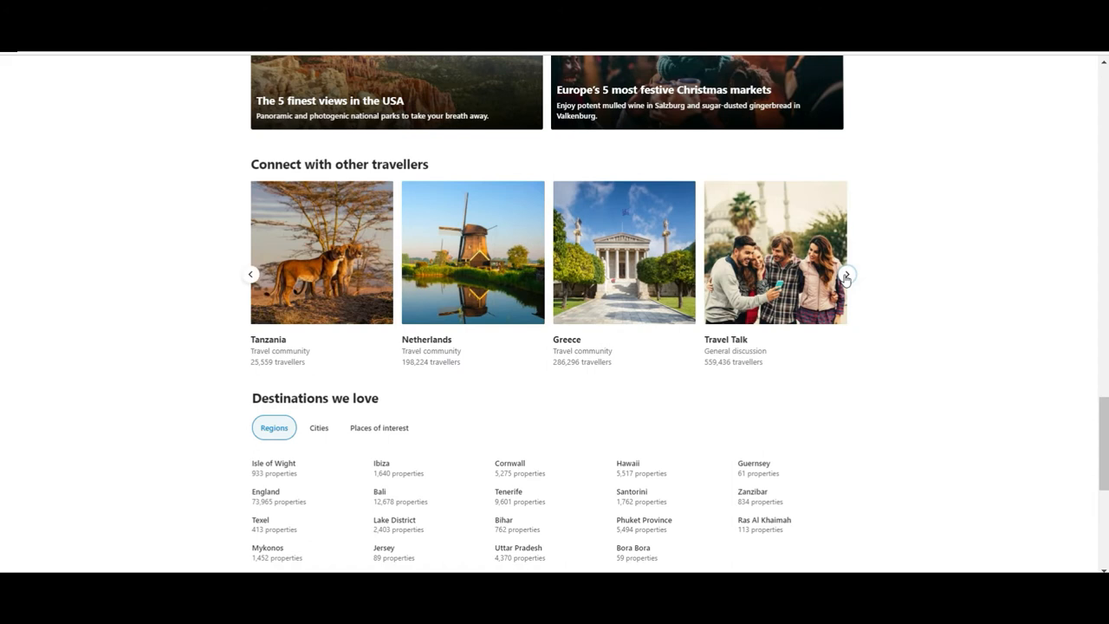
left_click(846, 274)
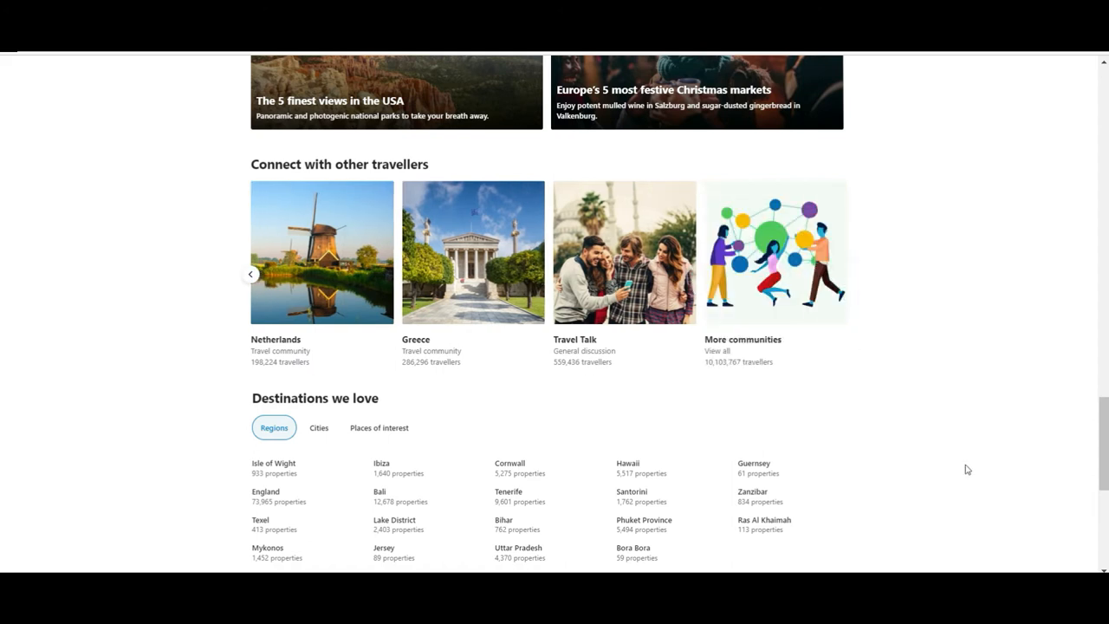
mouse_move(0, 437)
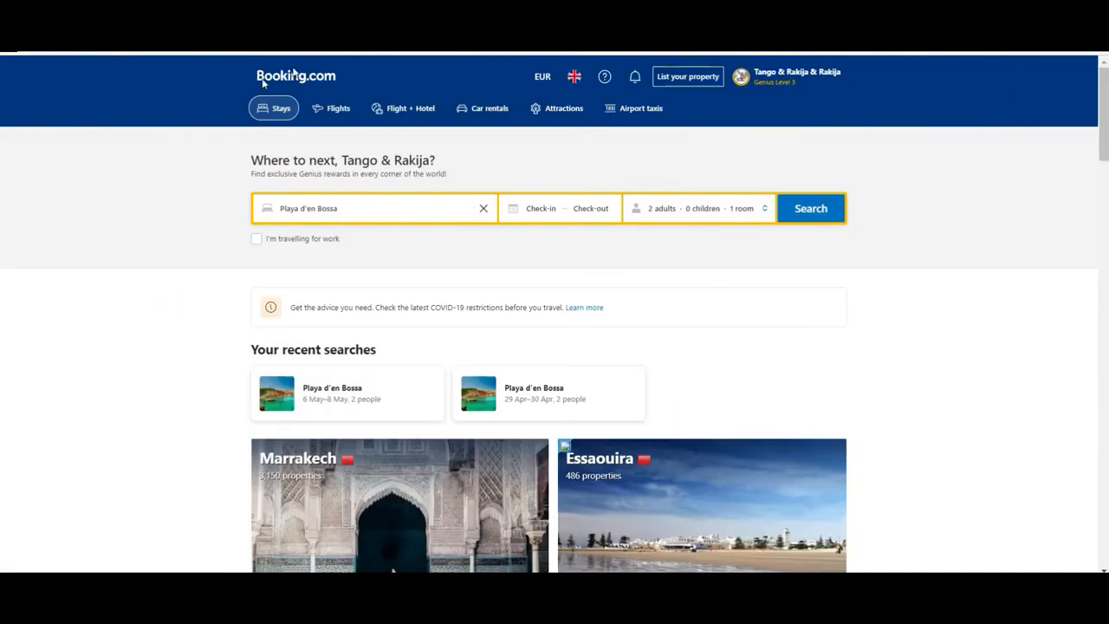
Step: Search stays for Paris City Centre, 26 Jan–5 Feb, with 1 adult in 1 room
left_click(383, 207)
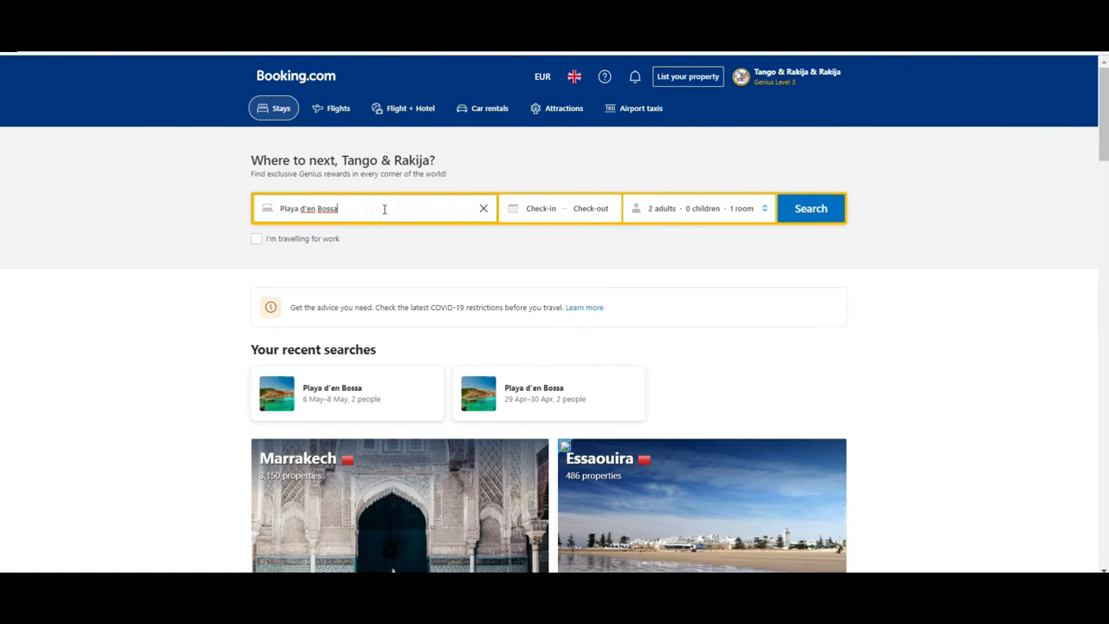
type("pa")
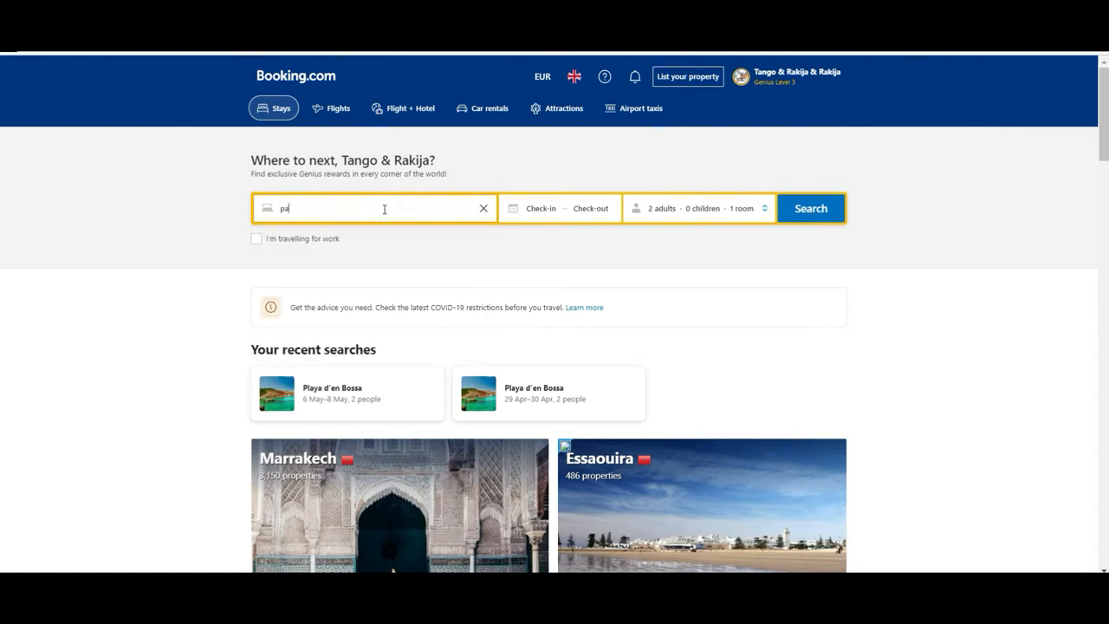
left_click(539, 208)
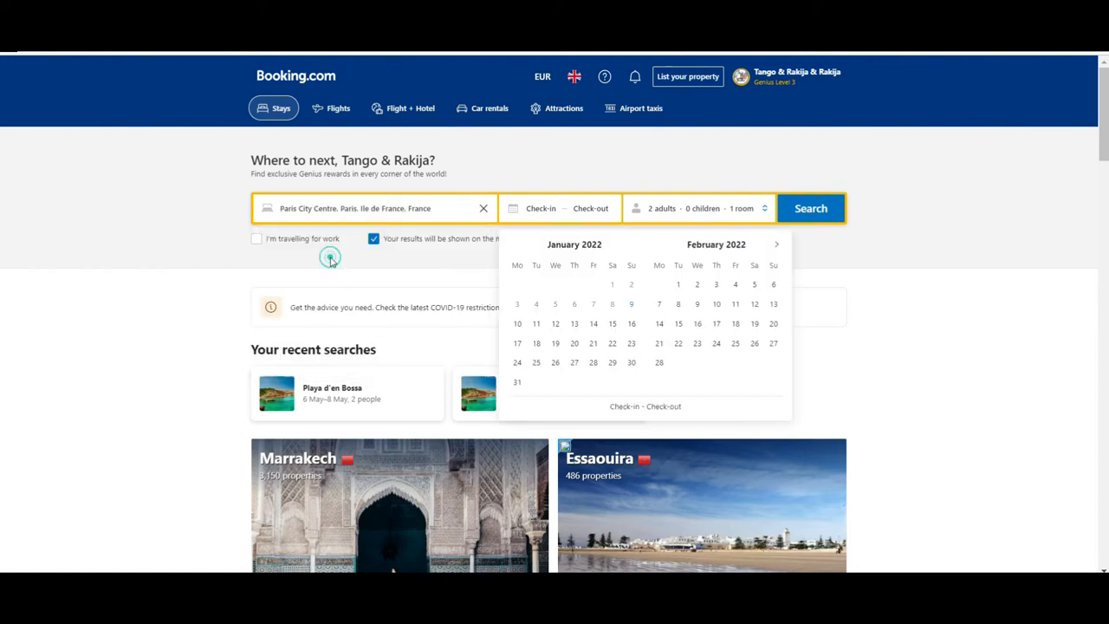
mouse_move(484, 279)
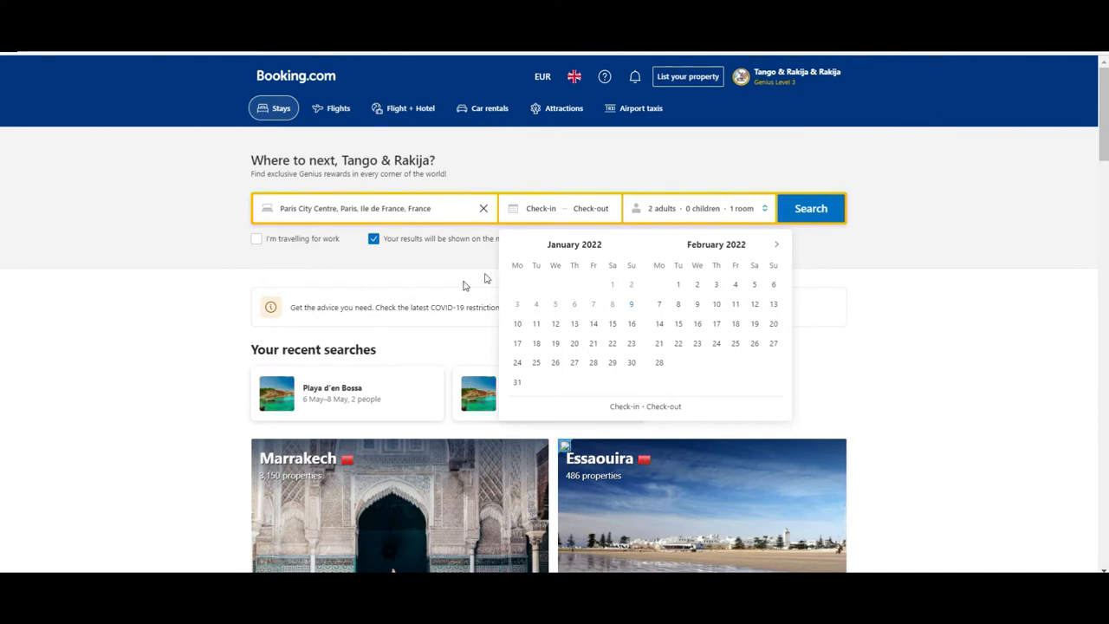
left_click(631, 343)
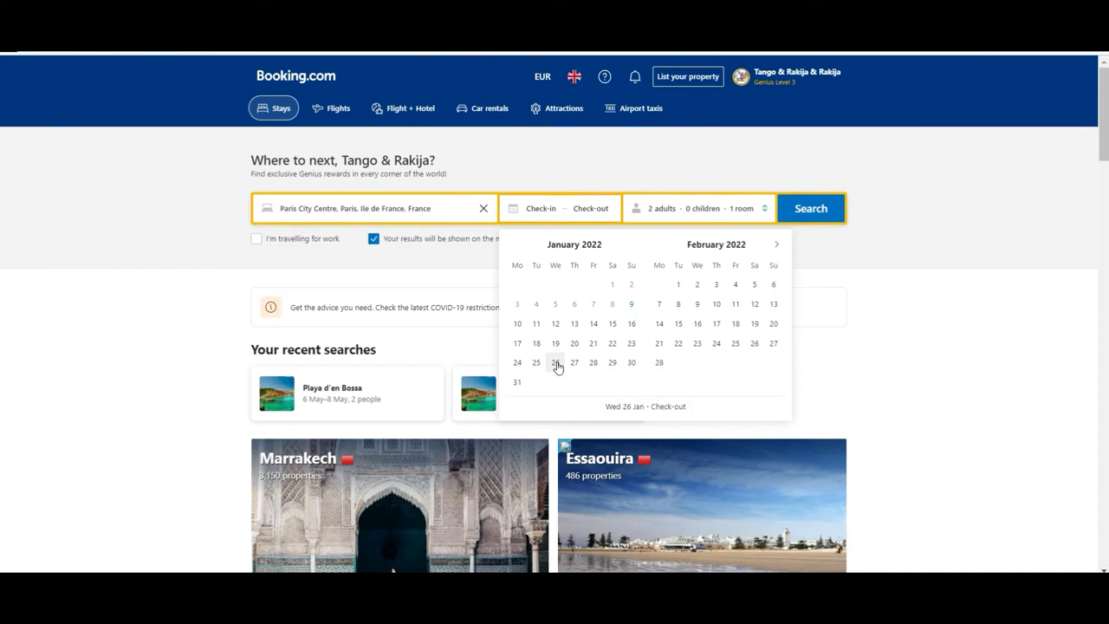
left_click(554, 362)
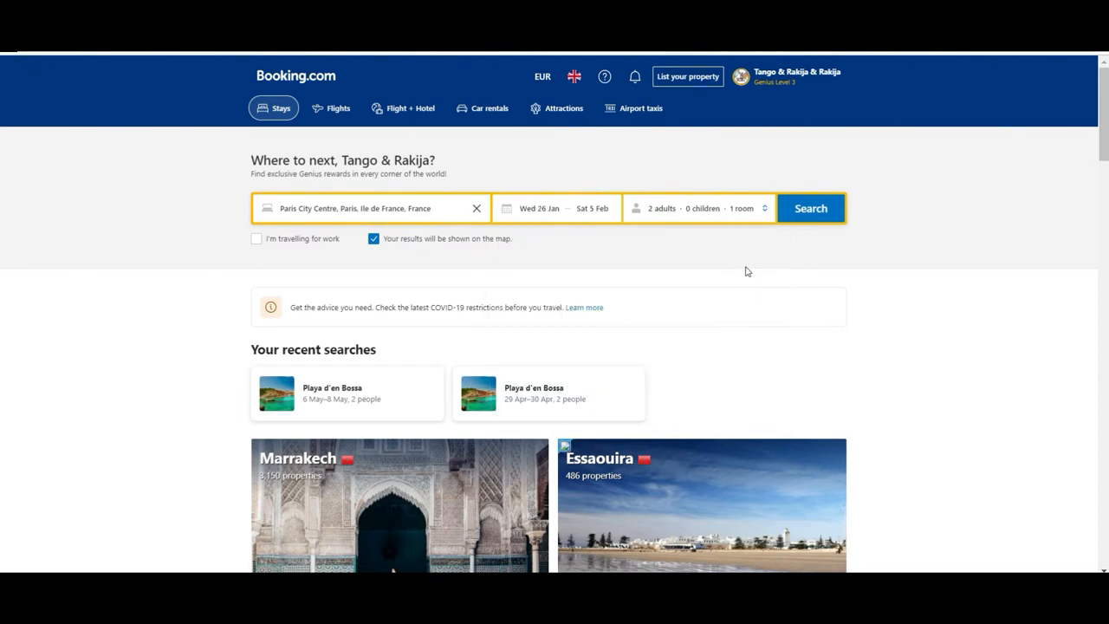
mouse_move(641, 152)
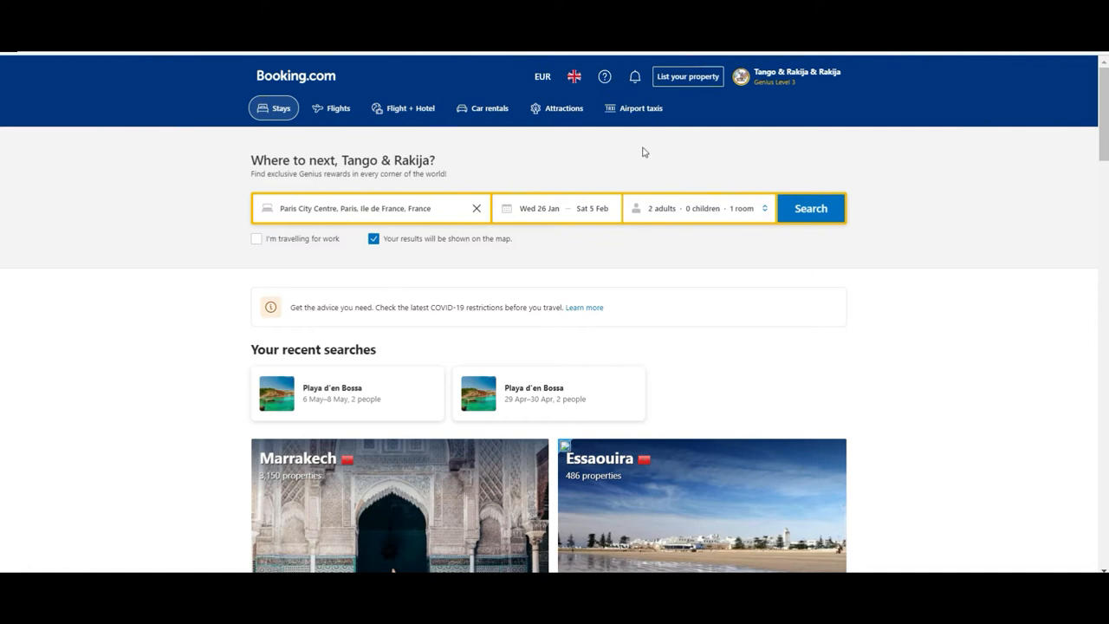
left_click(698, 207)
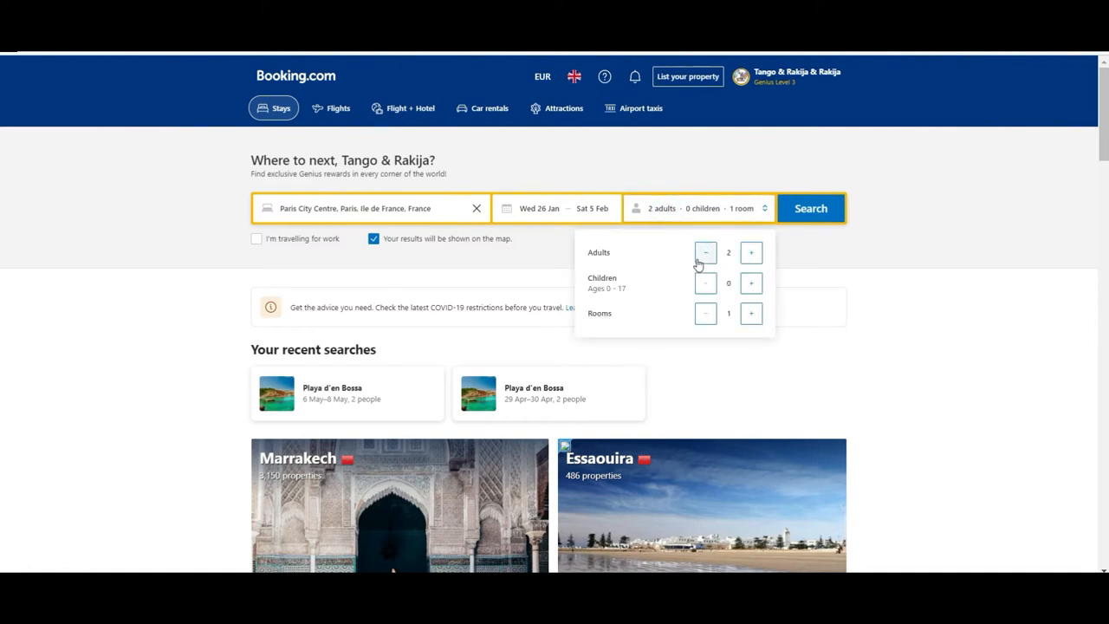
left_click(705, 252)
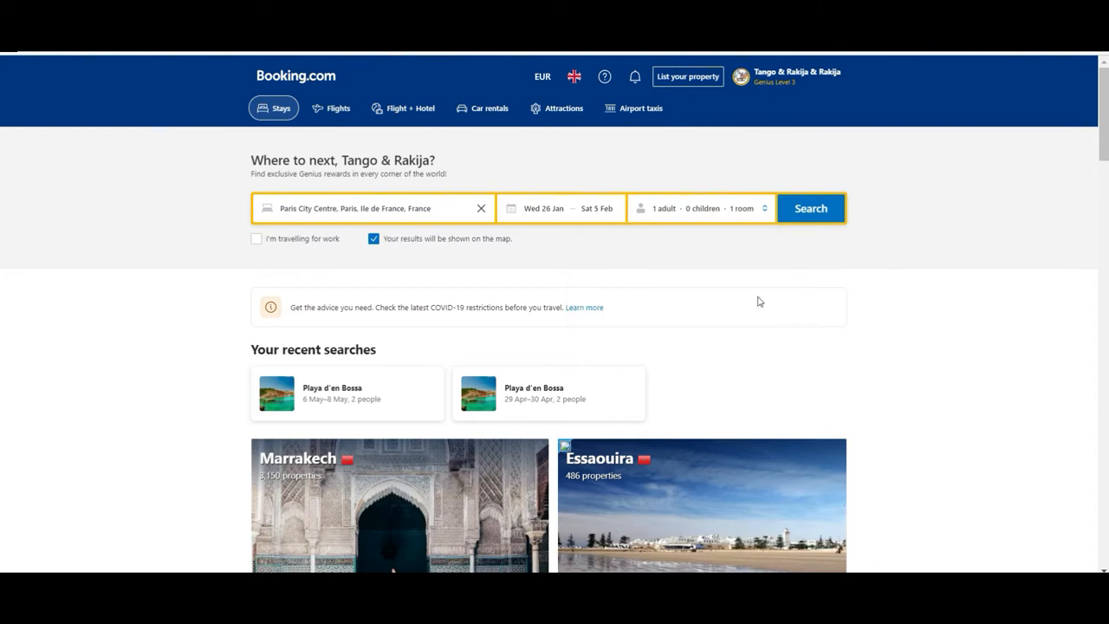
mouse_move(245, 196)
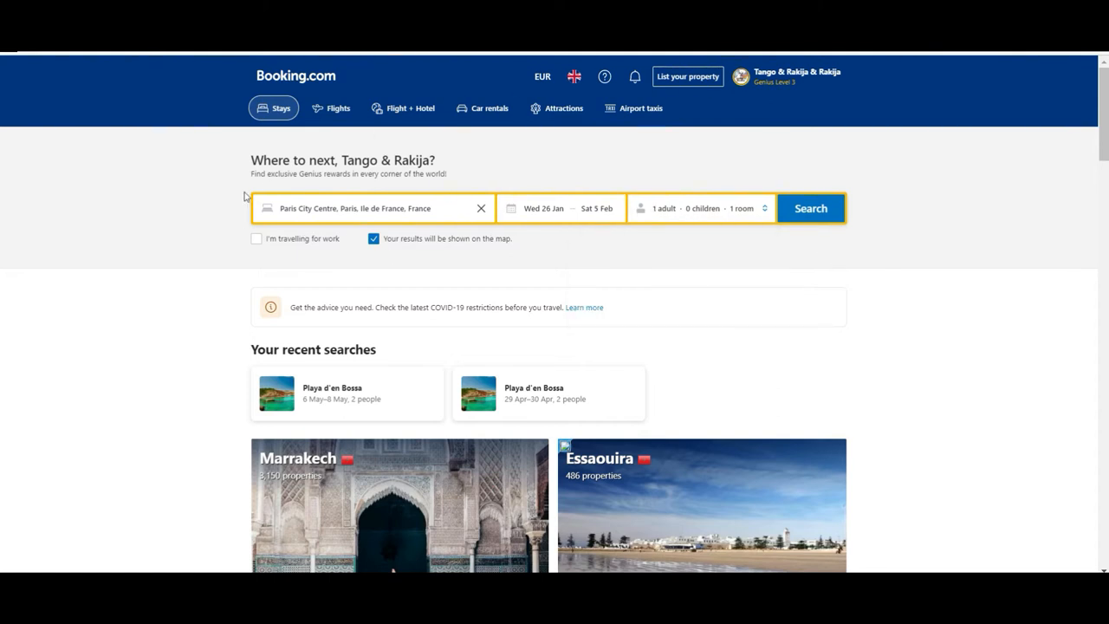
mouse_move(256, 241)
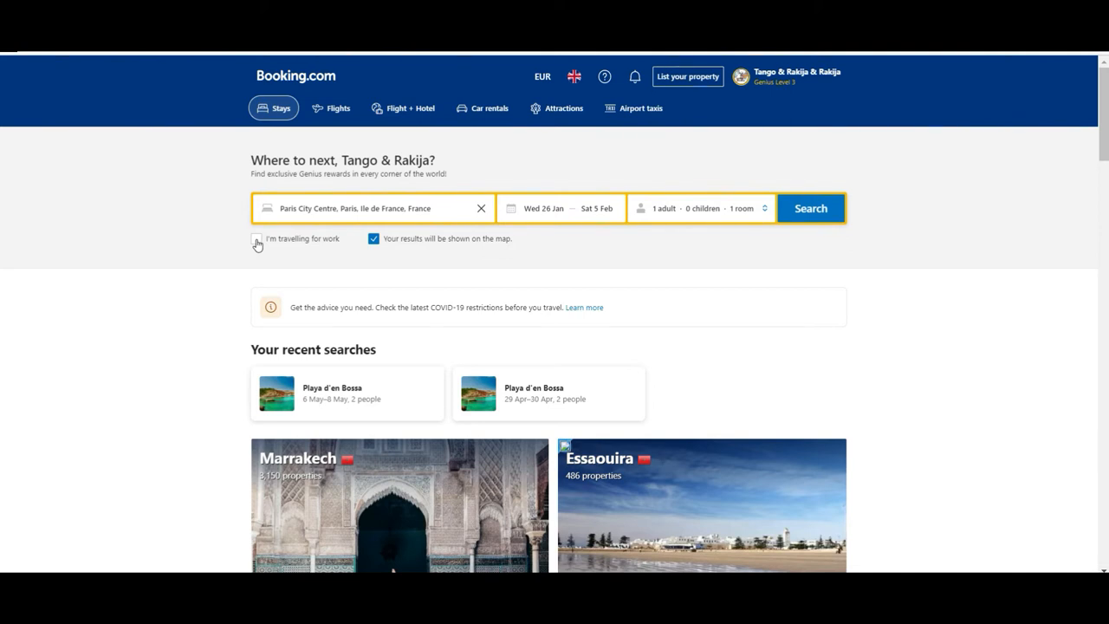
mouse_move(424, 262)
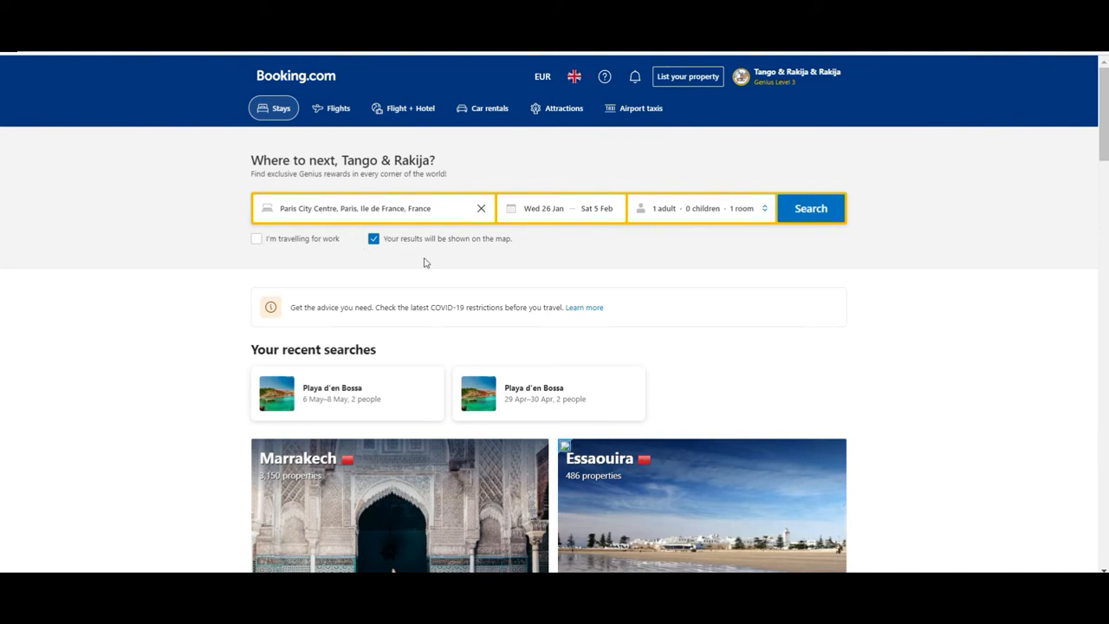
mouse_move(498, 244)
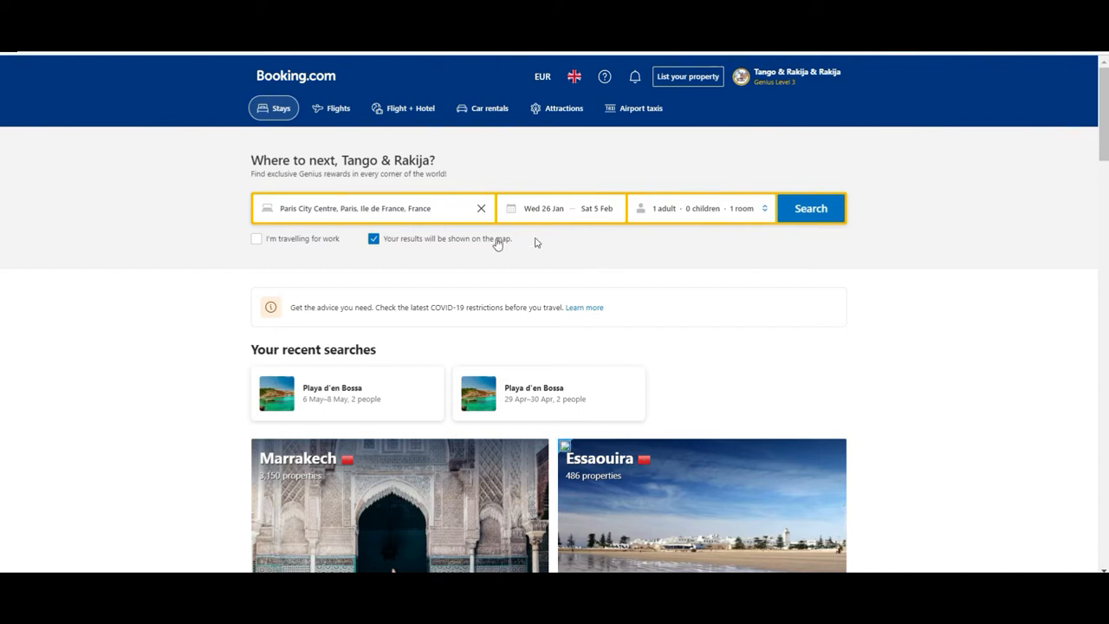
left_click(381, 207)
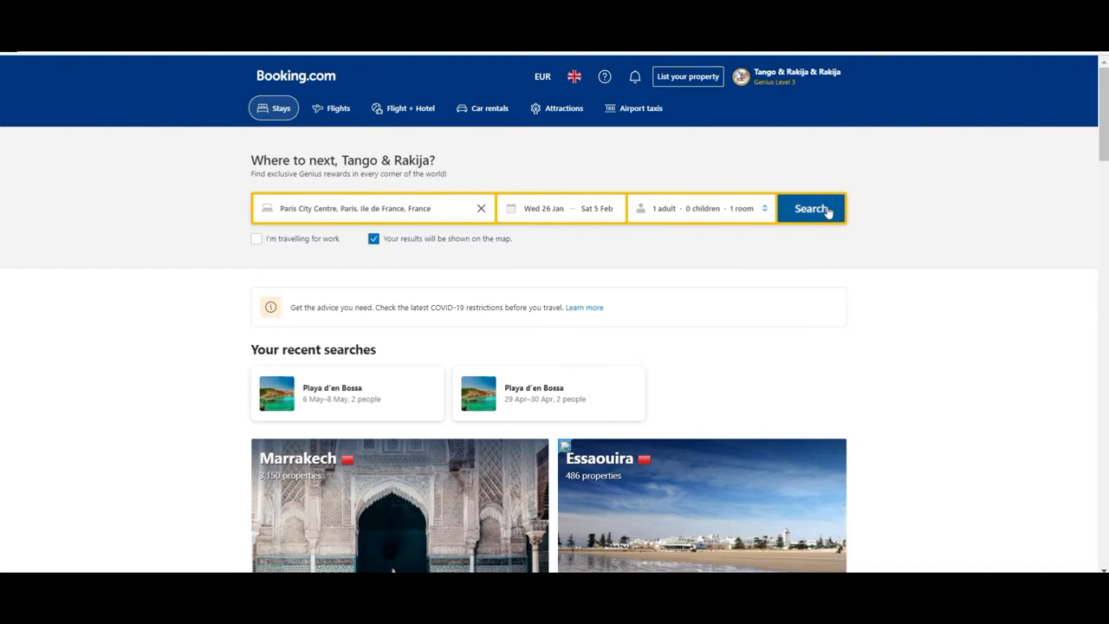
Step: Run the Paris City Centre search, opening the results map with La Villa Madame listed
left_click(810, 208)
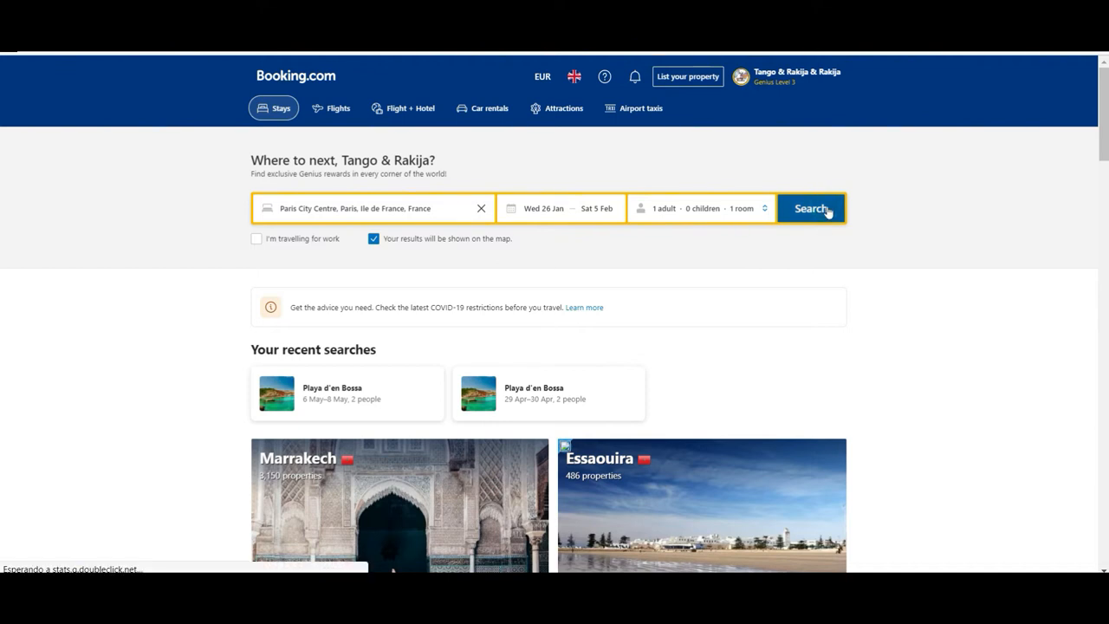
left_click(811, 208)
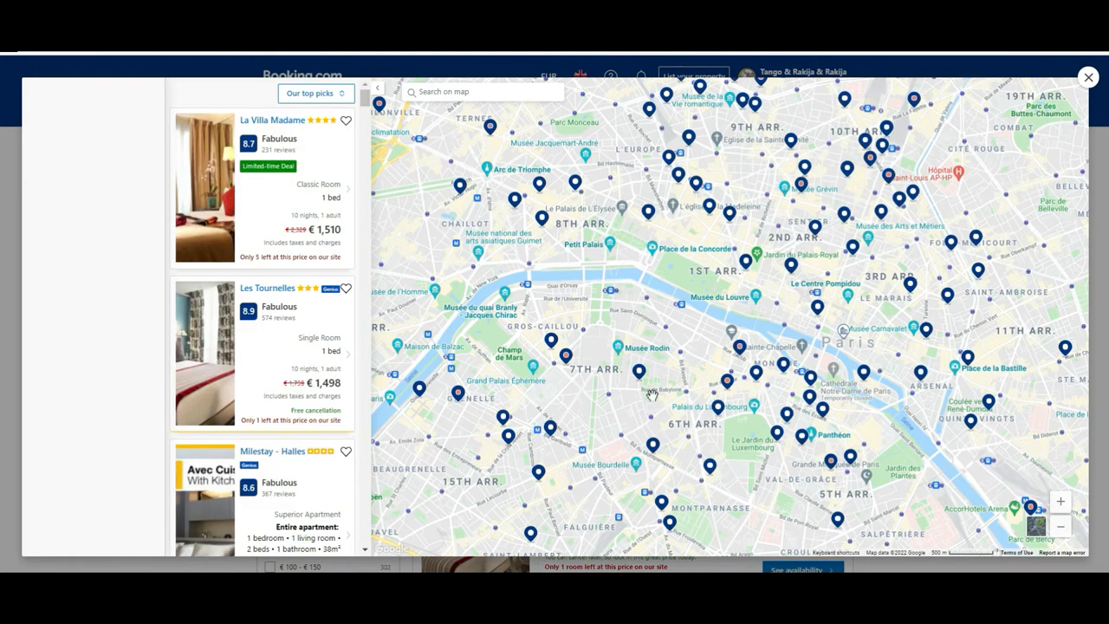
mouse_move(511, 360)
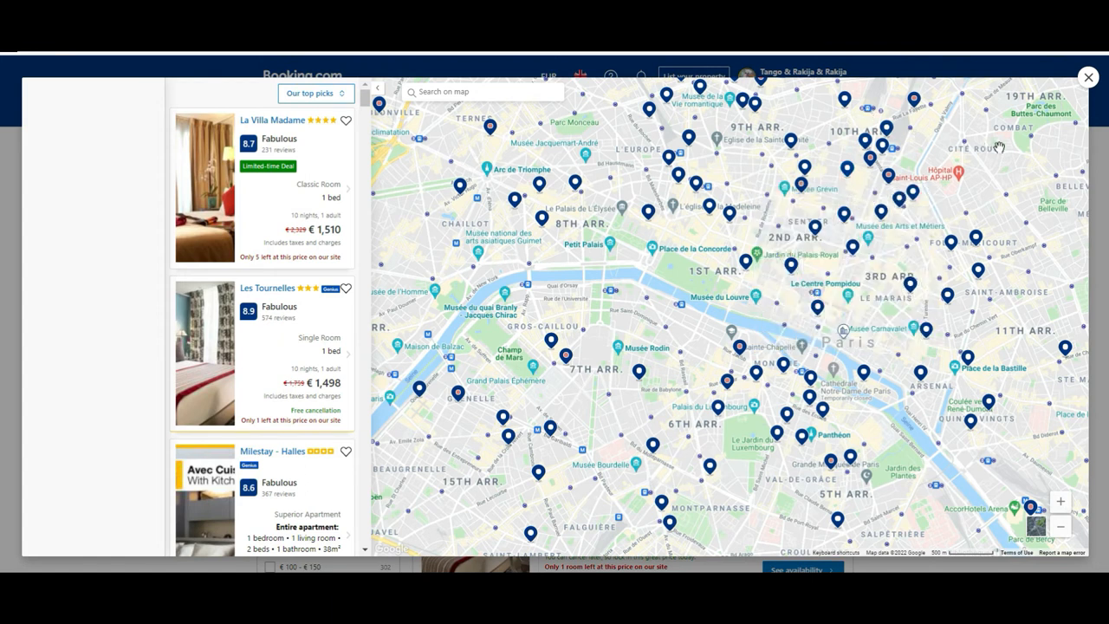
mouse_move(450, 316)
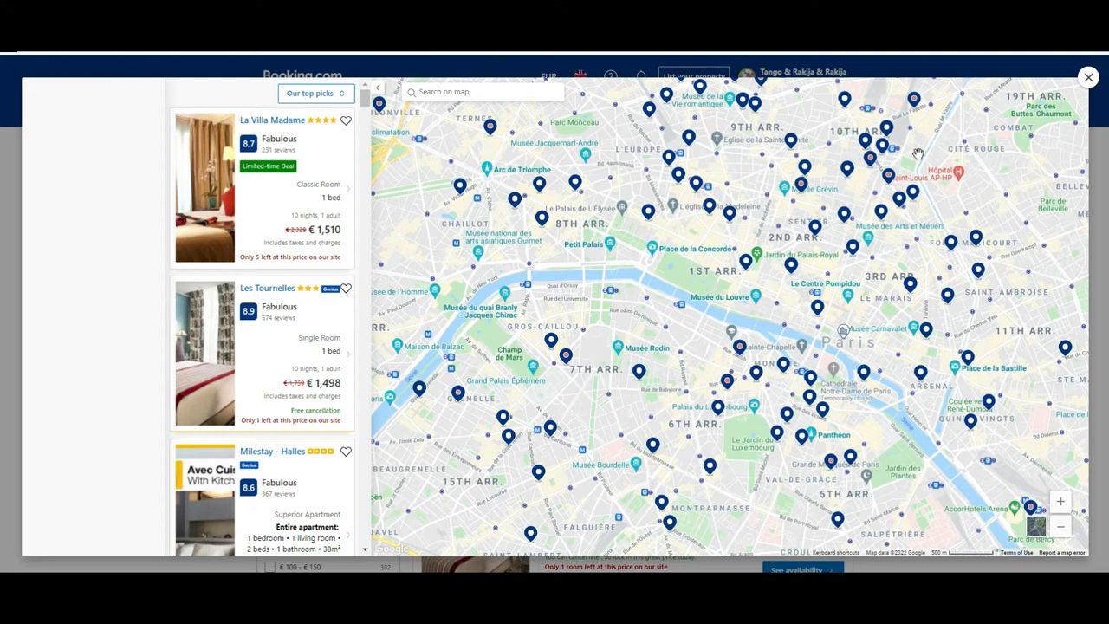
mouse_move(848, 111)
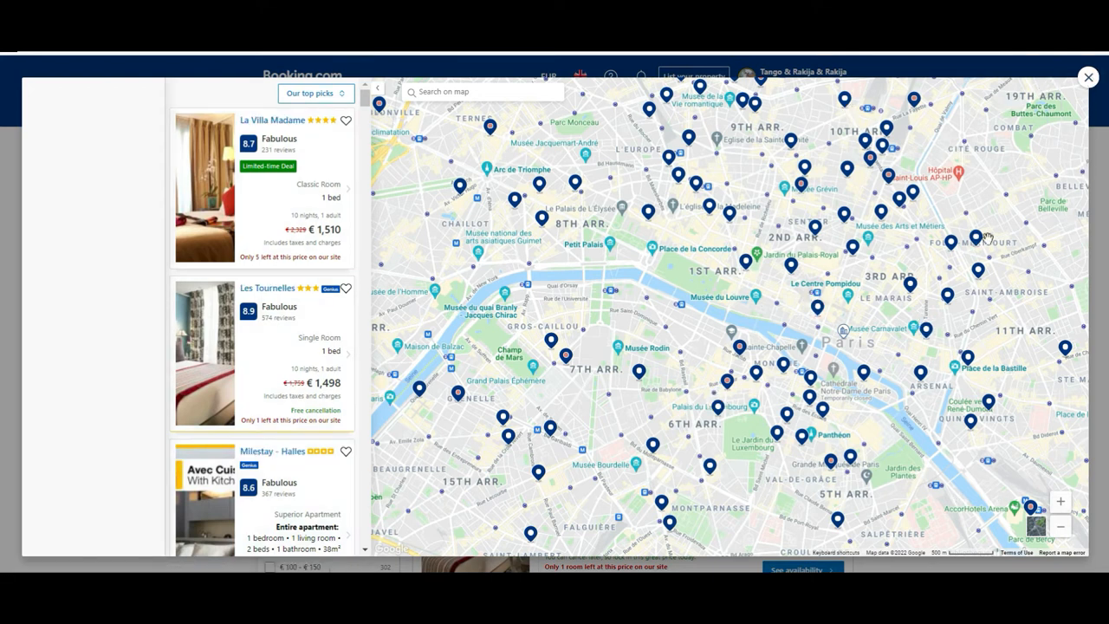
Step: Close the map and scroll the 900-property results down to the Filter by sidebar
left_click(1087, 77)
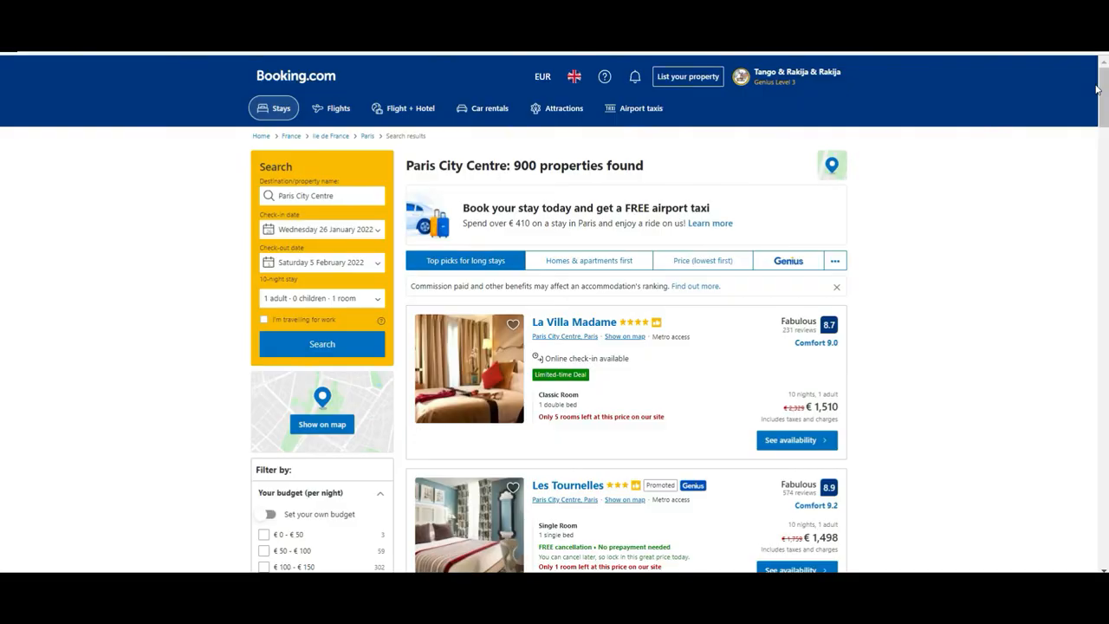
mouse_move(912, 245)
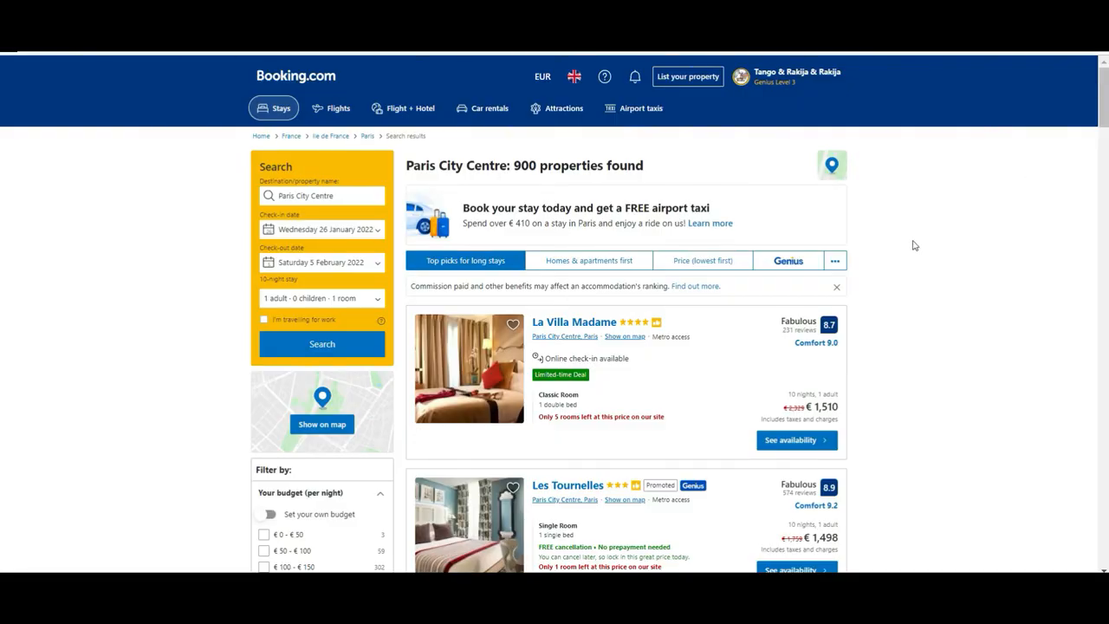
mouse_move(705, 300)
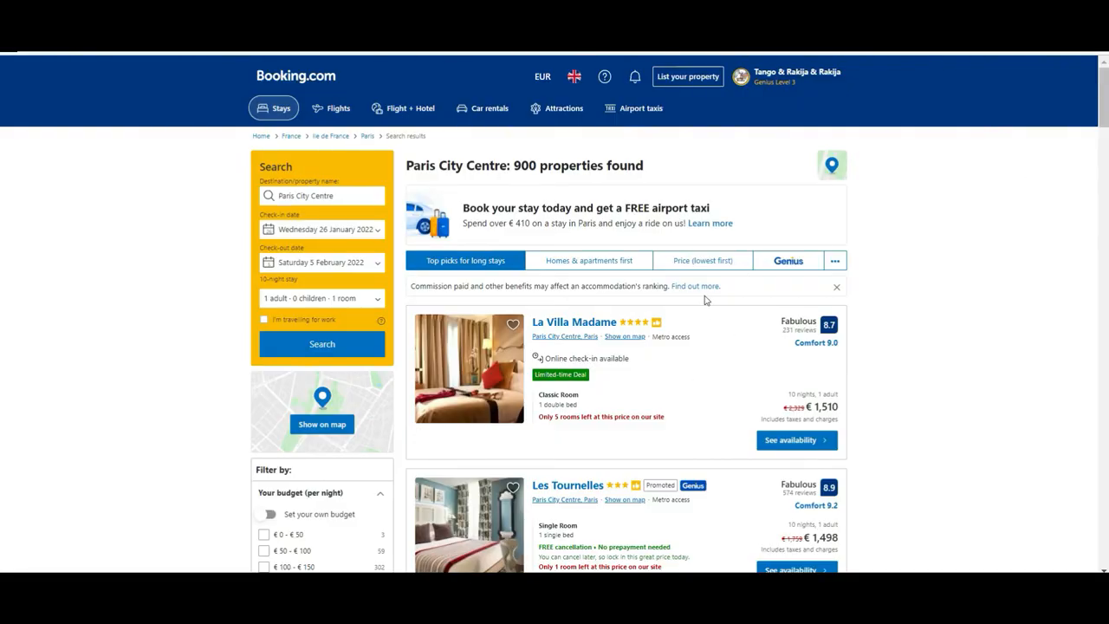
scroll("down", 3)
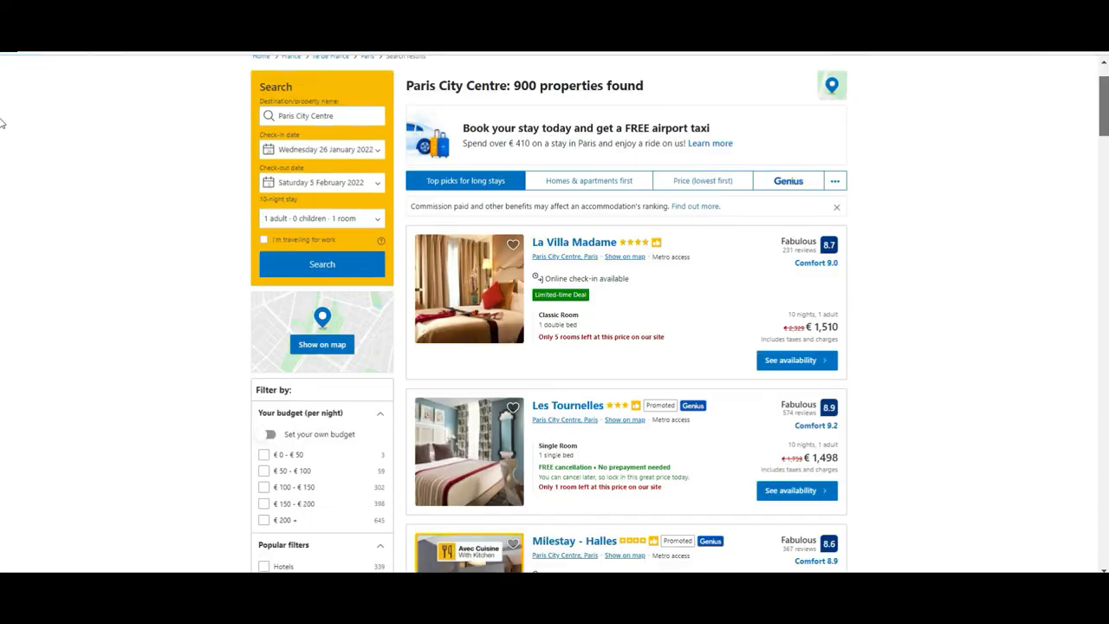
scroll("down", 3)
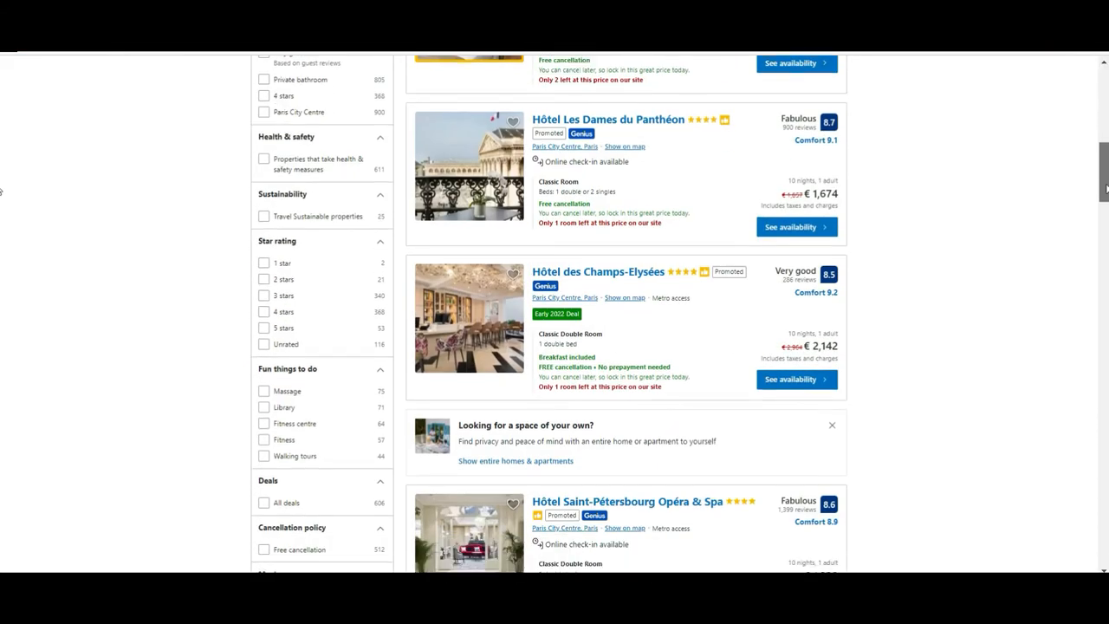
scroll("down", 3)
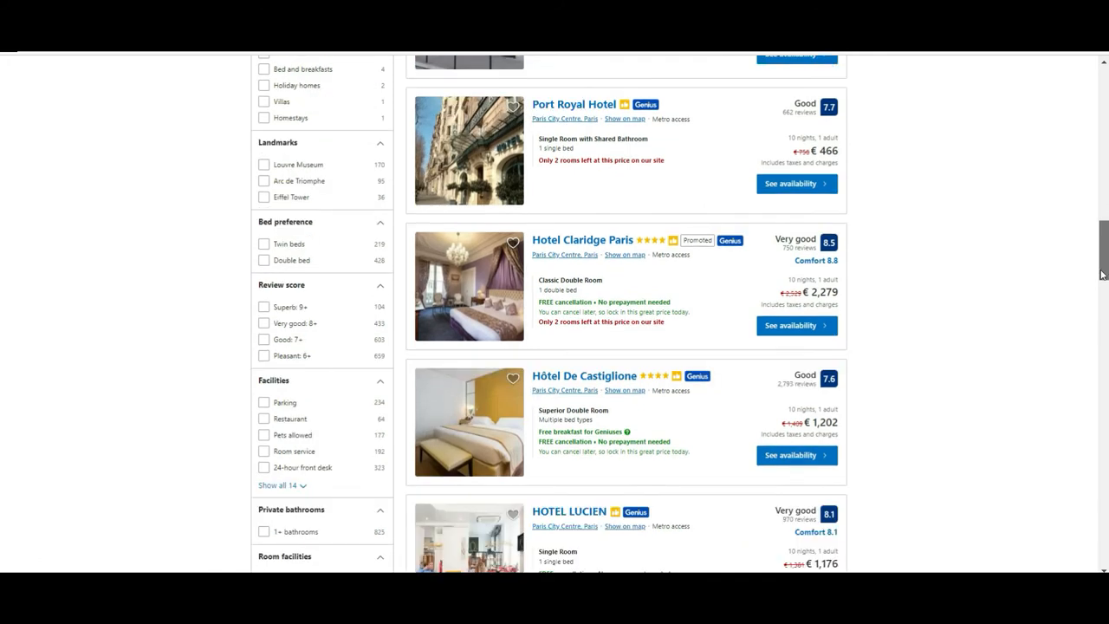
scroll("down", 3)
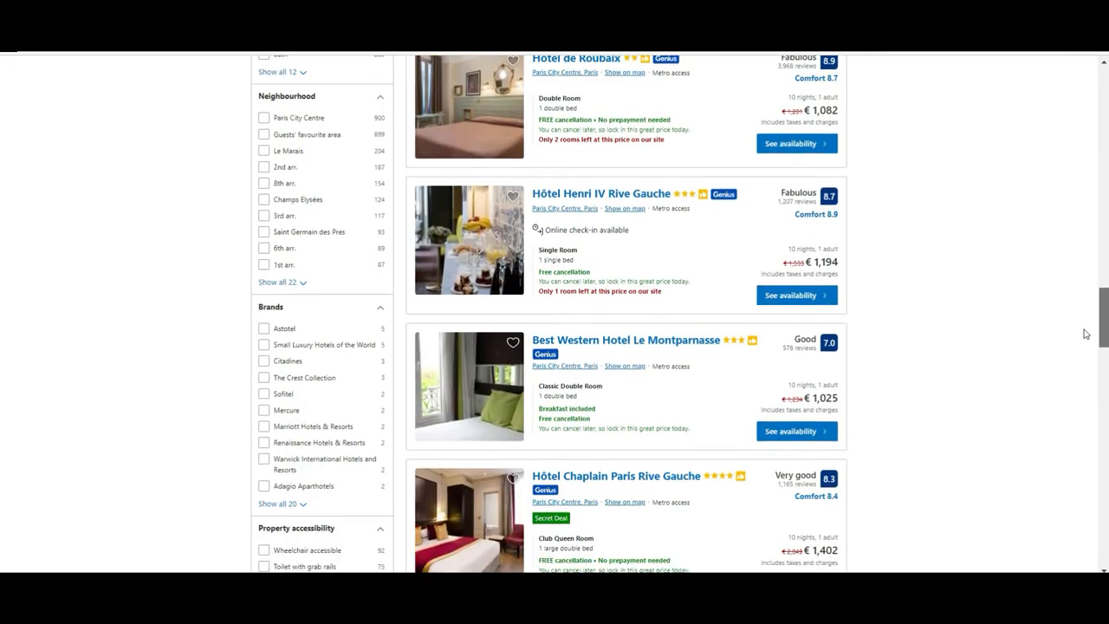
scroll("down", 3)
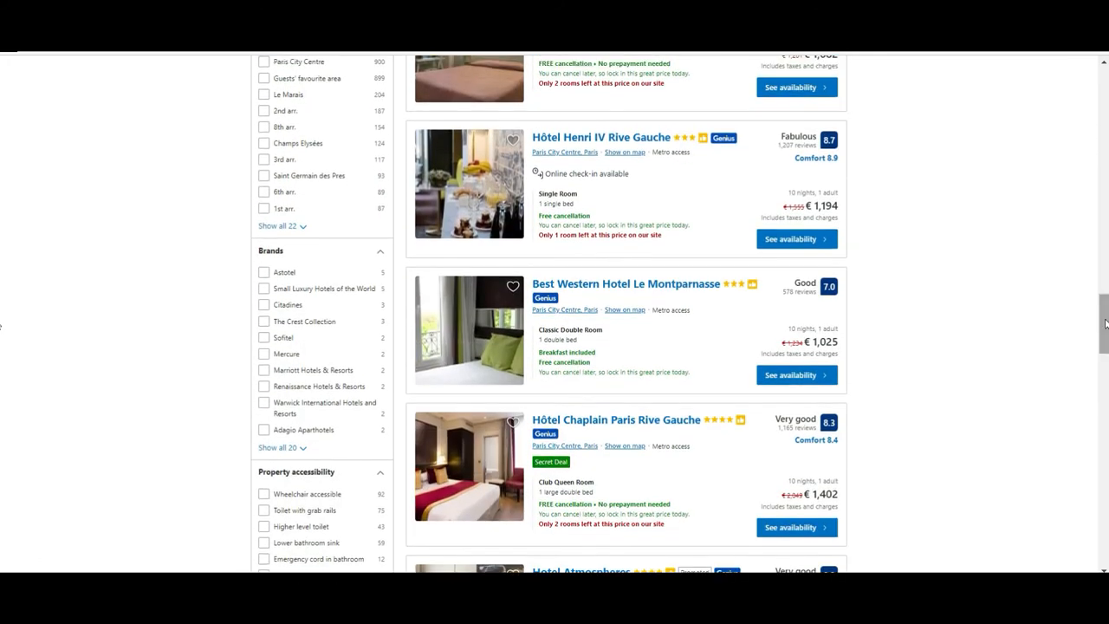
scroll("down", 3)
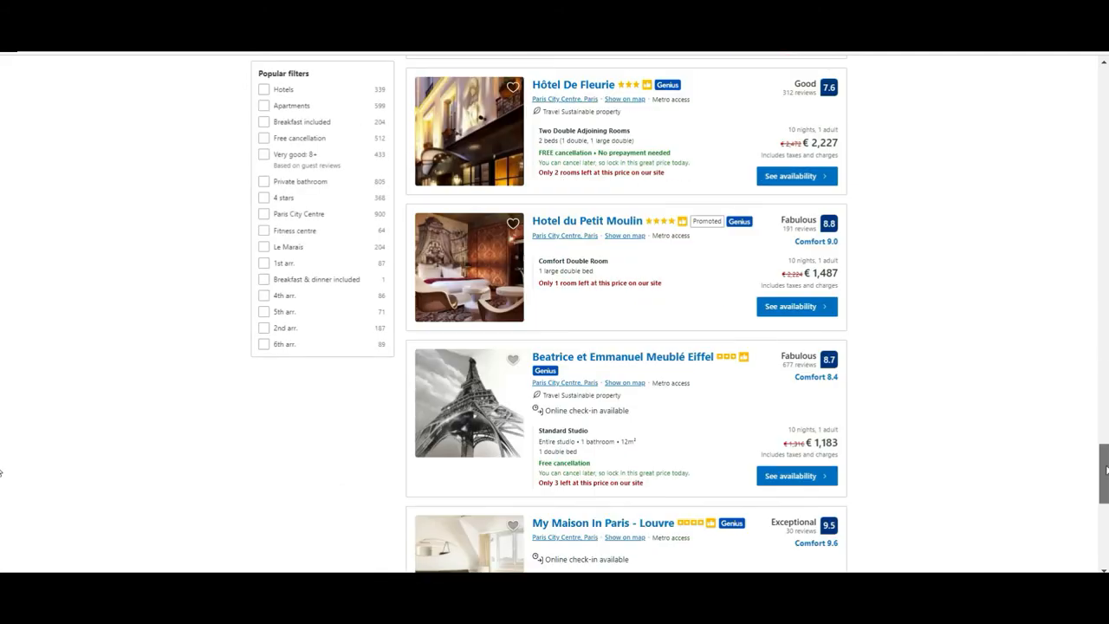
scroll("down", 3)
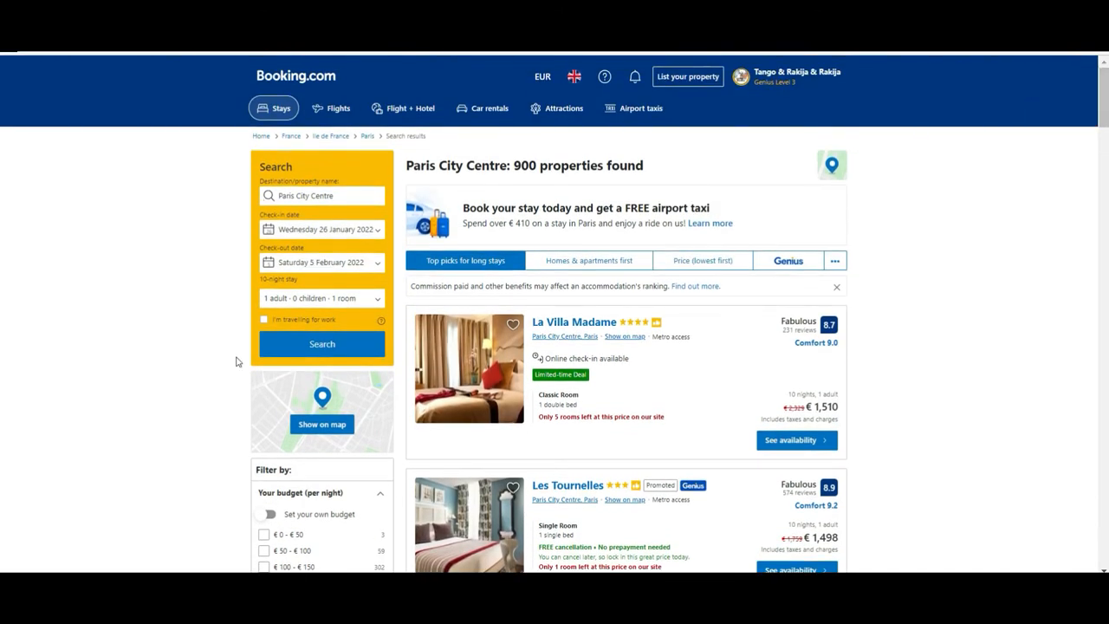
scroll("down", 3)
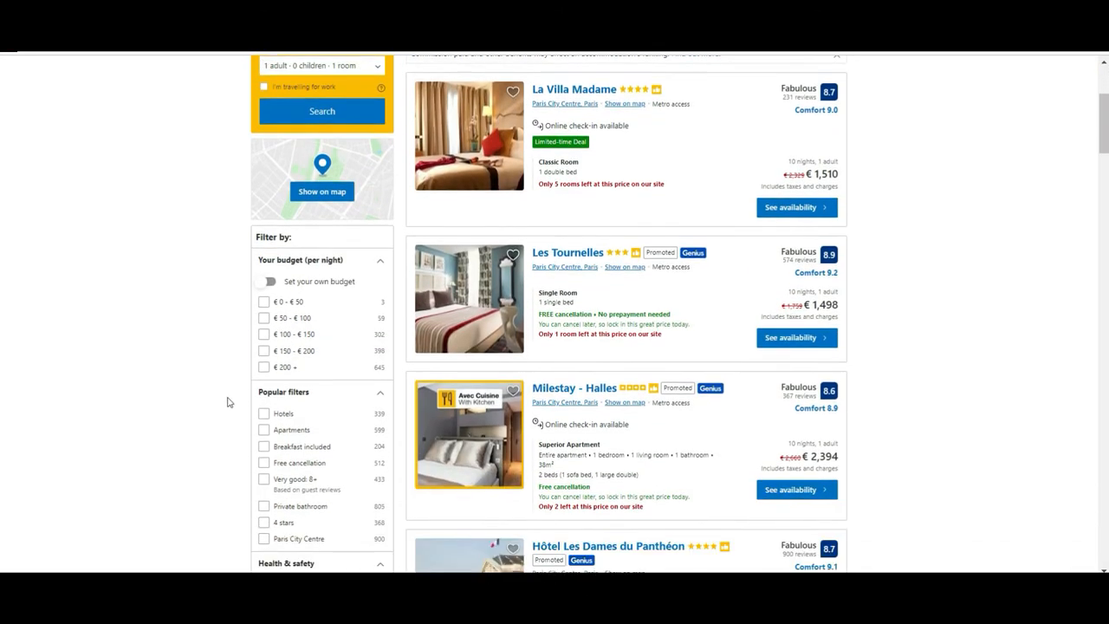
scroll("down", 3)
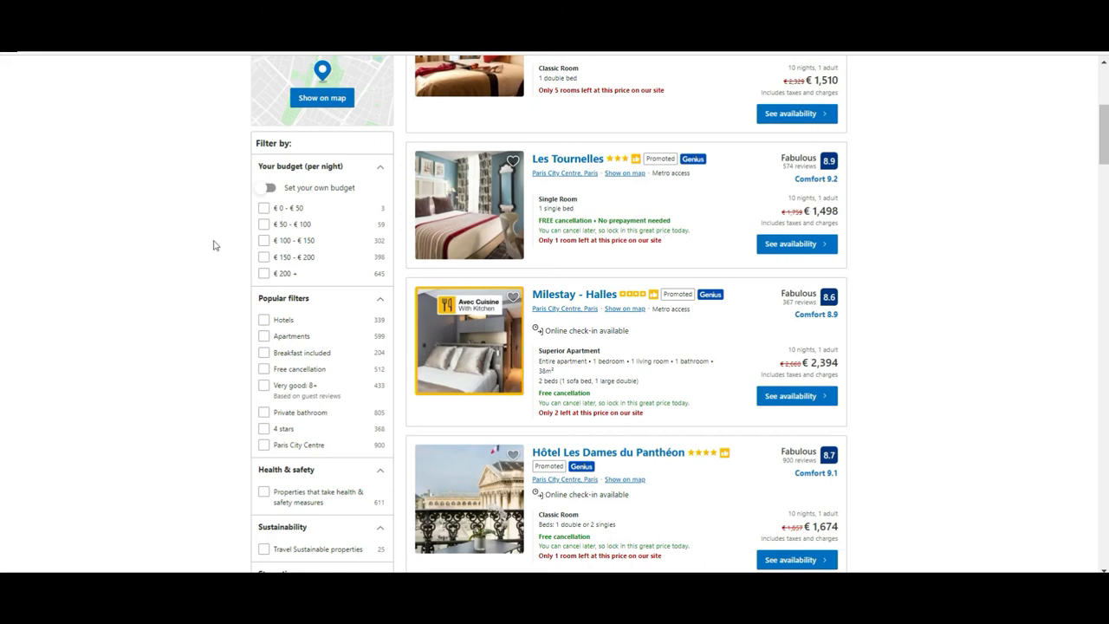
mouse_move(251, 223)
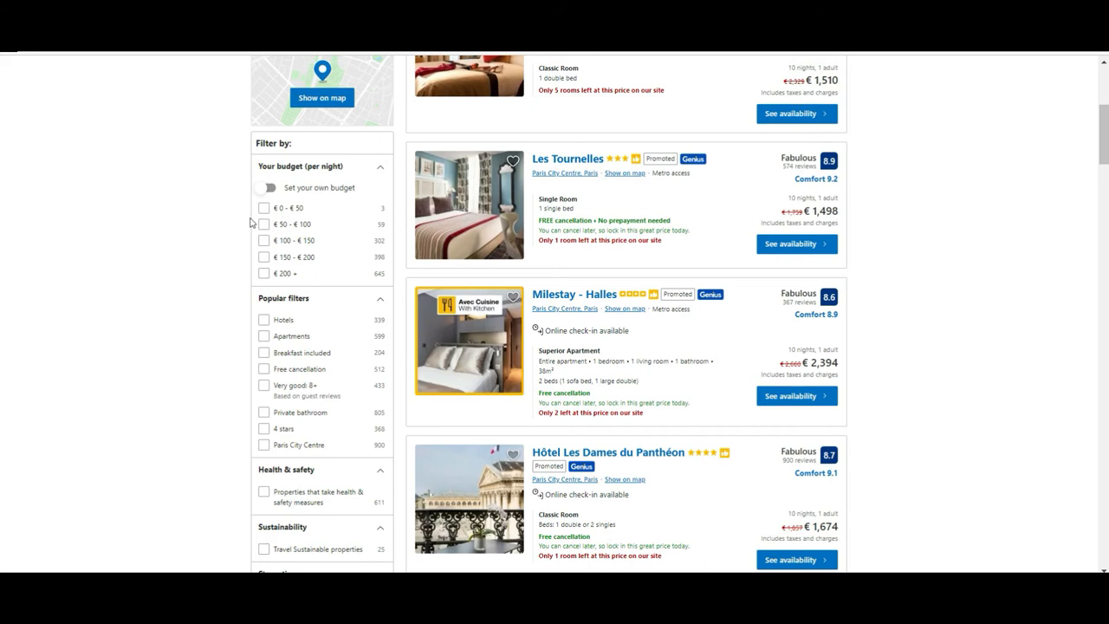
Step: Tick the €50–€100 budget filter and scroll through the 59 matching Paris properties
left_click(263, 224)
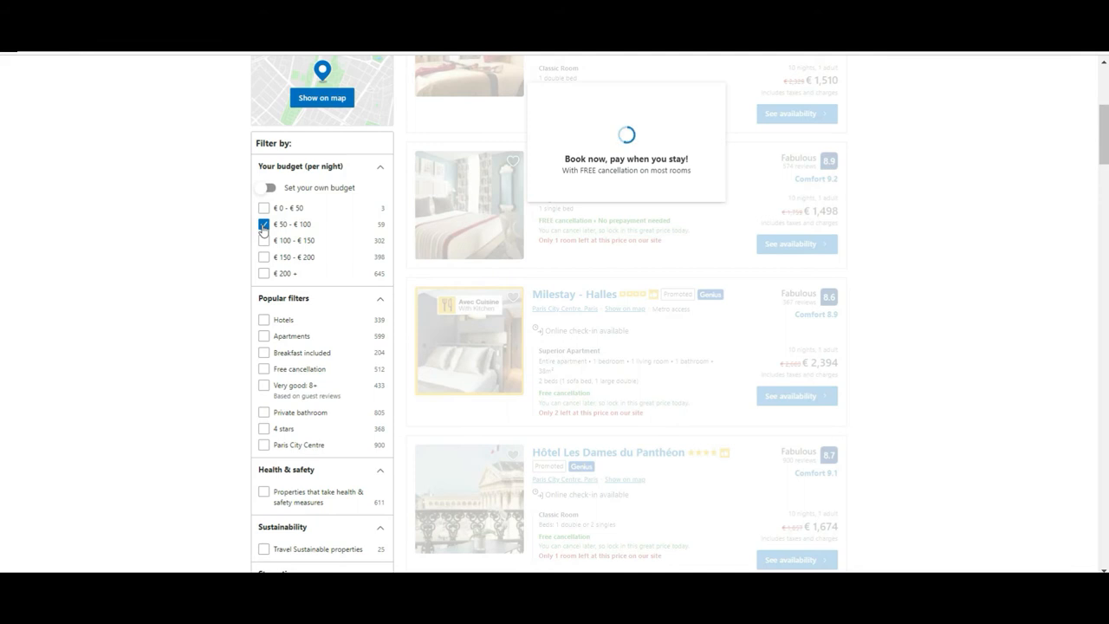
left_click(263, 224)
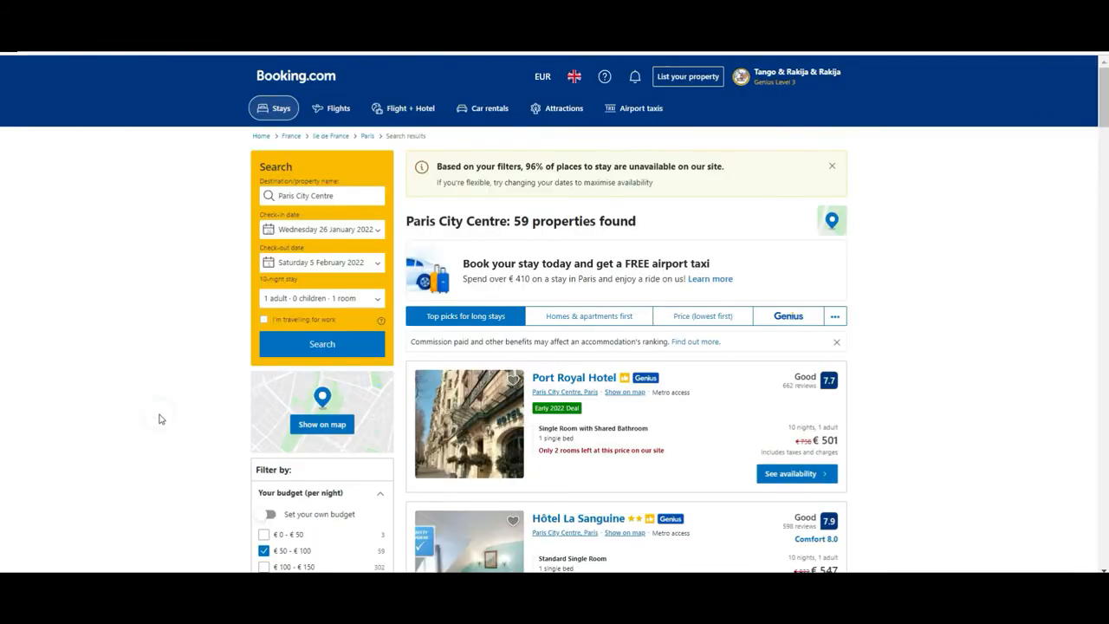
scroll("down", 3)
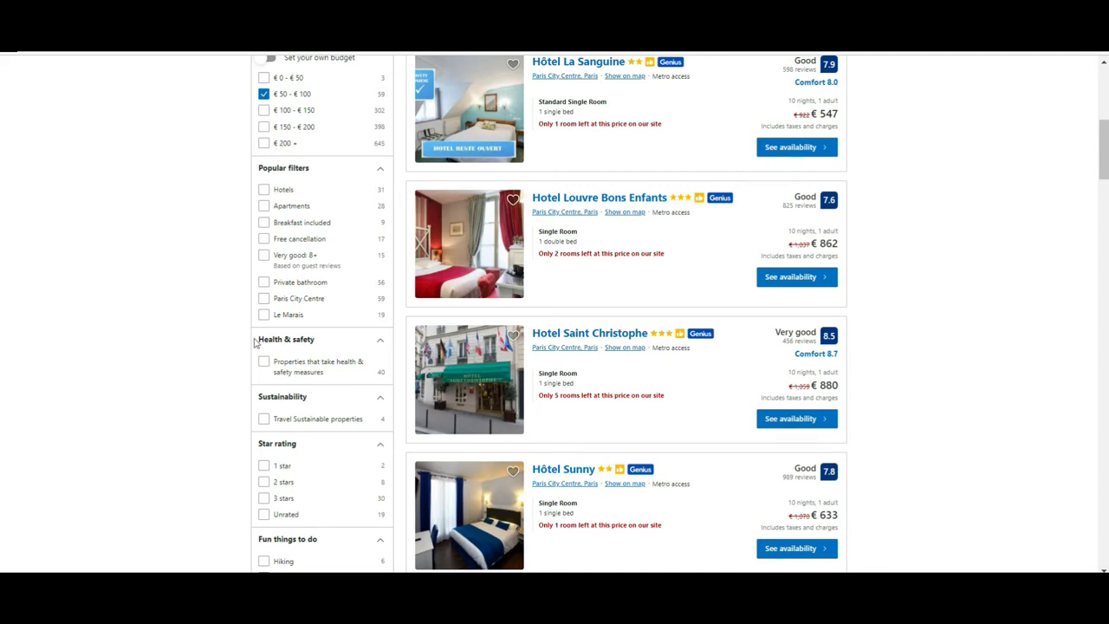
mouse_move(239, 128)
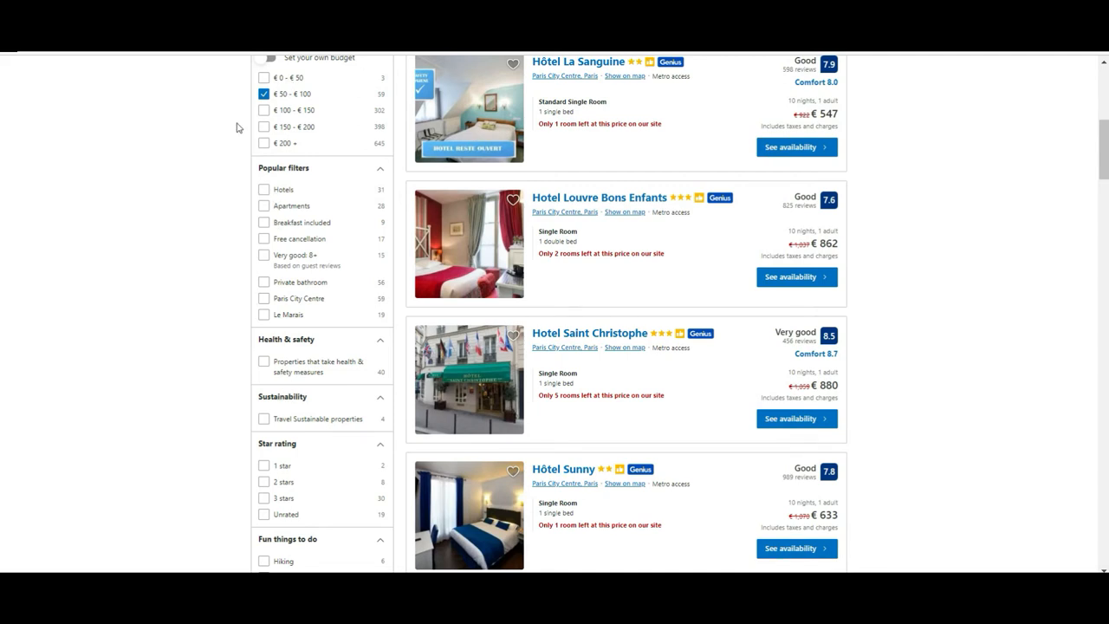
mouse_move(239, 223)
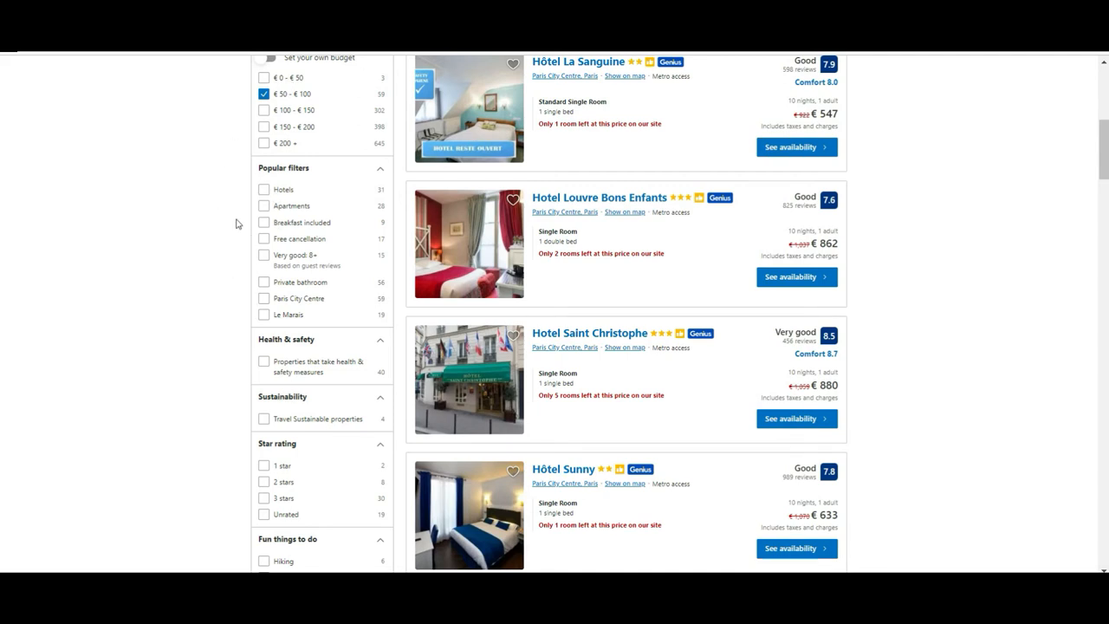
mouse_move(241, 287)
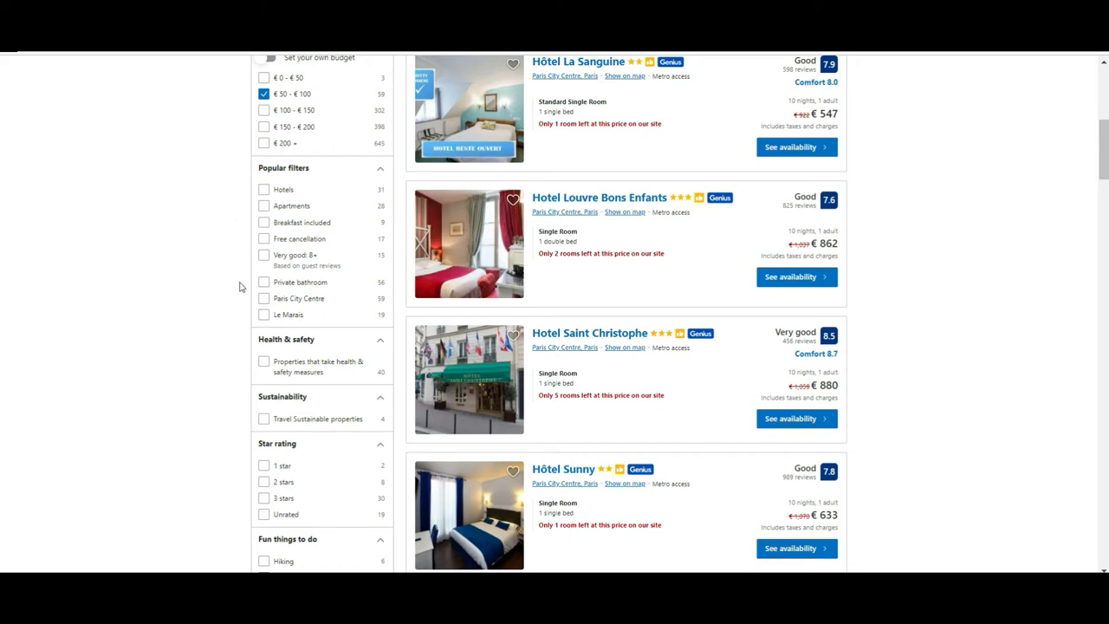
scroll("down", 3)
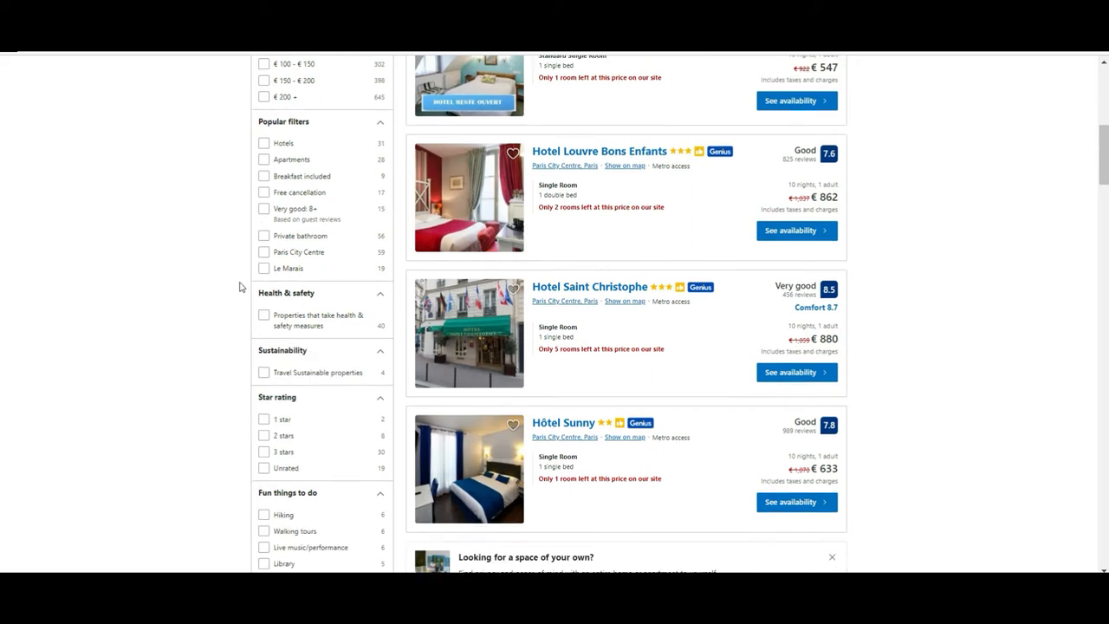
scroll("down", 3)
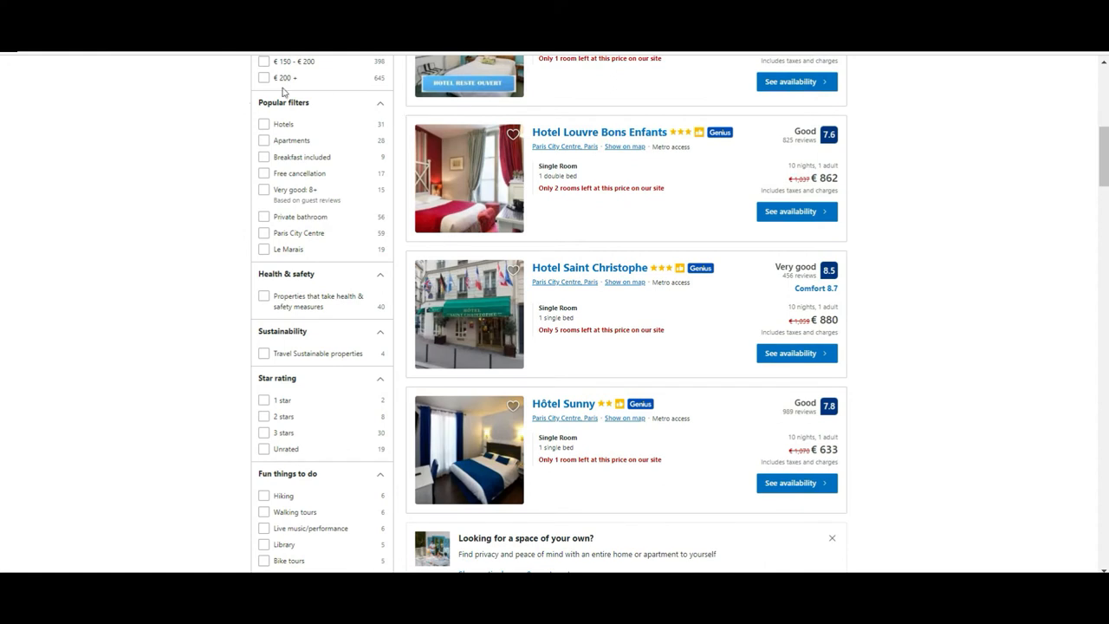
mouse_move(255, 157)
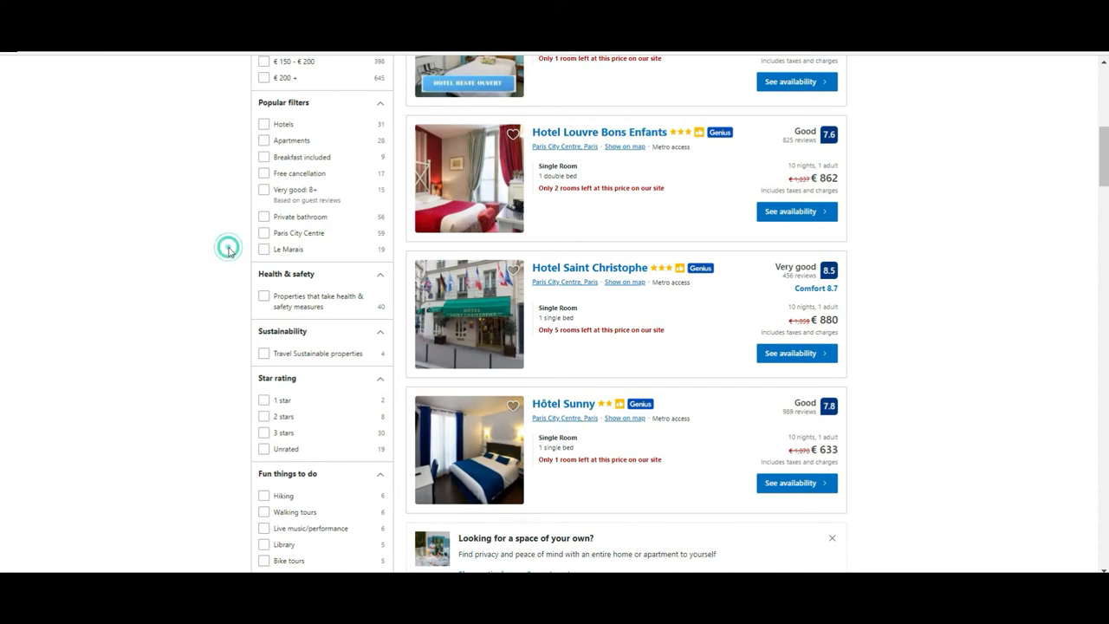
scroll("down", 3)
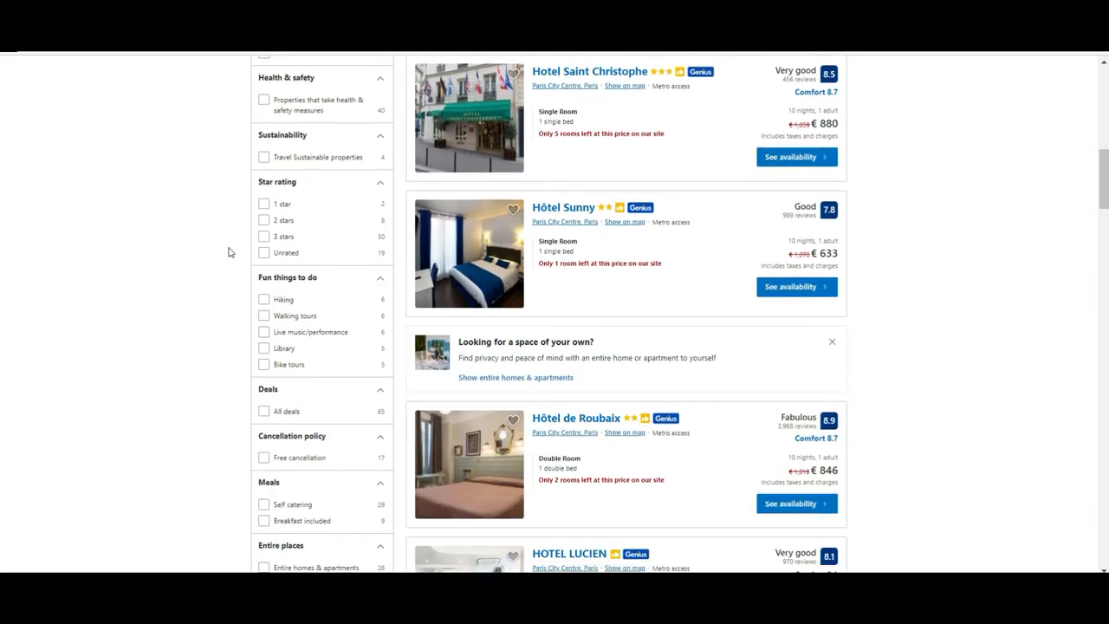
scroll("down", 3)
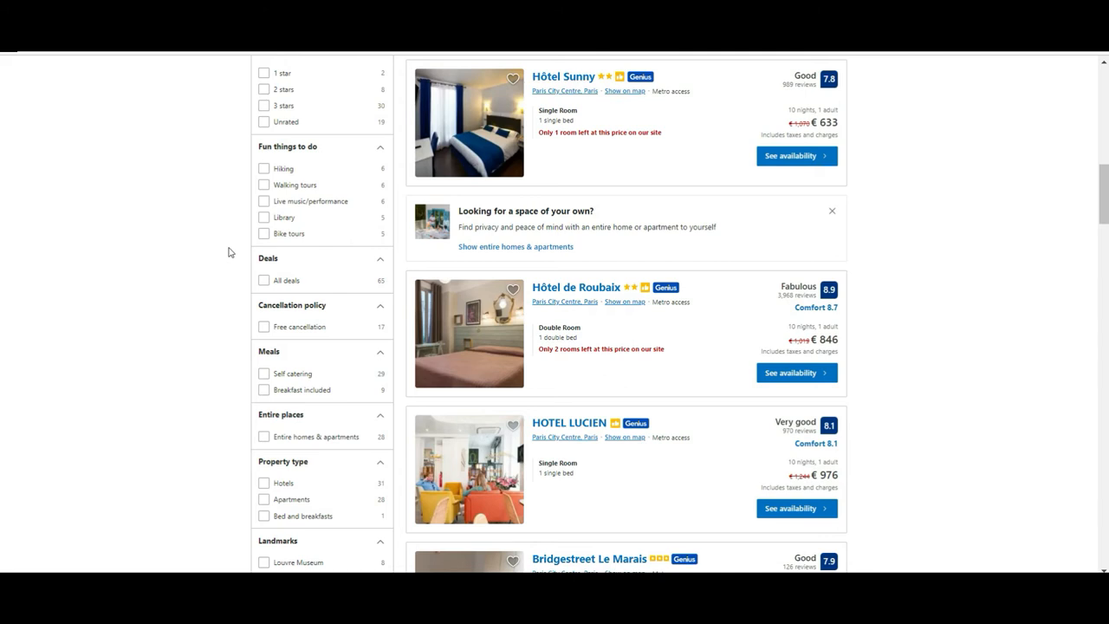
scroll("down", 3)
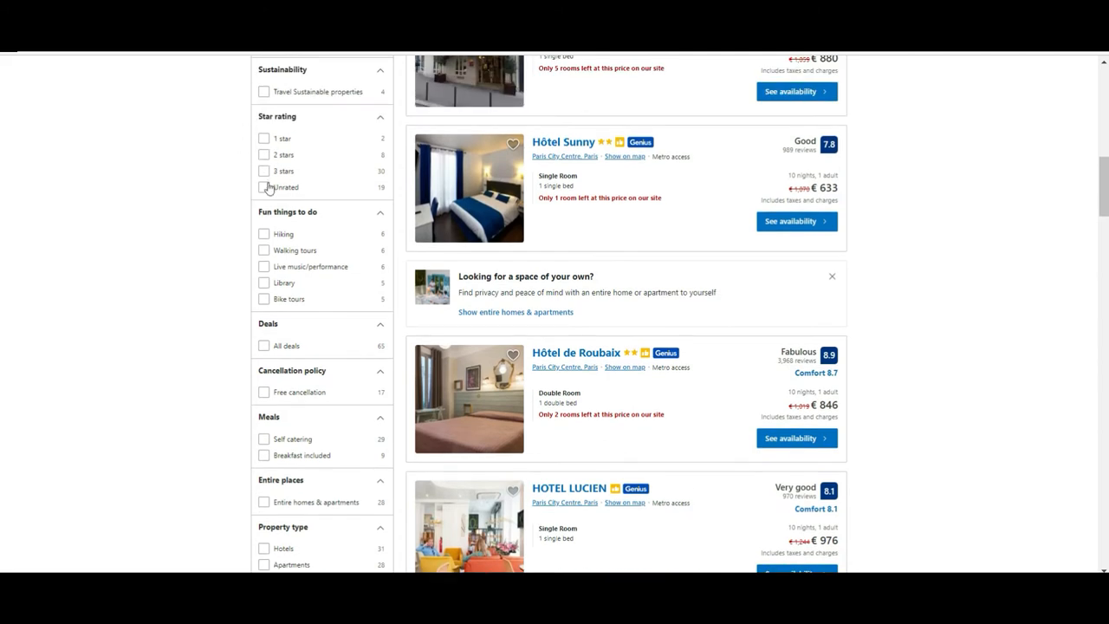
Step: Add the '3 stars' rating filter and the 'Eiffel Tower' landmark filter to the results
left_click(263, 171)
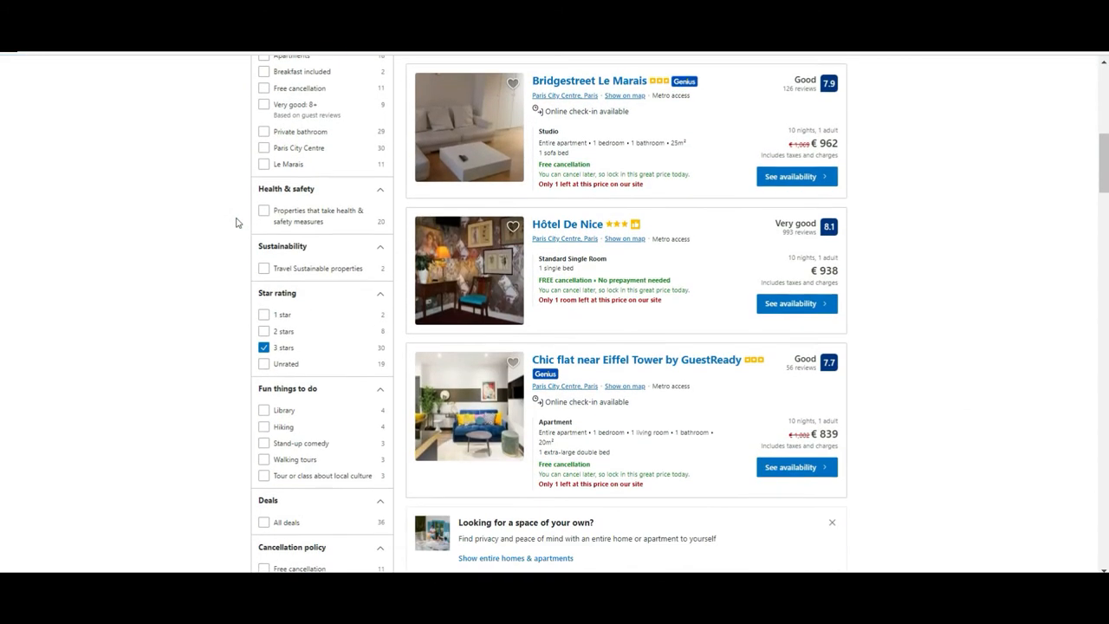
scroll("down", 3)
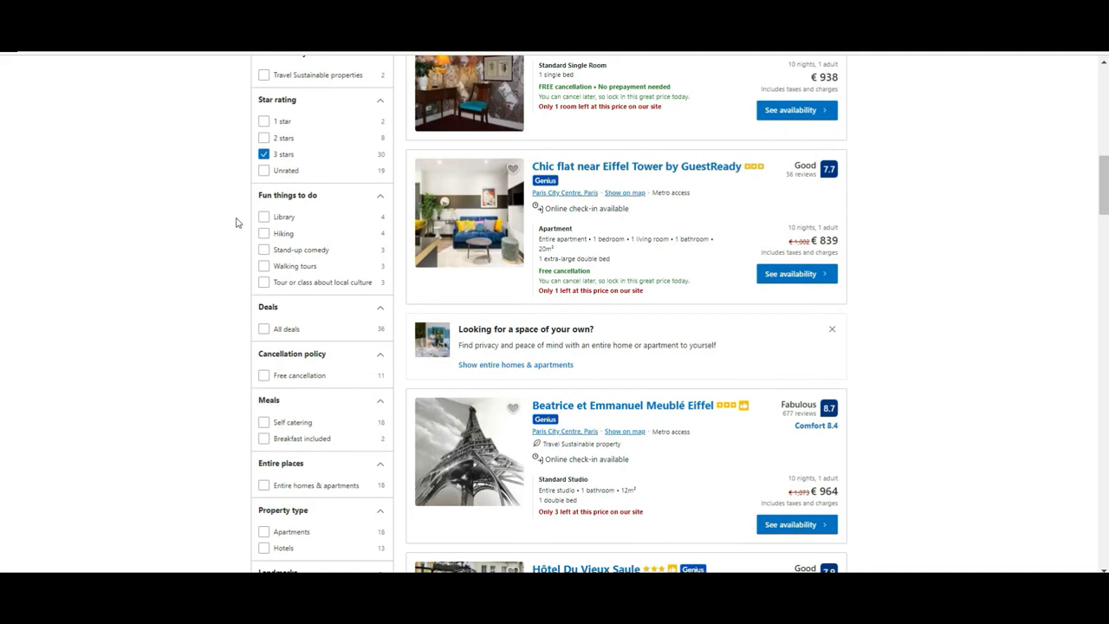
scroll("down", 3)
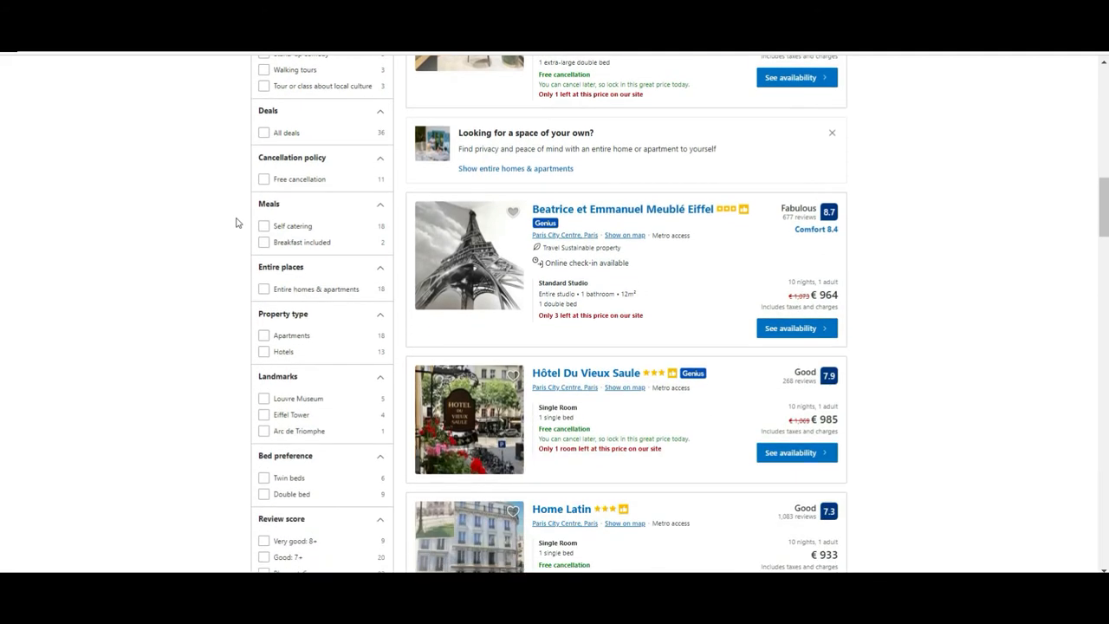
scroll("down", 3)
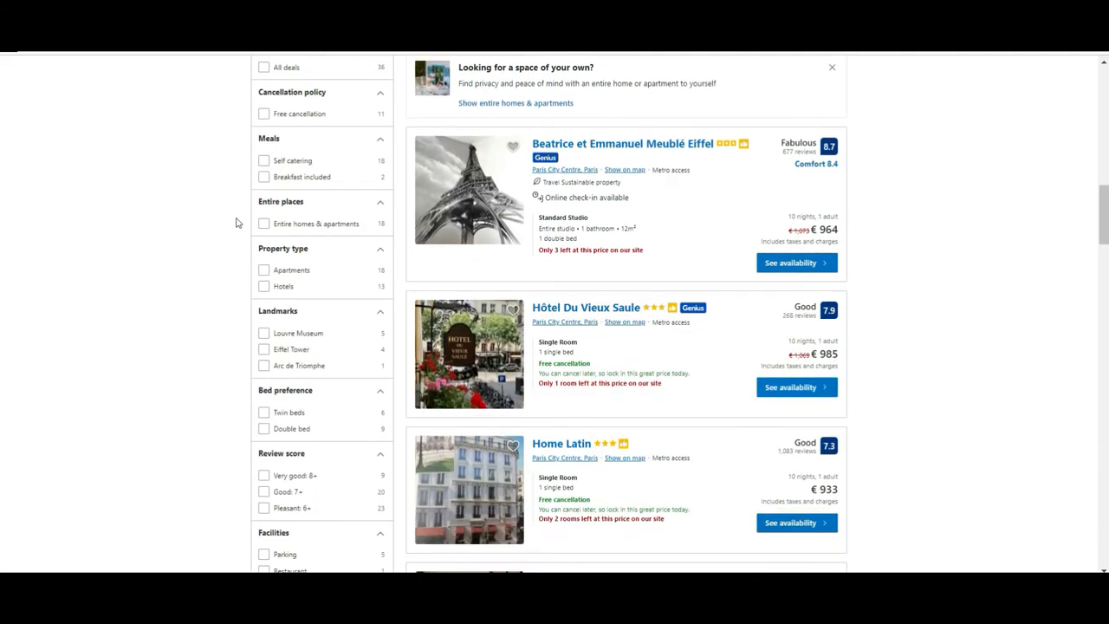
scroll("down", 3)
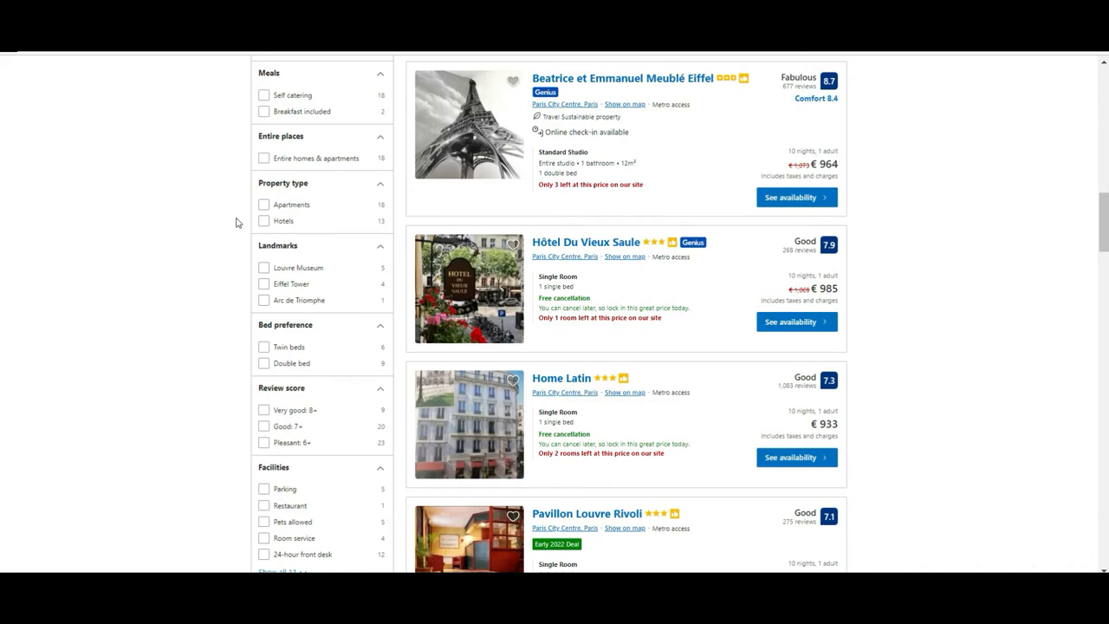
scroll("down", 3)
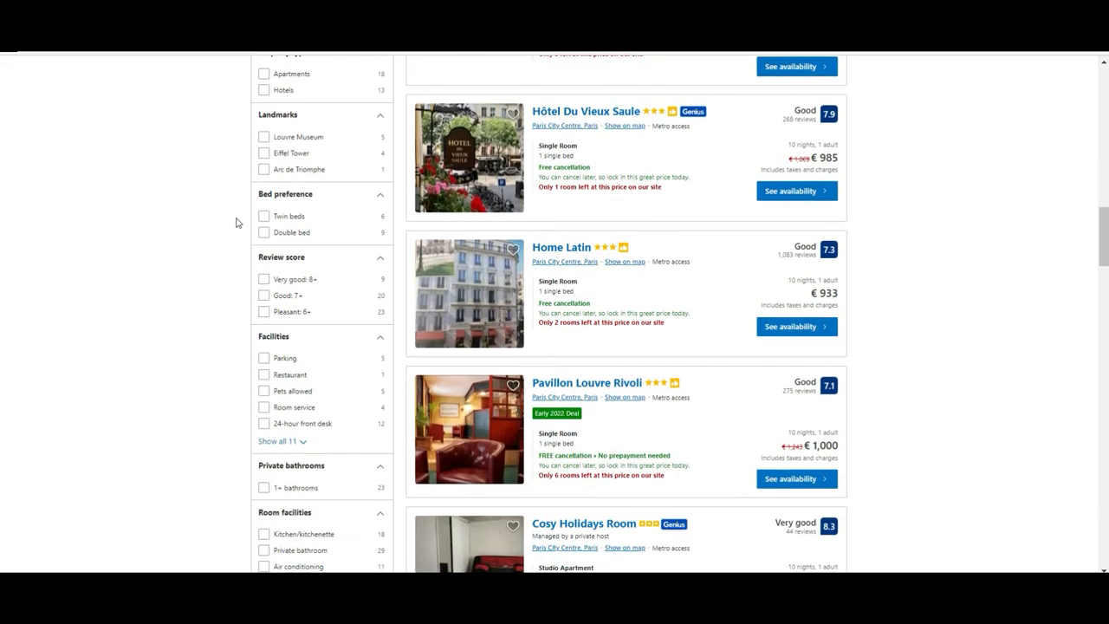
left_click(263, 153)
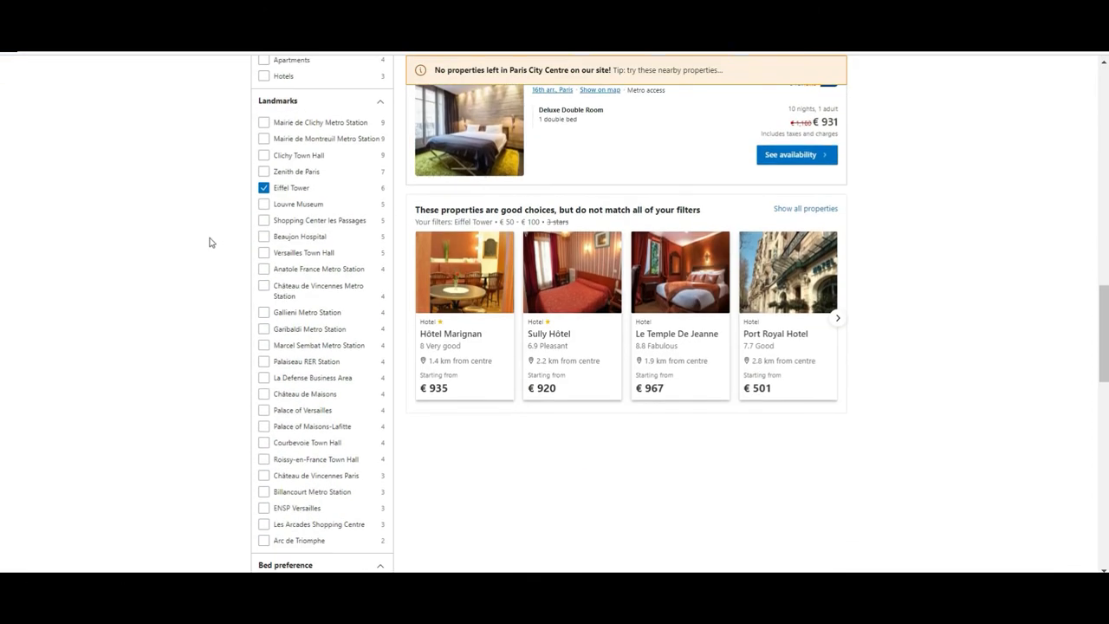
mouse_move(222, 224)
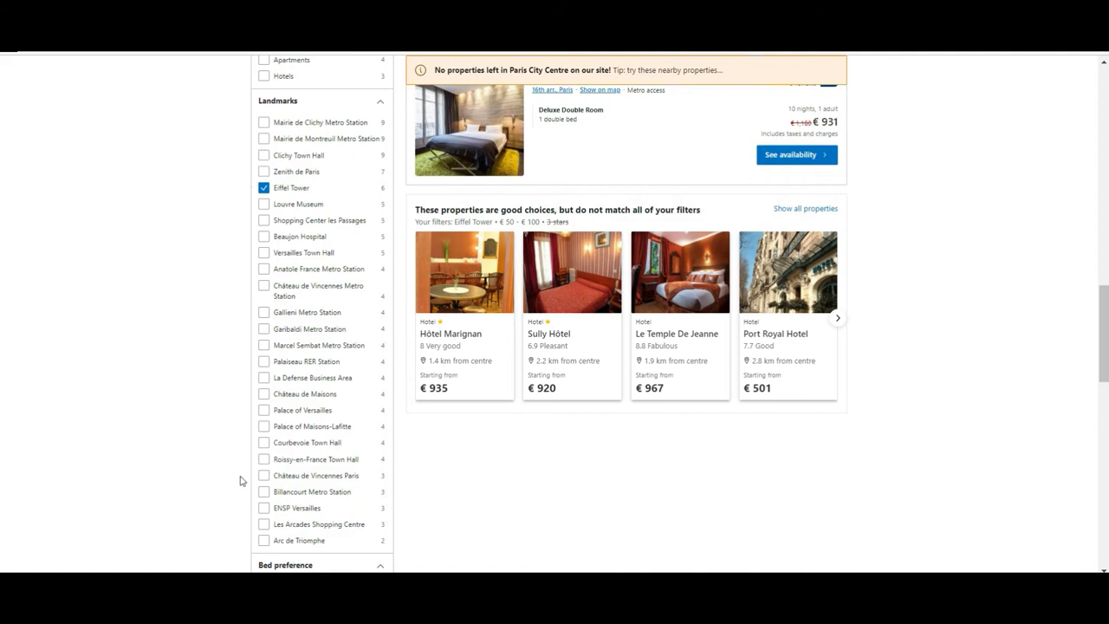
mouse_move(270, 549)
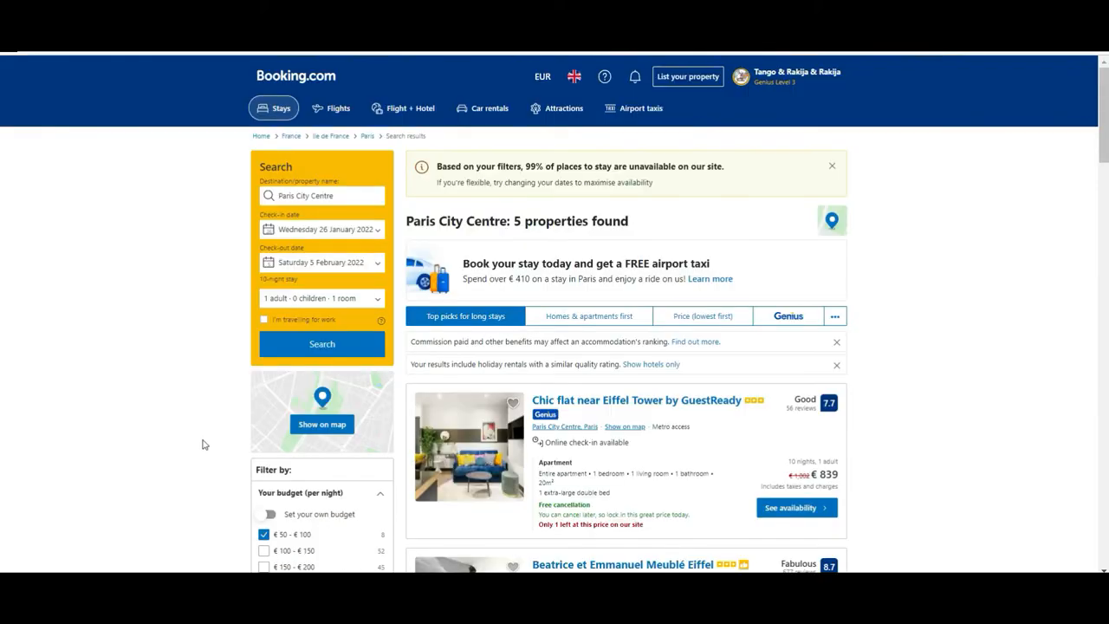
Step: Tick the Arc de Triomphe landmark filter and browse the 5 properties found
left_click(264, 399)
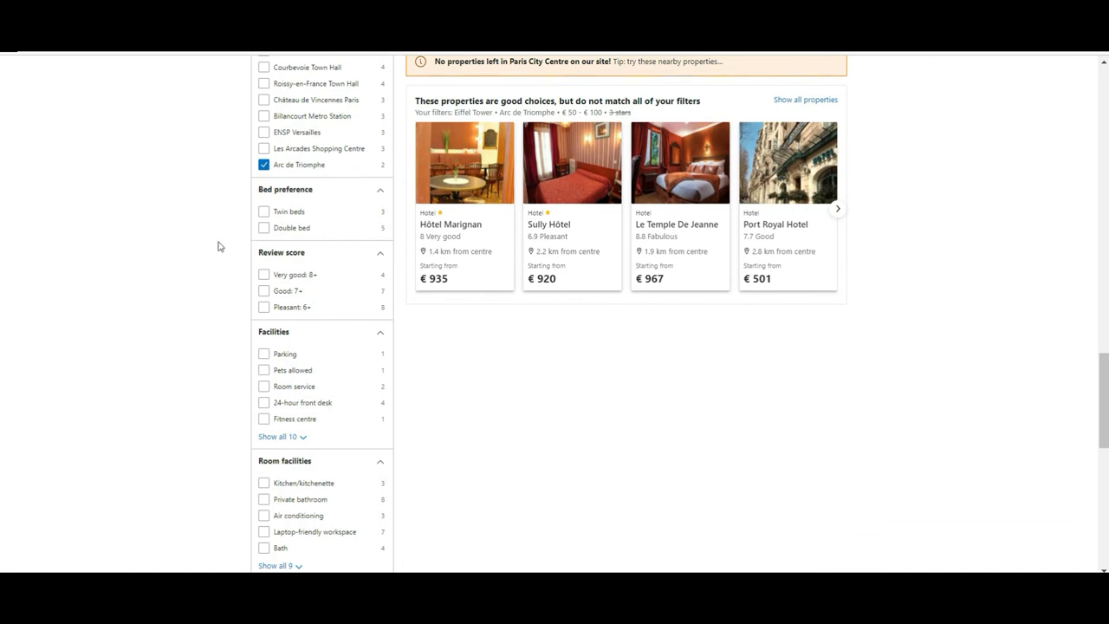
mouse_move(283, 347)
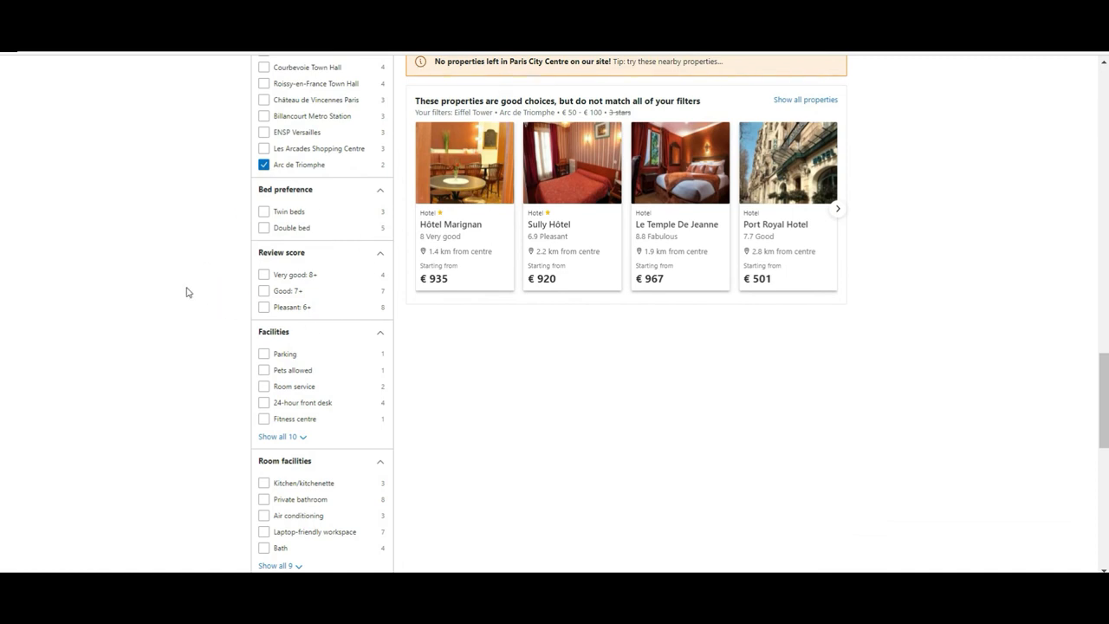
scroll("down", 3)
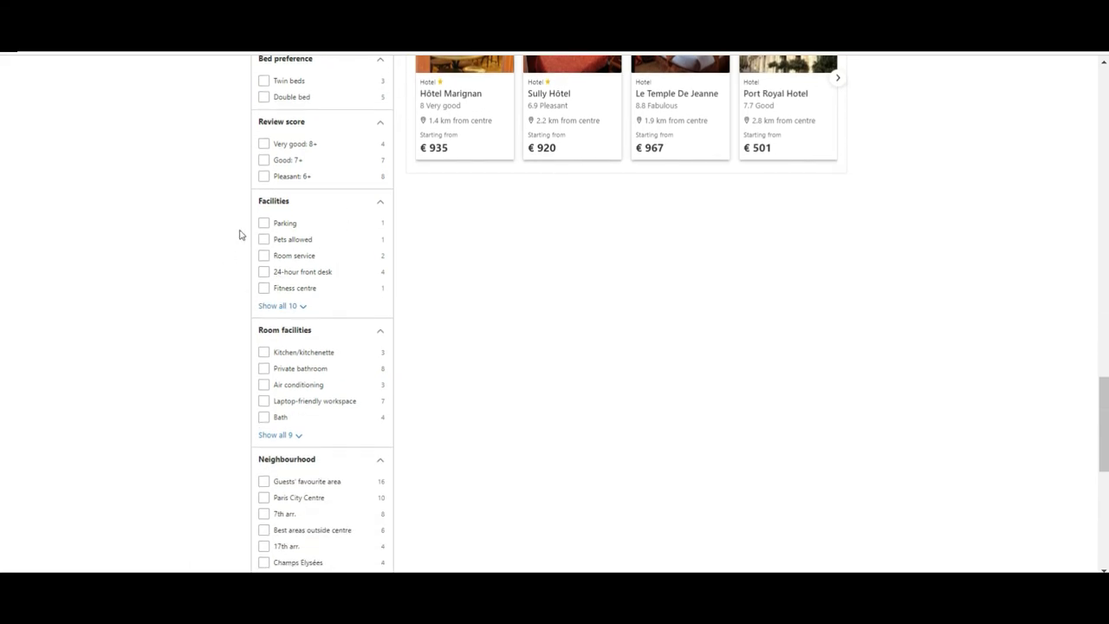
mouse_move(231, 306)
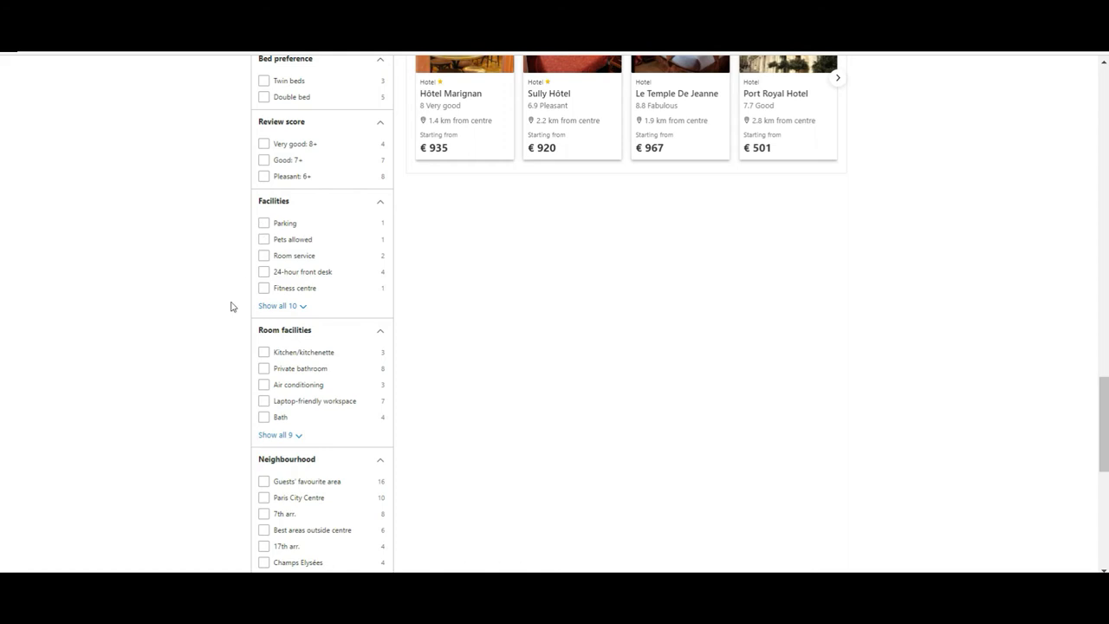
scroll("down", 3)
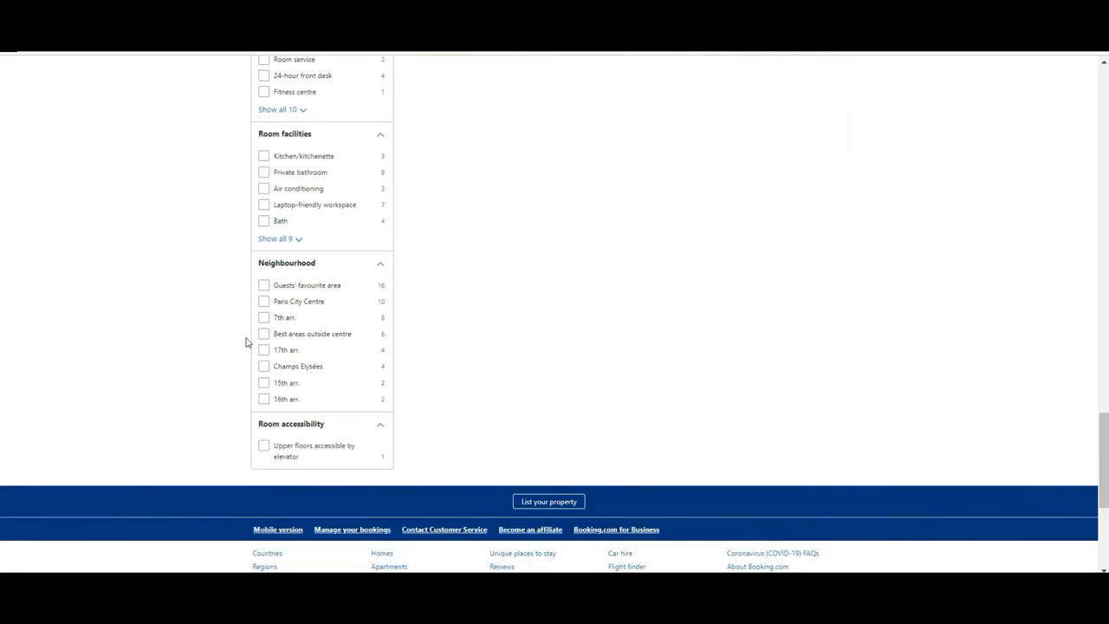
mouse_move(339, 261)
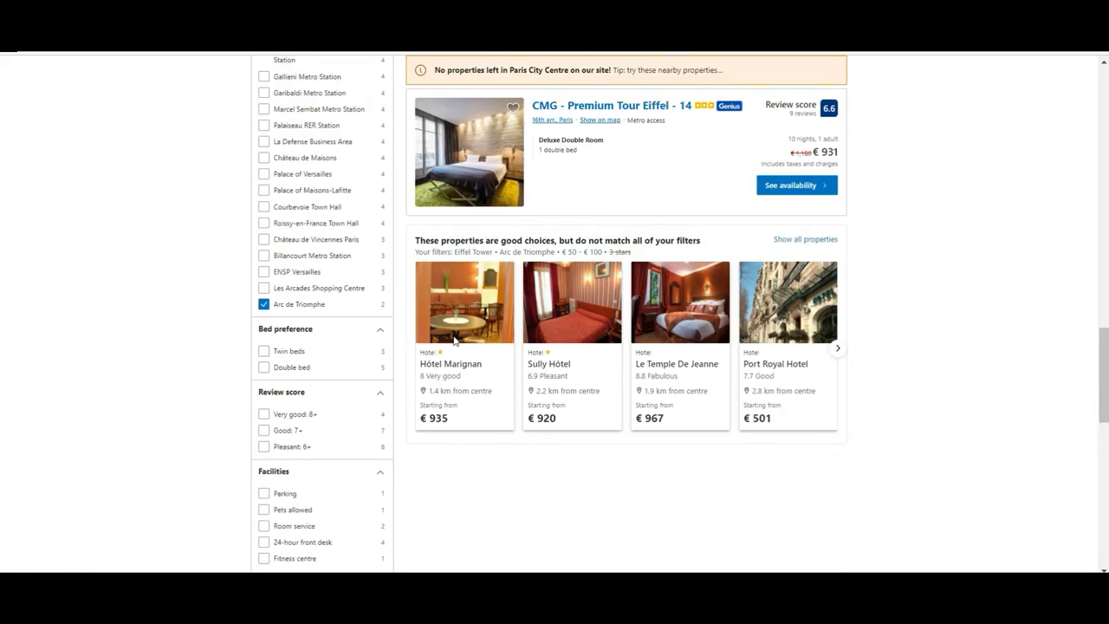
scroll("up", 3)
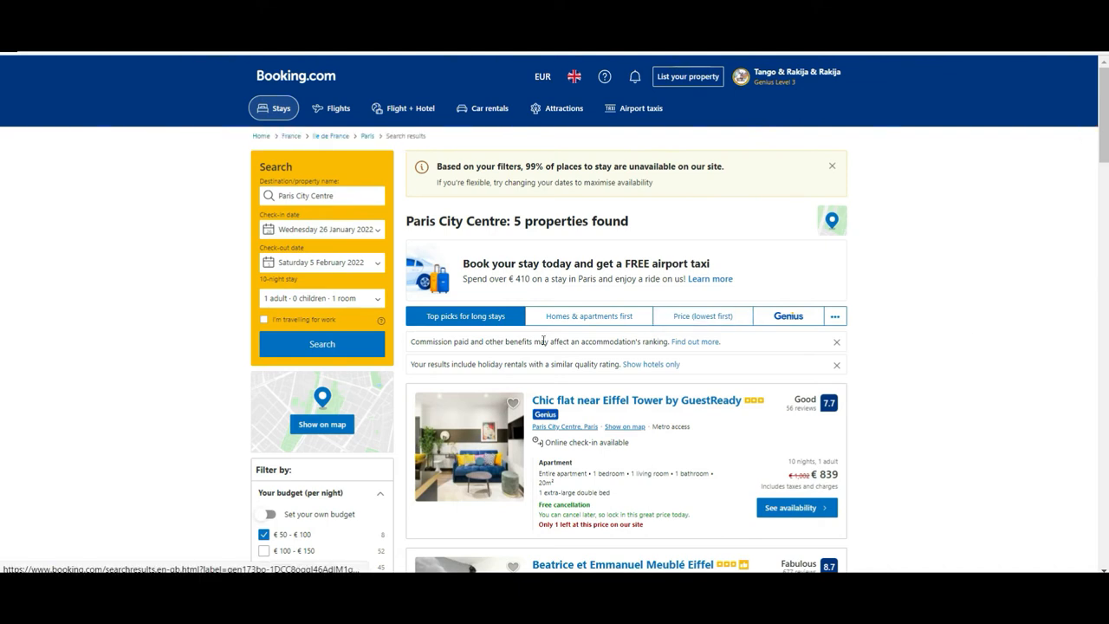
scroll("down", 3)
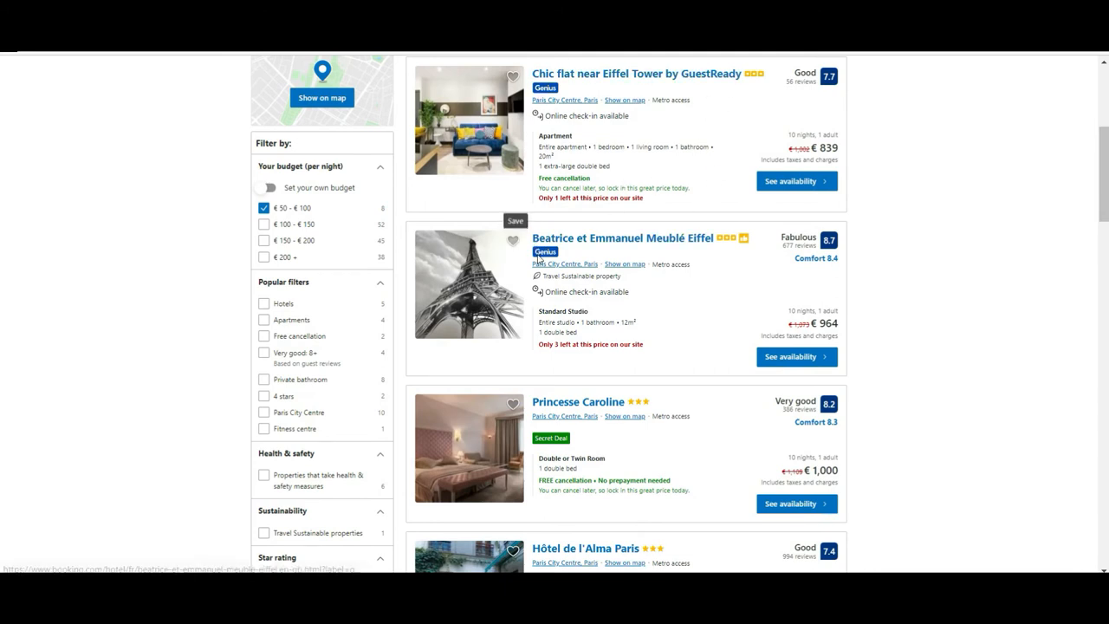
mouse_move(546, 252)
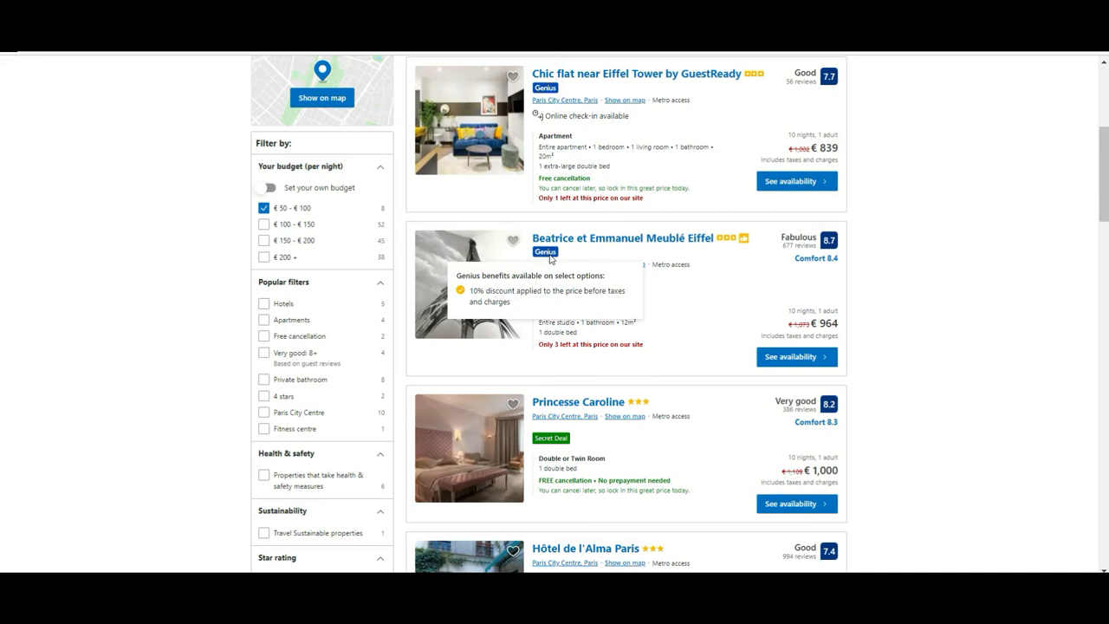
mouse_move(545, 86)
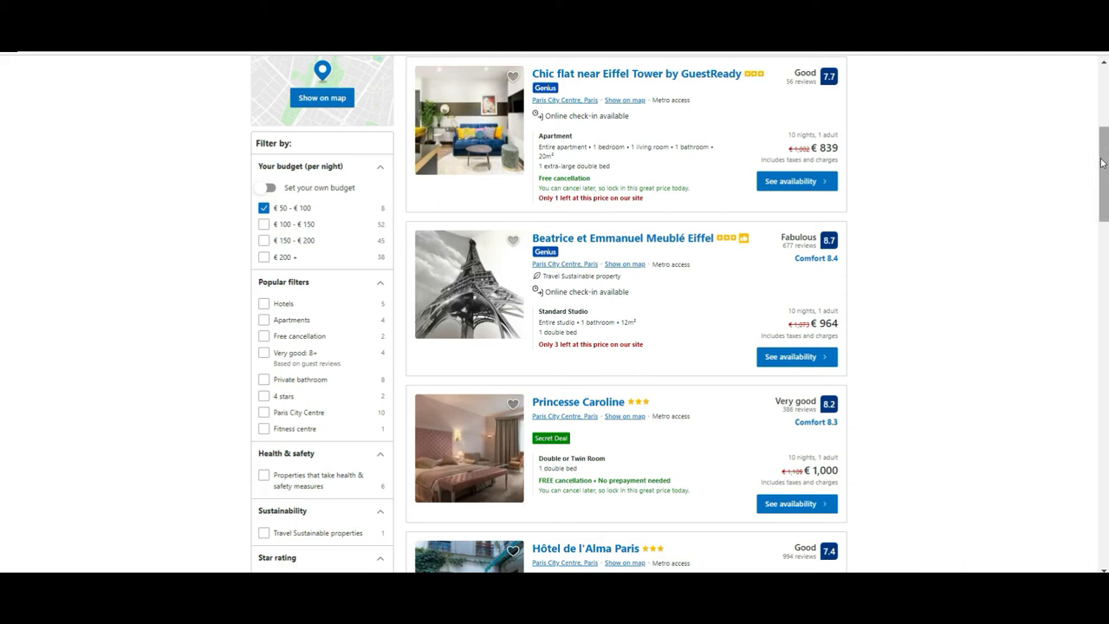
mouse_move(830, 250)
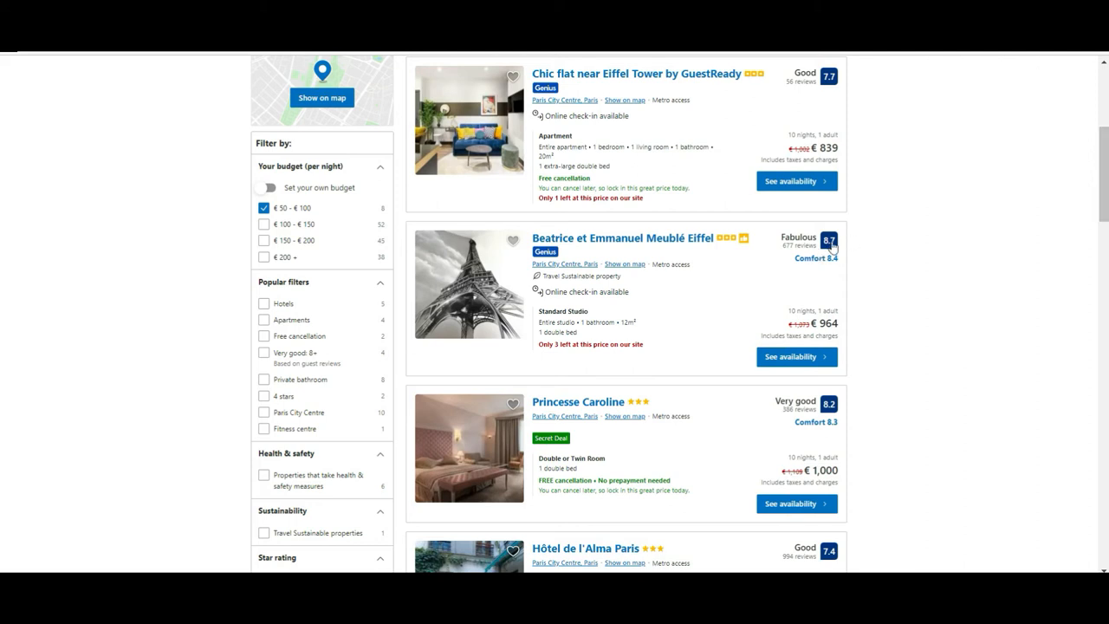
mouse_move(805, 235)
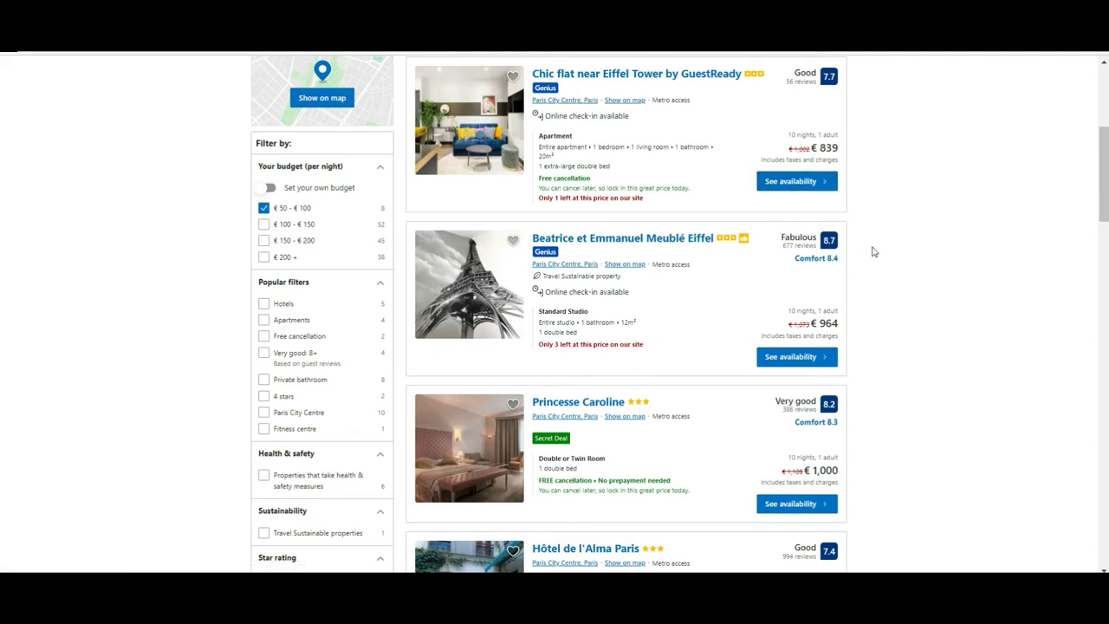
mouse_move(802, 243)
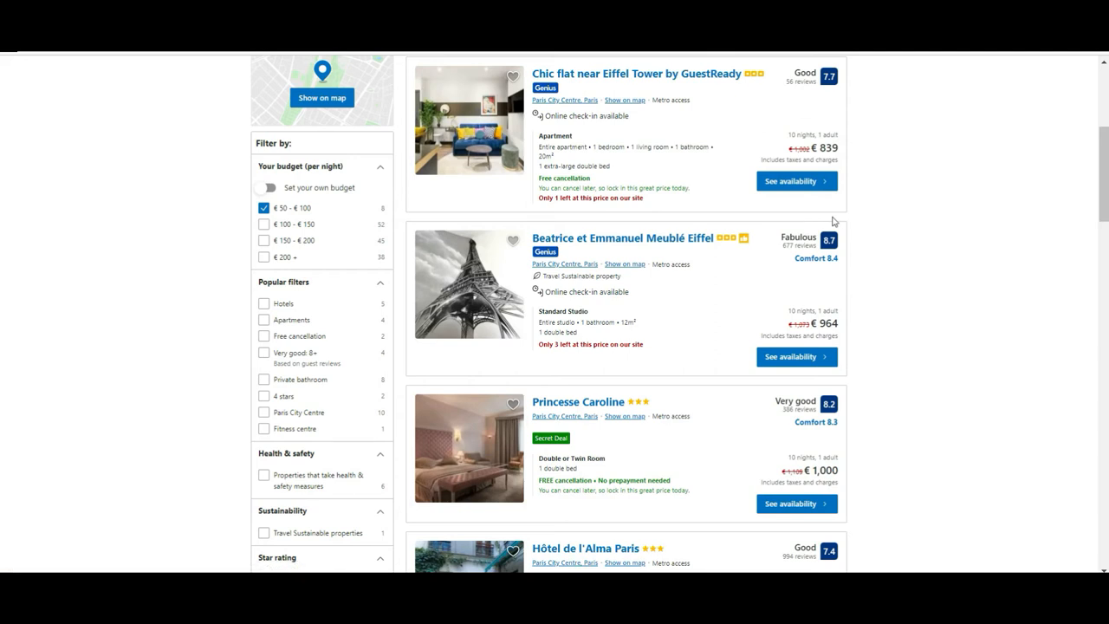
mouse_move(846, 378)
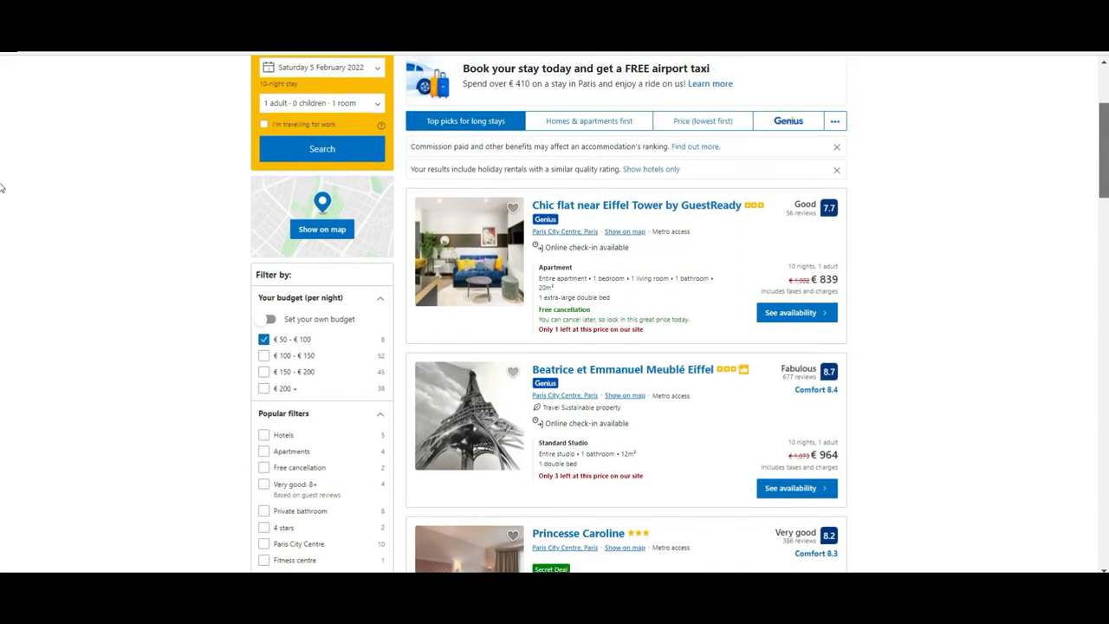
scroll("down", 3)
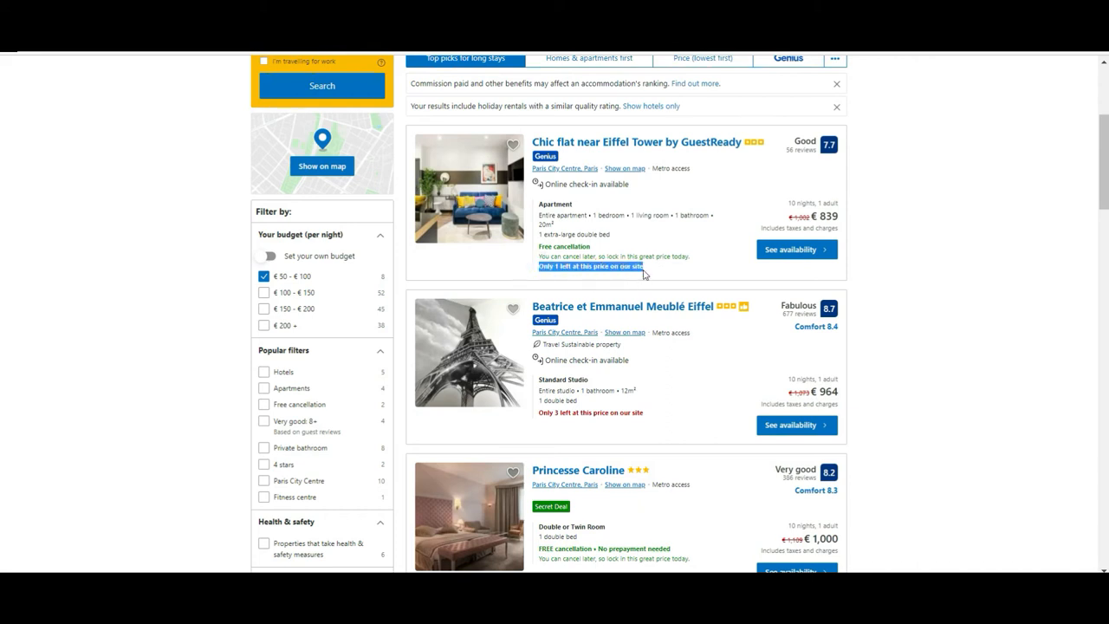
mouse_move(749, 240)
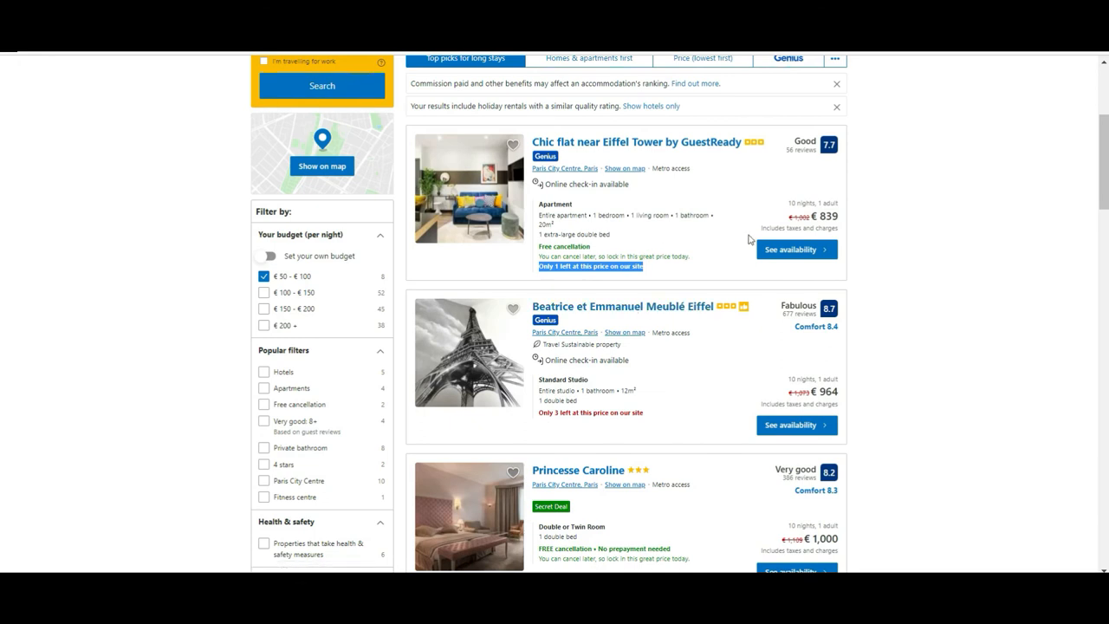
mouse_move(536, 240)
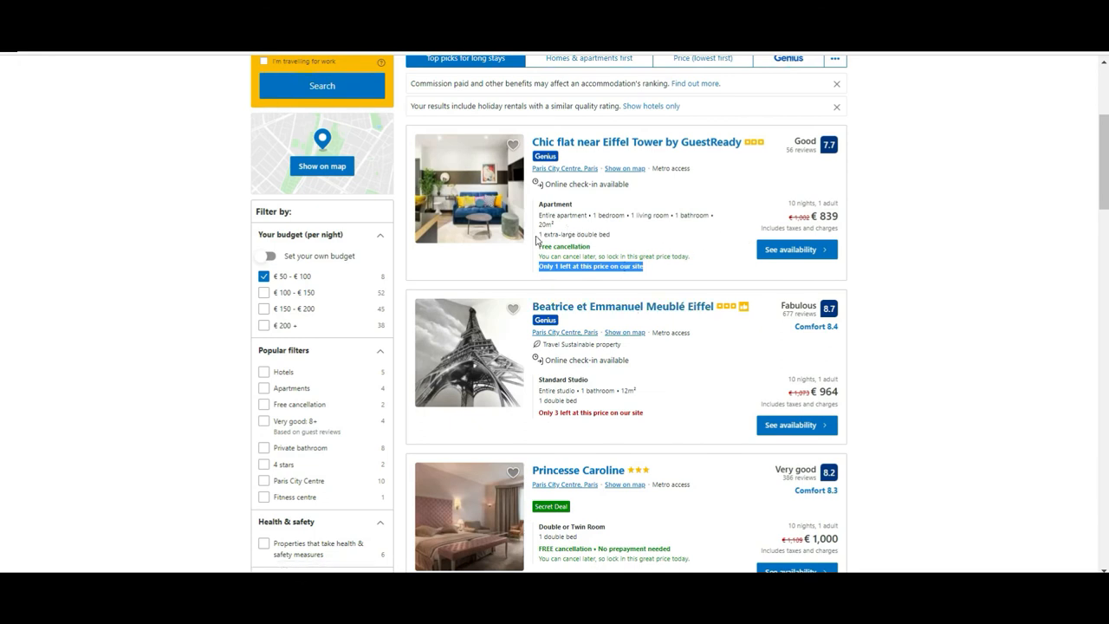
mouse_move(632, 254)
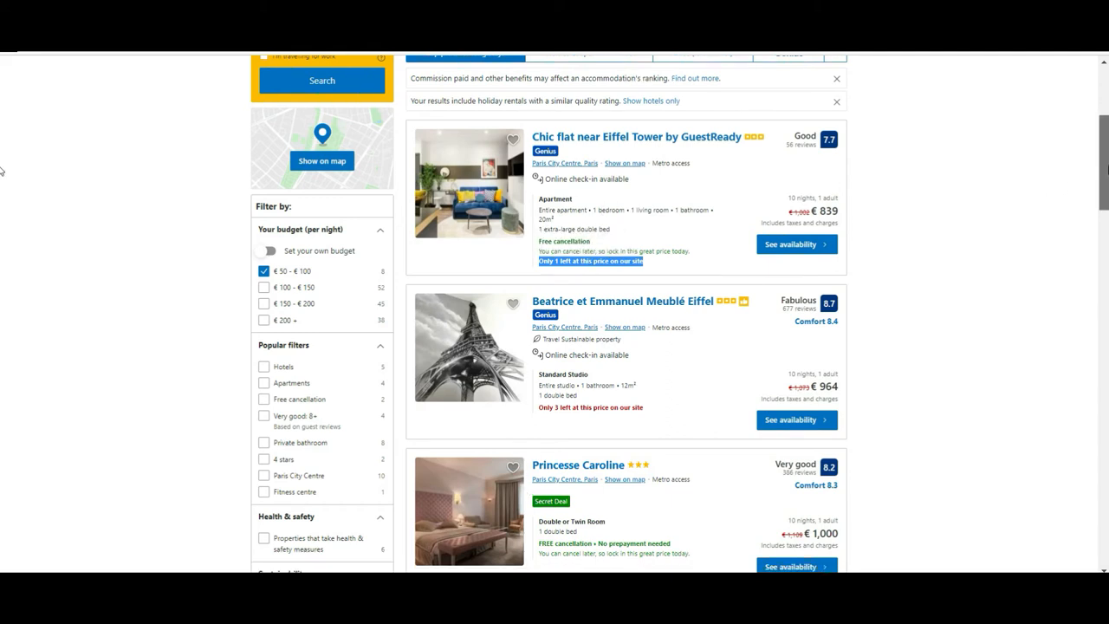
scroll("down", 3)
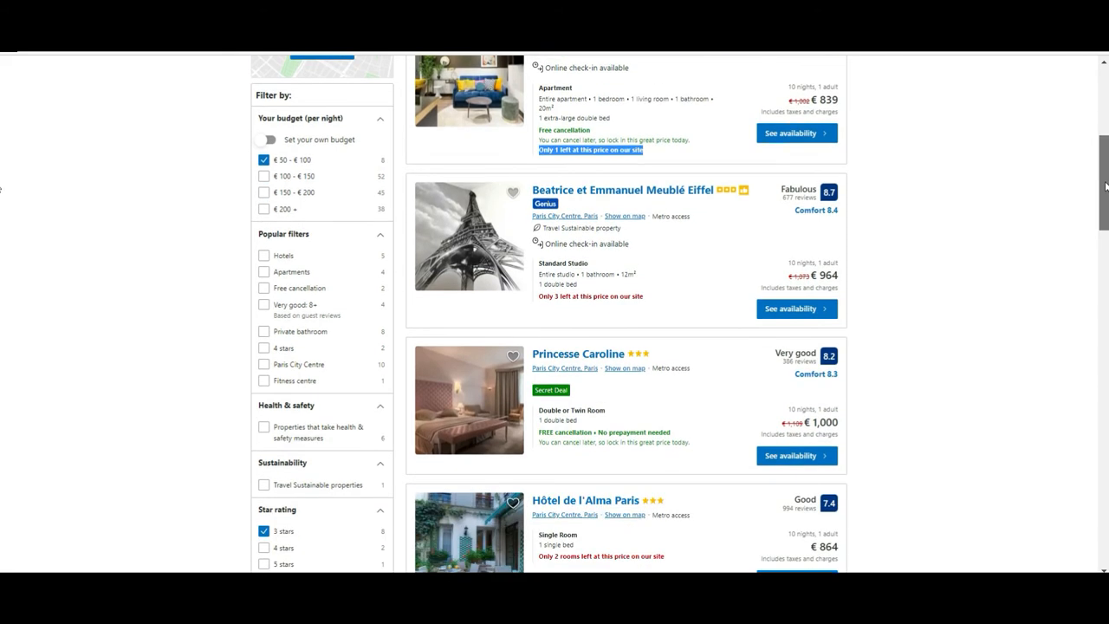
scroll("down", 3)
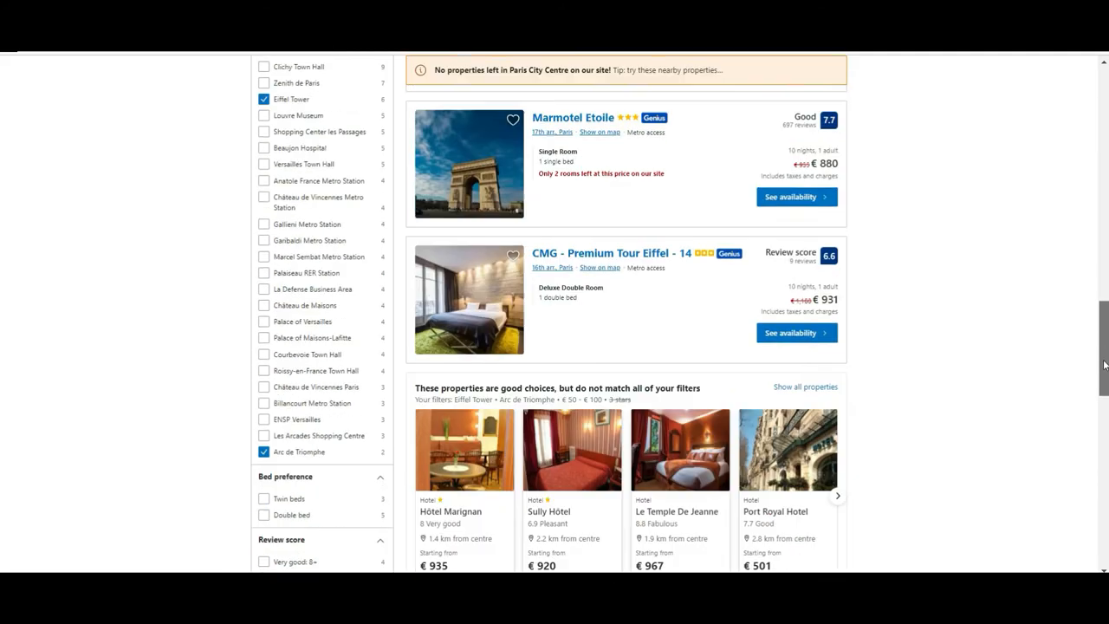
scroll("down", 3)
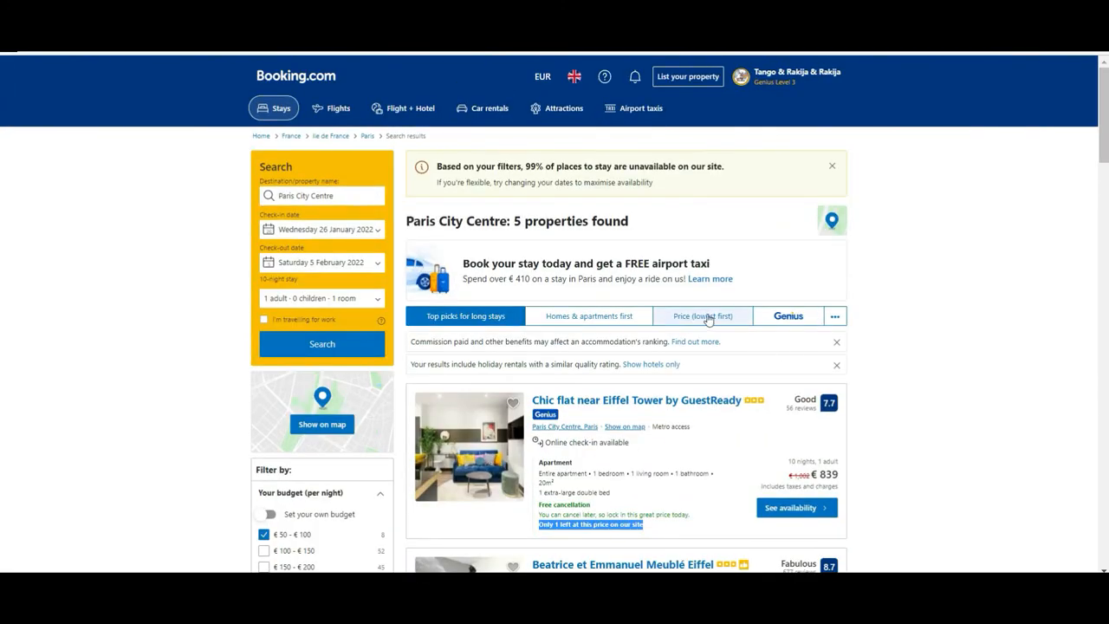
Step: Sort the five filtered results by 'Price (lowest first)' and scroll down the list
left_click(703, 315)
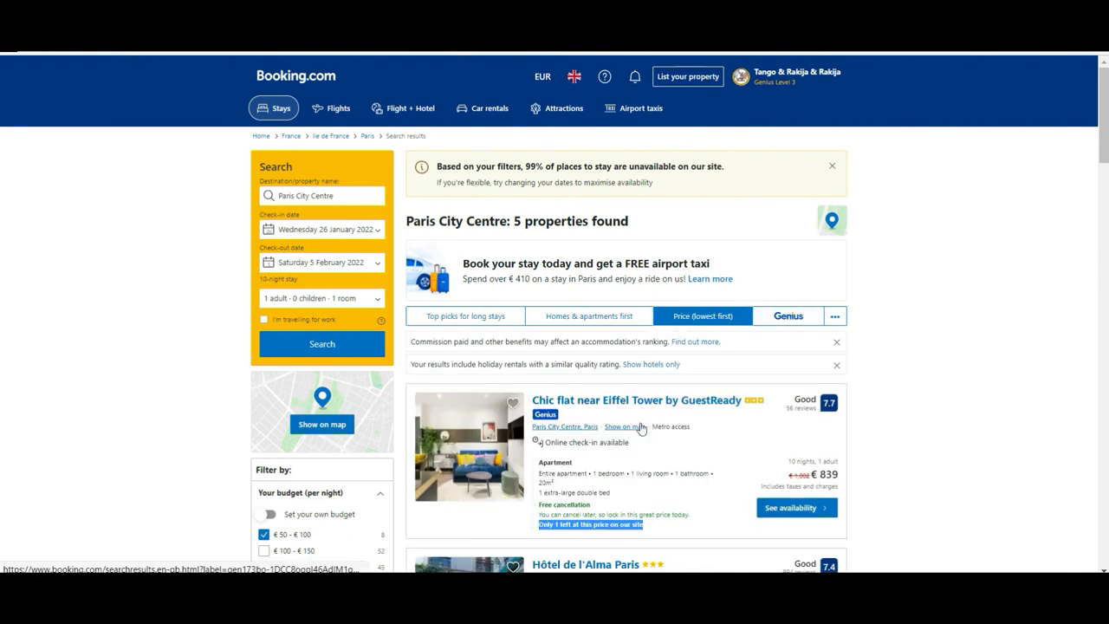
mouse_move(1028, 171)
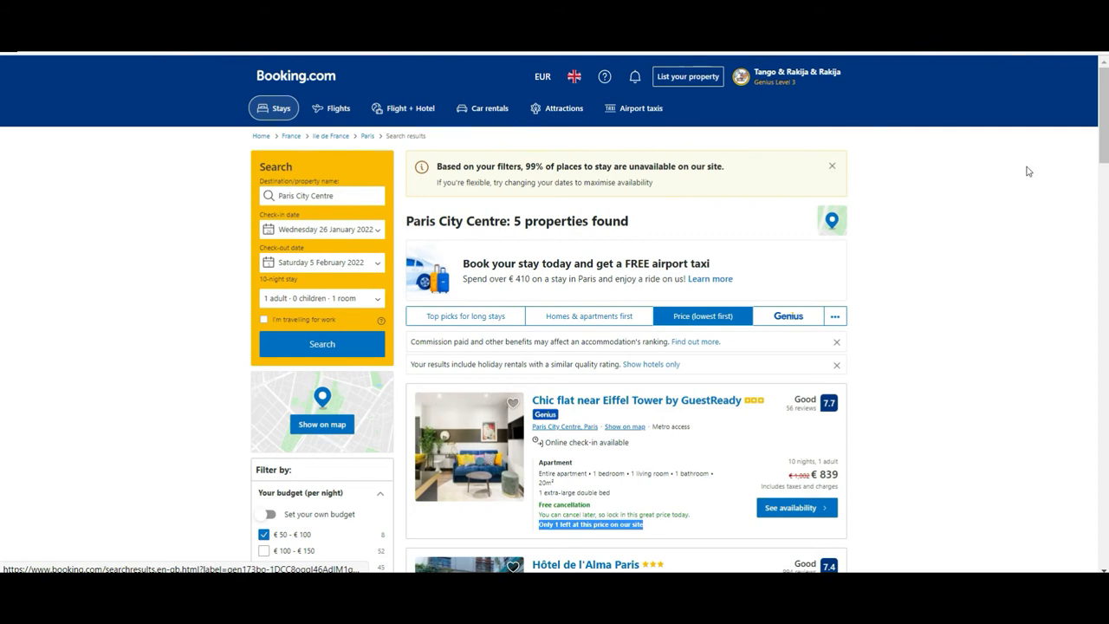
scroll("down", 3)
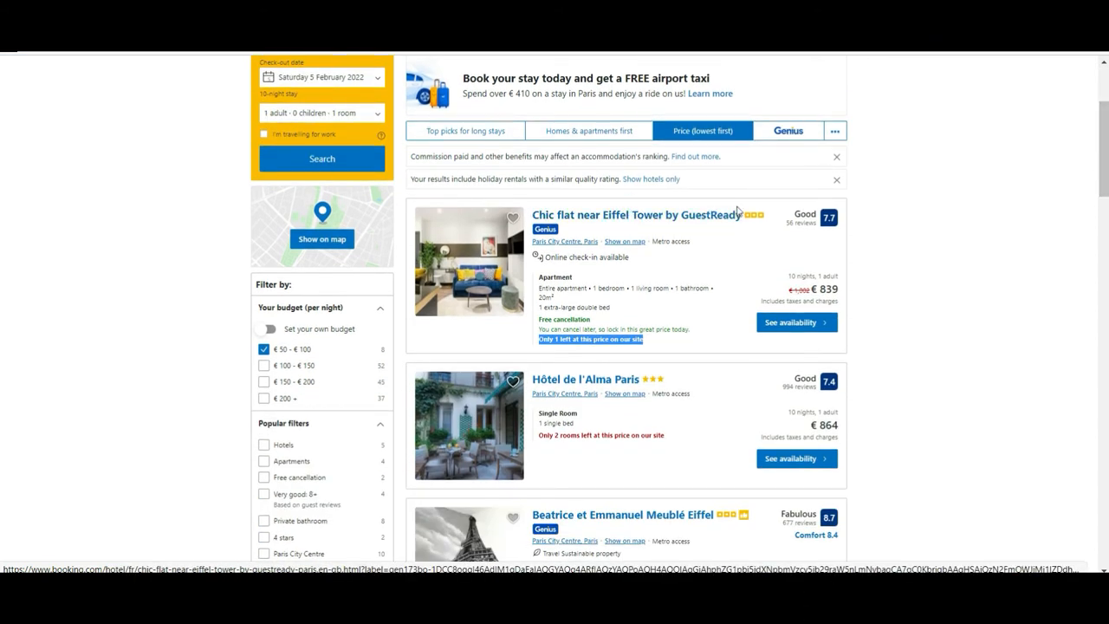
Step: Open the Chic flat near Eiffel Tower by GuestReady listing and browse its description and facilities
left_click(637, 214)
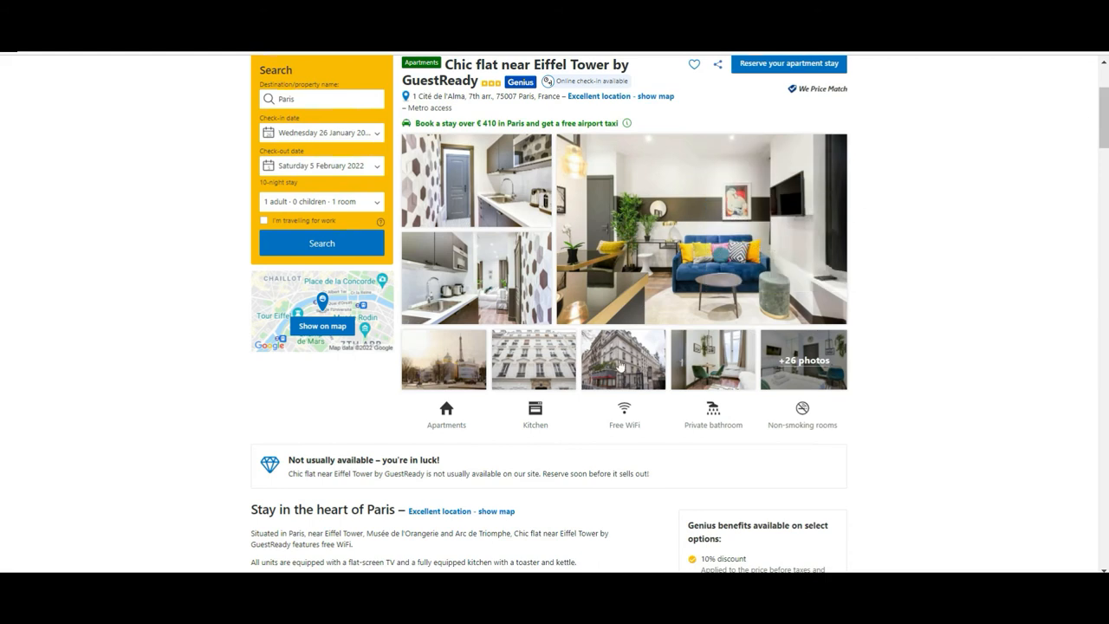
scroll("down", 3)
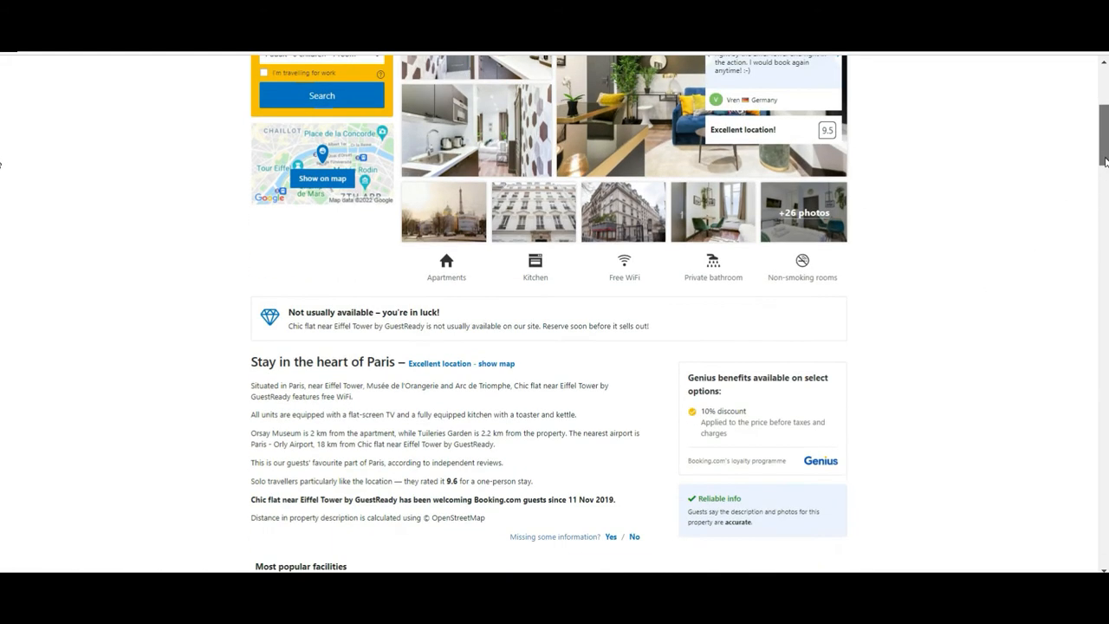
scroll("down", 3)
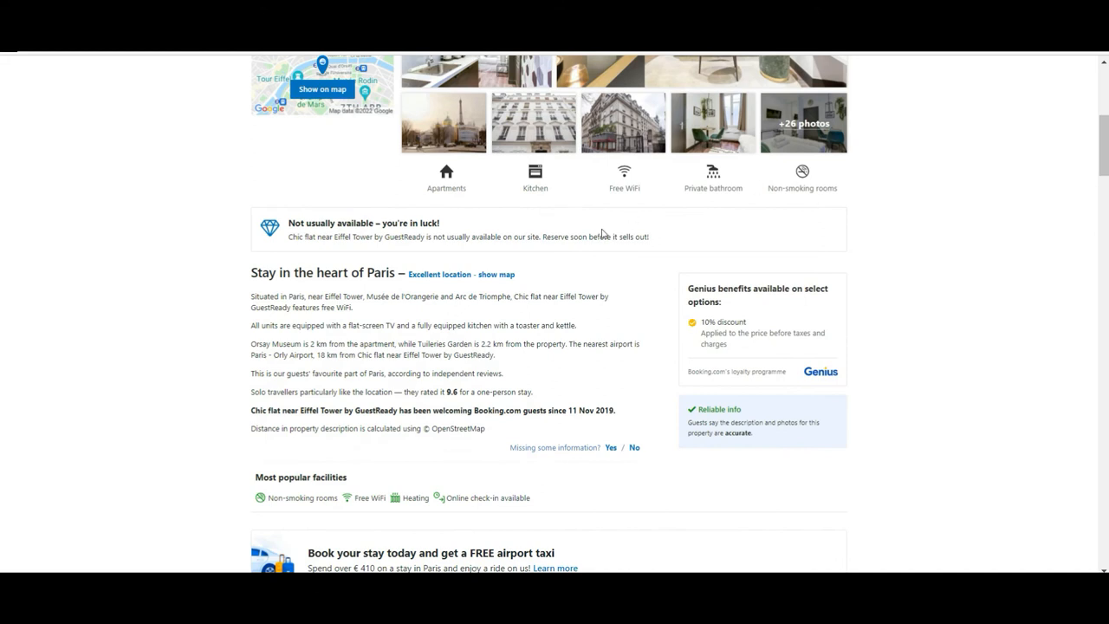
mouse_move(693, 222)
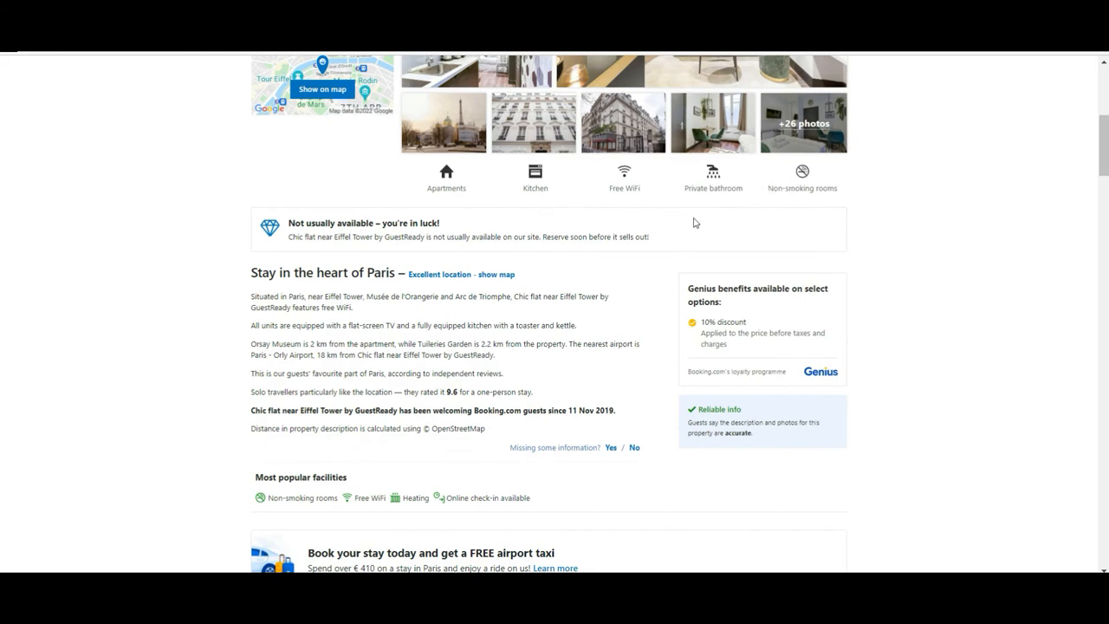
mouse_move(653, 199)
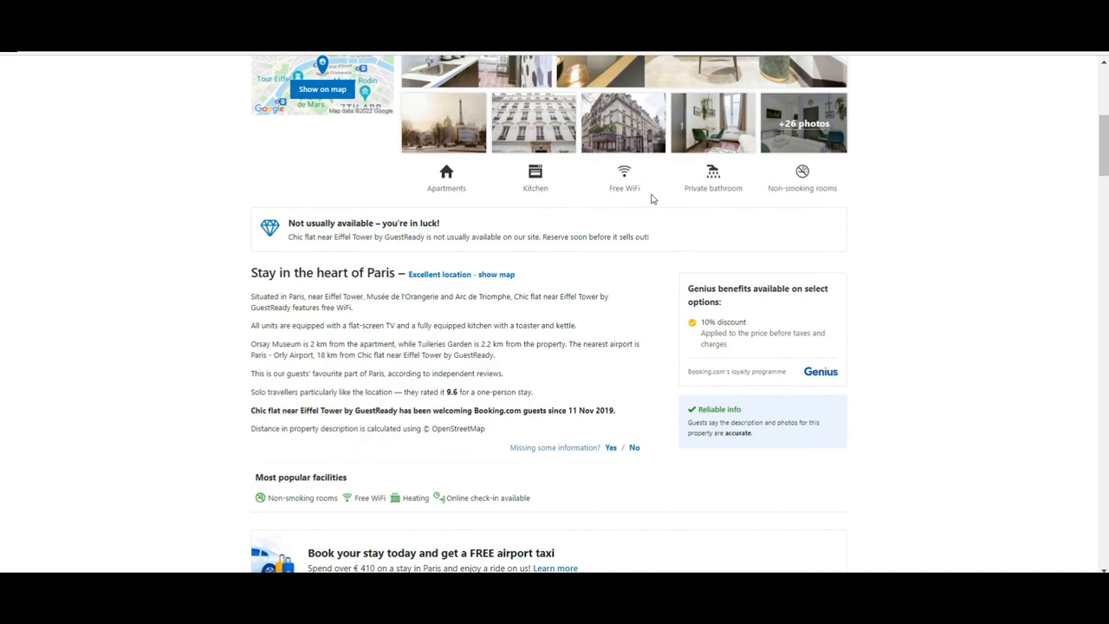
mouse_move(351, 199)
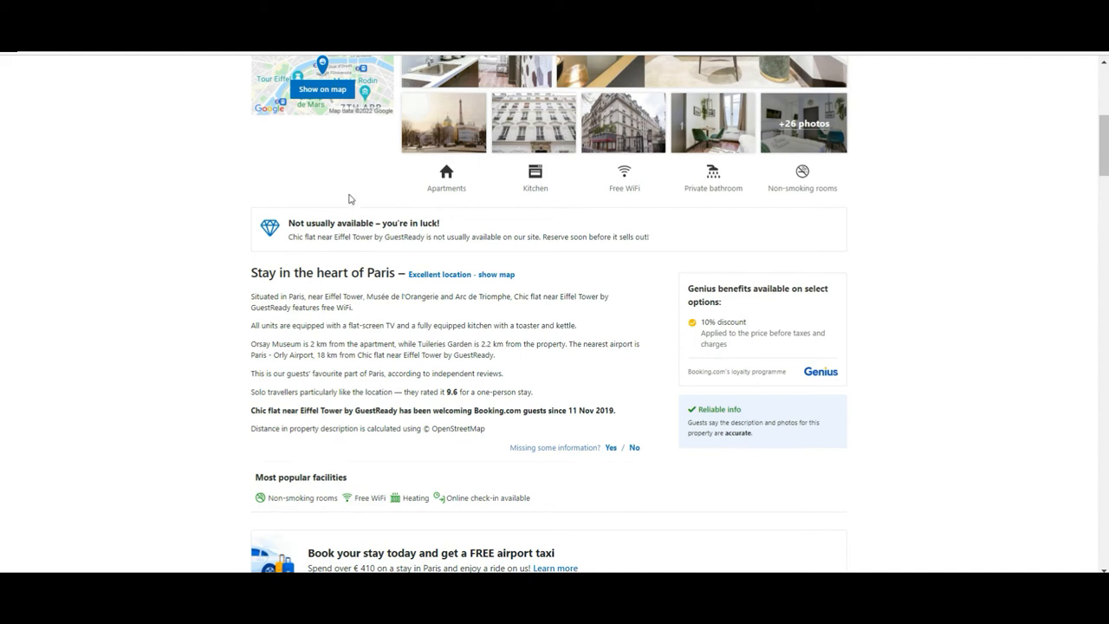
mouse_move(443, 160)
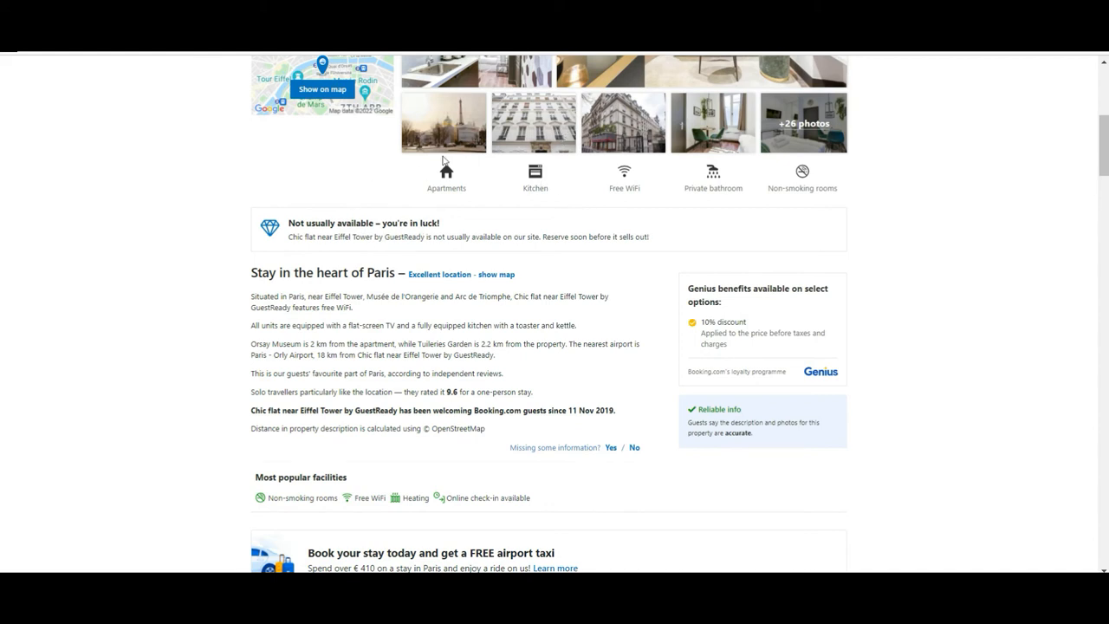
scroll("up", 3)
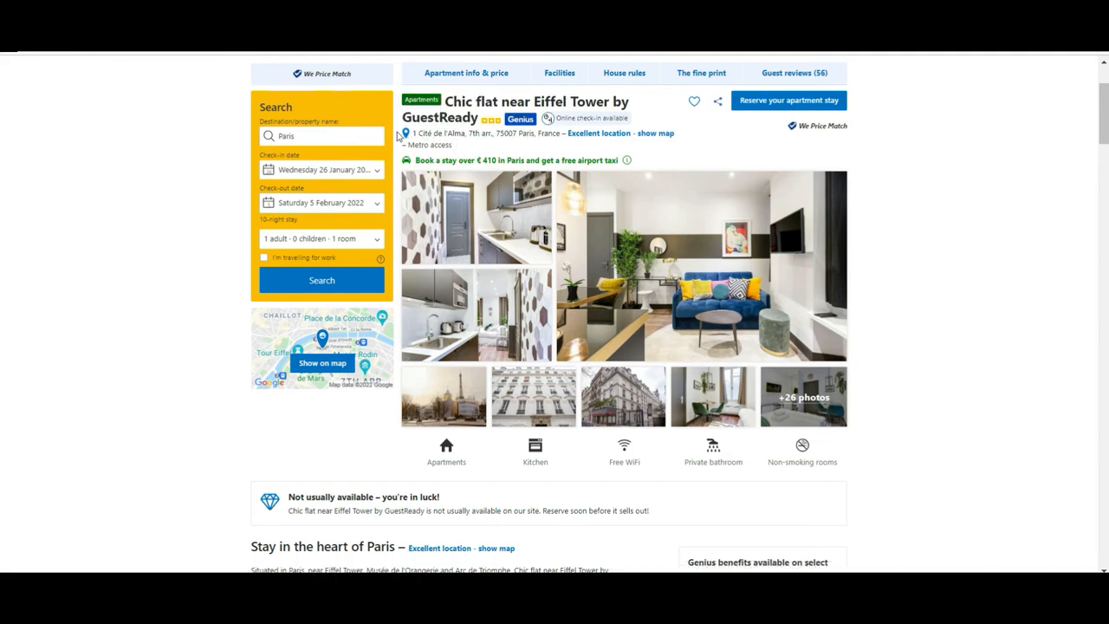
mouse_move(1039, 174)
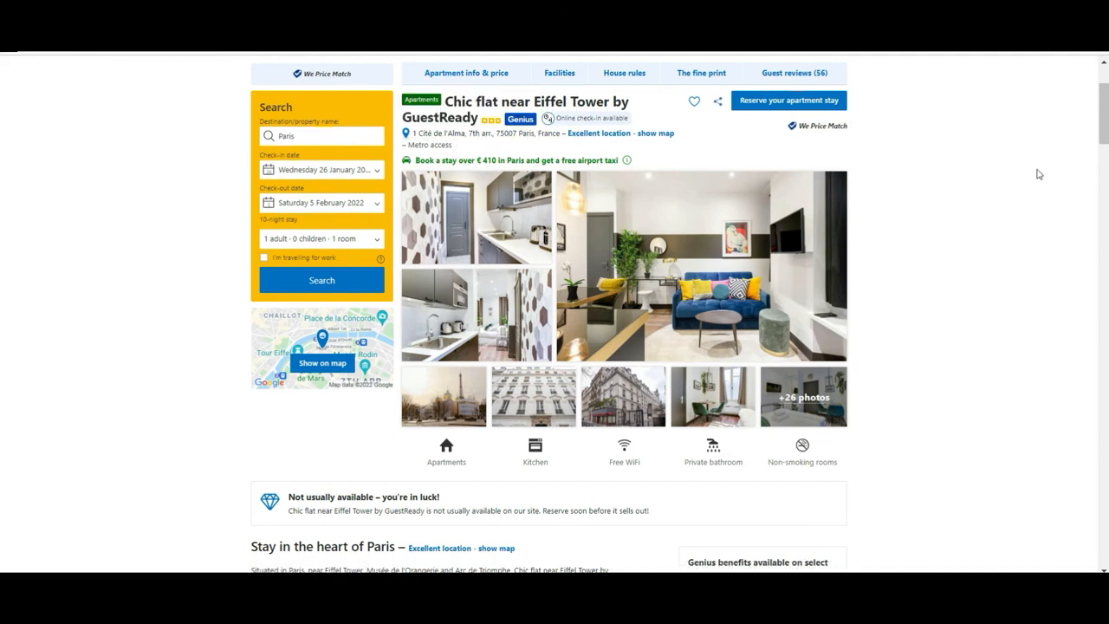
scroll("down", 3)
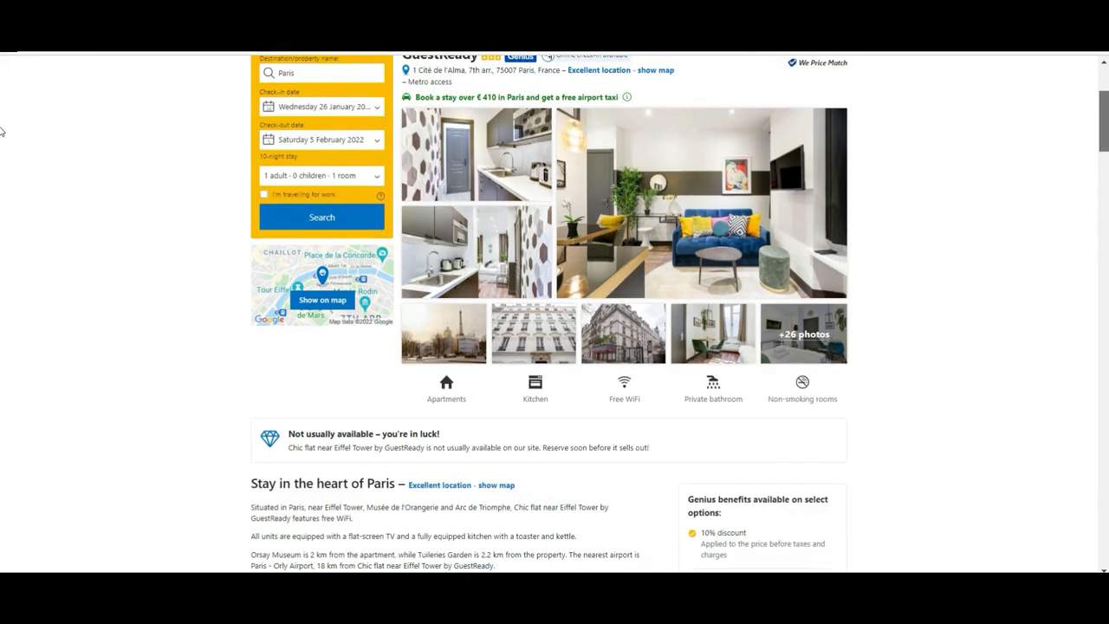
scroll("down", 3)
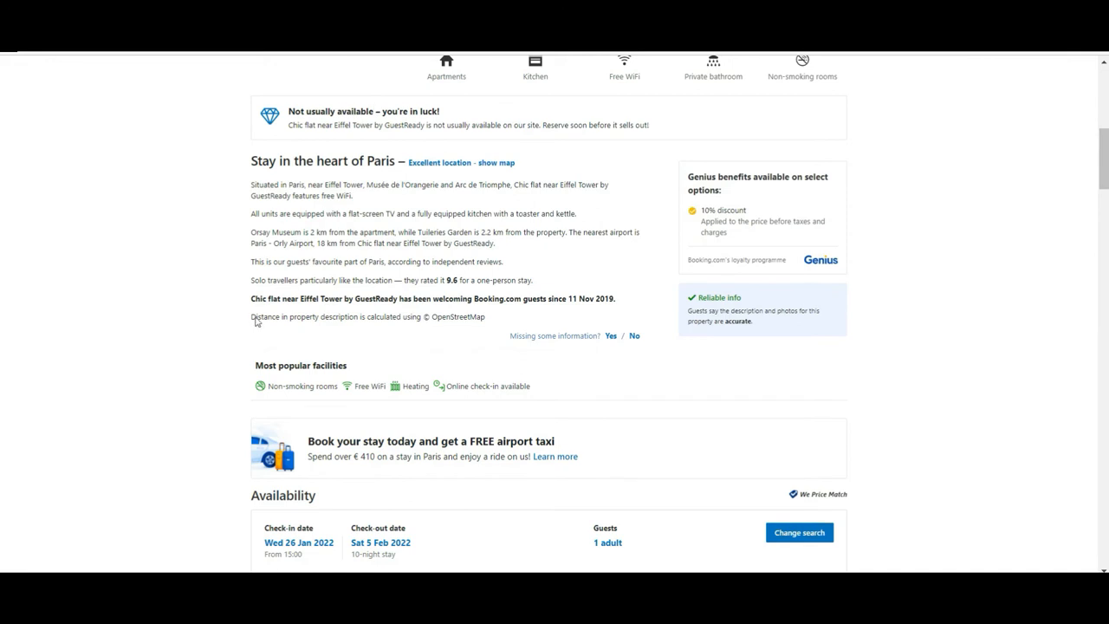
mouse_move(5, 154)
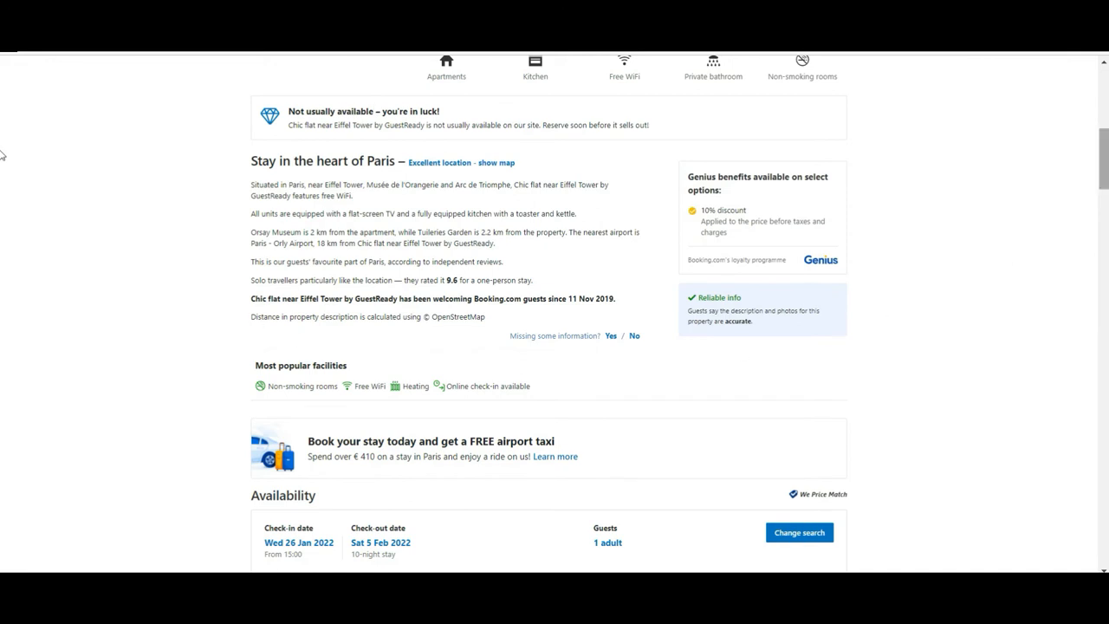
Step: Scroll the flat's page to its availability table: one apartment at €839 for 10 nights
scroll("down", 3)
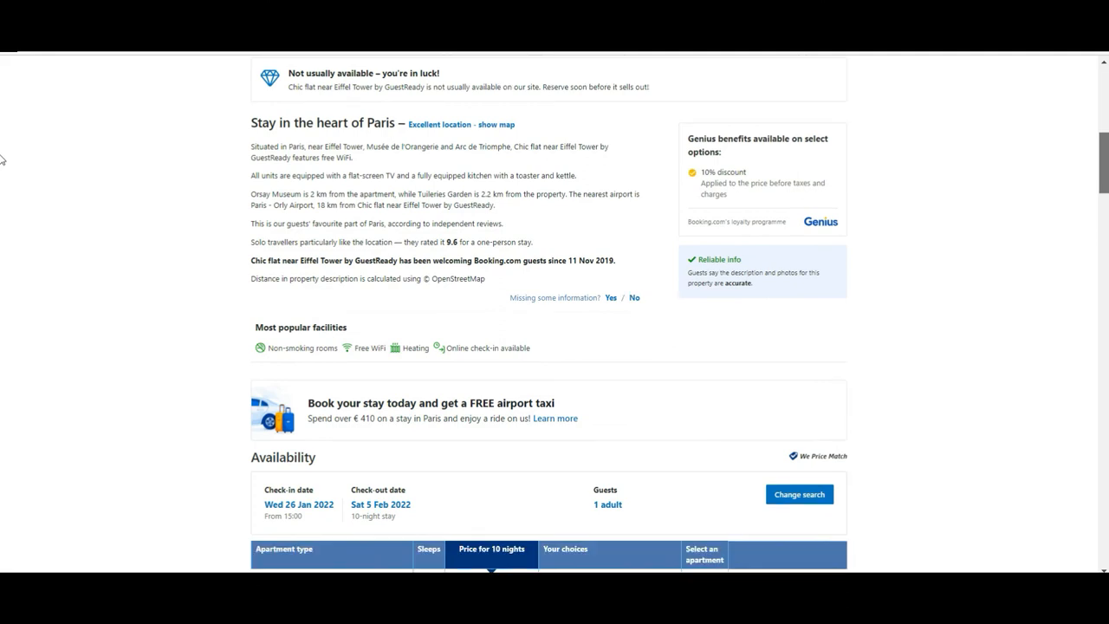
scroll("down", 3)
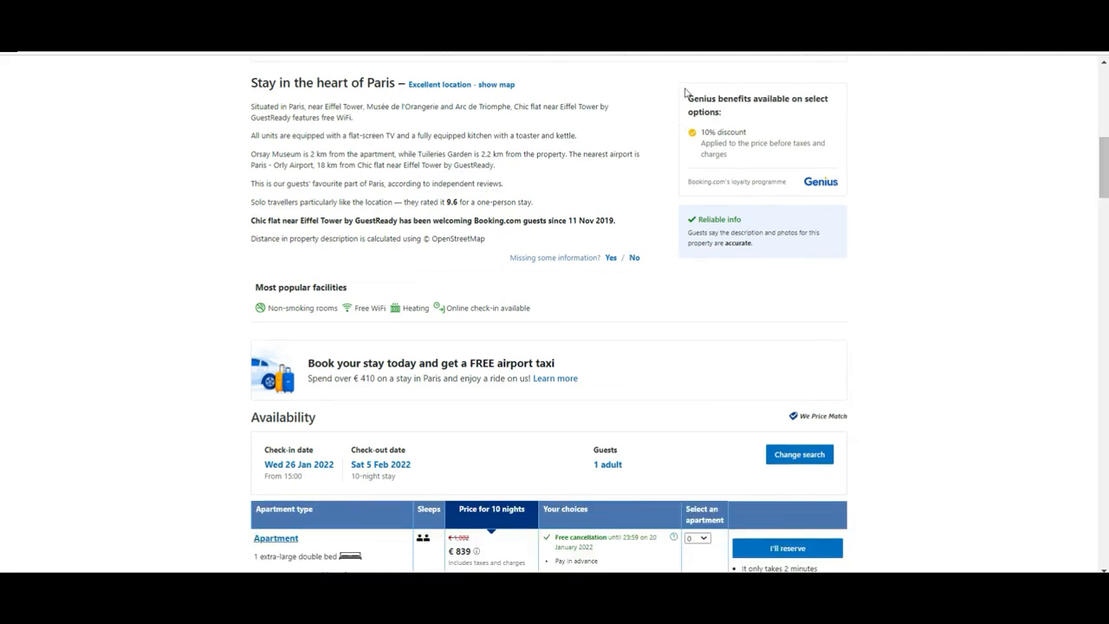
left_click_drag(685, 94, 763, 180)
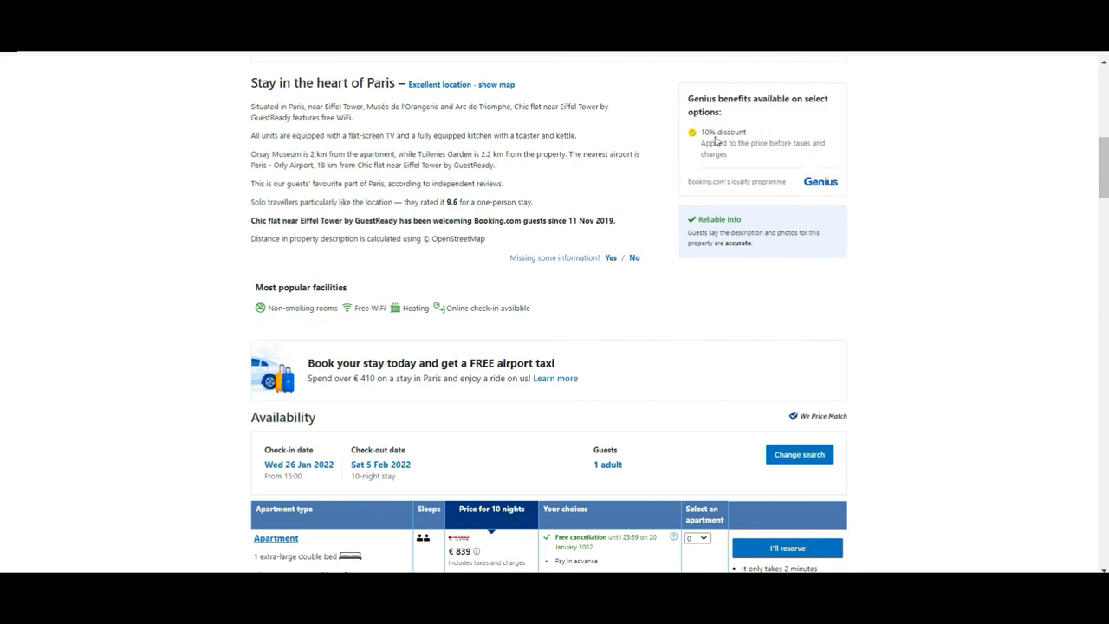
mouse_move(1009, 154)
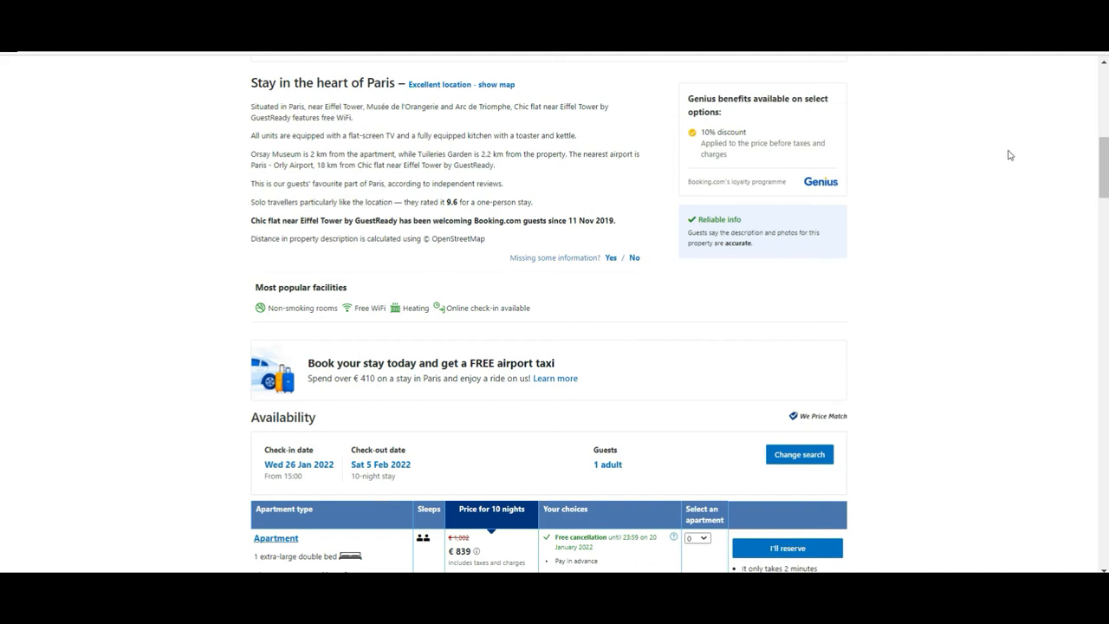
scroll("down", 3)
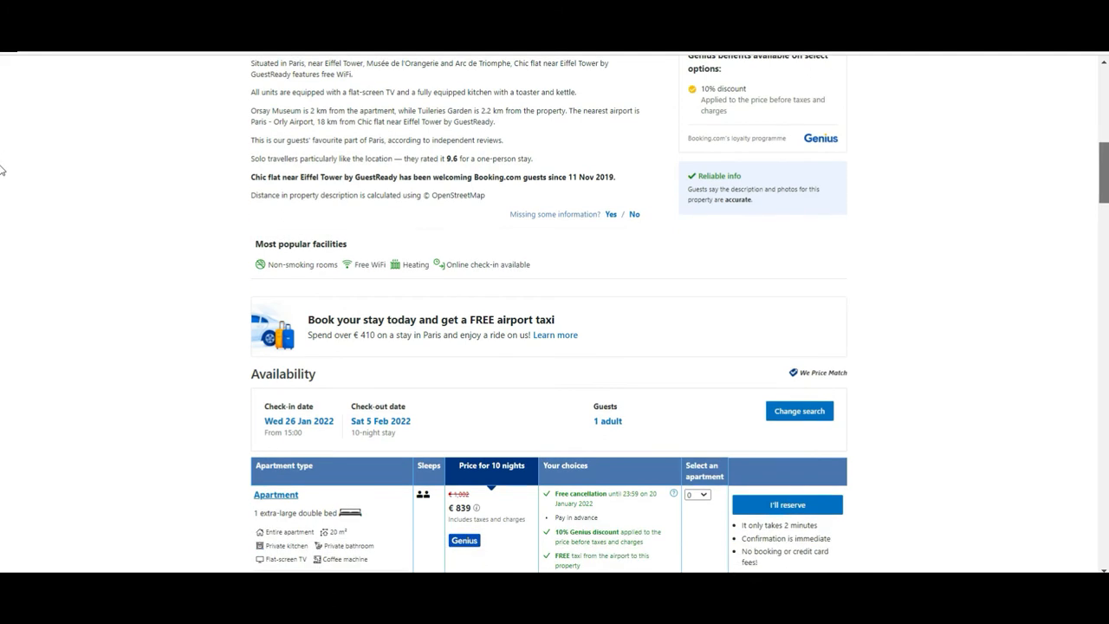
scroll("down", 3)
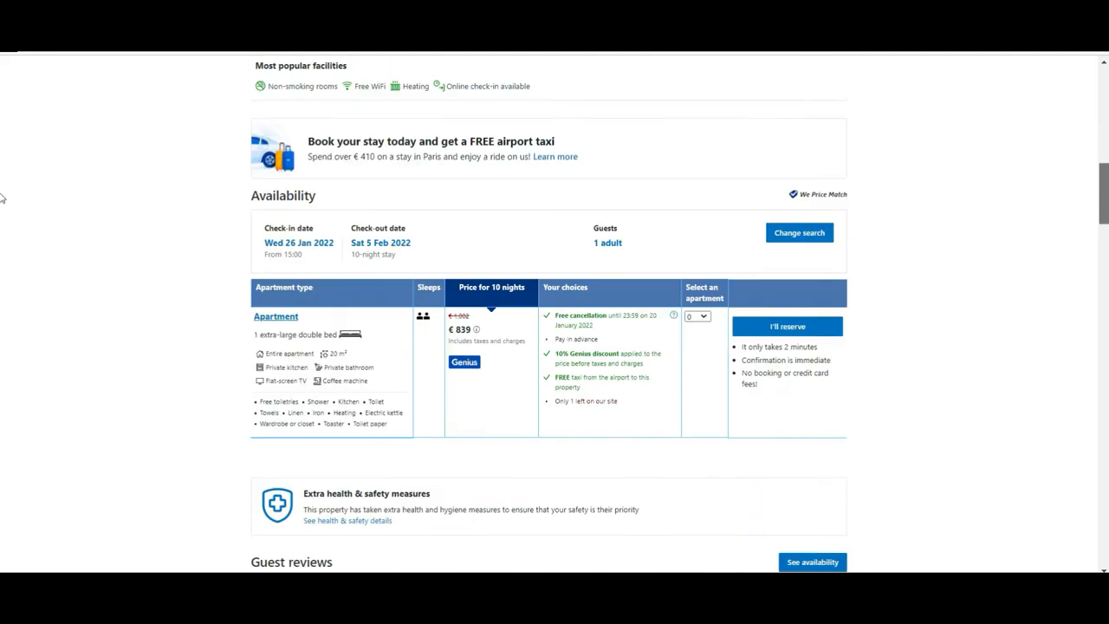
scroll("down", 3)
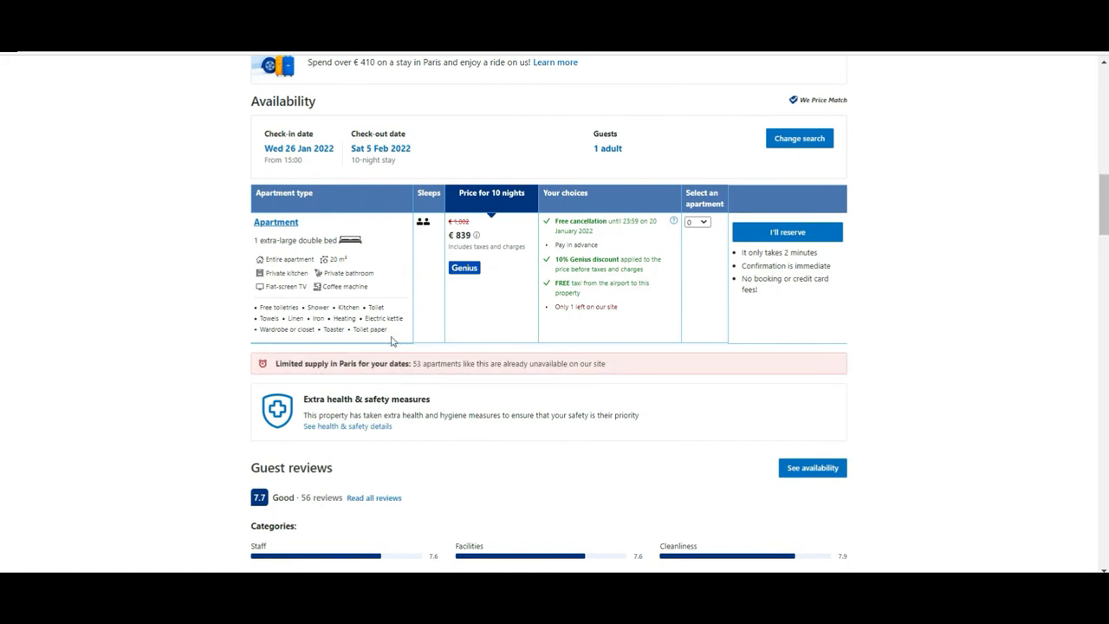
mouse_move(337, 159)
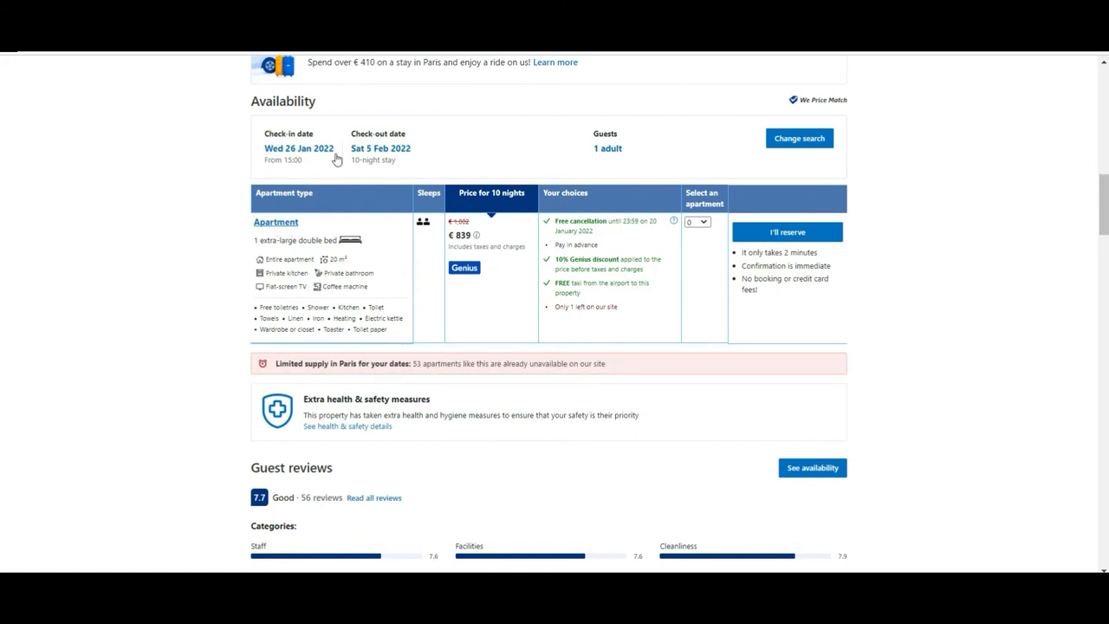
mouse_move(211, 298)
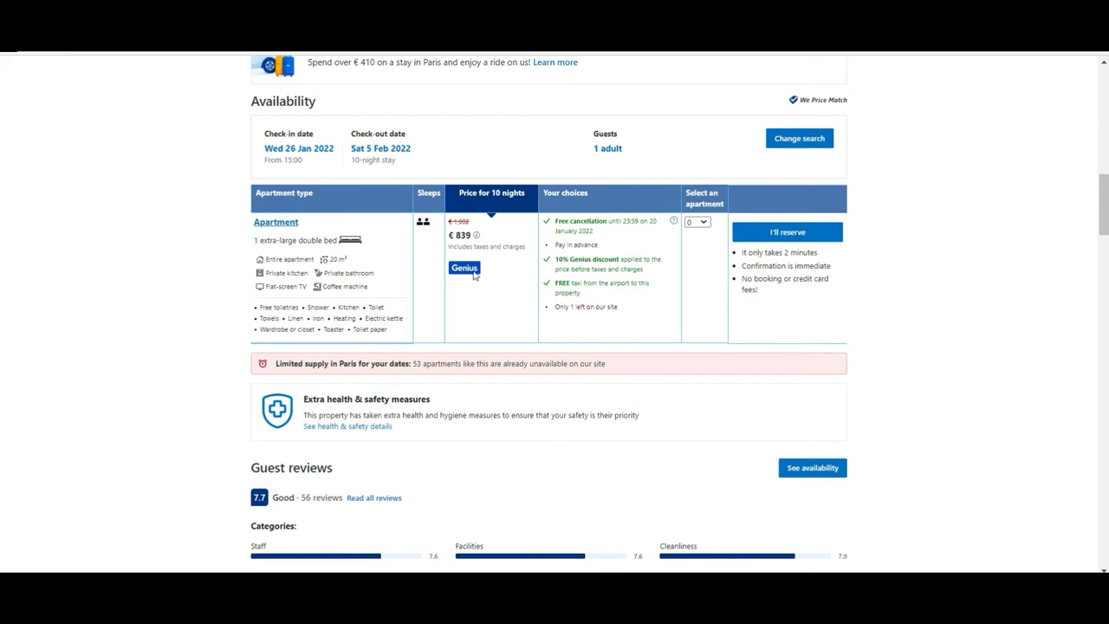
mouse_move(201, 224)
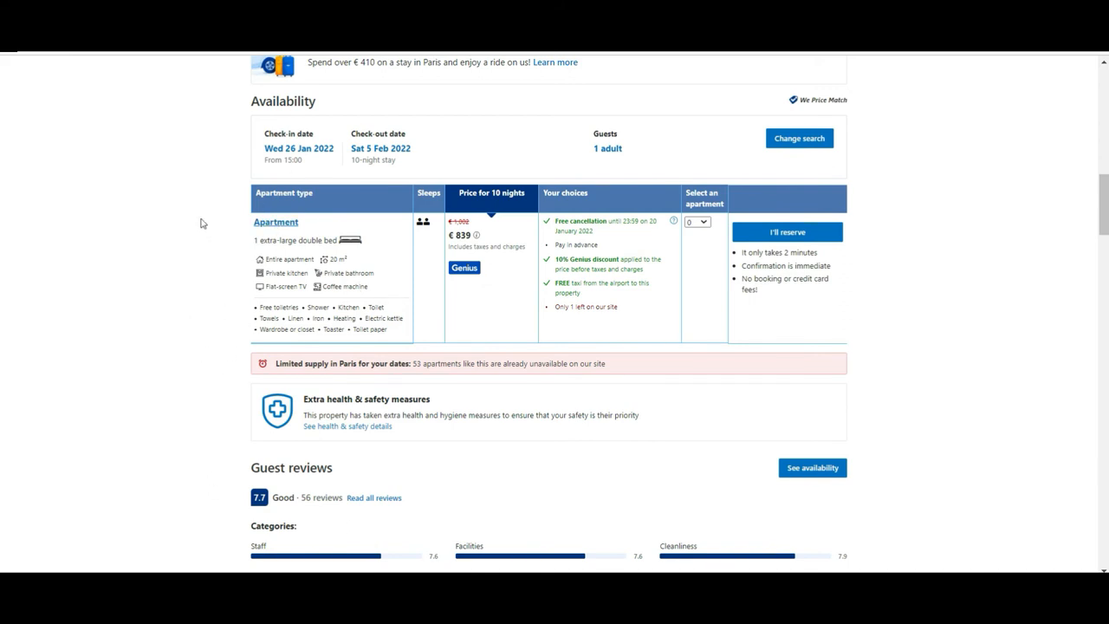
mouse_move(495, 377)
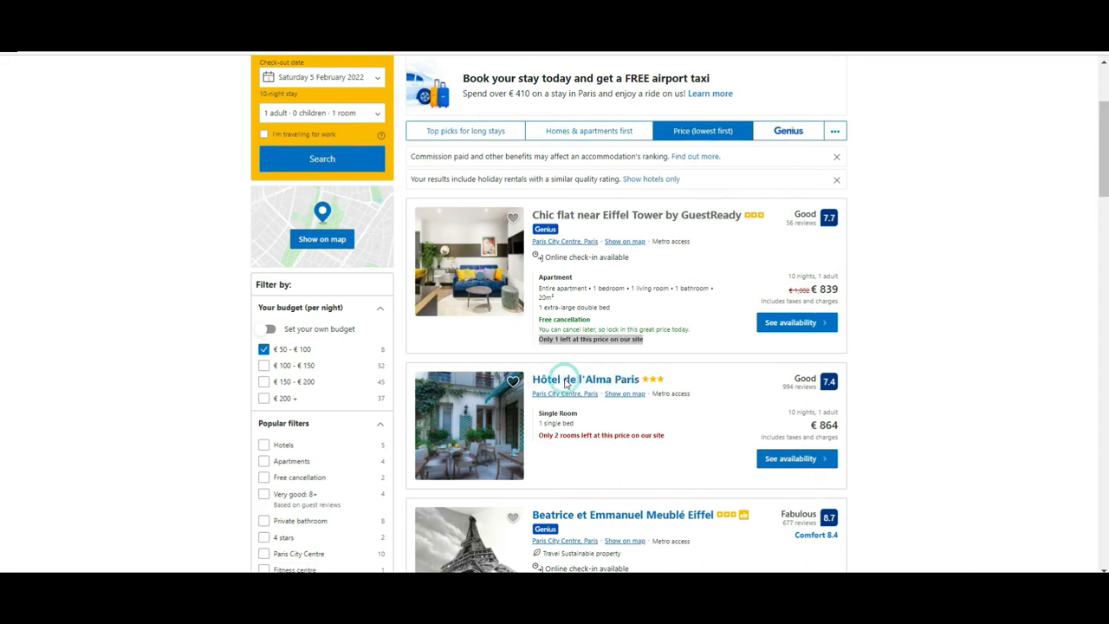
Step: Open Hôtel de l'Alma Paris and scroll to availability: Single Room €864, Twin Room €959
left_click(586, 379)
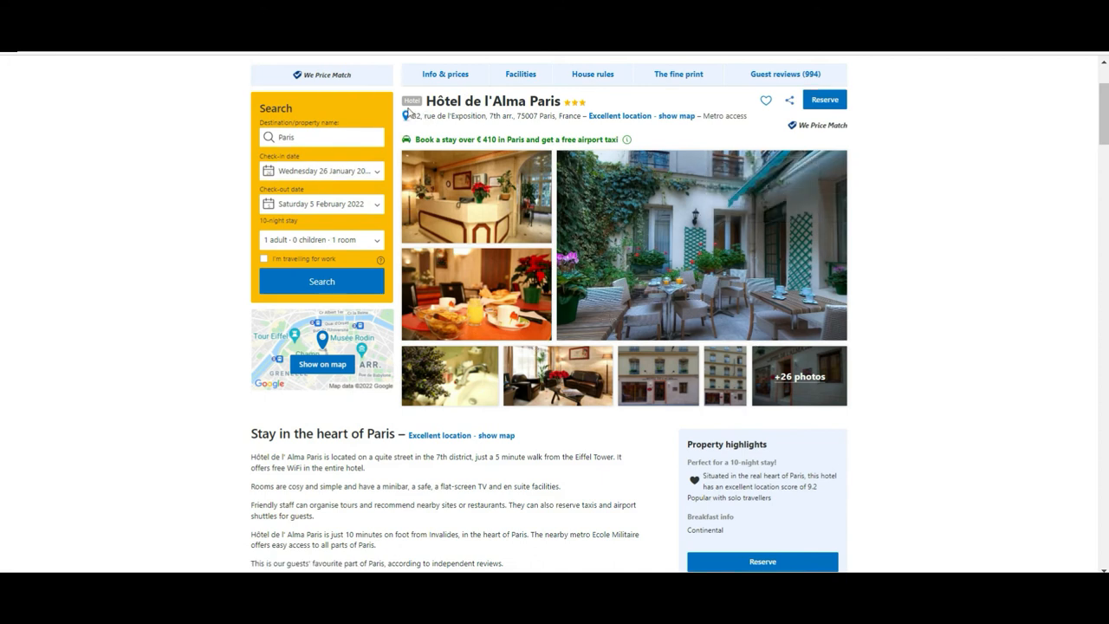
mouse_move(667, 408)
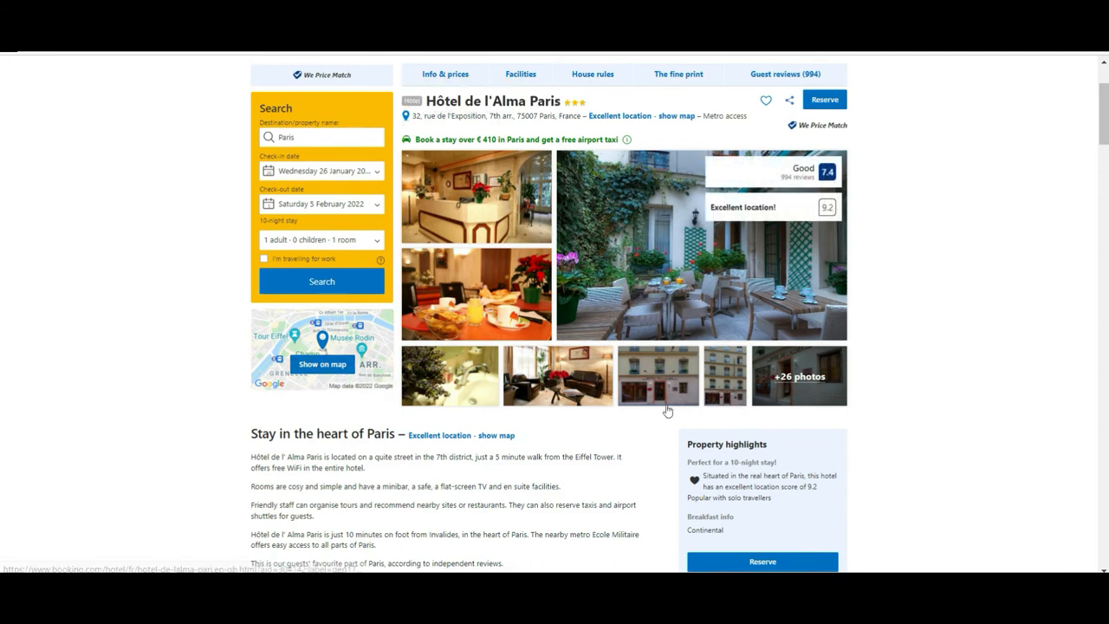
scroll("down", 3)
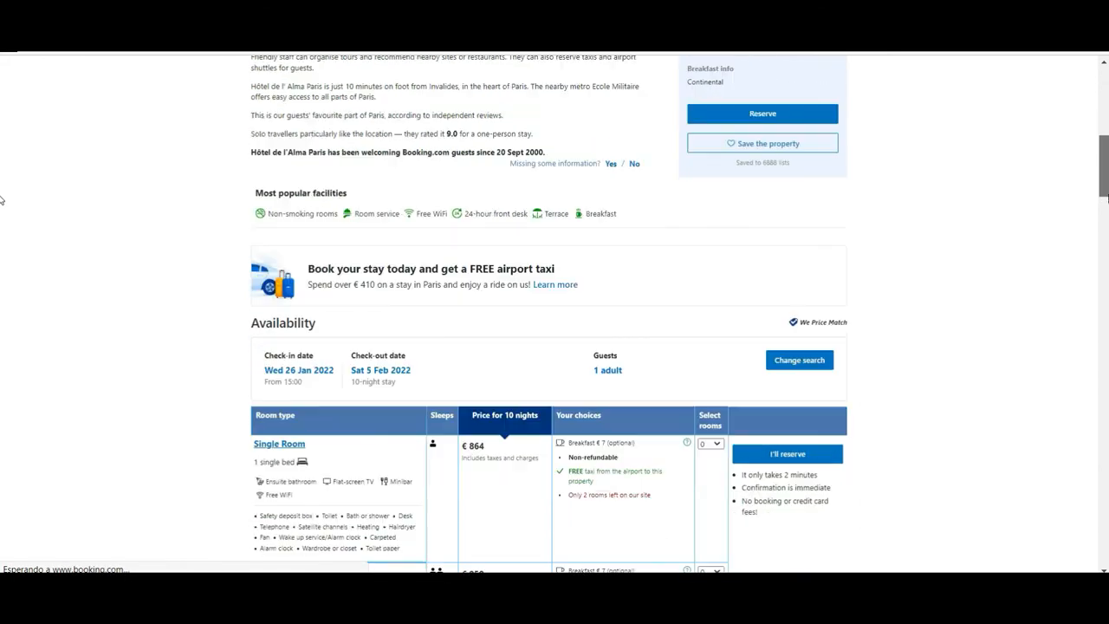
scroll("down", 3)
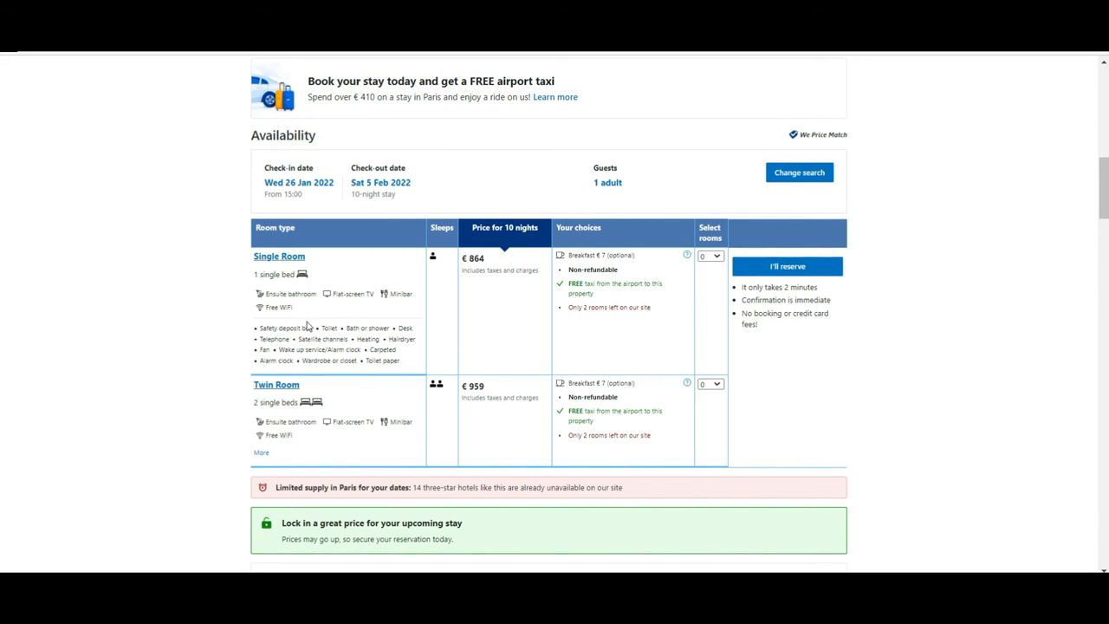
mouse_move(317, 348)
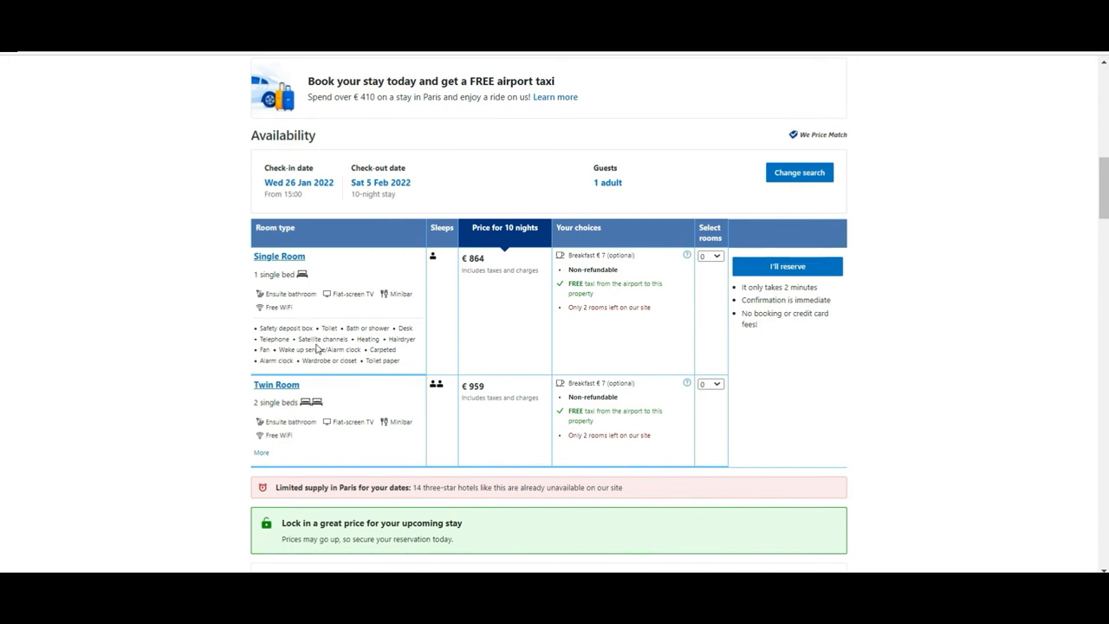
mouse_move(303, 269)
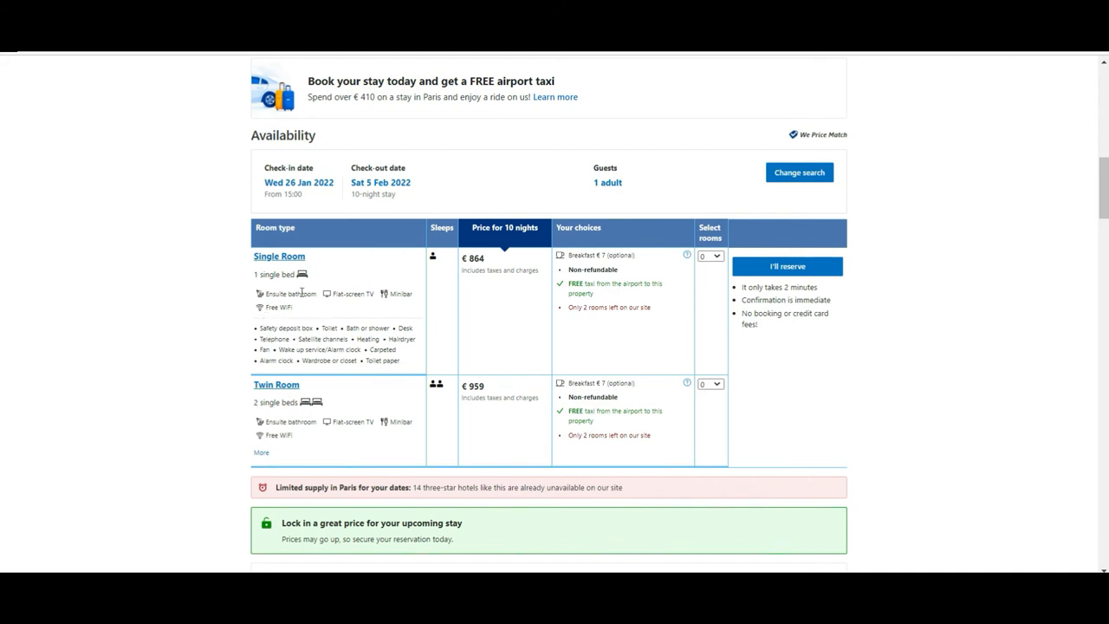
mouse_move(411, 308)
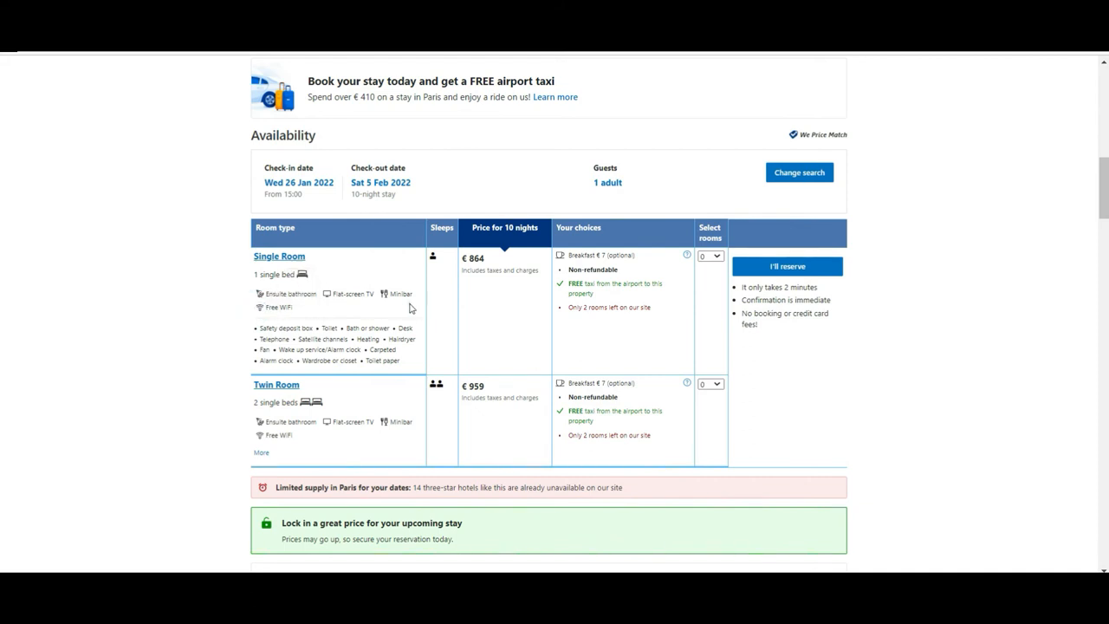
mouse_move(261, 337)
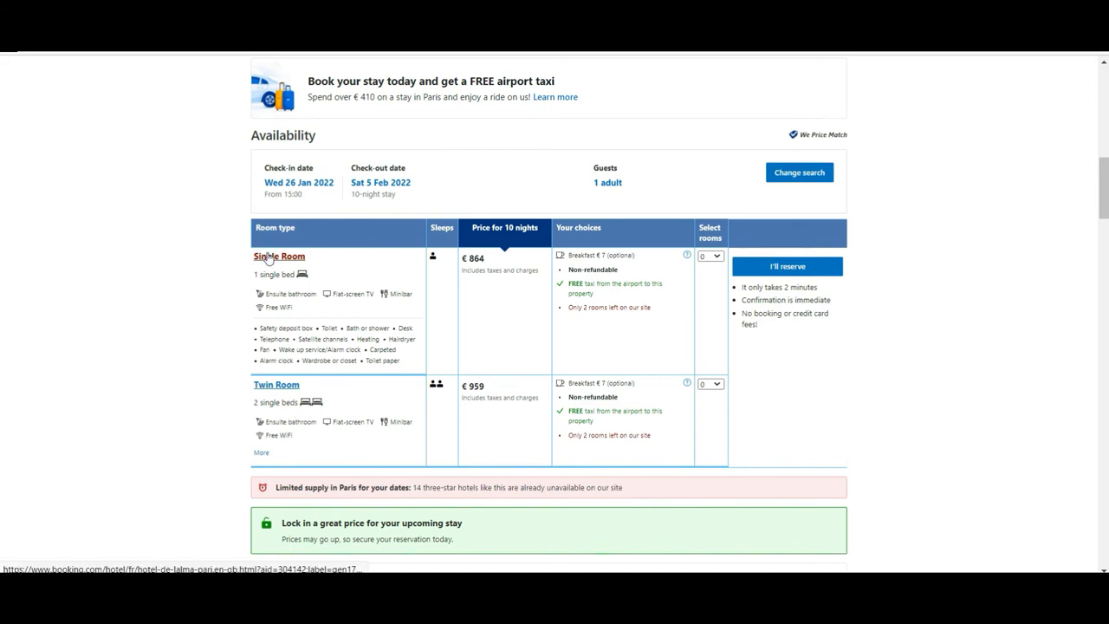
Step: Open the Single Room details pop-up and look through its photos (10 m², €864)
left_click(278, 255)
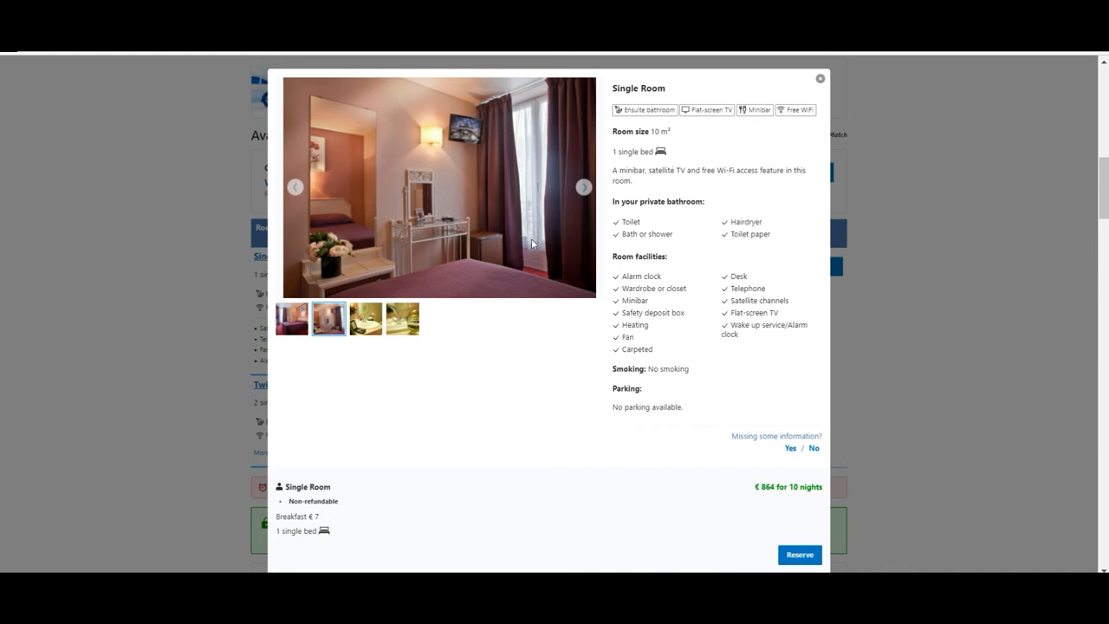
left_click(582, 186)
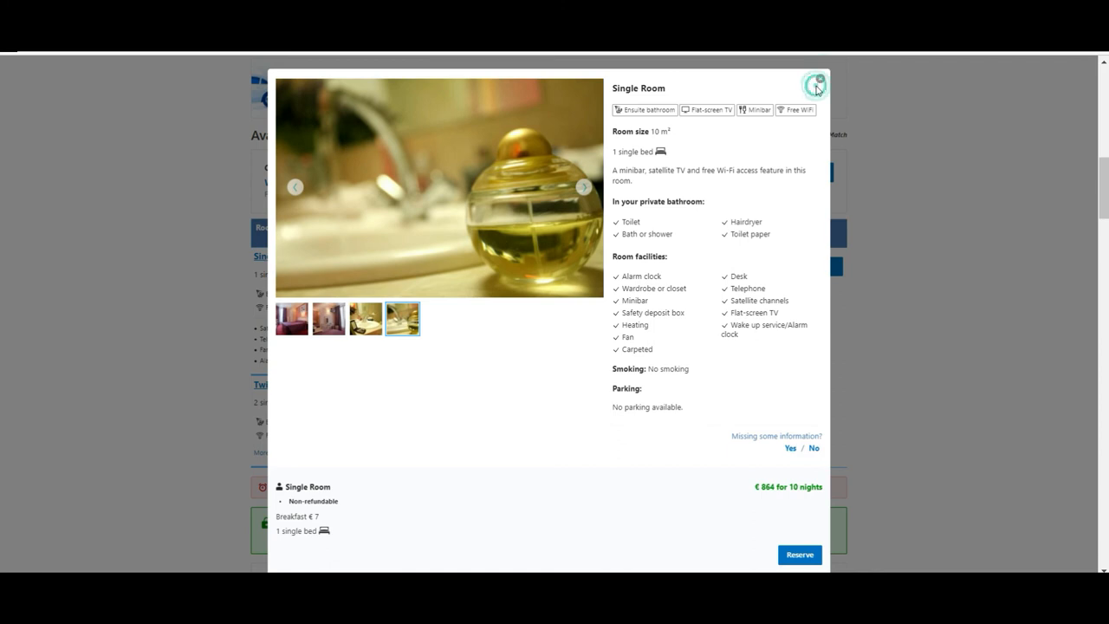
Step: Close the pop-up, select 1 Single Room for €864, and highlight the quick-confirmation notes
left_click(814, 85)
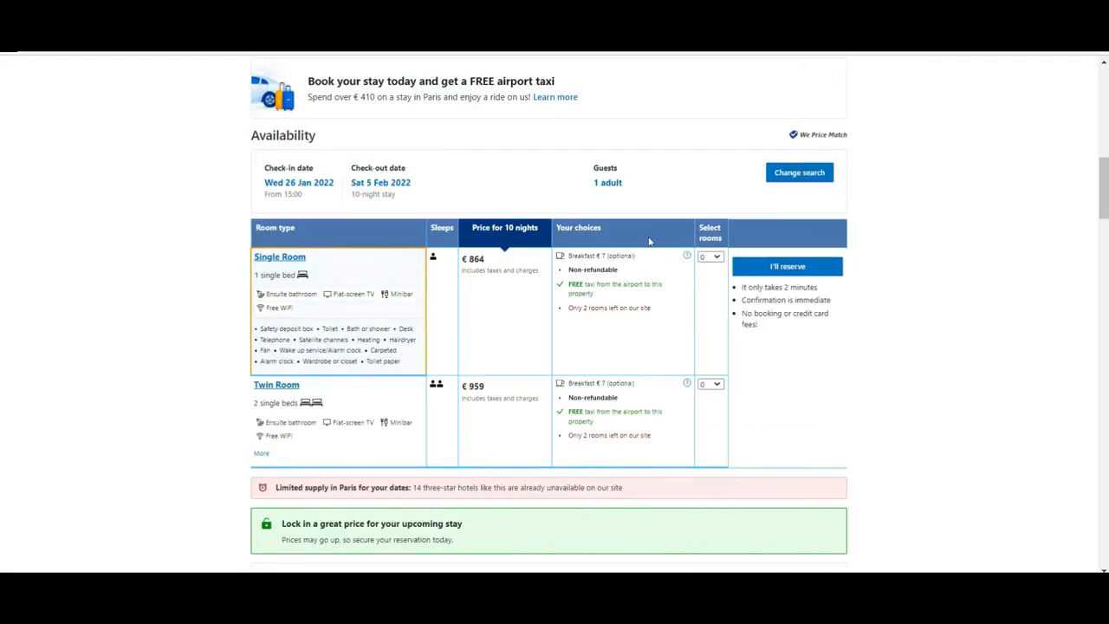
mouse_move(631, 280)
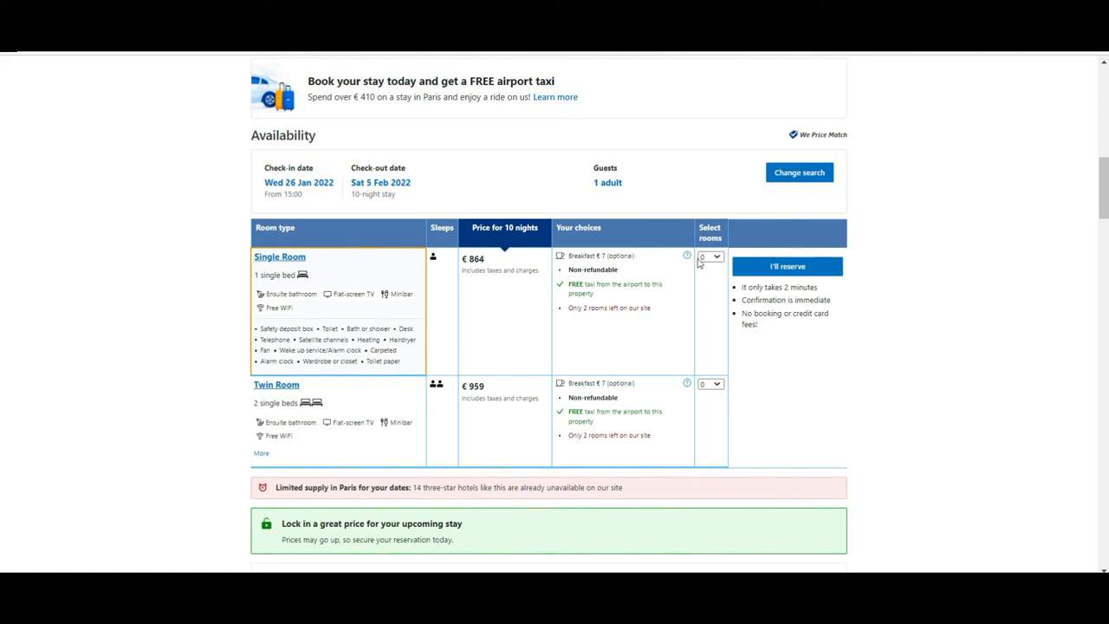
left_click(710, 257)
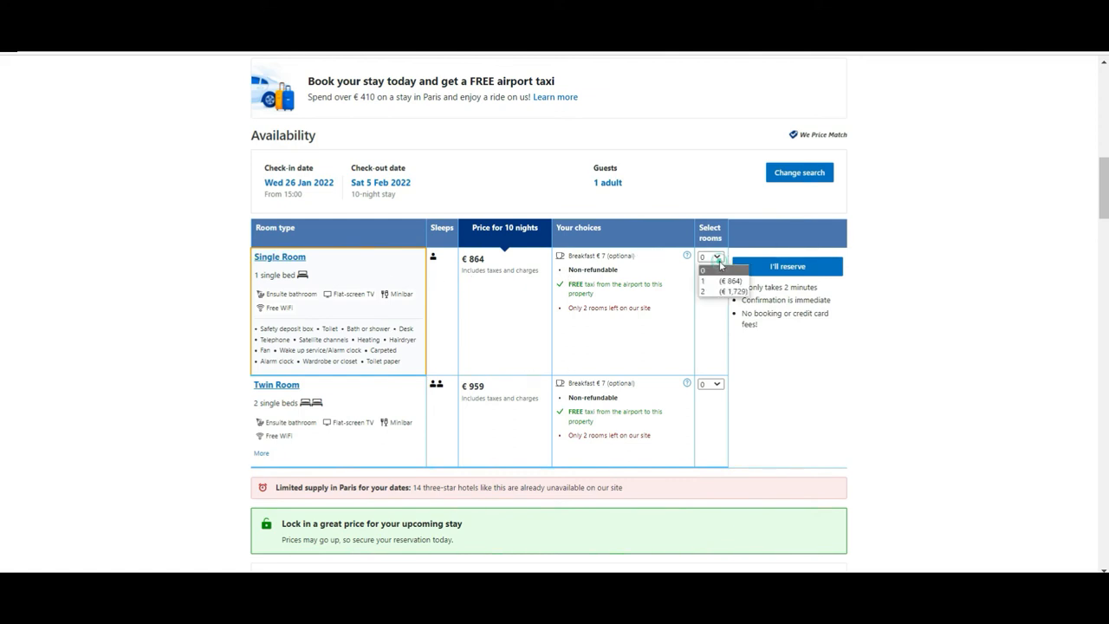
left_click(704, 281)
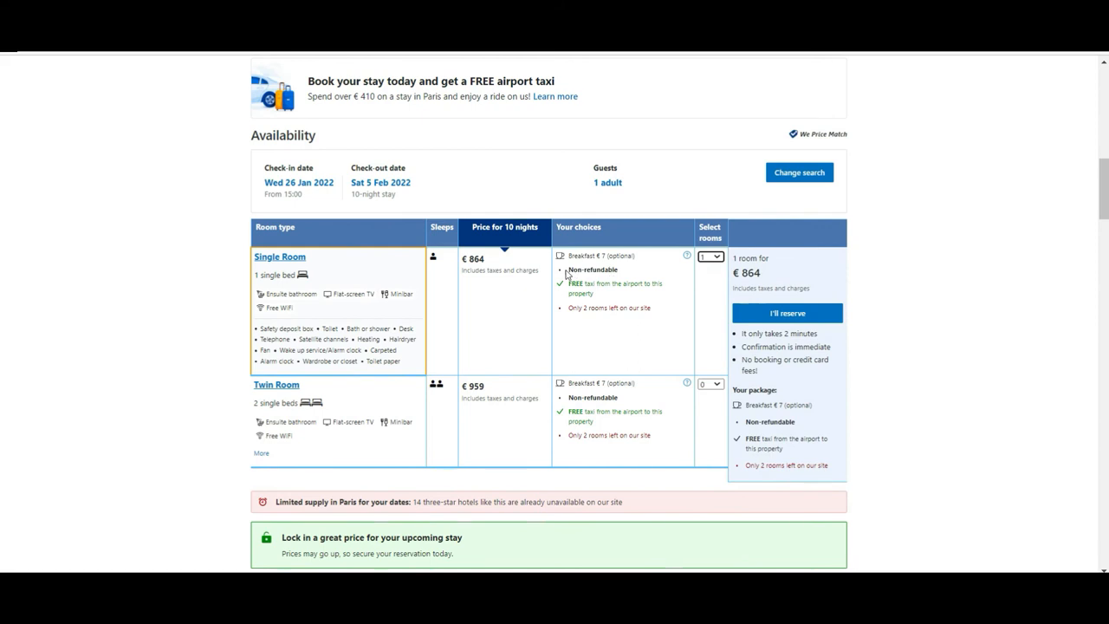
double_click(601, 256)
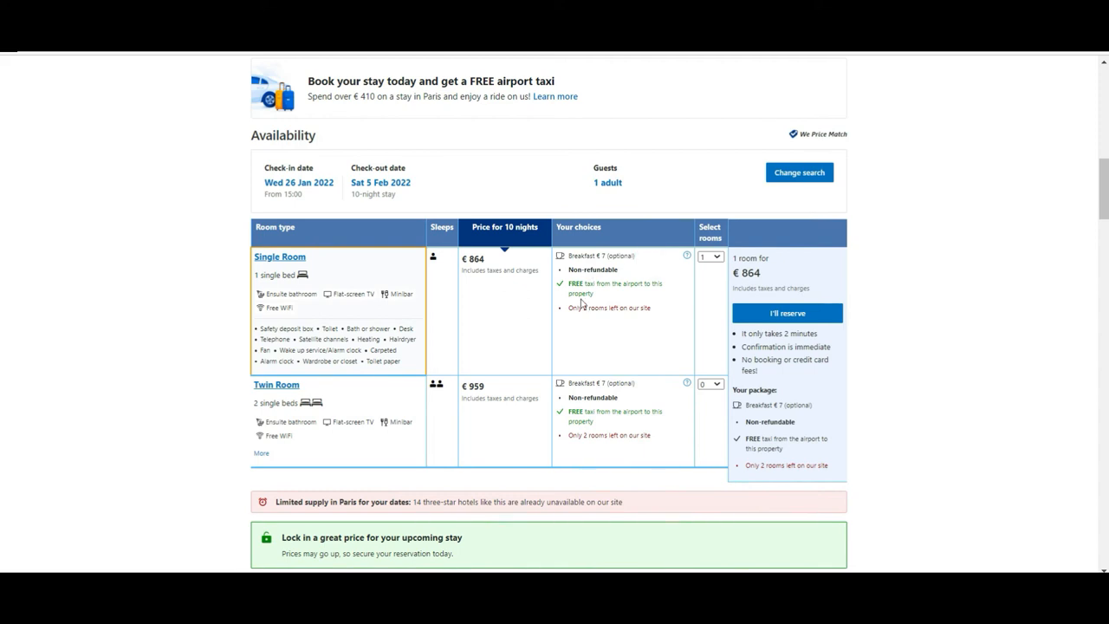
mouse_move(511, 245)
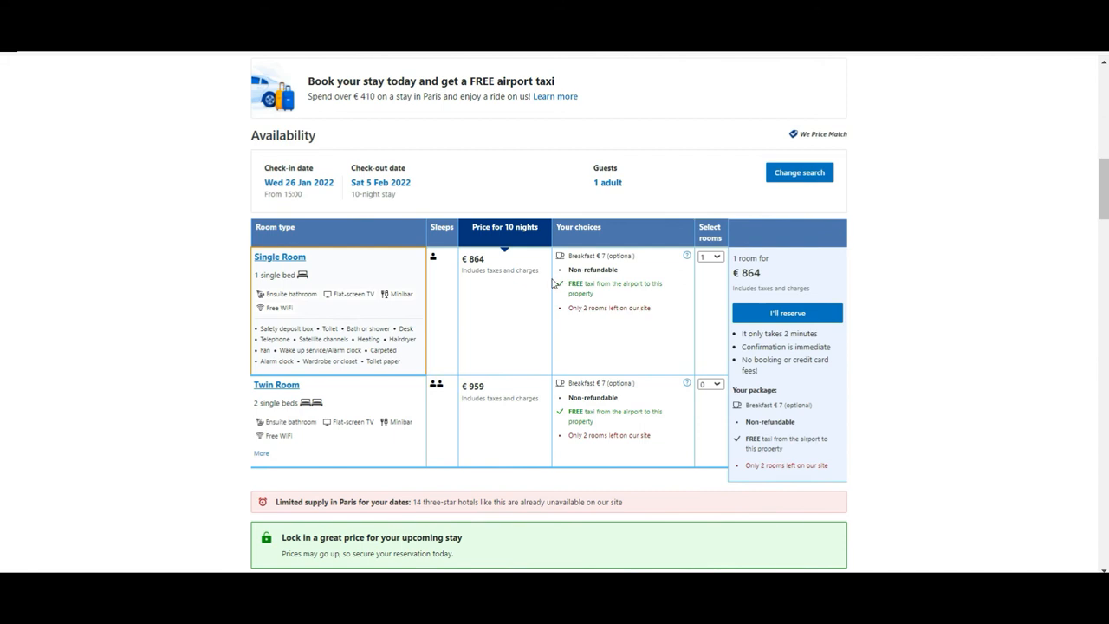
mouse_move(606, 288)
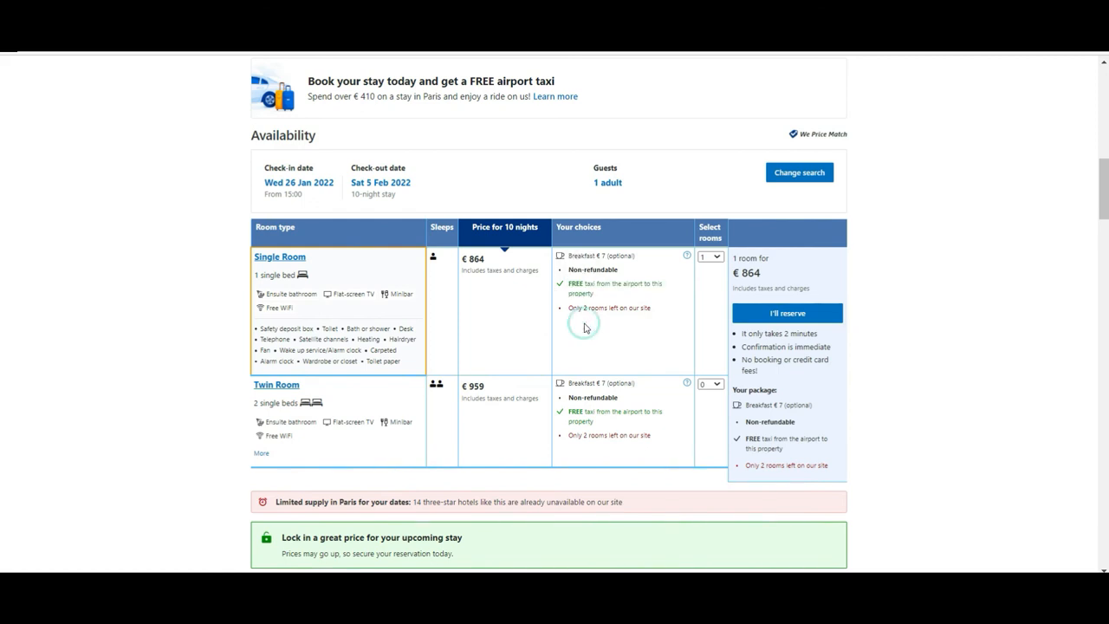
mouse_move(615, 284)
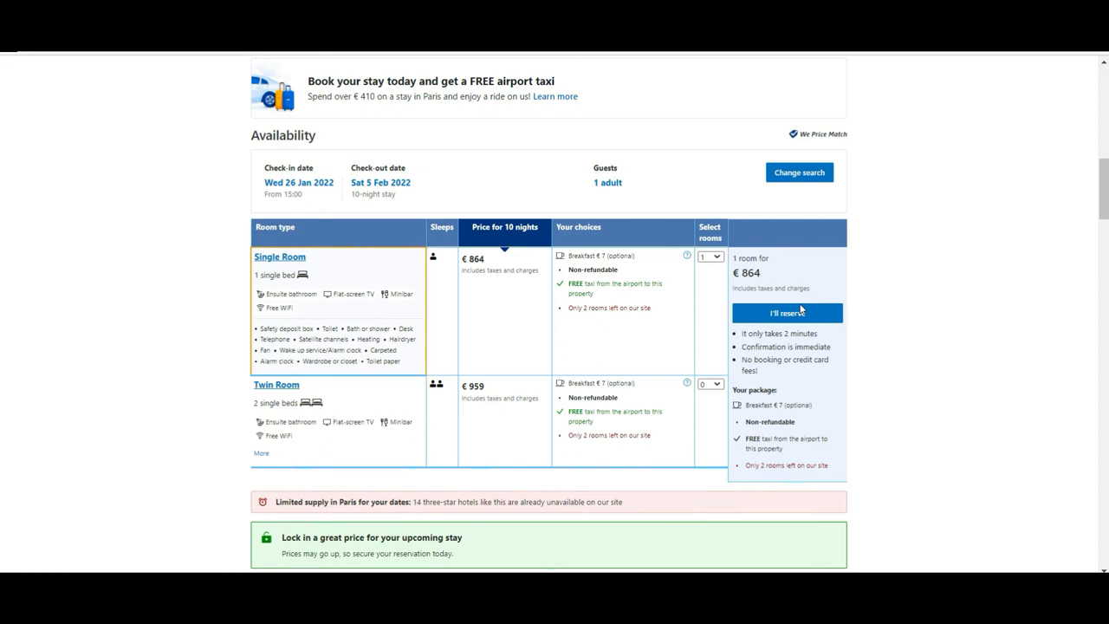
left_click_drag(741, 334, 757, 371)
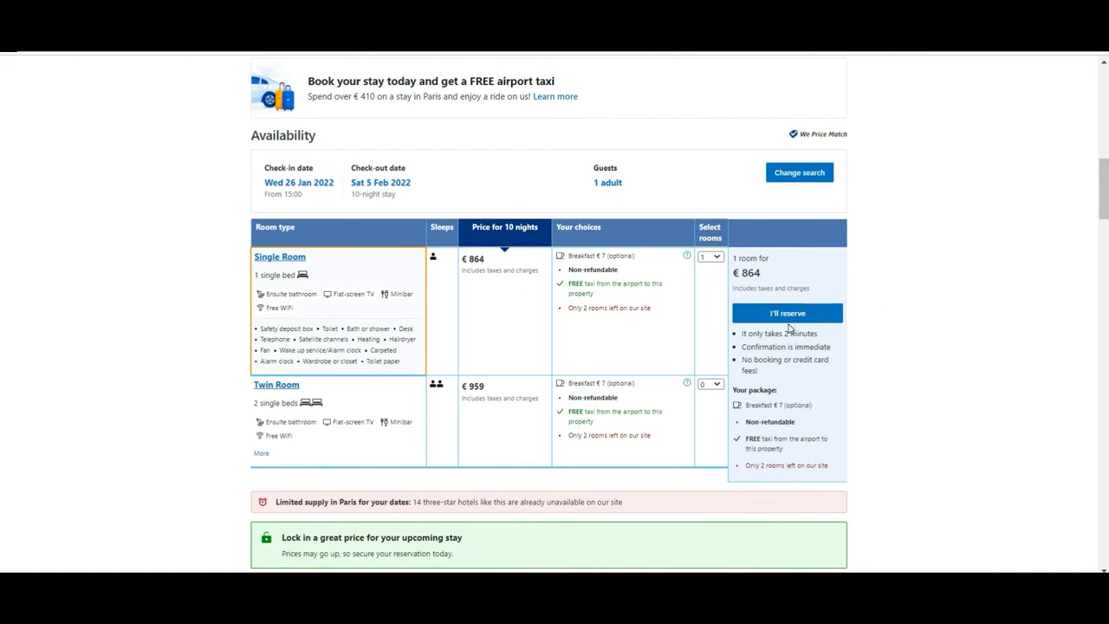
left_click_drag(741, 333, 790, 348)
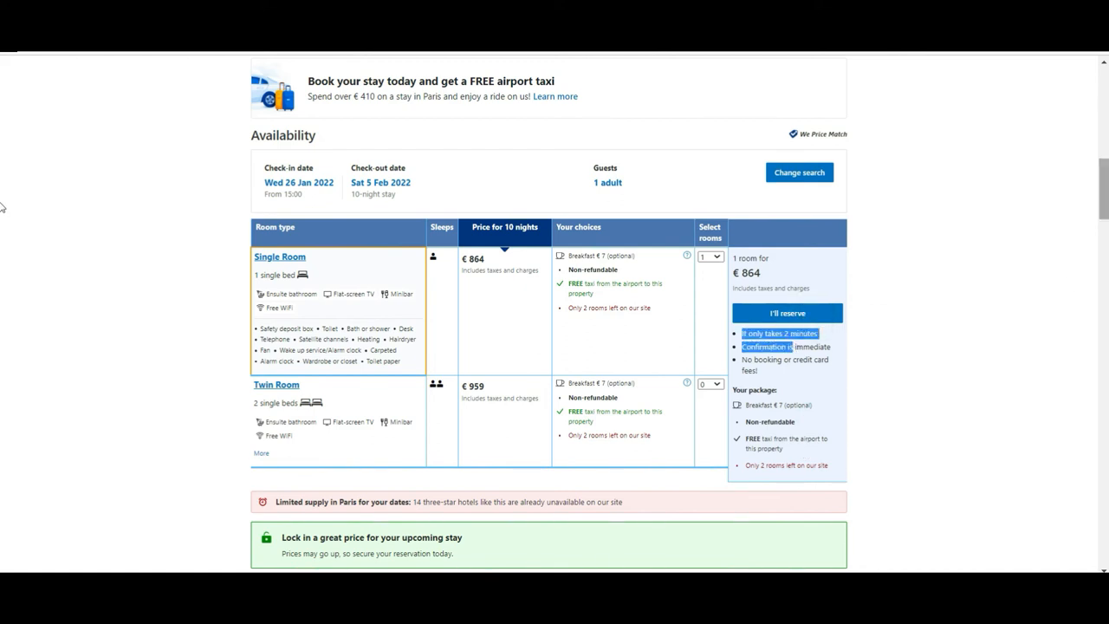
scroll("down", 3)
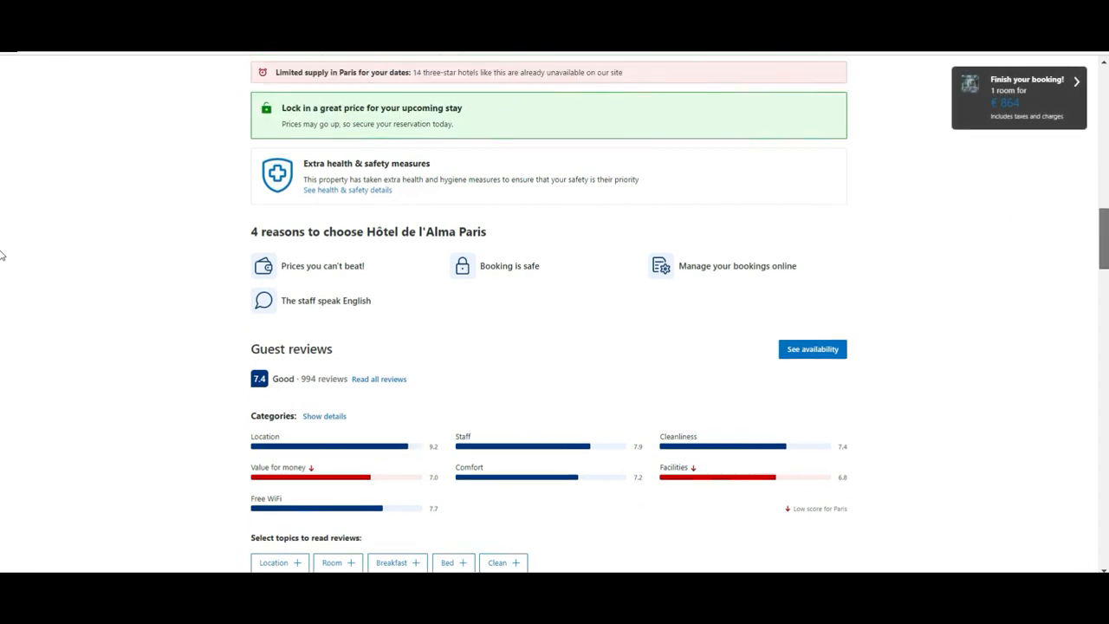
scroll("down", 3)
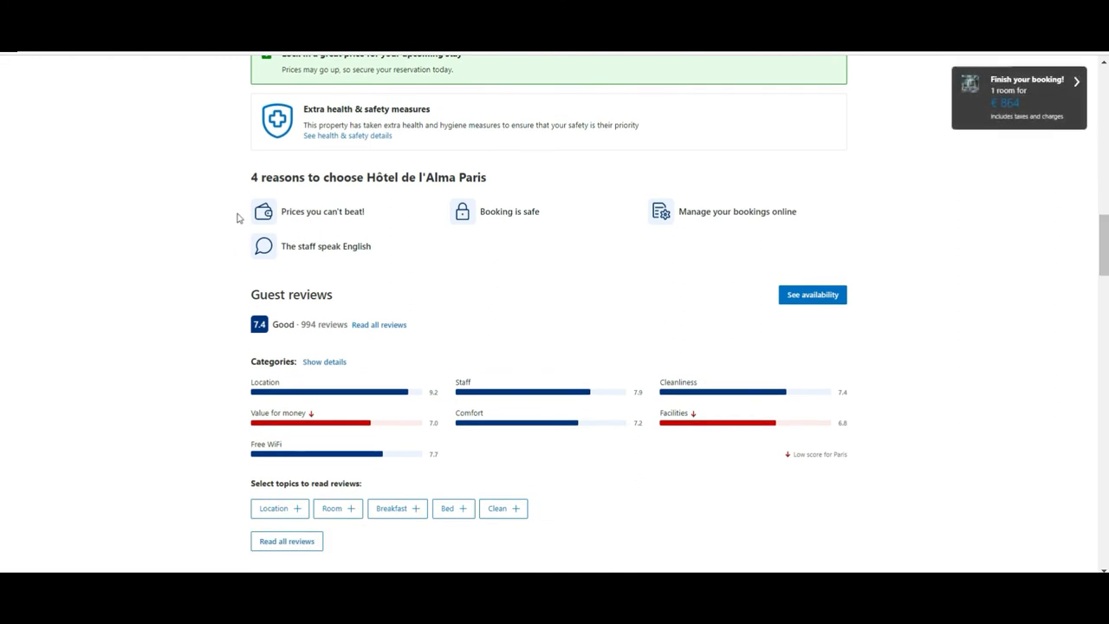
mouse_move(387, 163)
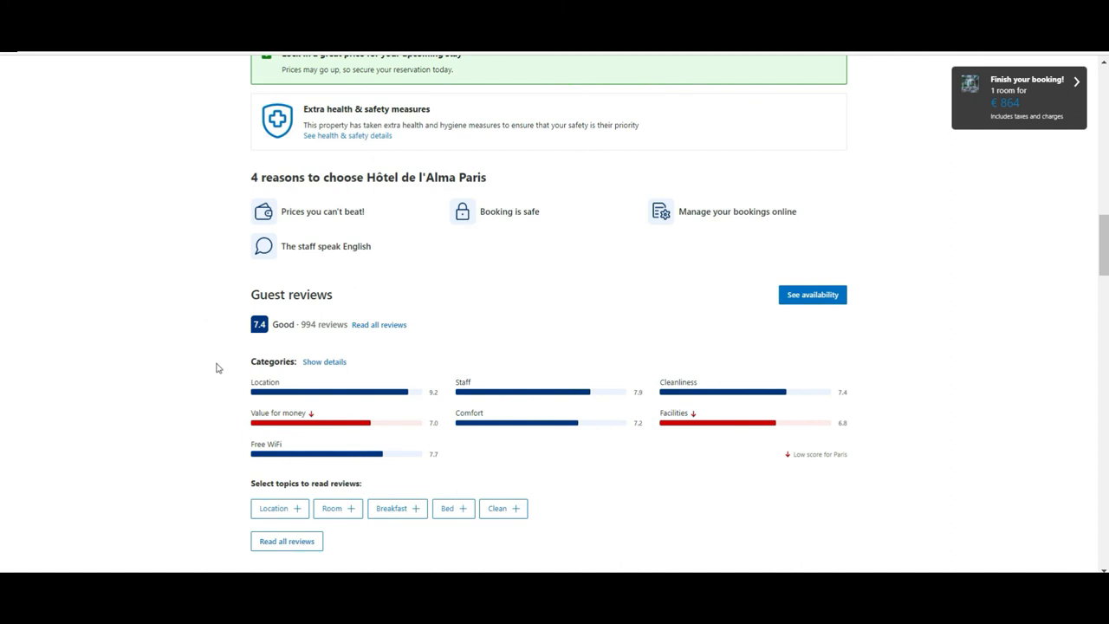
mouse_move(501, 368)
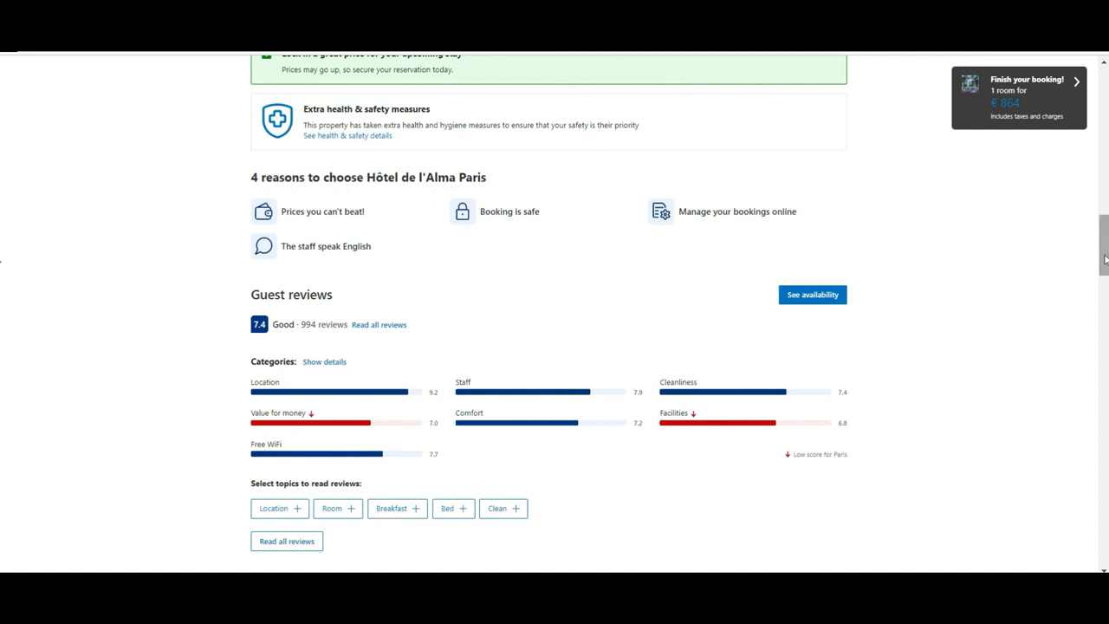
scroll("down", 3)
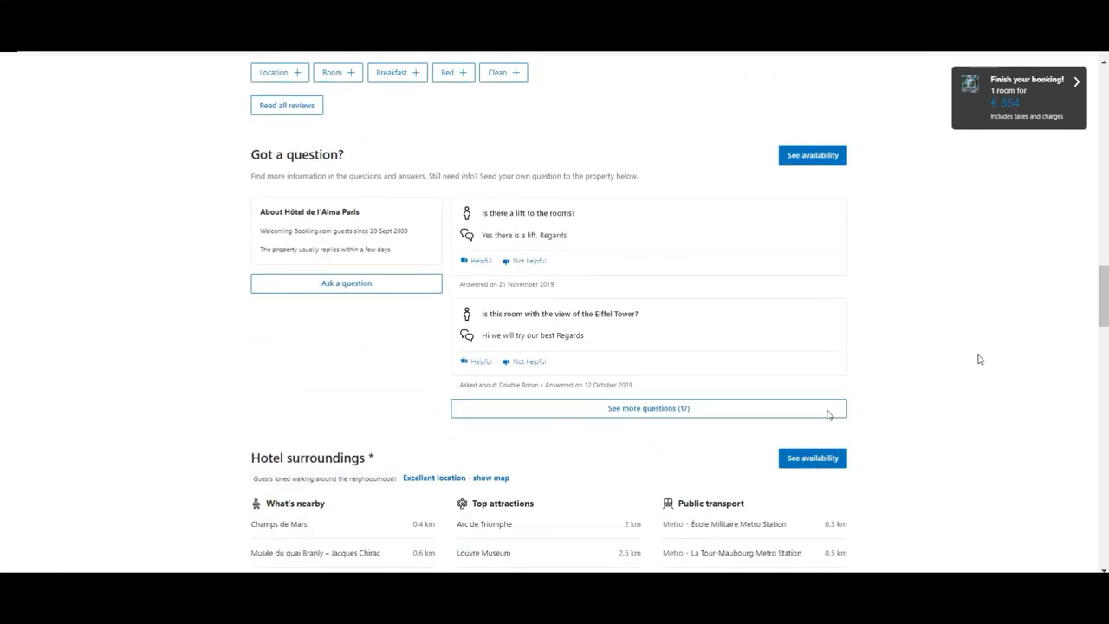
scroll("down", 3)
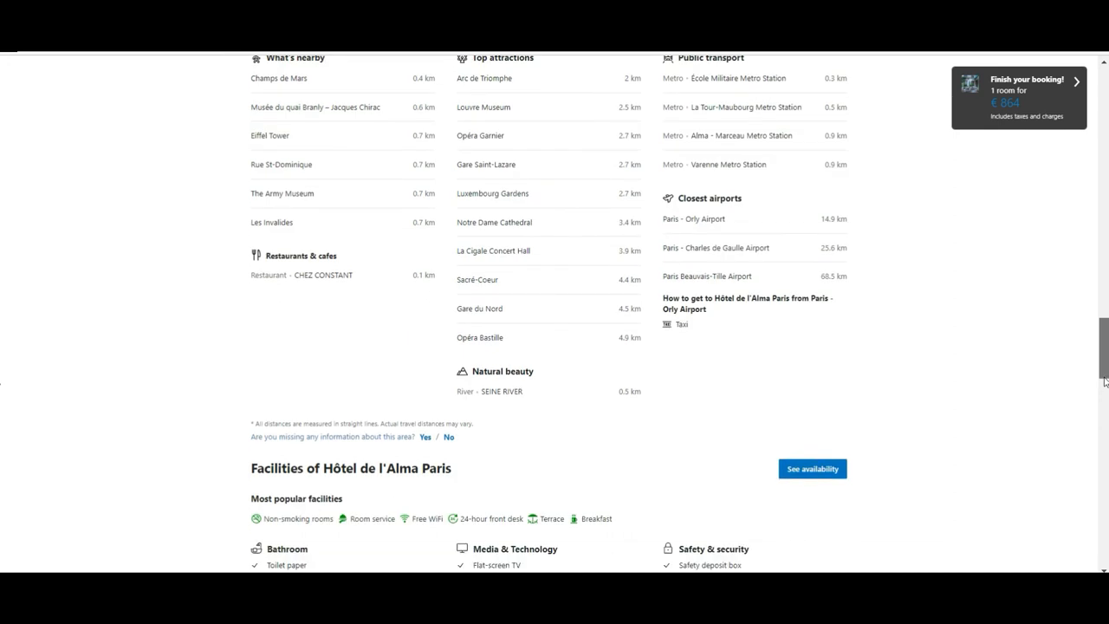
scroll("down", 3)
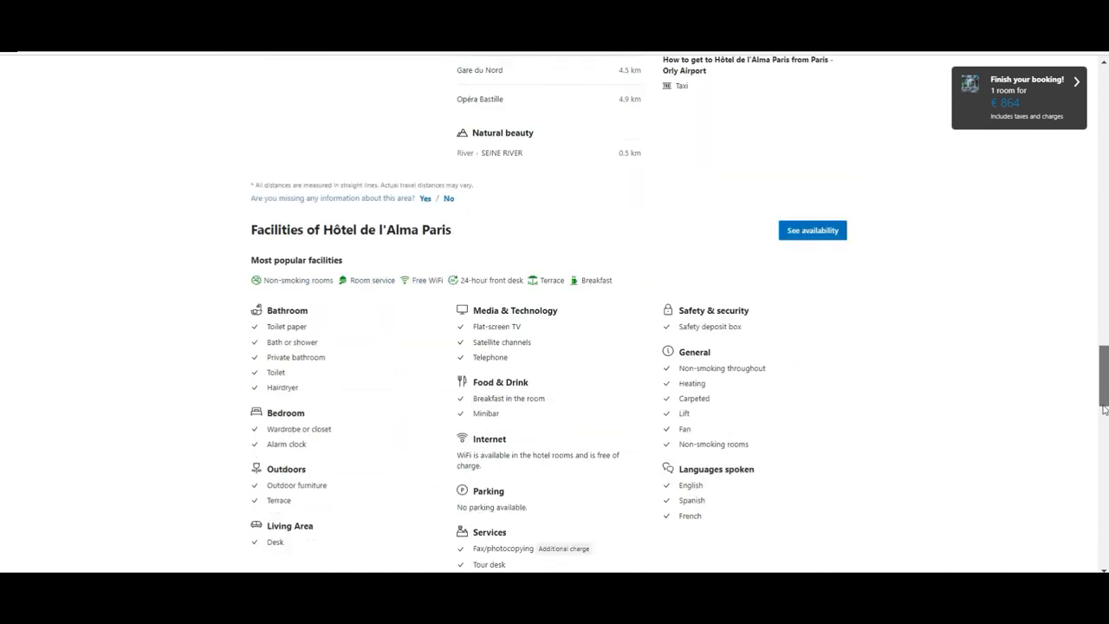
scroll("down", 3)
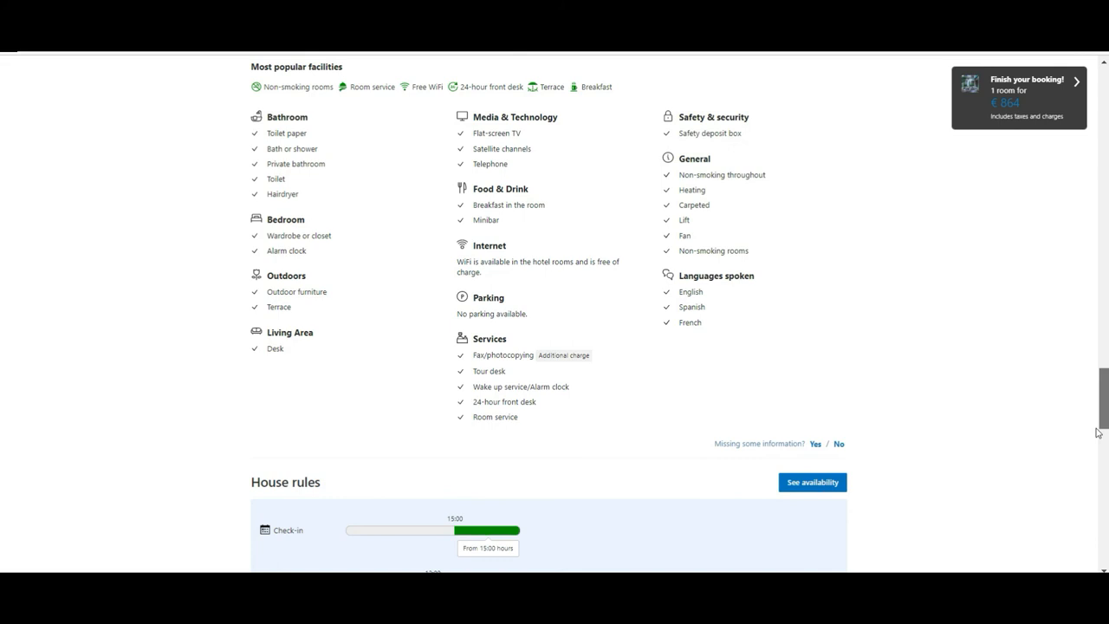
scroll("down", 3)
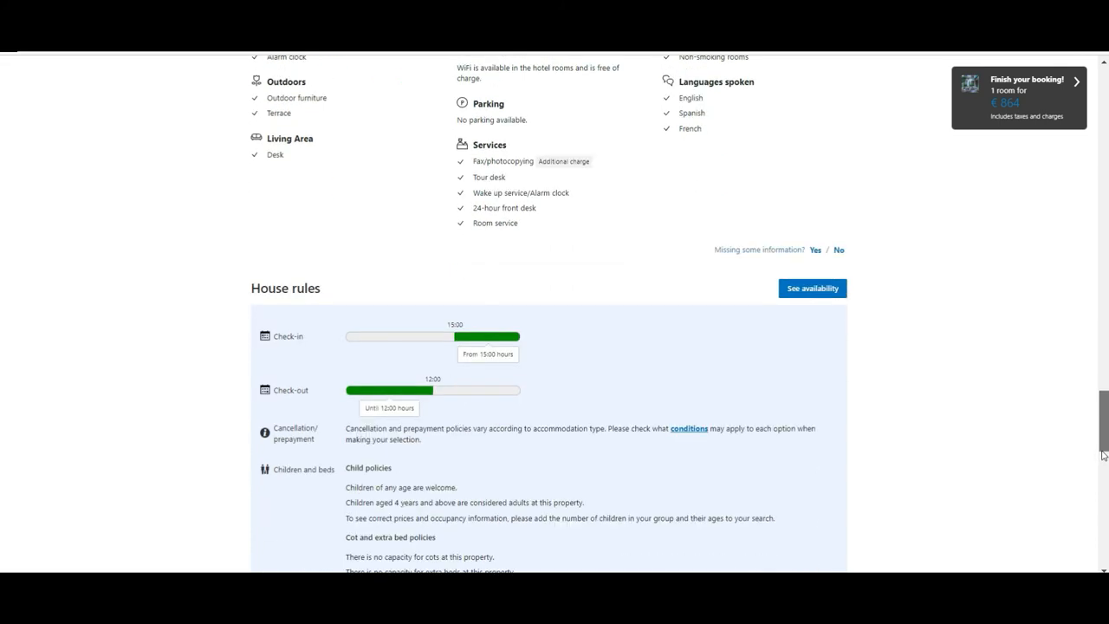
scroll("down", 3)
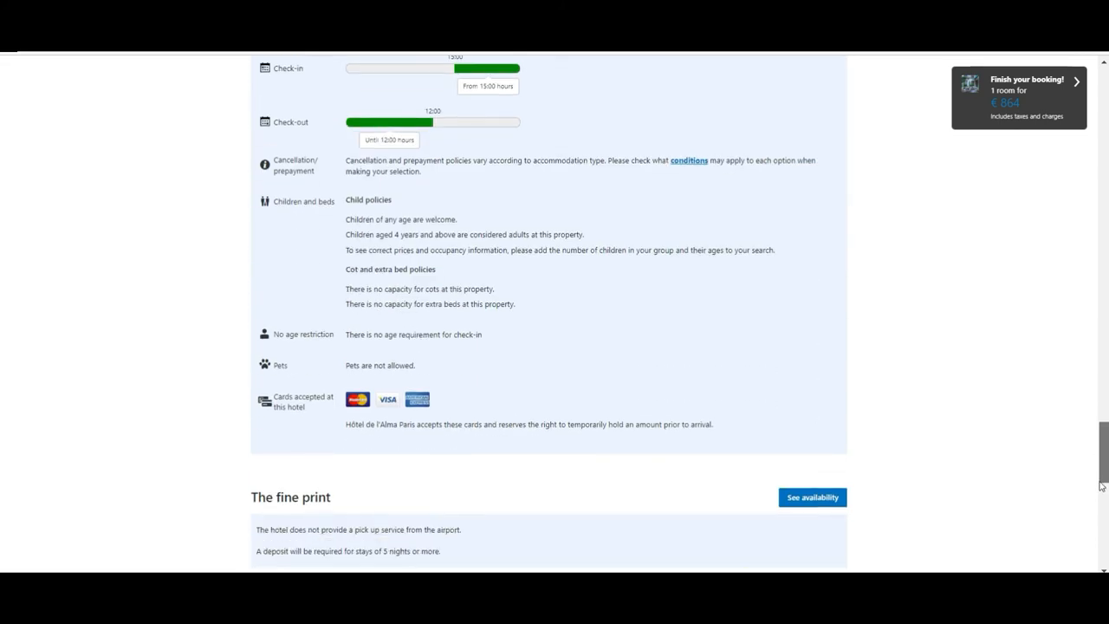
scroll("down", 3)
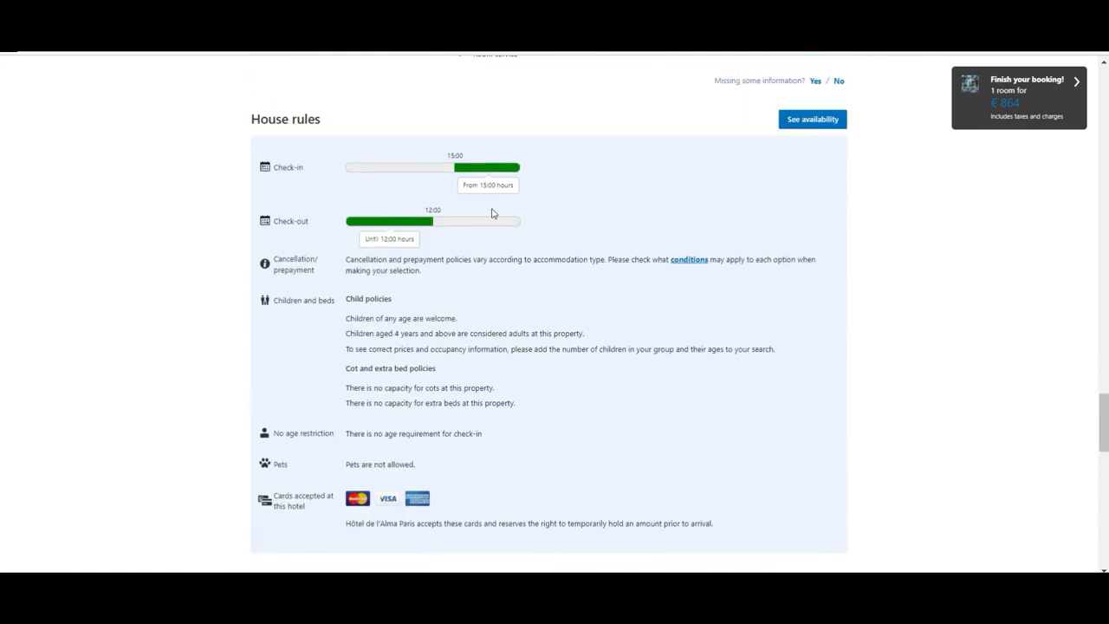
mouse_move(255, 250)
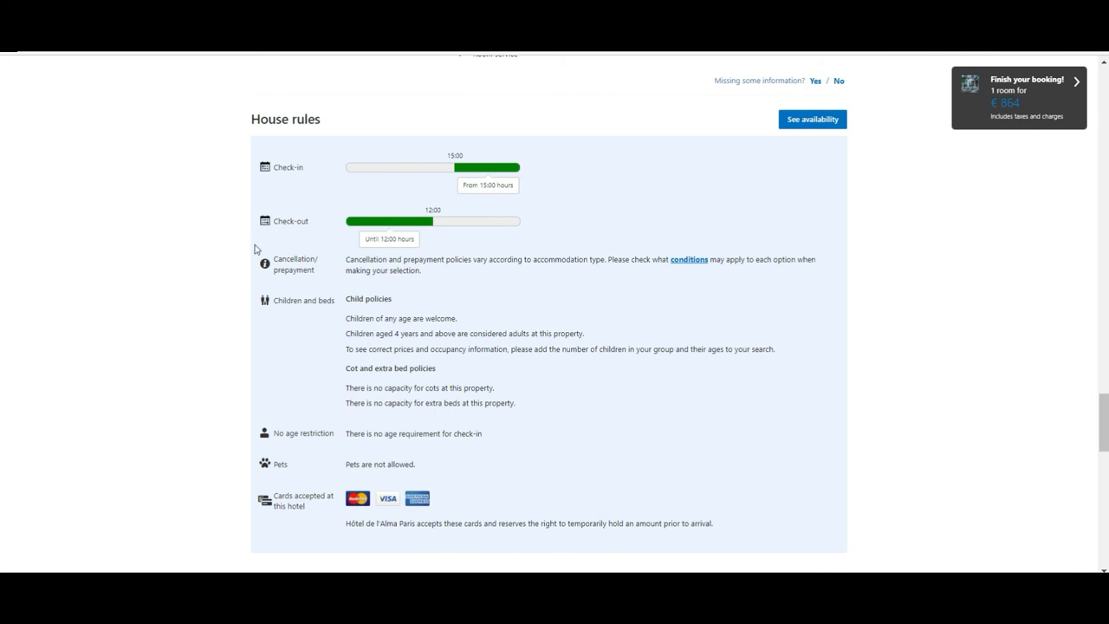
mouse_move(282, 356)
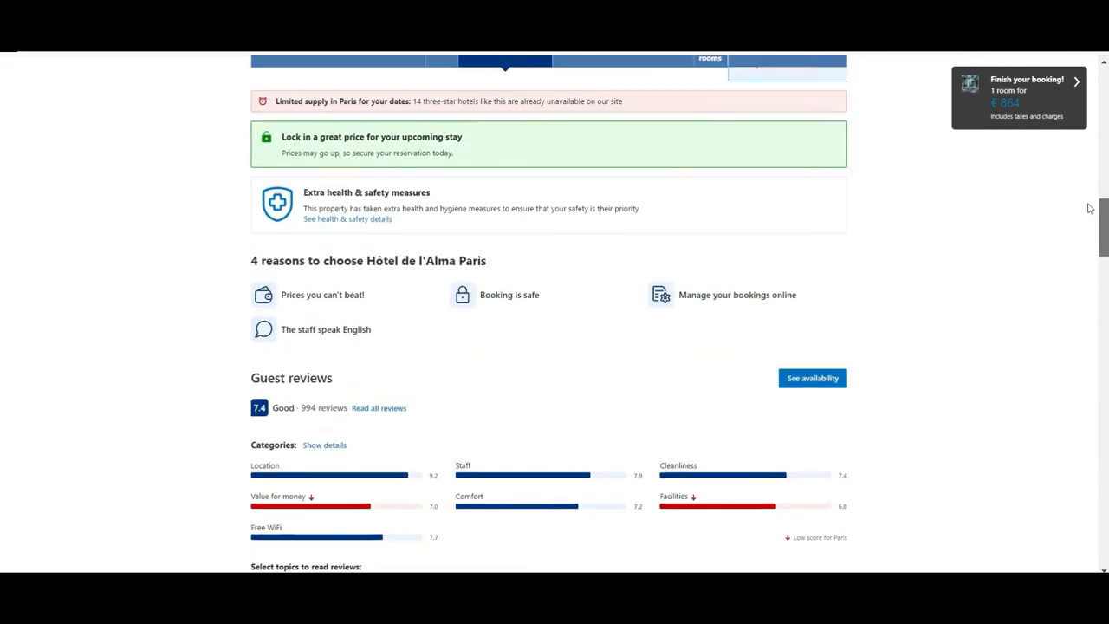
left_click(811, 378)
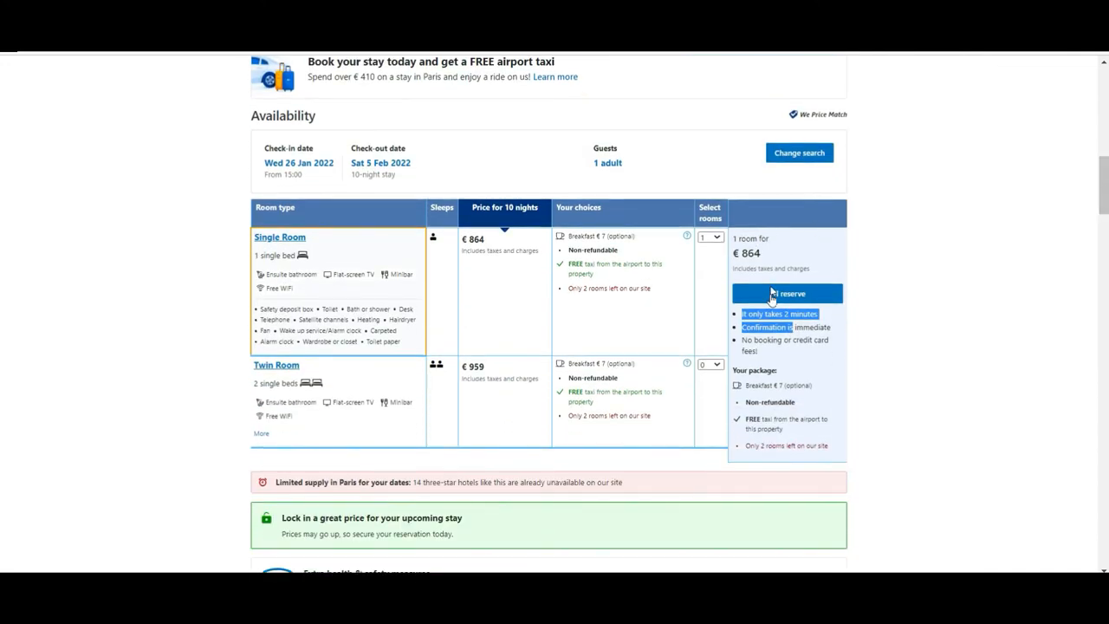
Step: Reserve the €864.30 Single Room and scroll through the Enter your details form
left_click(787, 293)
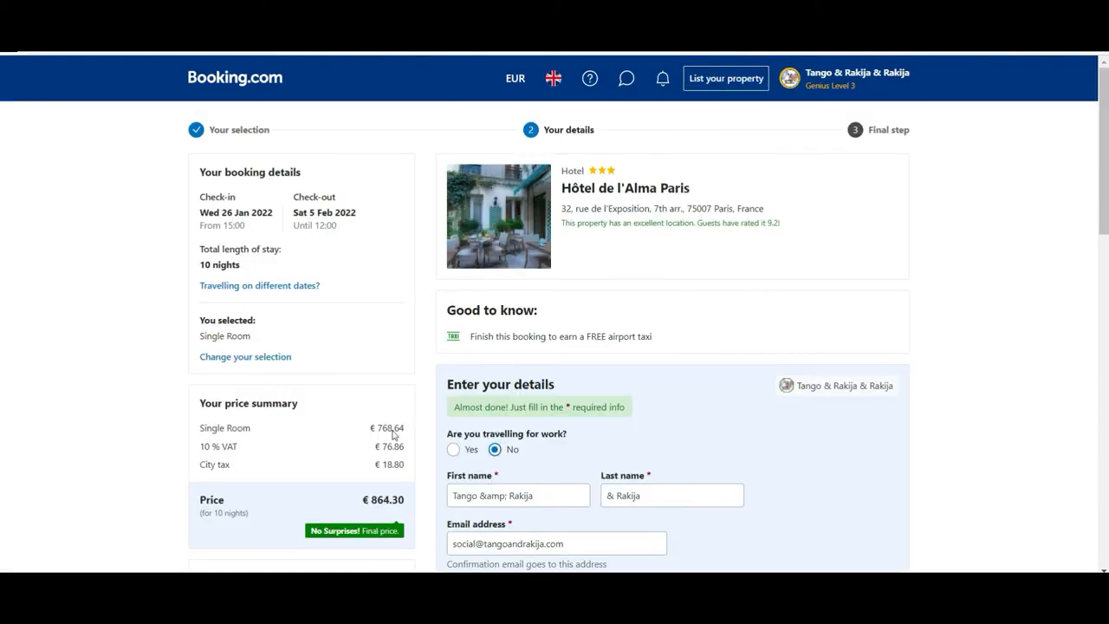
scroll("down", 3)
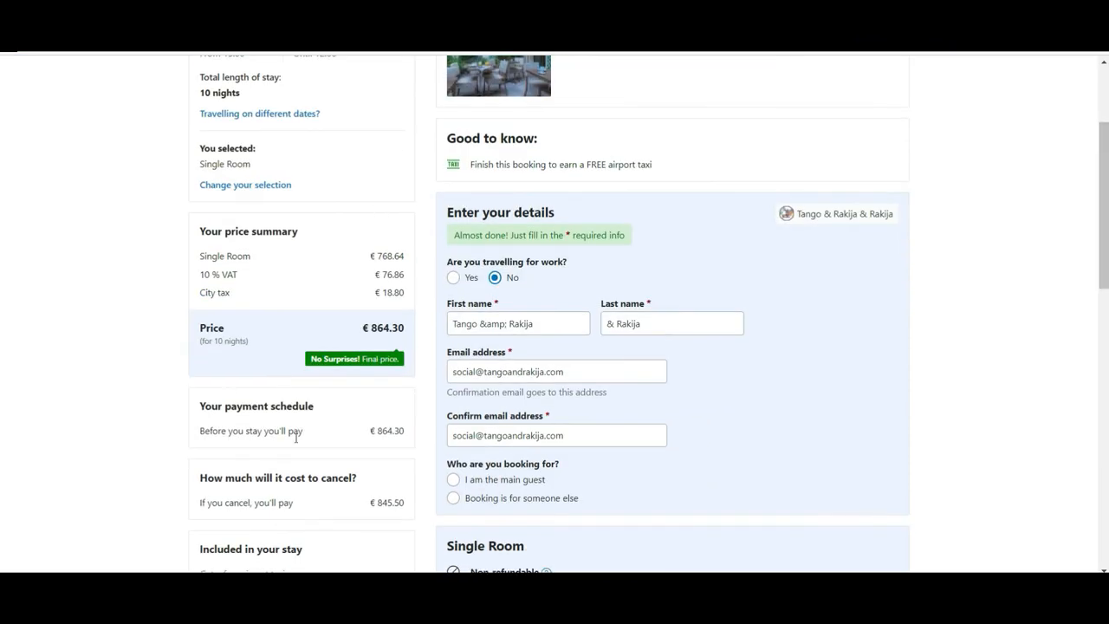
scroll("down", 3)
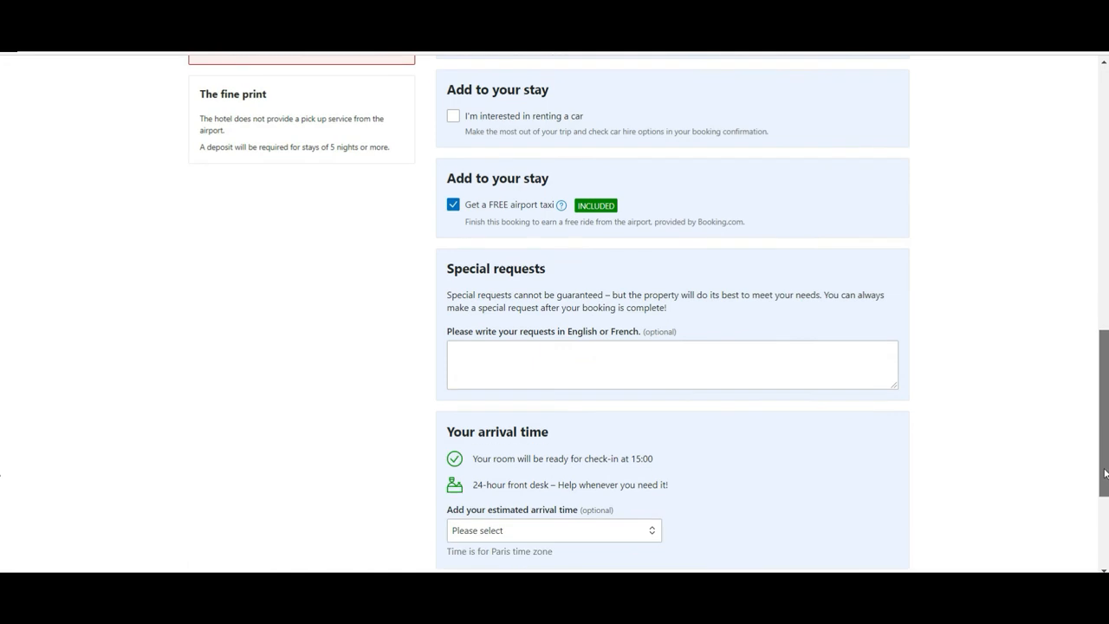
scroll("down", 3)
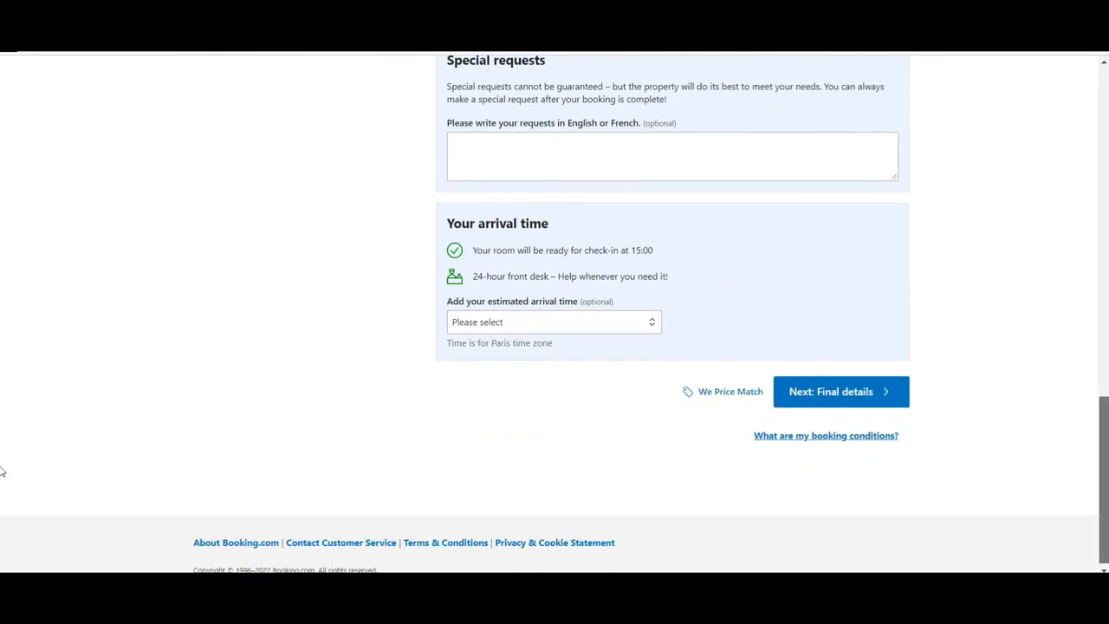
scroll("up", 3)
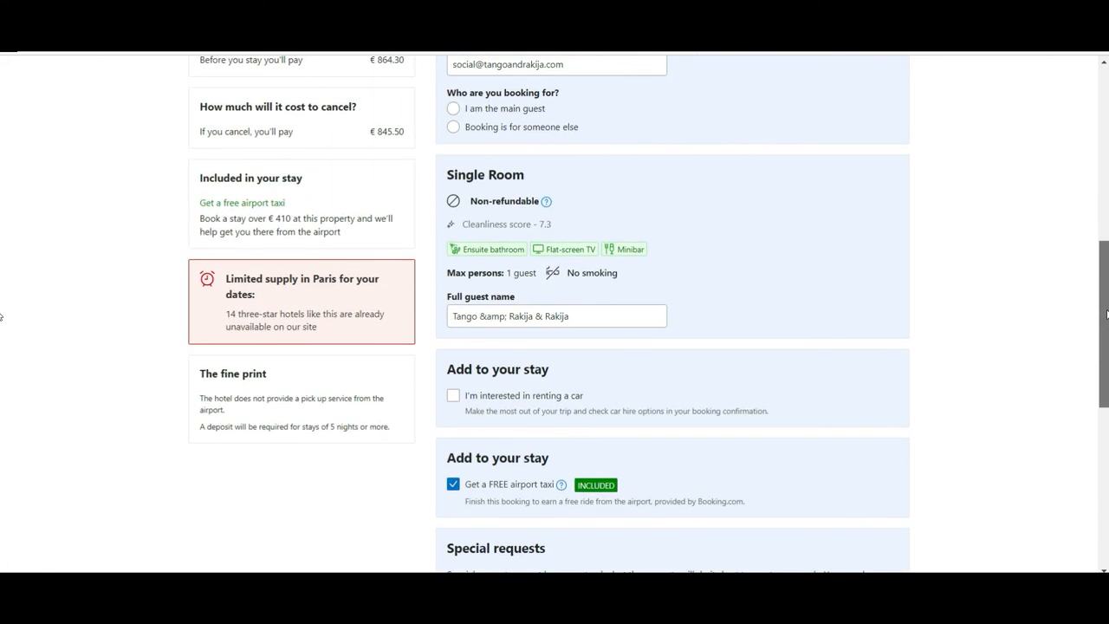
scroll("up", 3)
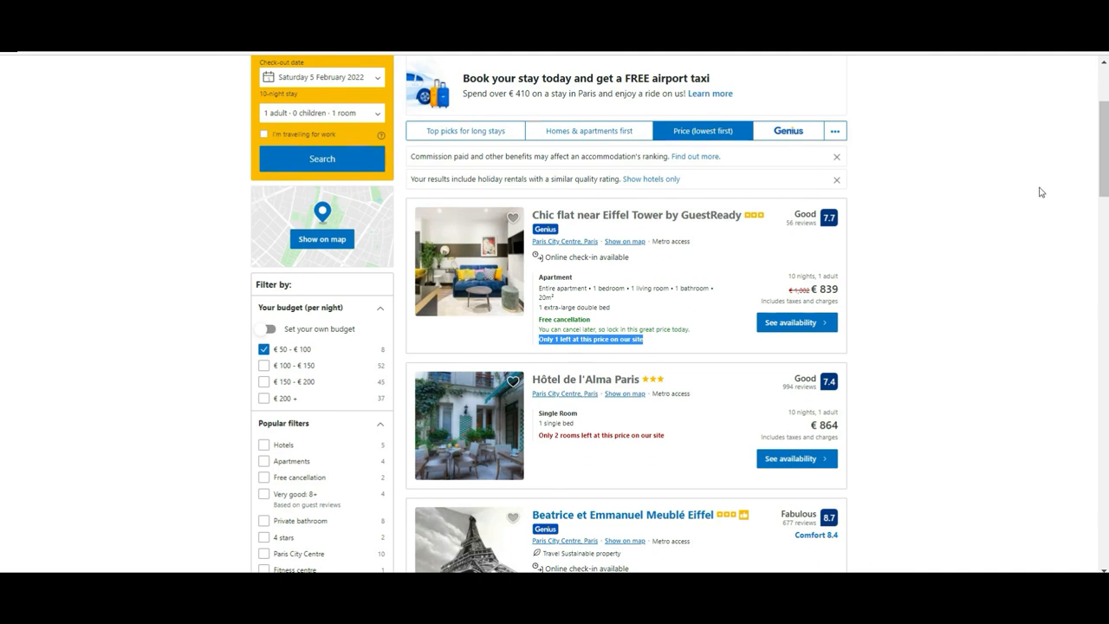
Step: Scroll the sorted Paris results down past Hotel Eiffel Seine and CMG Premium Tour Eiffel, then back up
scroll("down", 3)
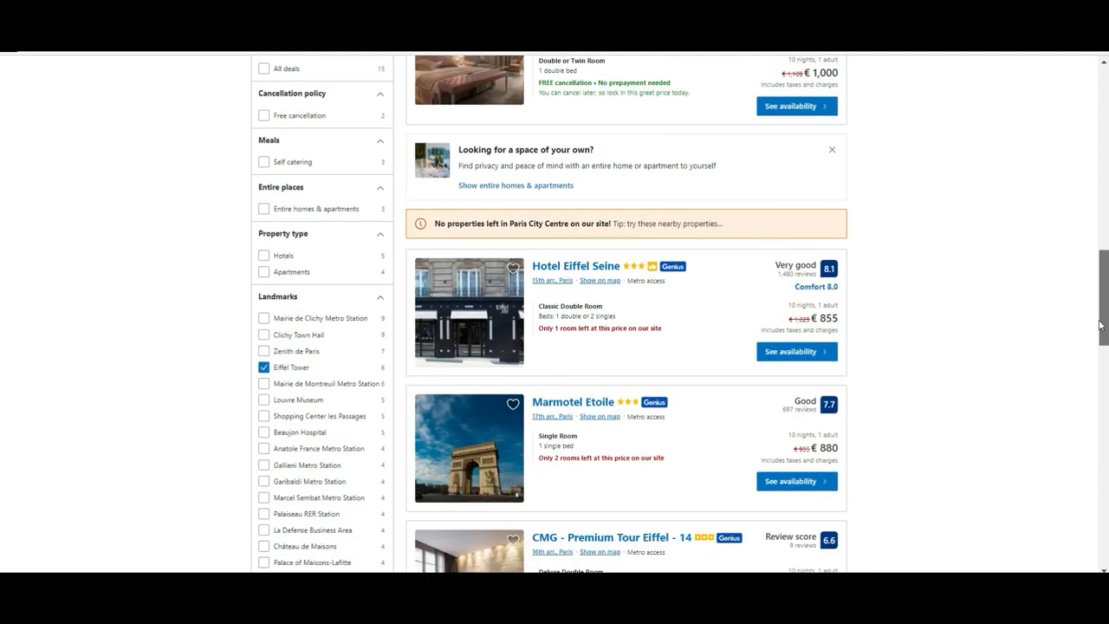
scroll("down", 3)
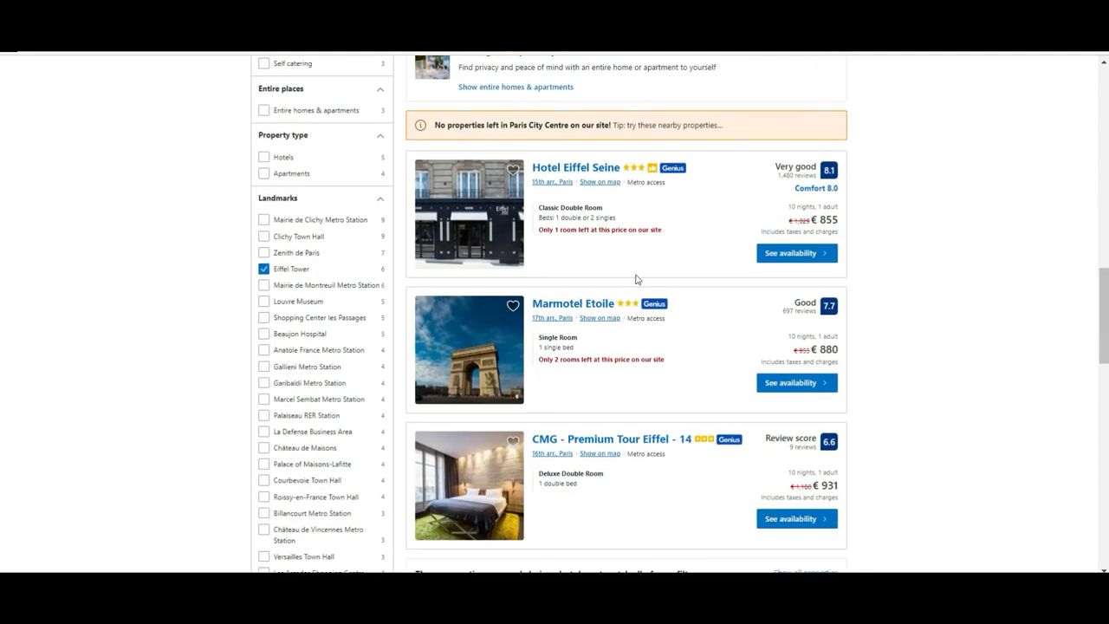
mouse_move(674, 176)
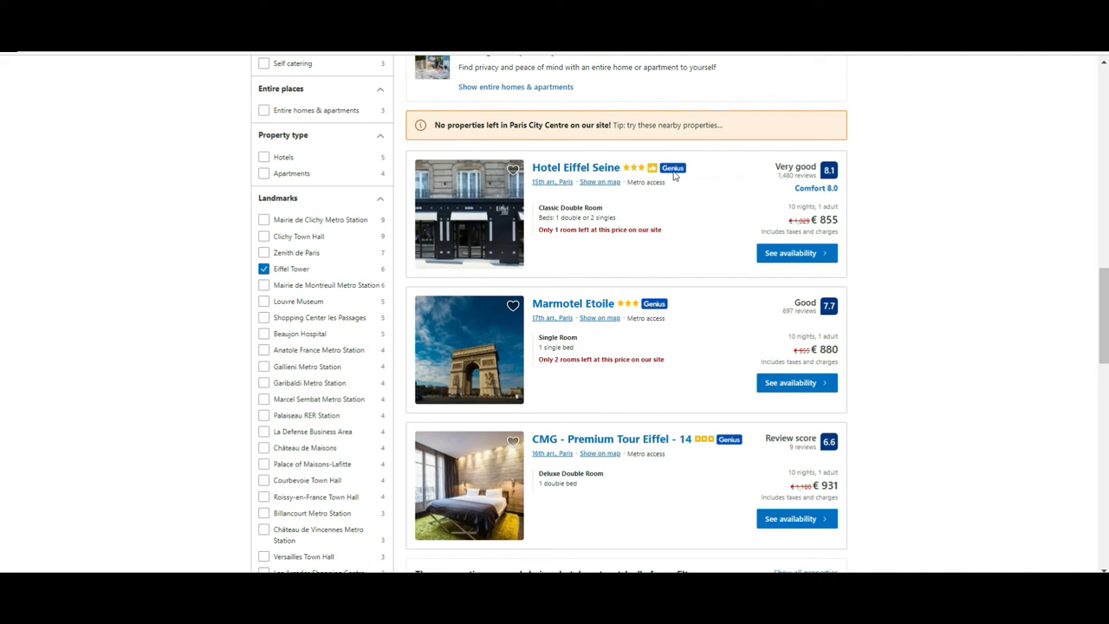
mouse_move(723, 423)
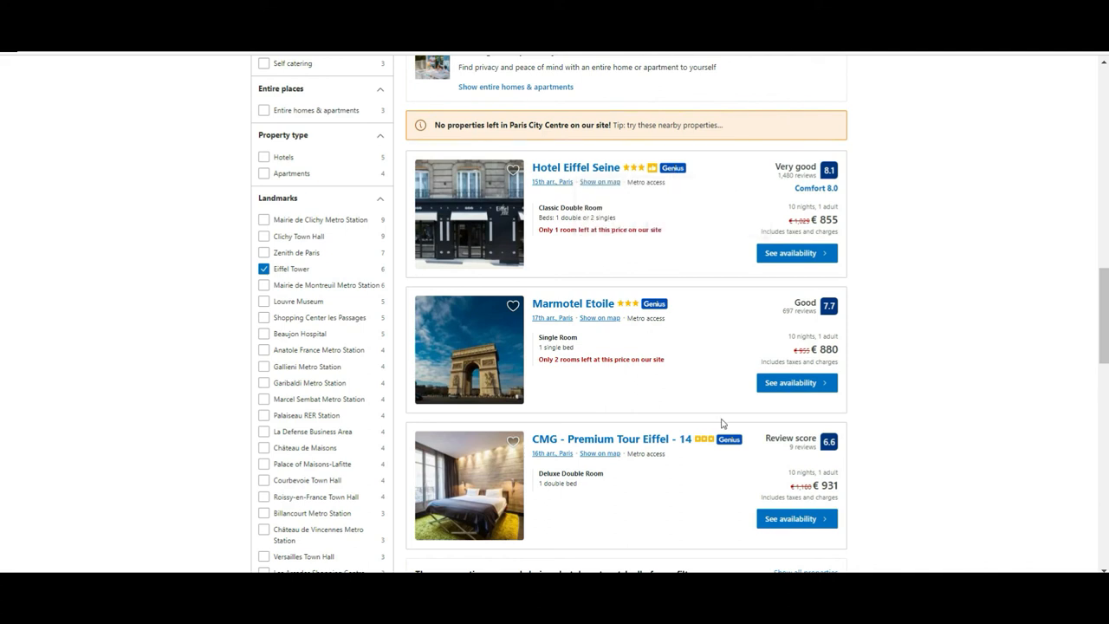
mouse_move(729, 439)
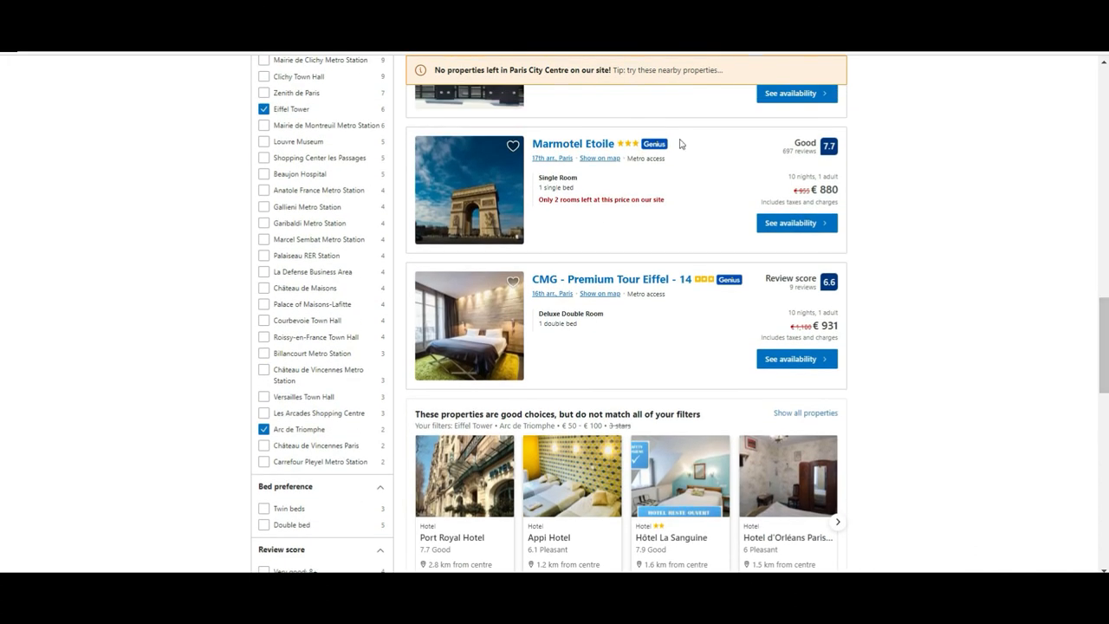
mouse_move(654, 144)
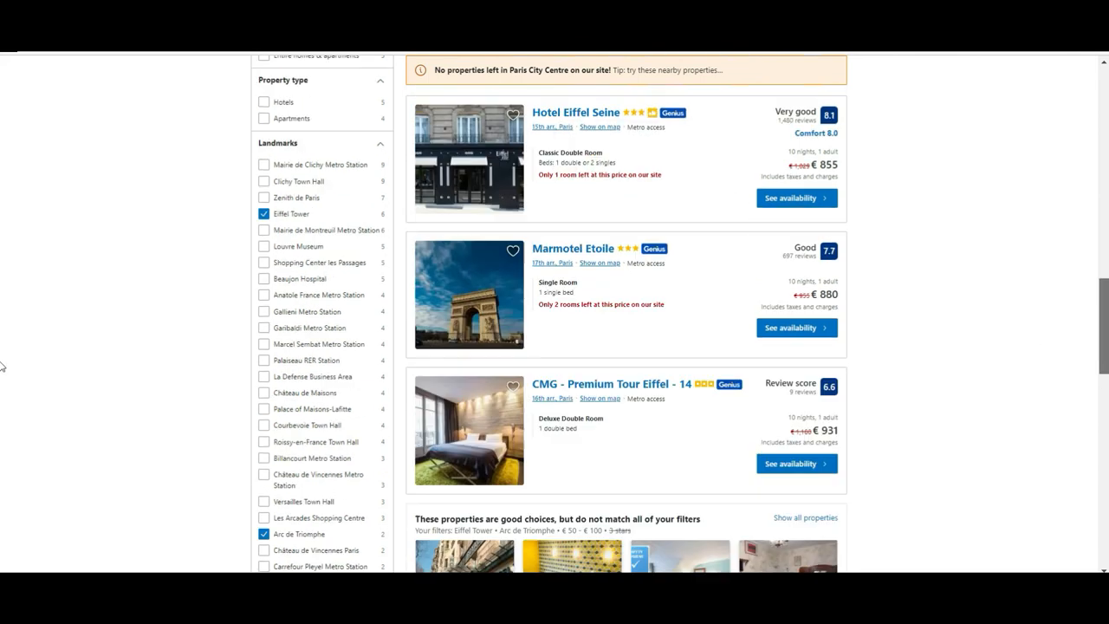
scroll("up", 3)
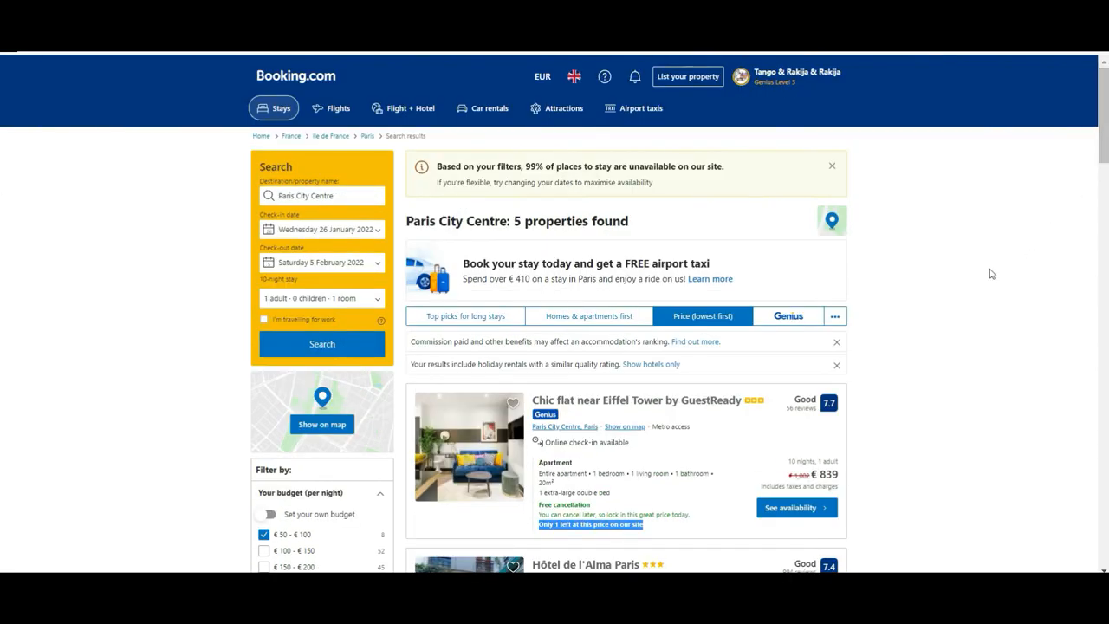
mouse_move(823, 154)
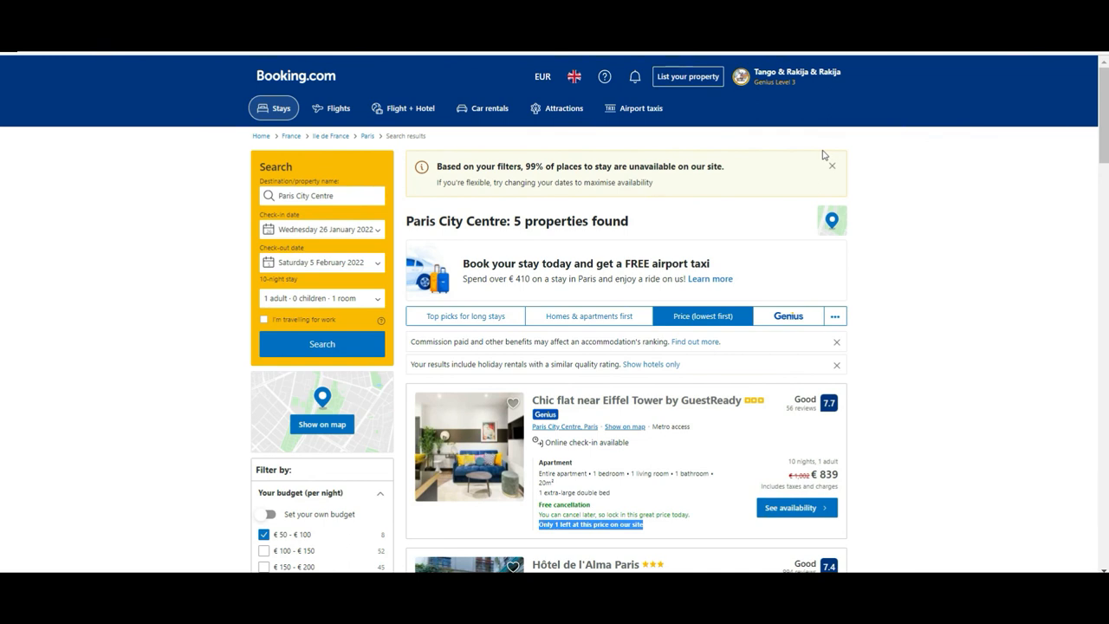
mouse_move(821, 352)
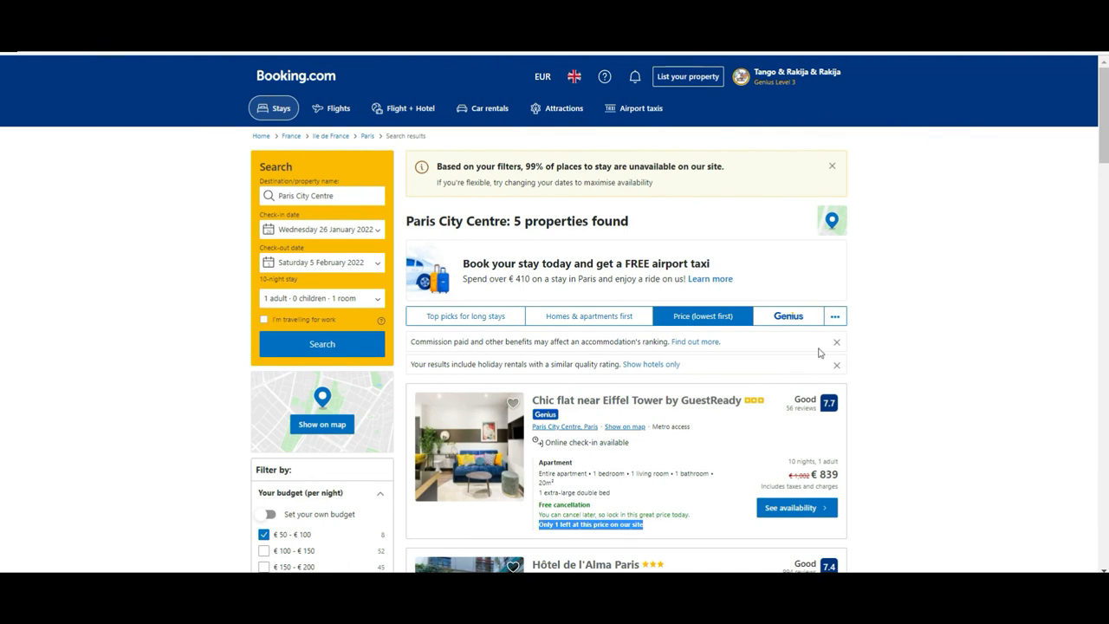